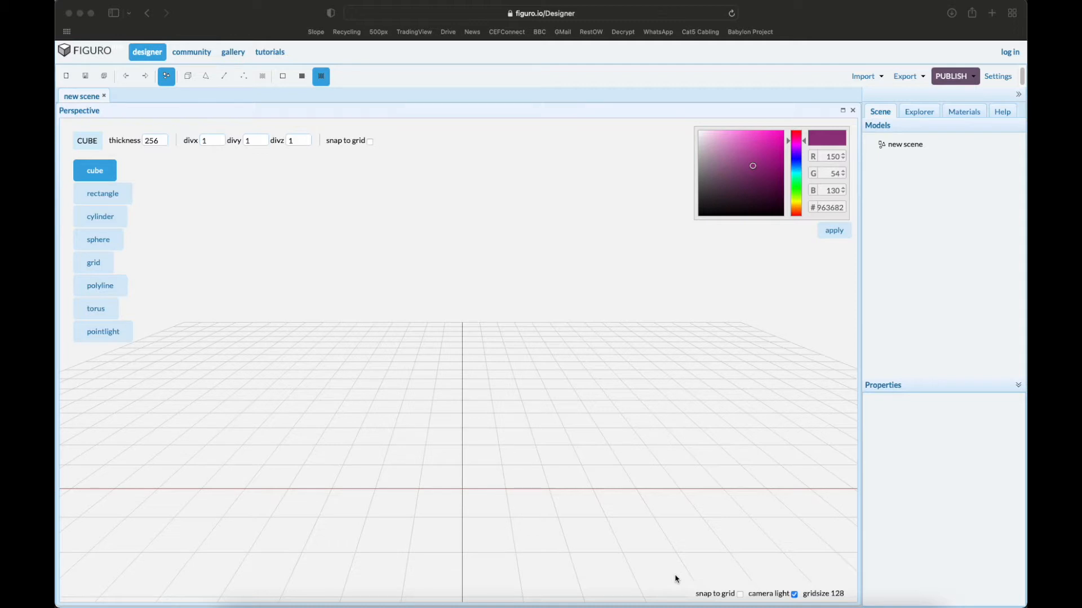
mouse_move(592, 488)
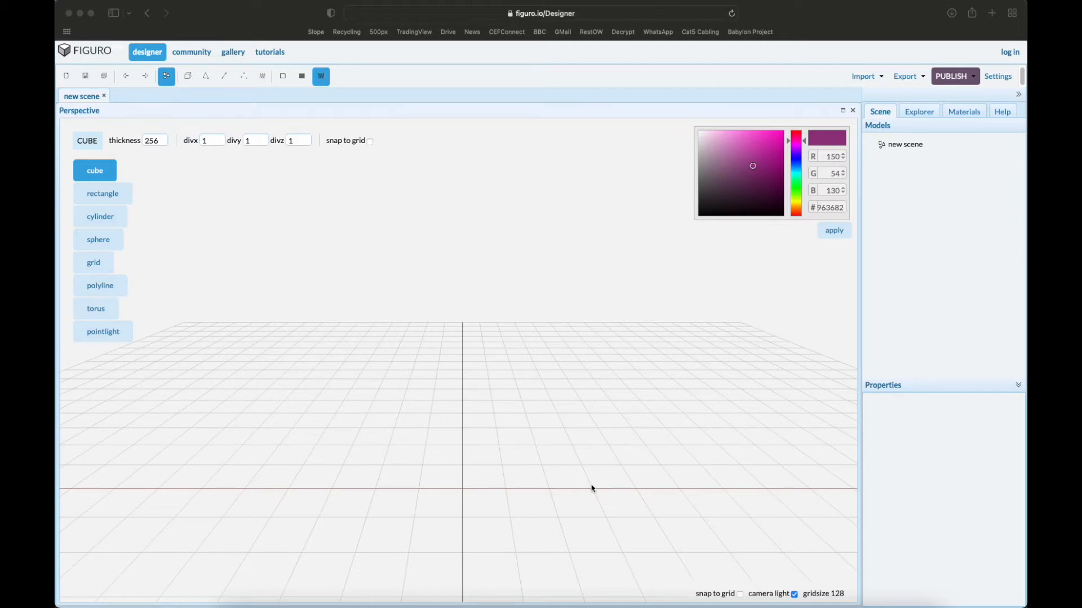
mouse_move(539, 457)
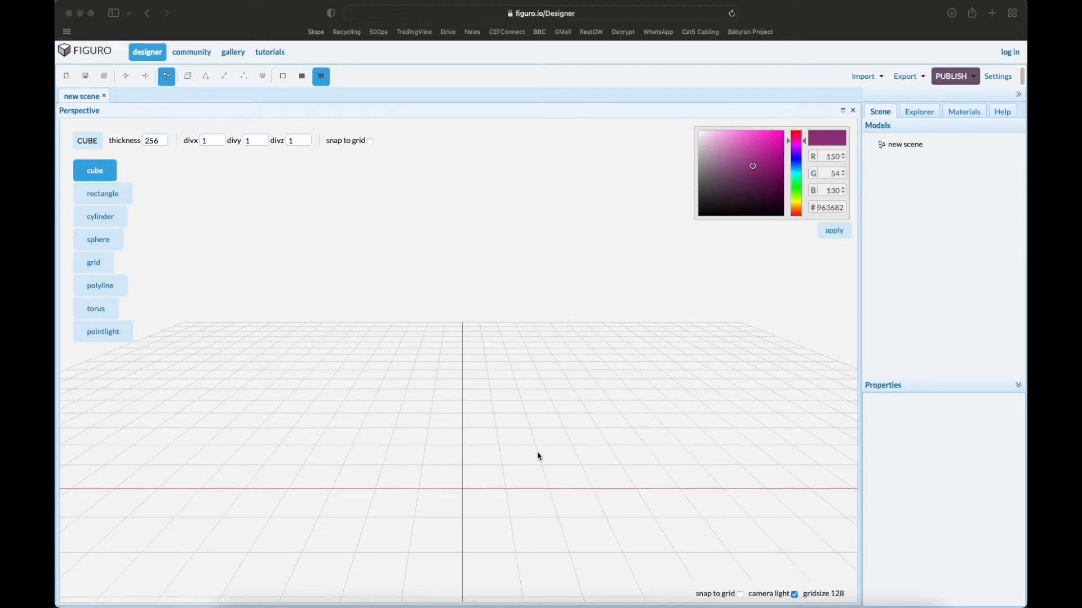
mouse_move(487, 499)
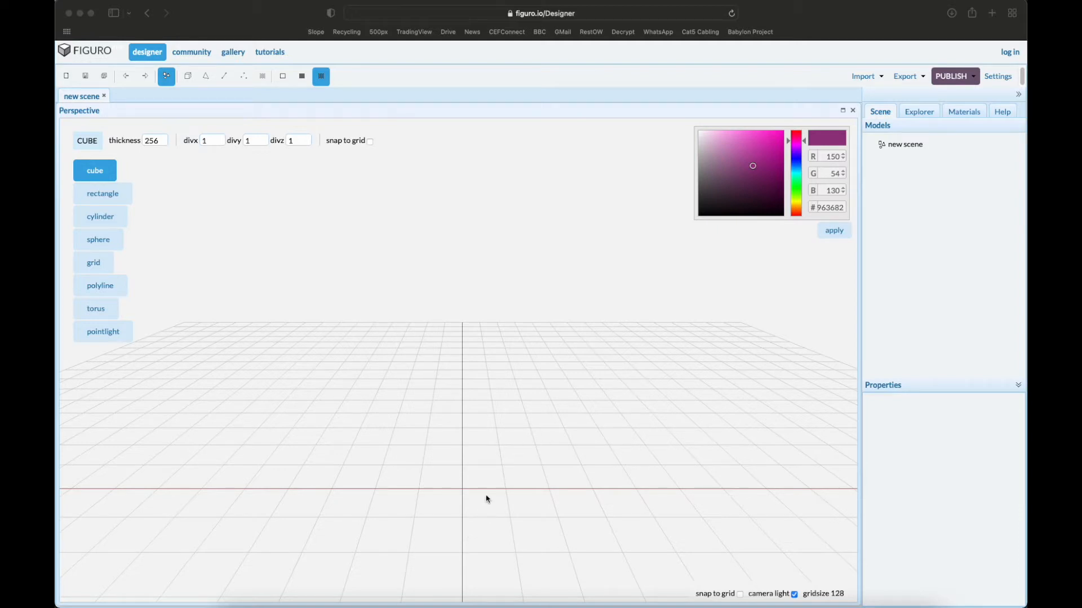
mouse_move(530, 446)
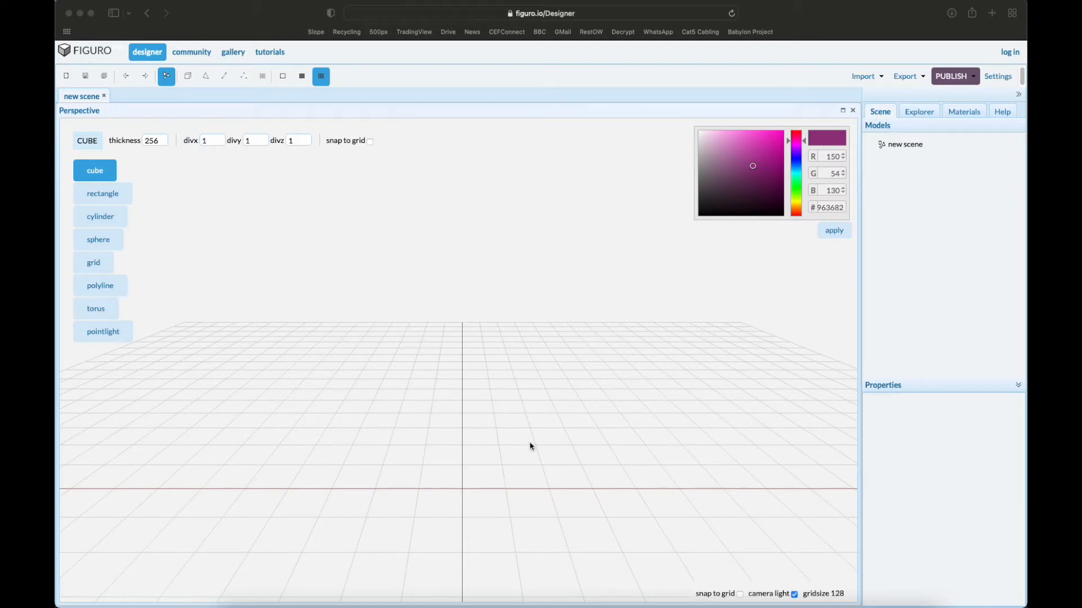
mouse_move(527, 481)
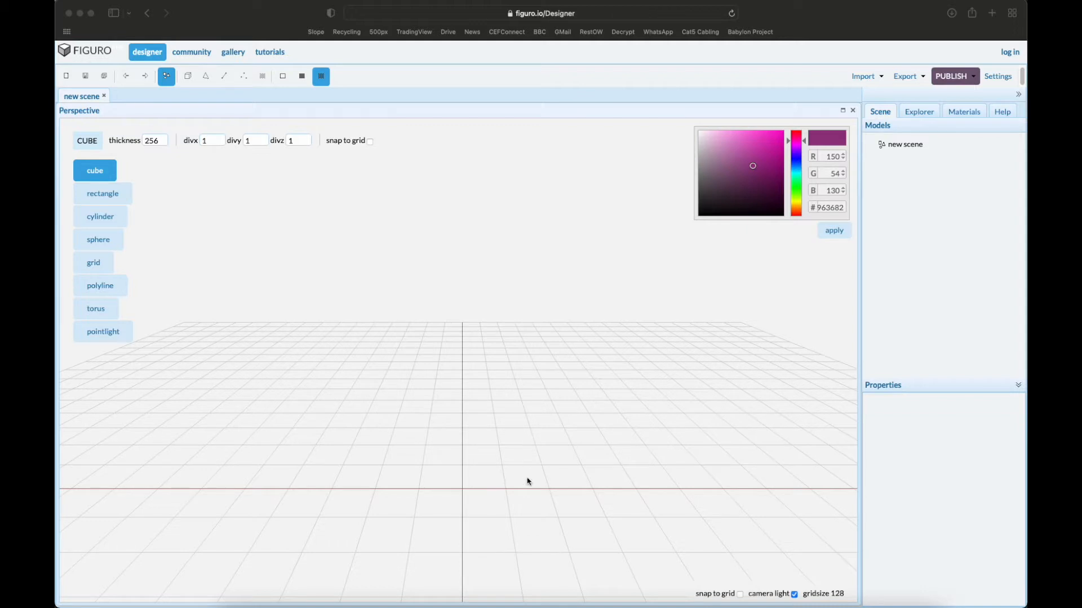
mouse_move(551, 447)
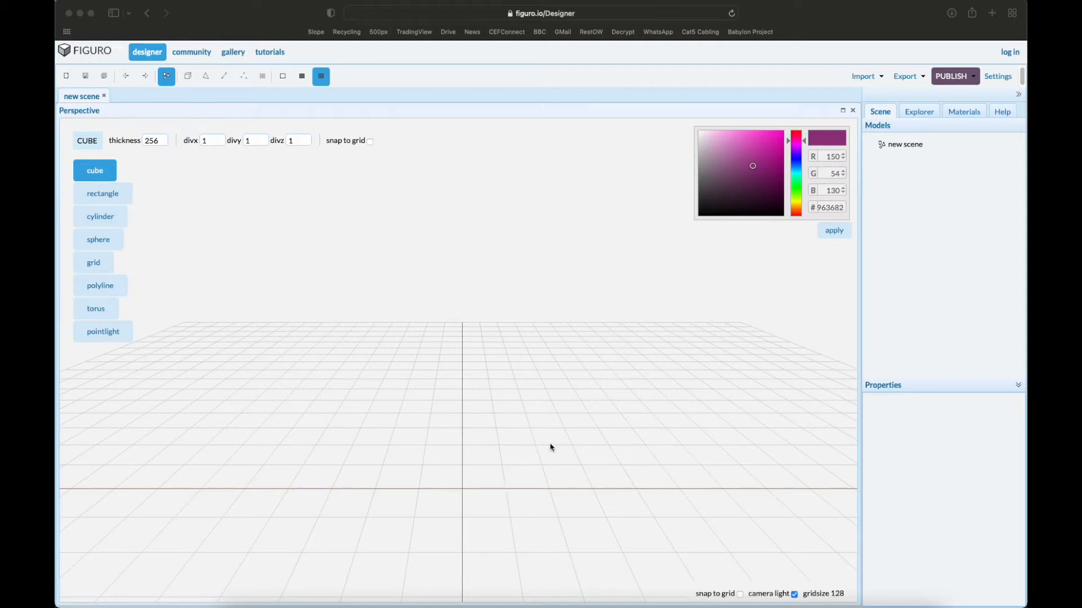
mouse_move(545, 440)
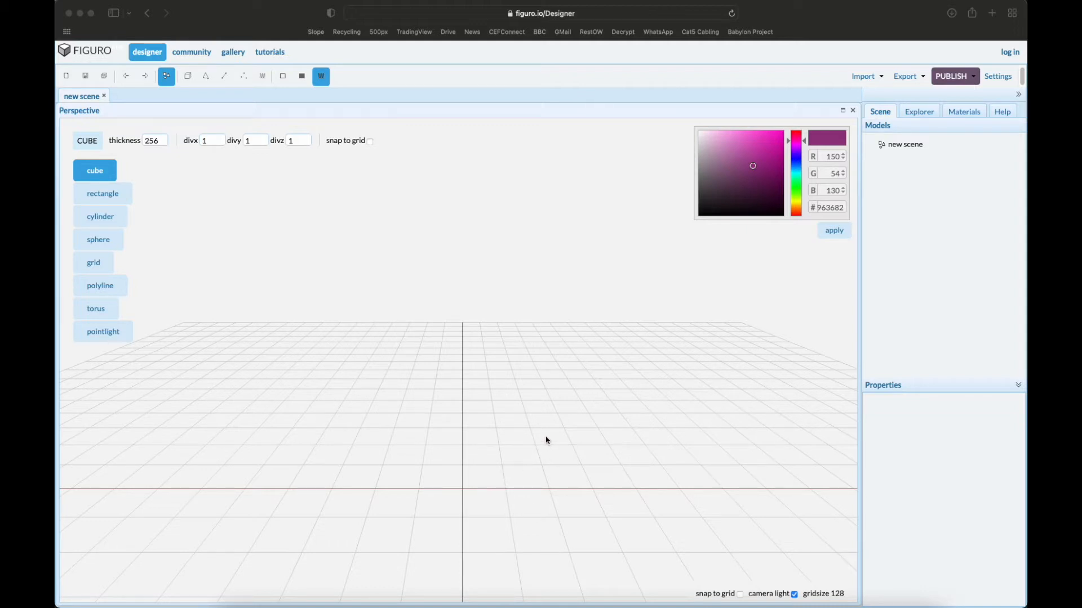
mouse_move(437, 445)
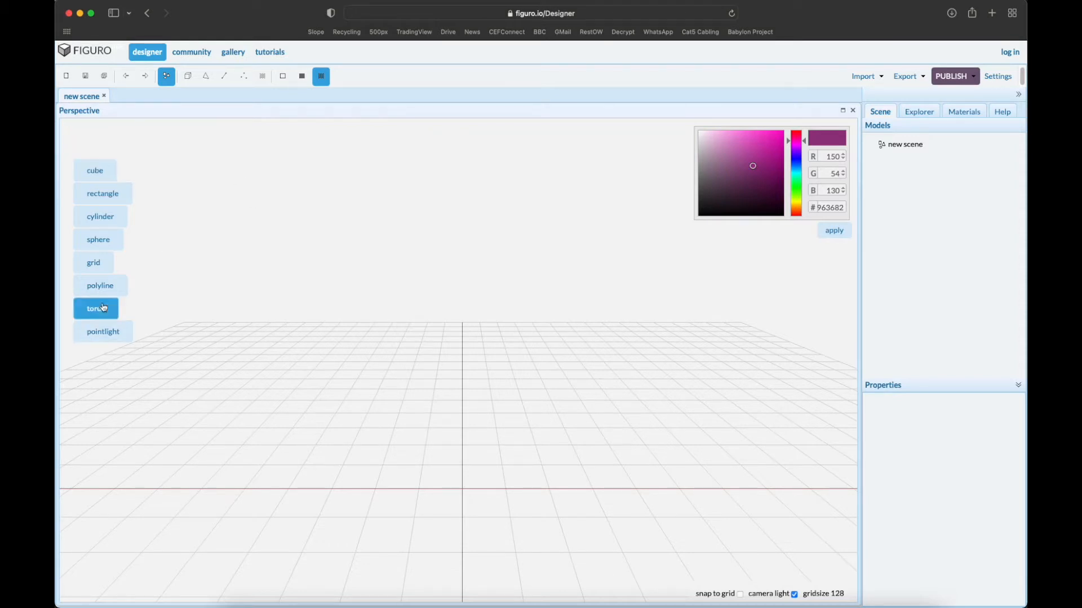
- Create torus1, a gold torus ring 1728 wide and 157 high, from the torus primitive
click(94, 309)
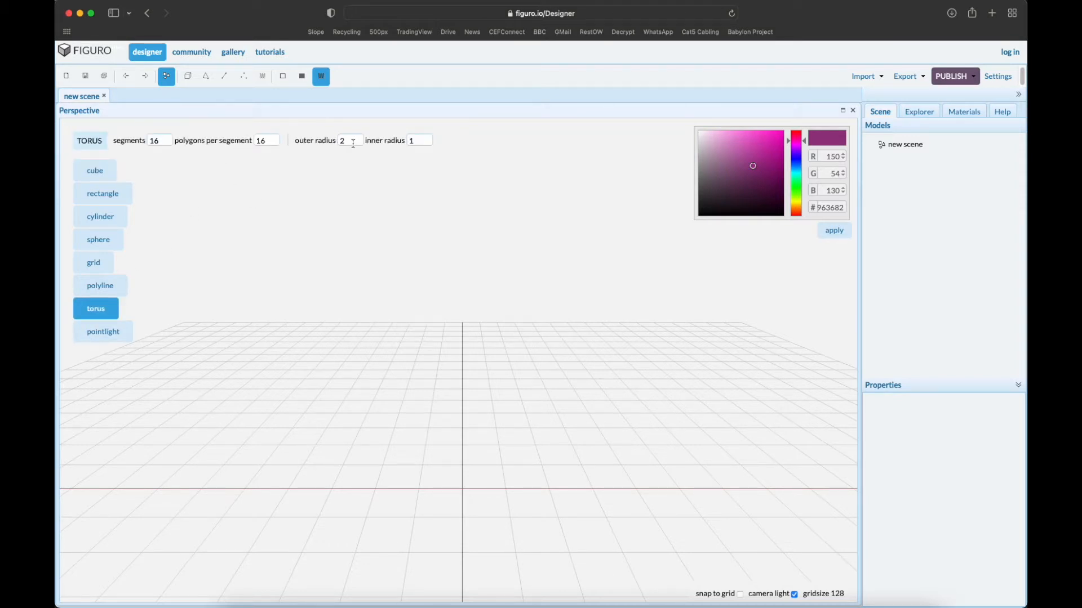
text(10)
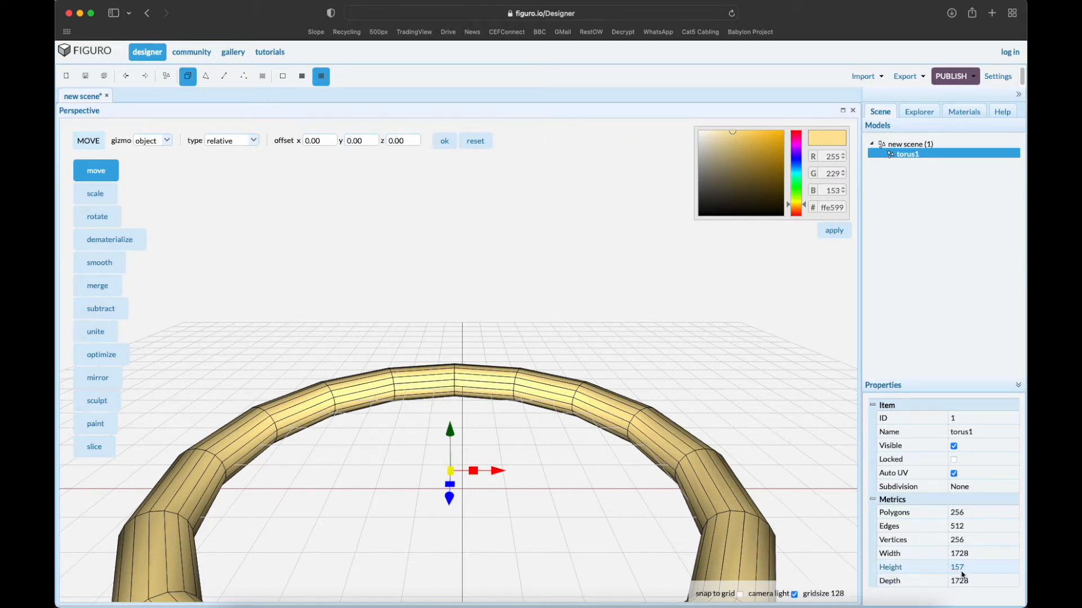
- Compute the torus scale ratio 0.159235668789809 from its 157 height in Calculator
click(619, 593)
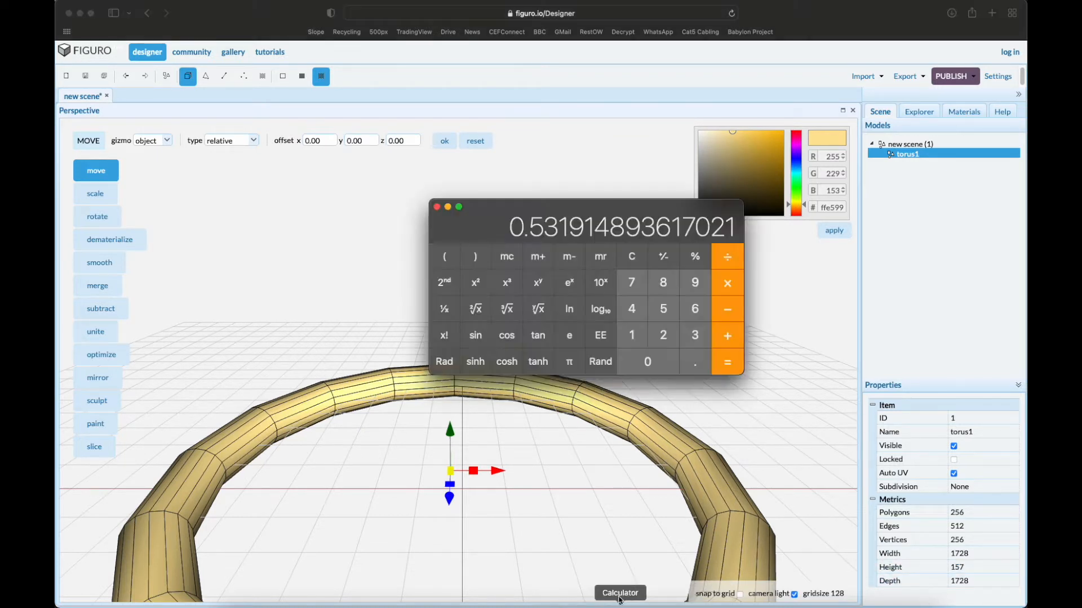
click(631, 256)
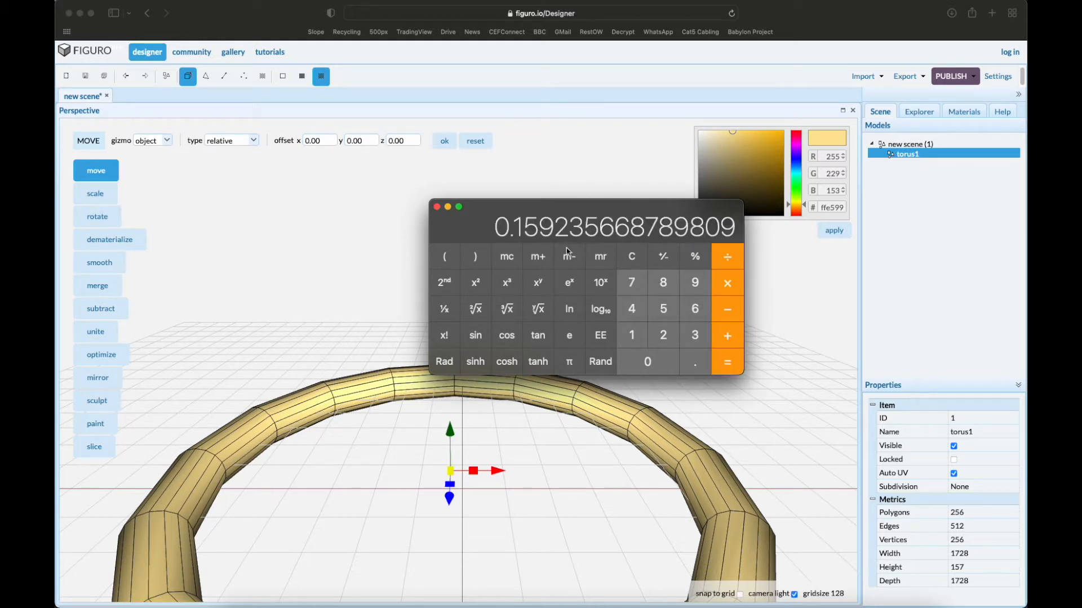
mouse_move(563, 241)
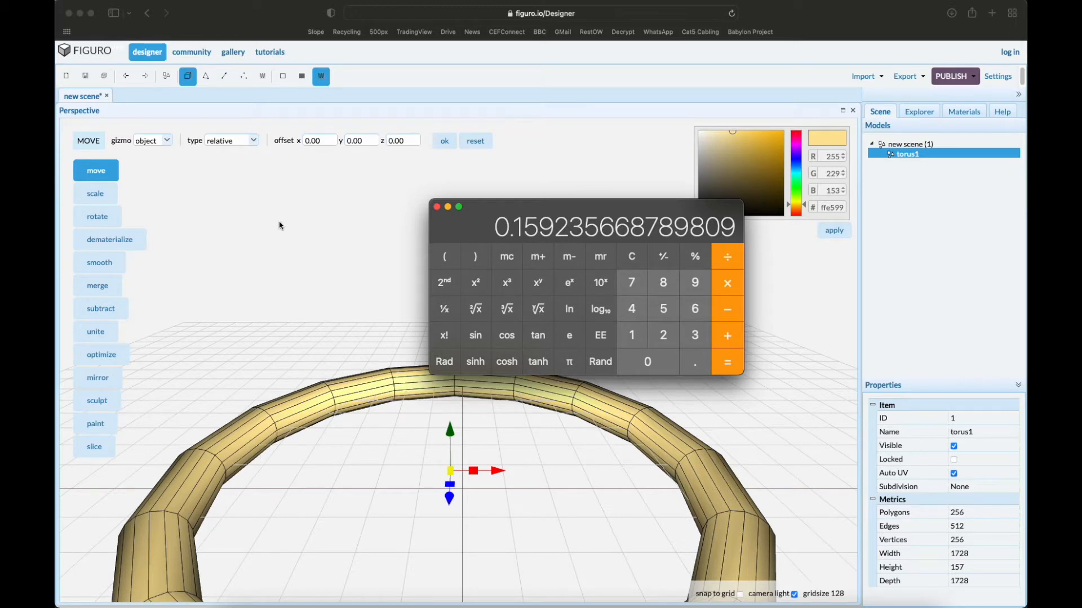
- Scale the torus by 15.92 percent down to 275 wide and 25 high
click(95, 193)
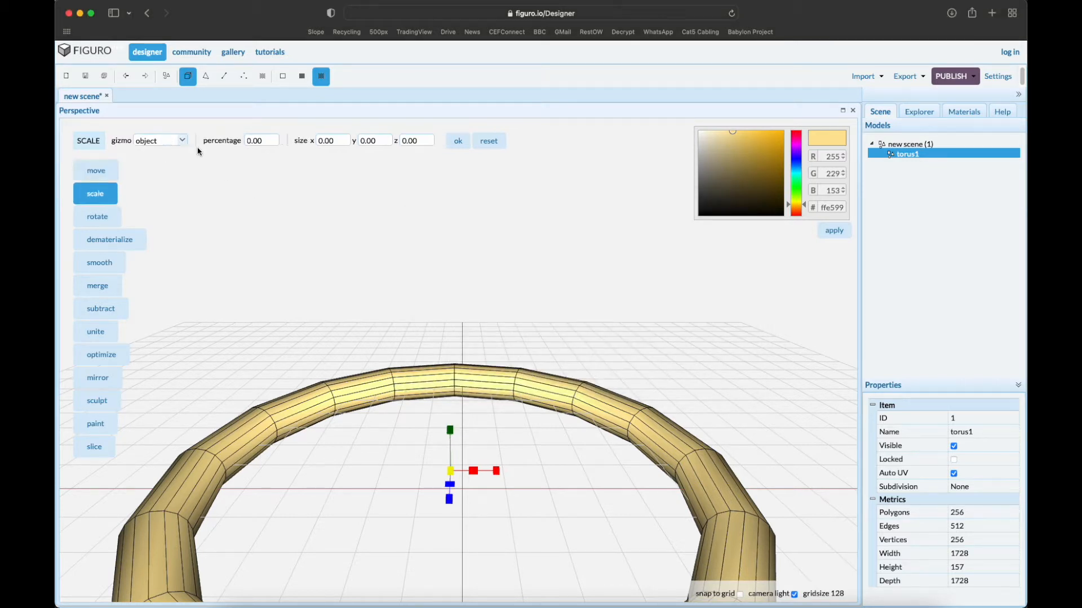
text(1)
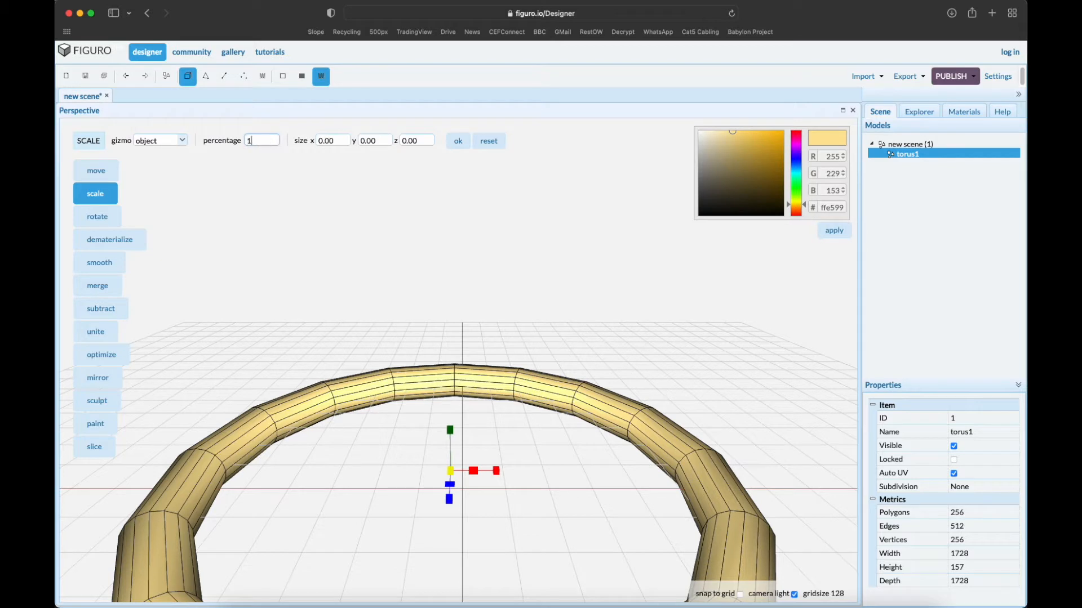
text(15.92)
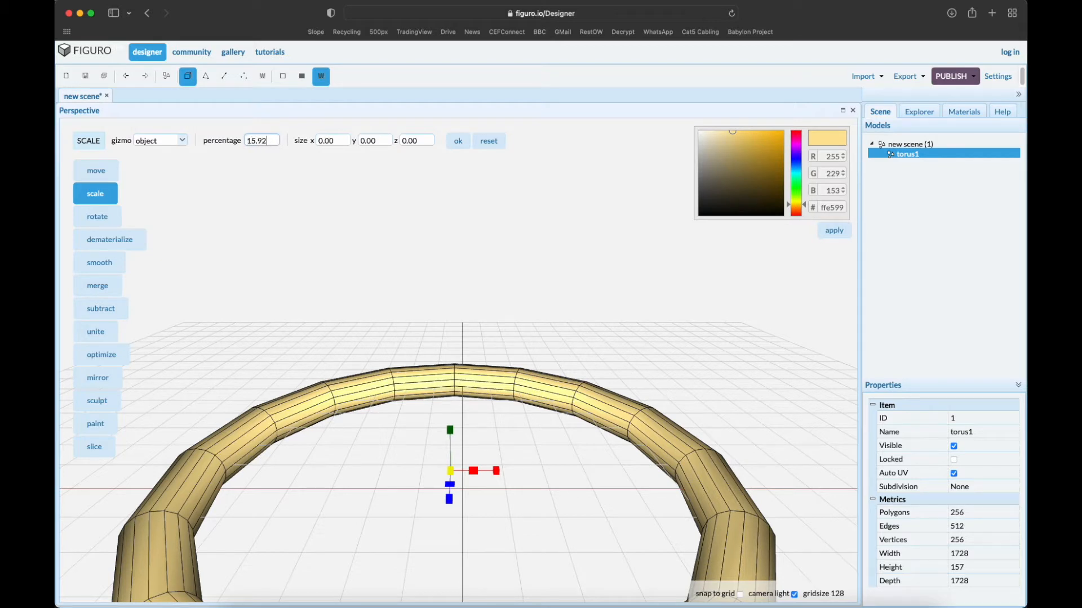
click(458, 140)
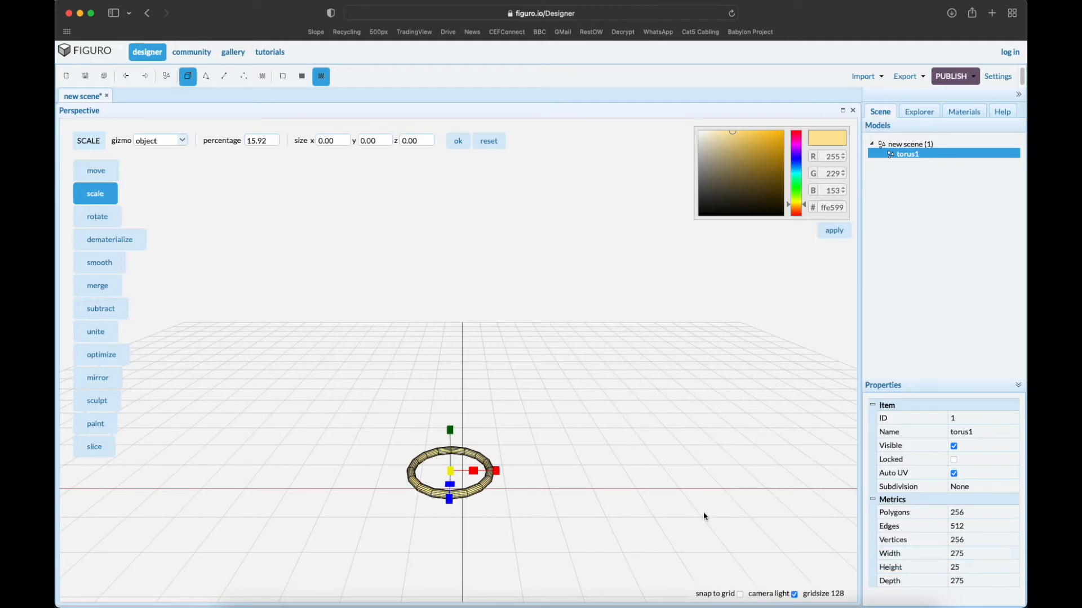
- Set the Move tool to use absolute coordinates
click(95, 170)
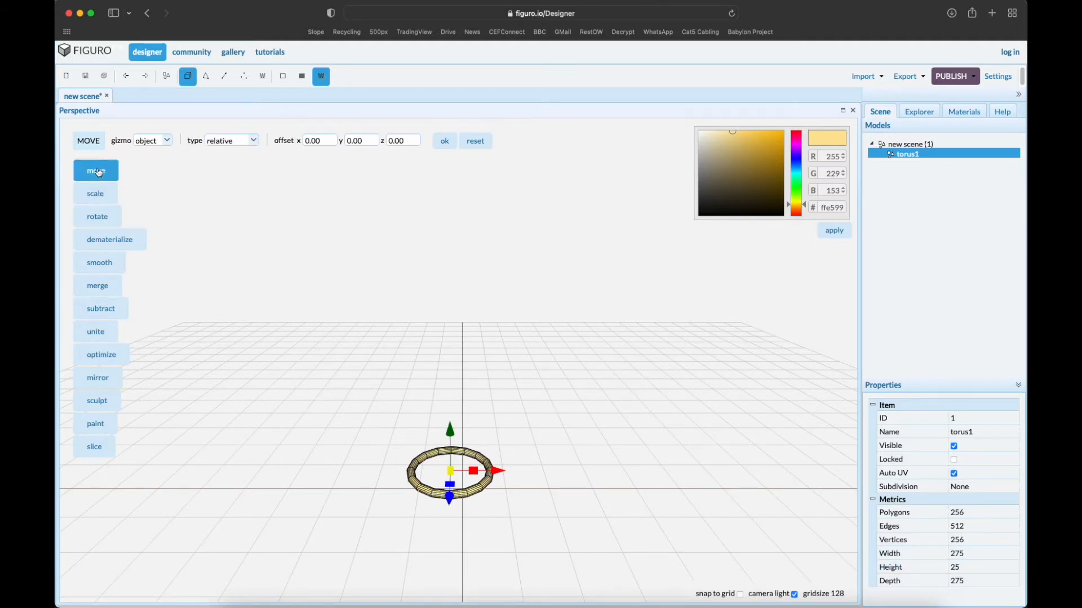
click(231, 140)
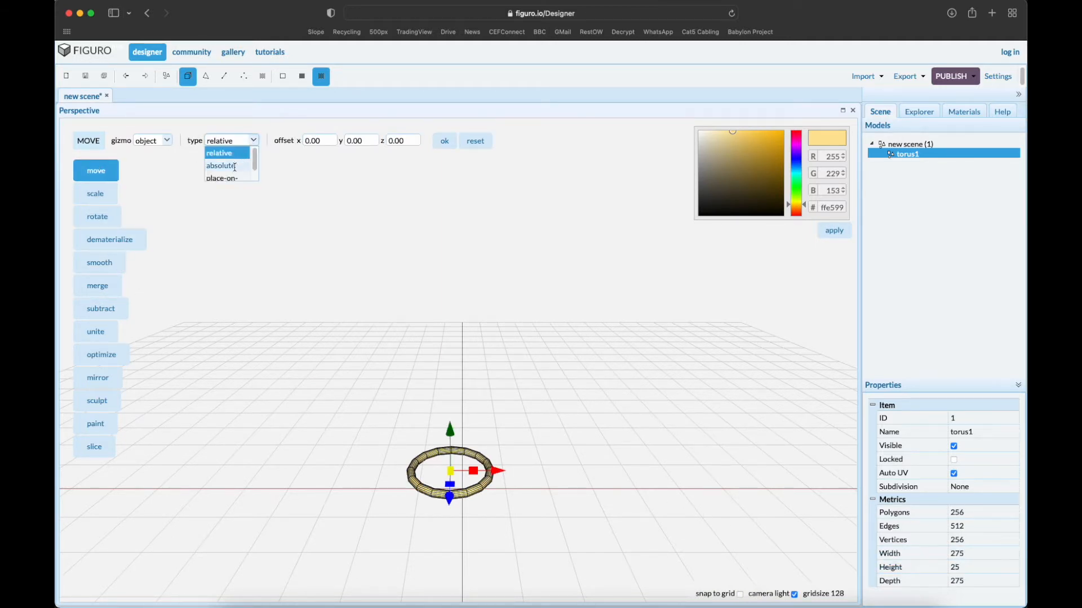
click(222, 166)
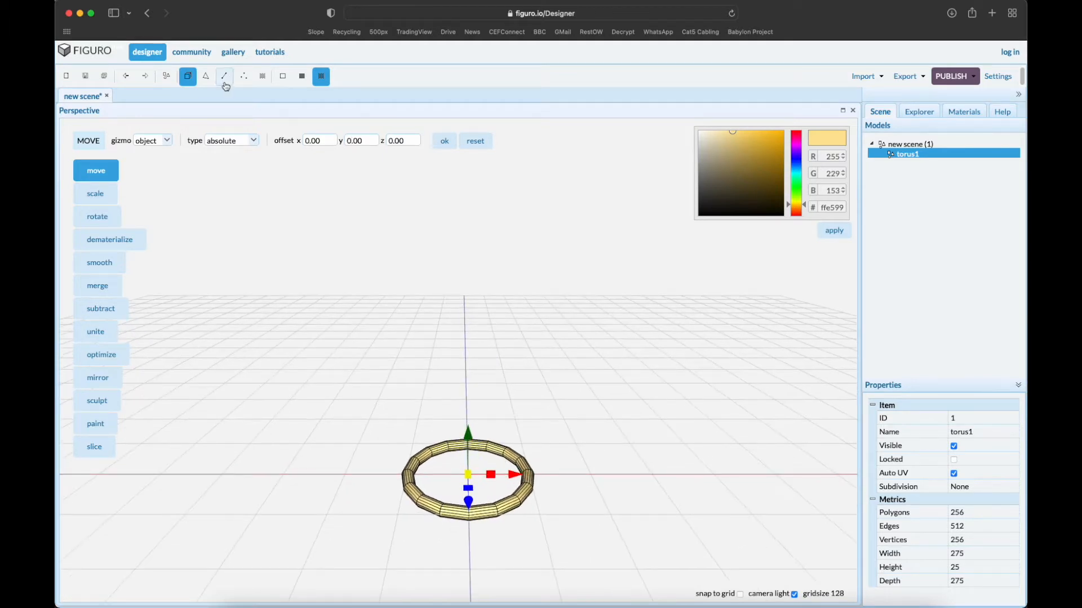
- Delete the faces on one side of the torus, leaving an open half-ring tube, then enter edge mode
click(205, 75)
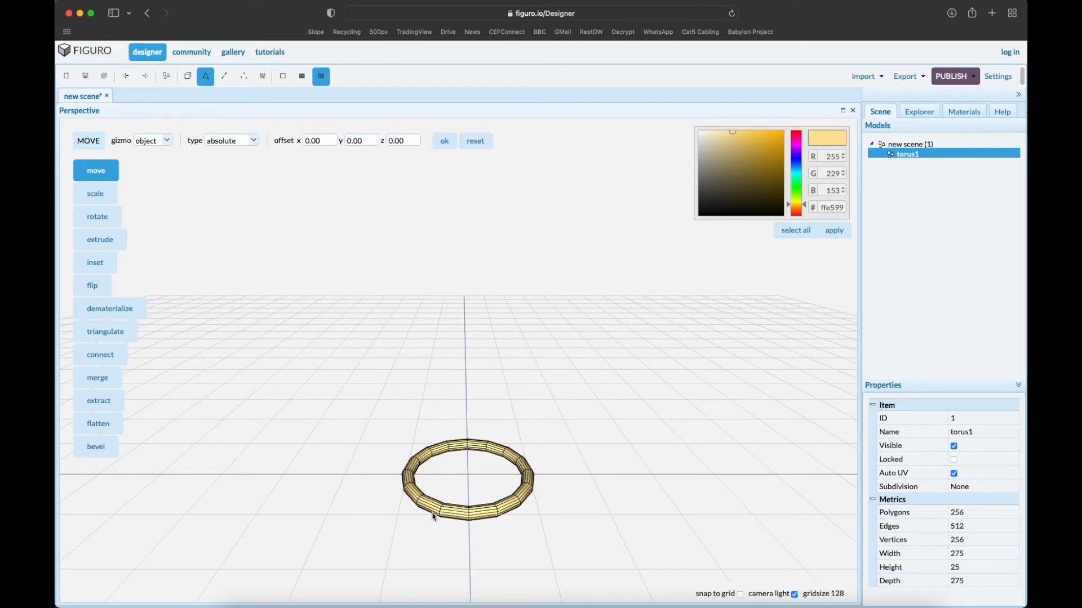
mouse_move(425, 530)
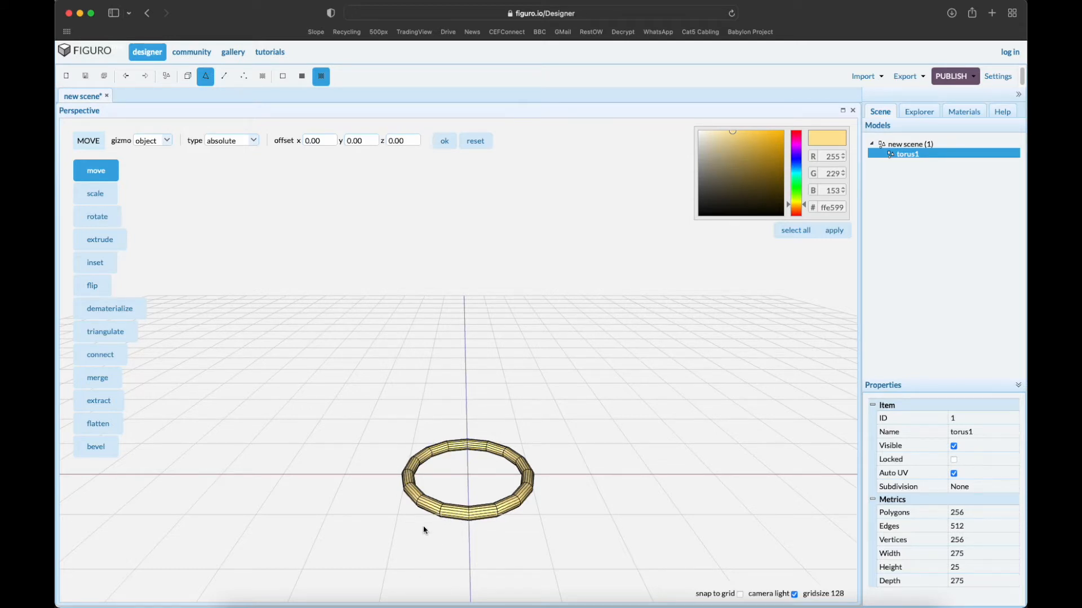
mouse_move(374, 409)
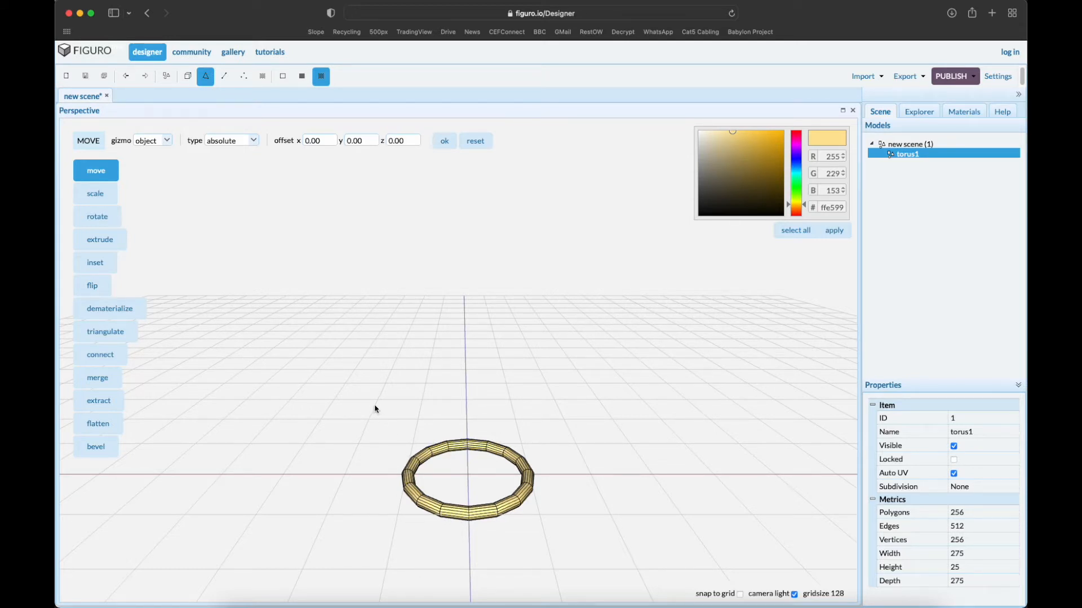
click(467, 476)
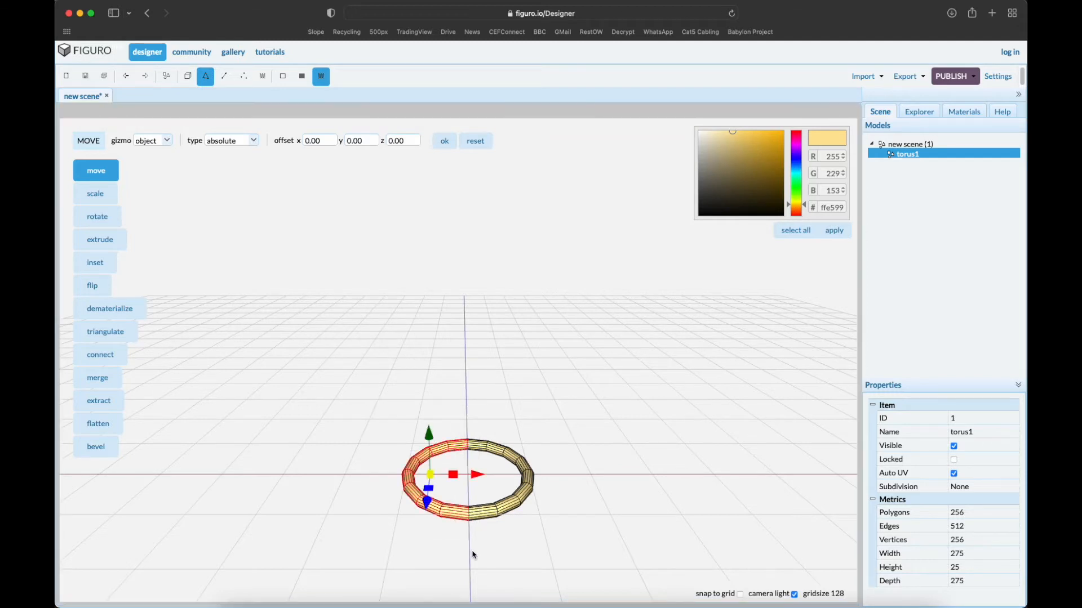
mouse_move(398, 502)
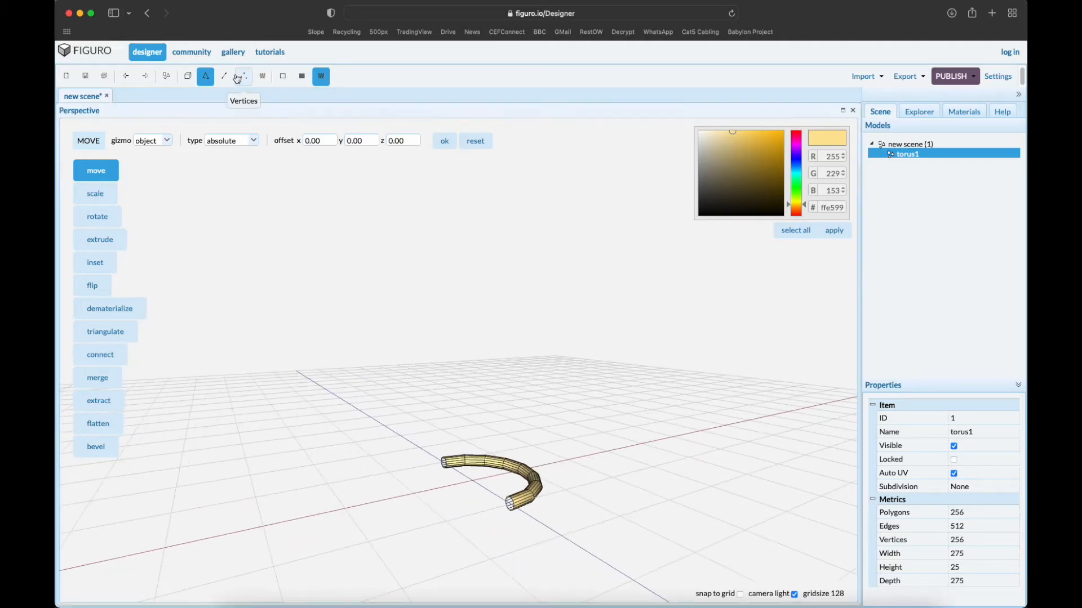
click(224, 75)
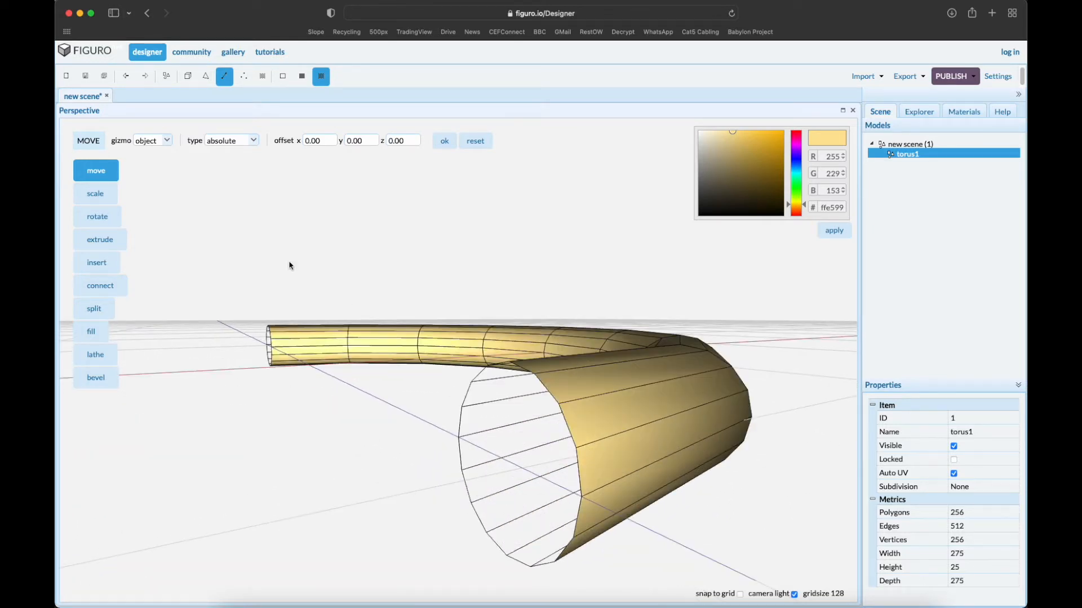
- Fill the open end of torus1's half-ring tube and view the model from the front
click(90, 332)
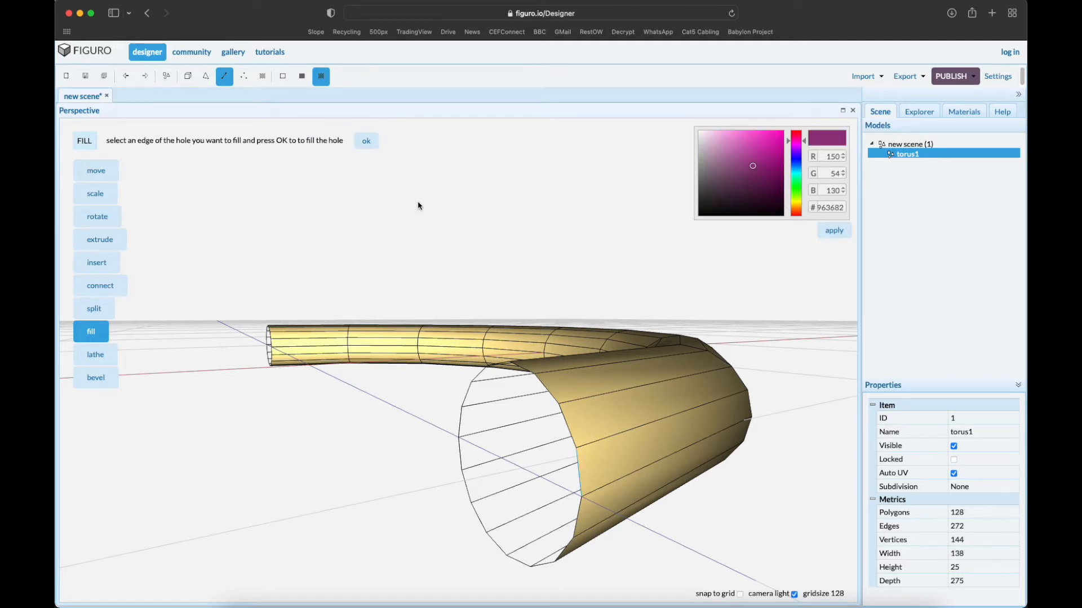
mouse_move(390, 193)
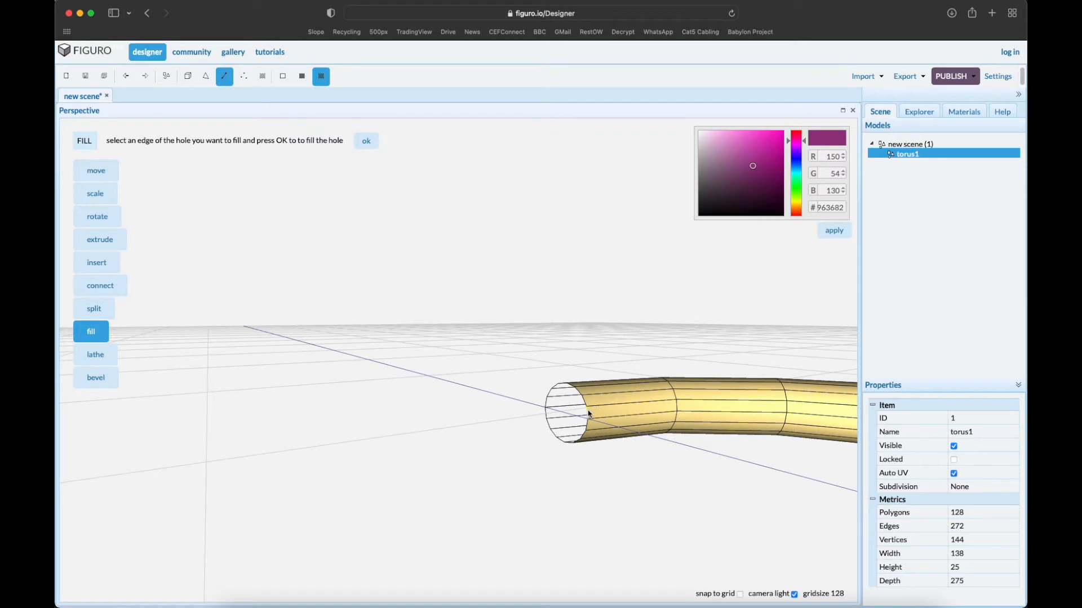
click(365, 140)
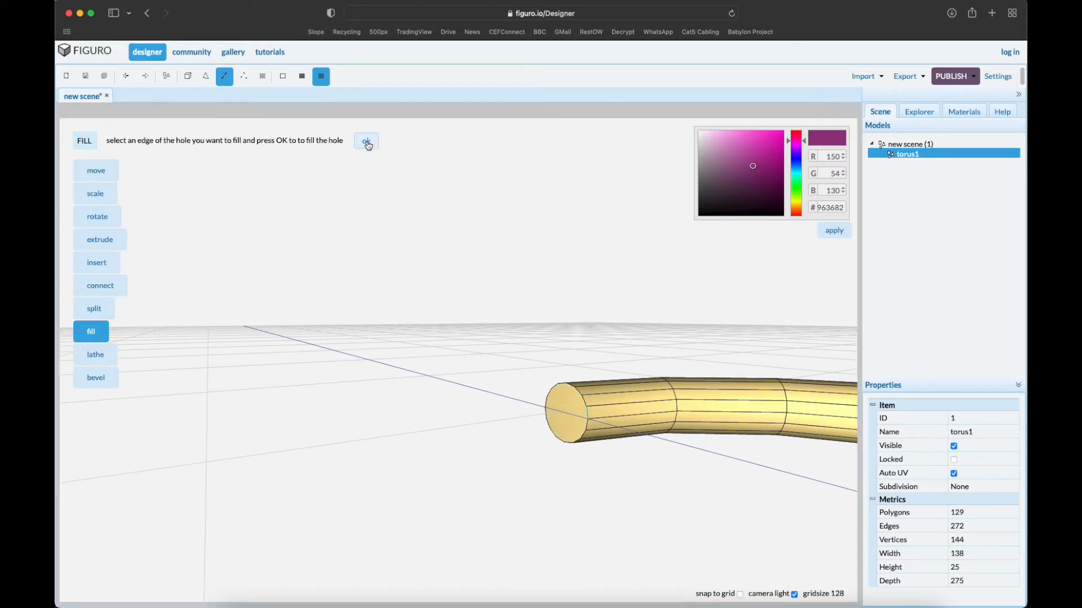
right_click(448, 483)
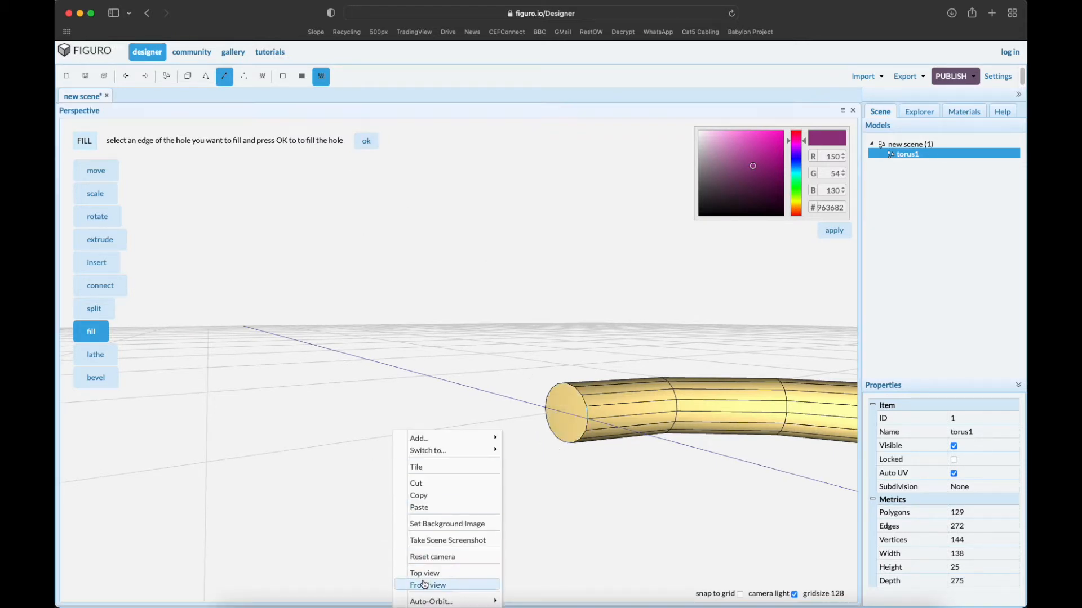
click(424, 585)
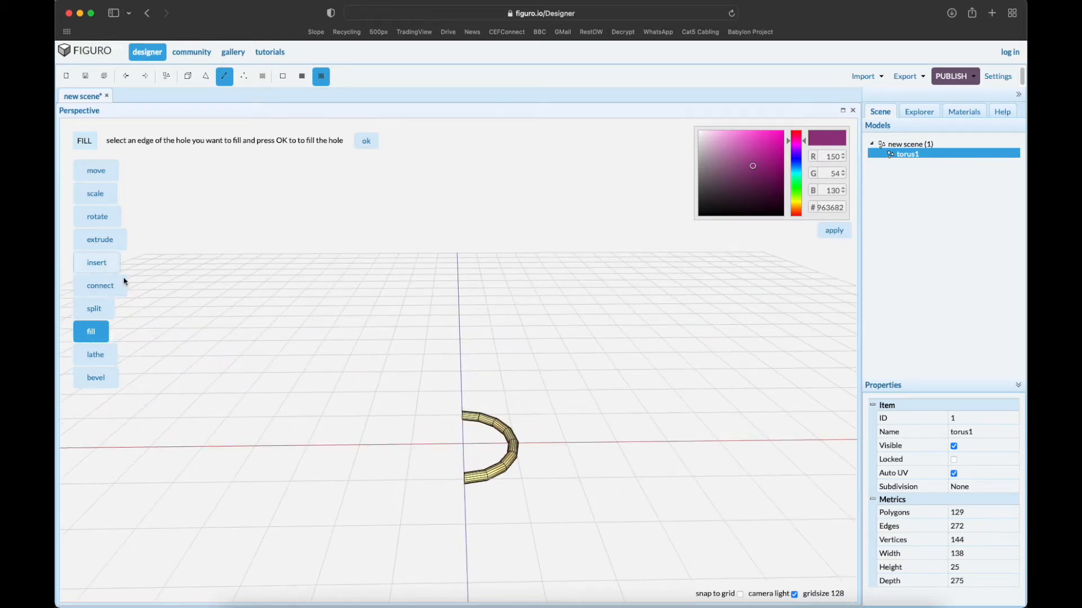
mouse_move(165, 75)
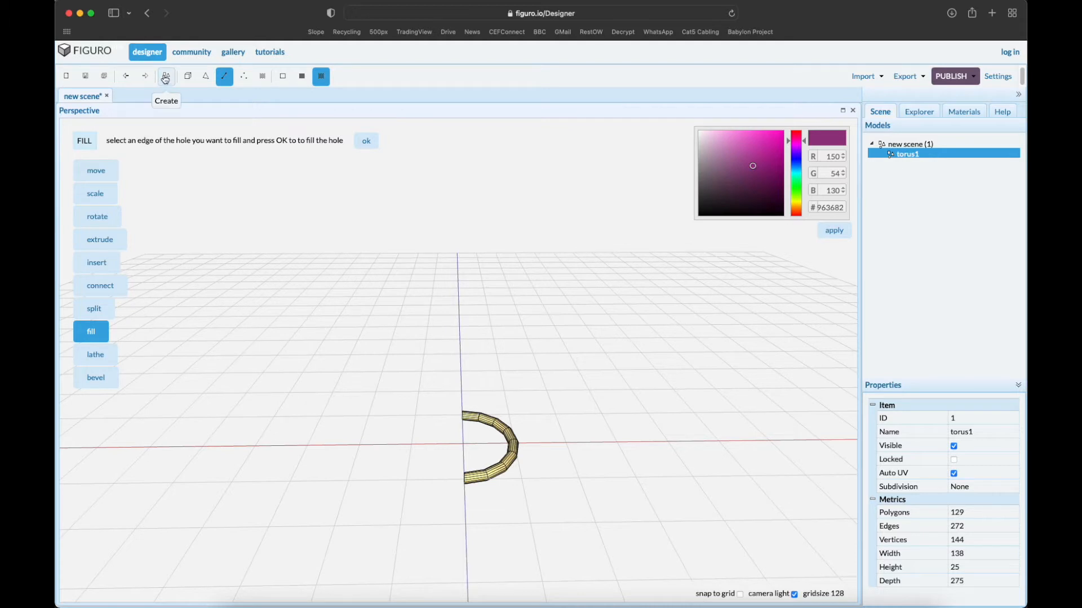
- Create torus2 with outer radius 20, an 826-wide blue ring around the gold half ring
click(164, 75)
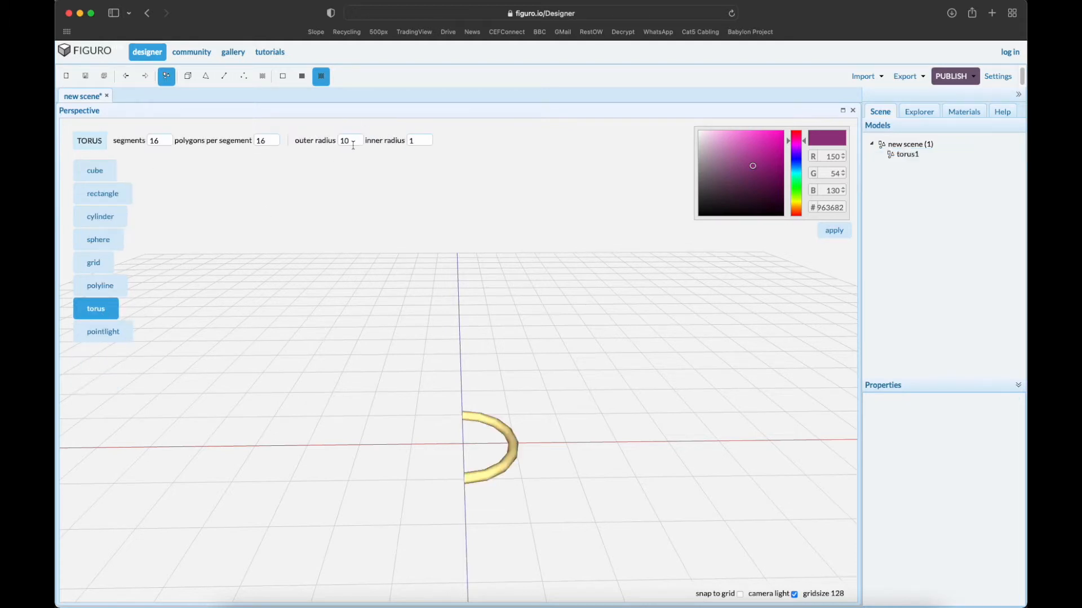
click(347, 140)
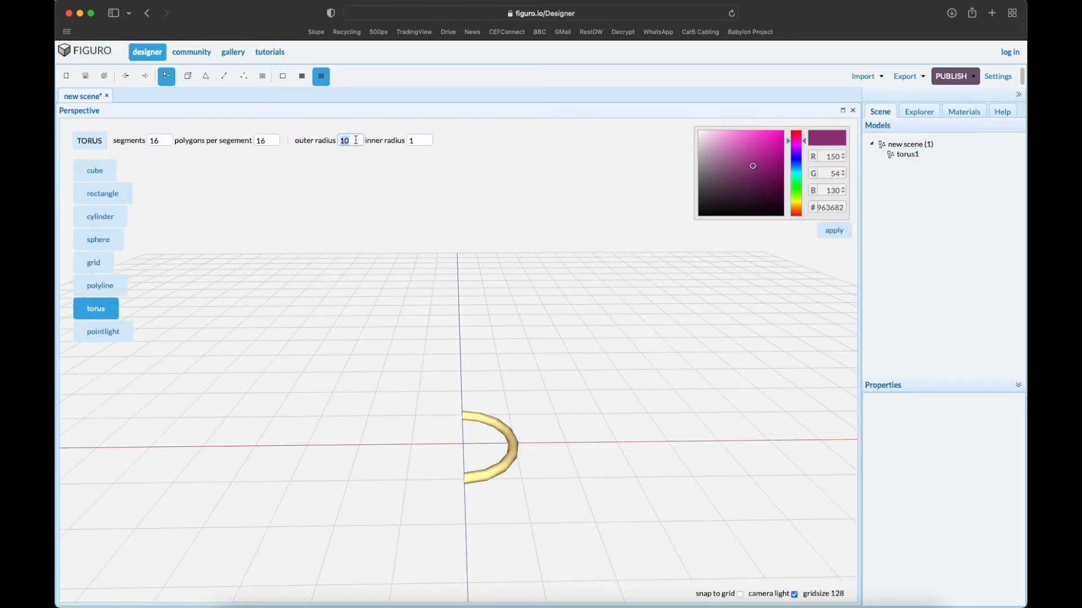
text(20)
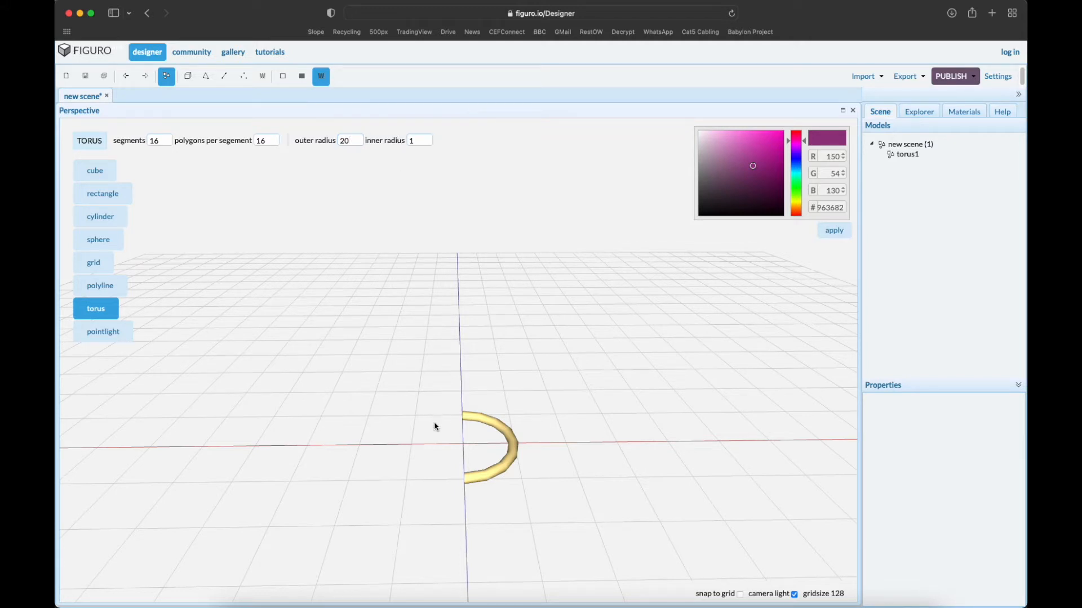
click(95, 308)
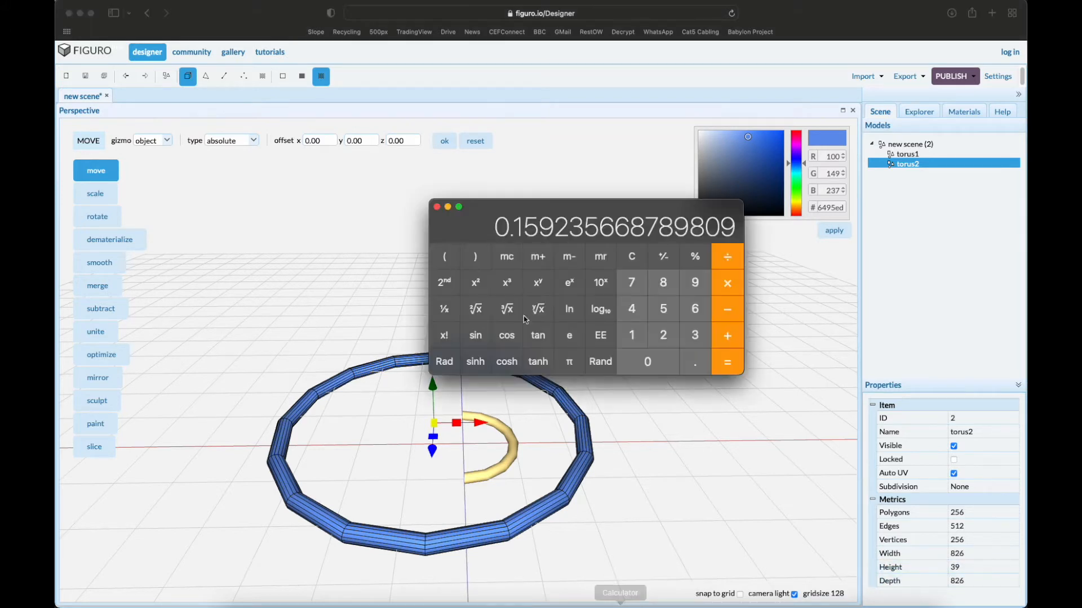
- Compute 25 ÷ 39 = 0.641025641025641 in Calculator as torus2's height ratio
click(631, 255)
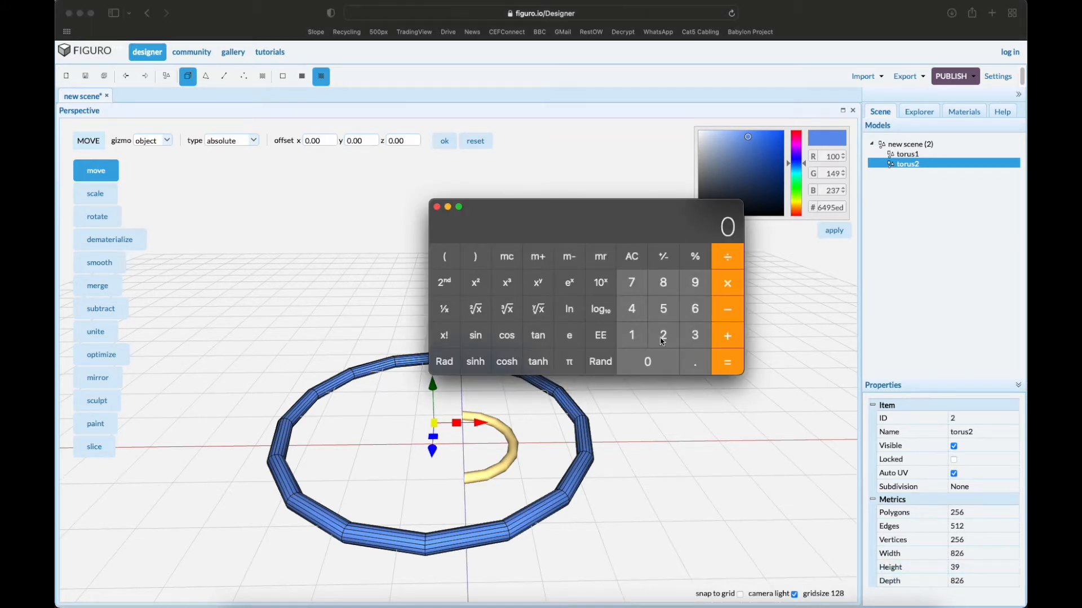
click(726, 256)
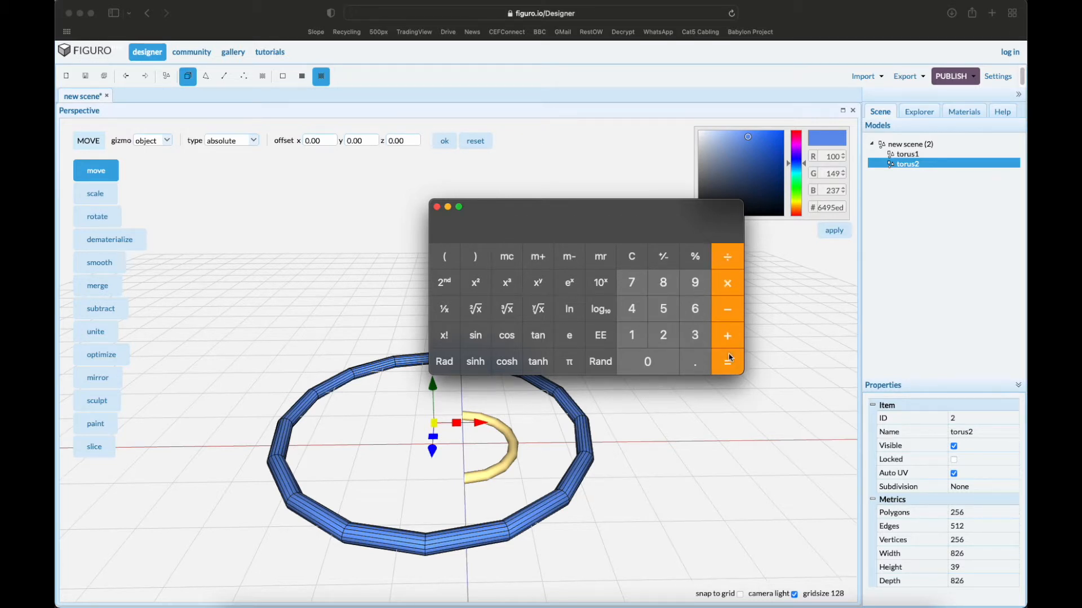
click(727, 362)
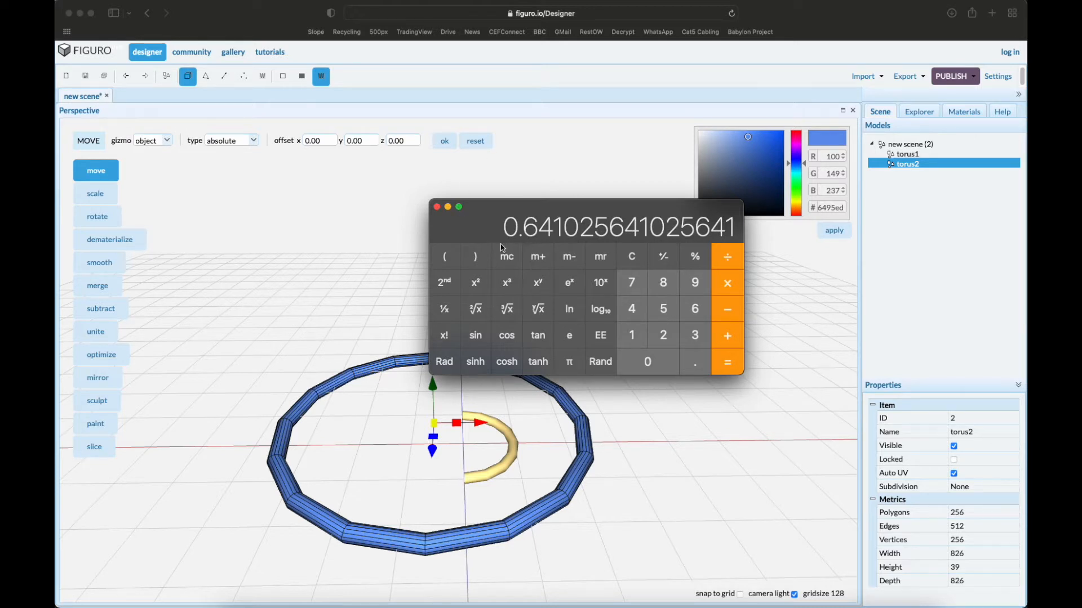
mouse_move(549, 254)
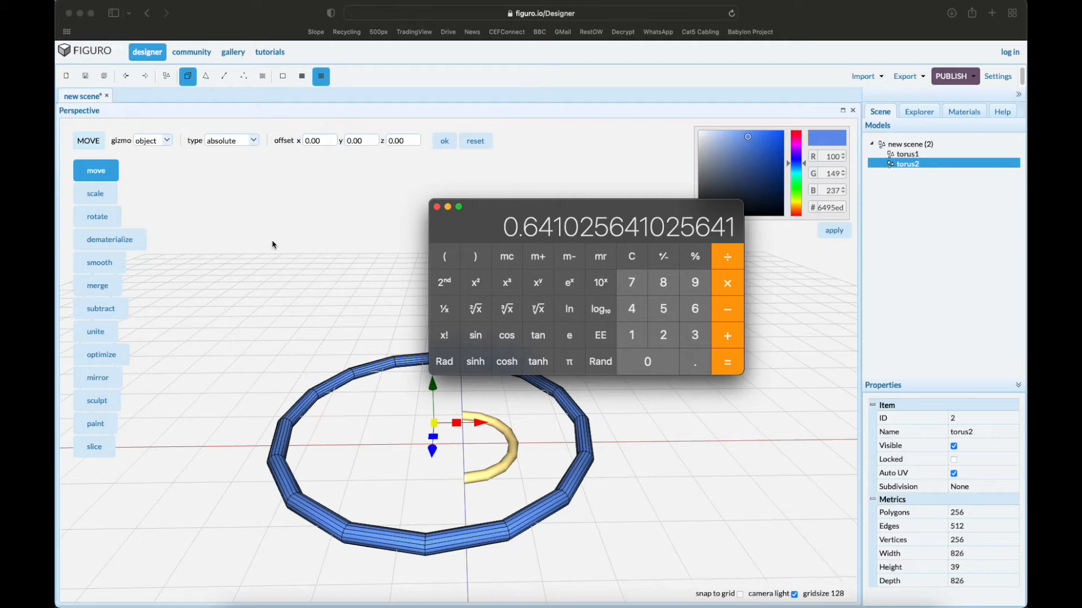
- Scale torus2 by 64.1 percent down to 529 wide and 25 high, returning to move mode
click(94, 193)
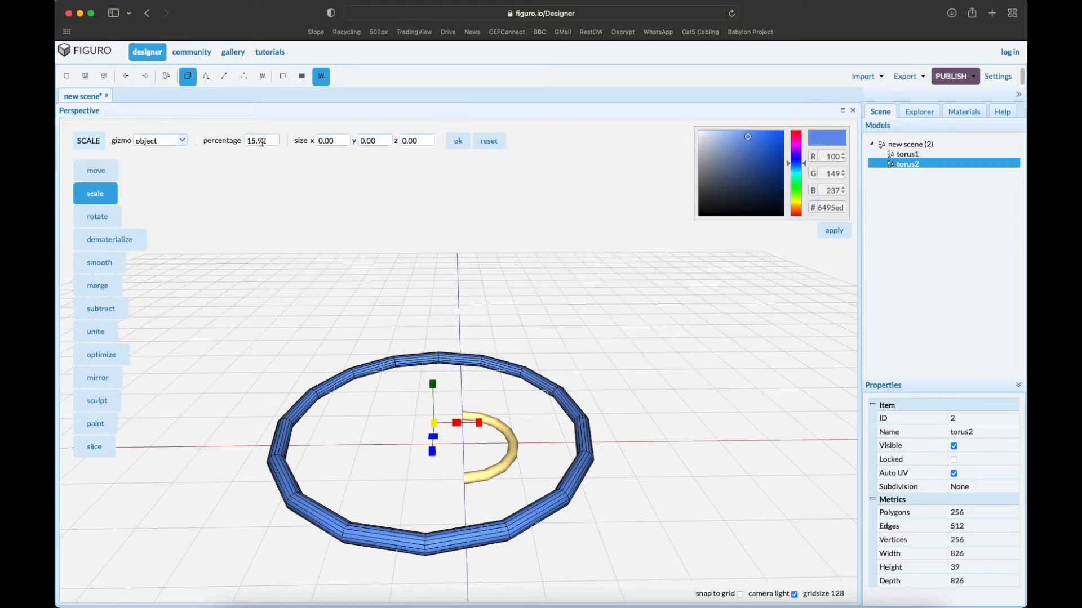
text(6)
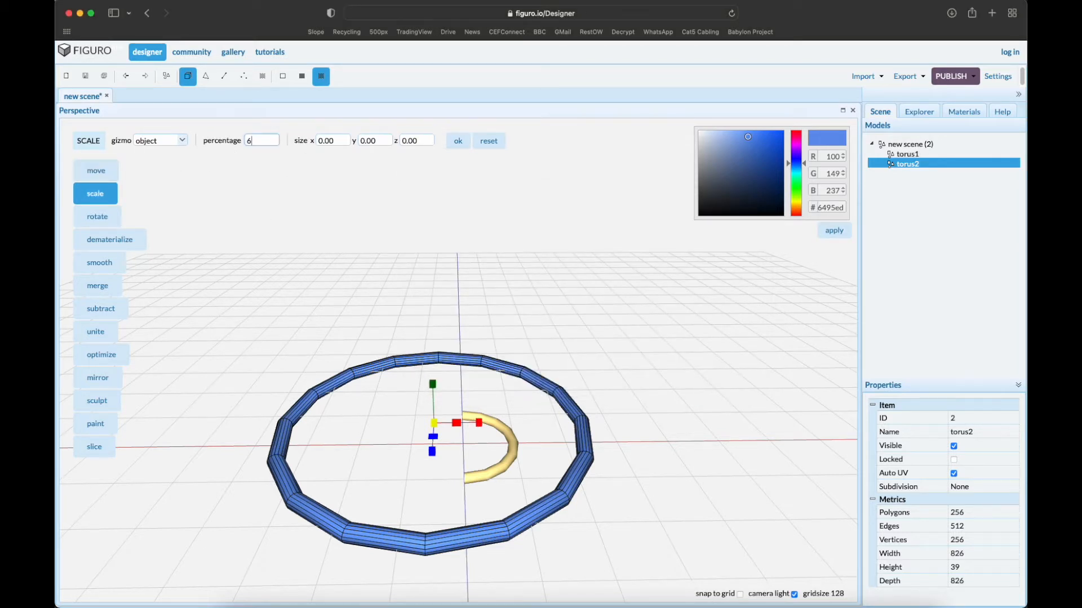
text(64.1)
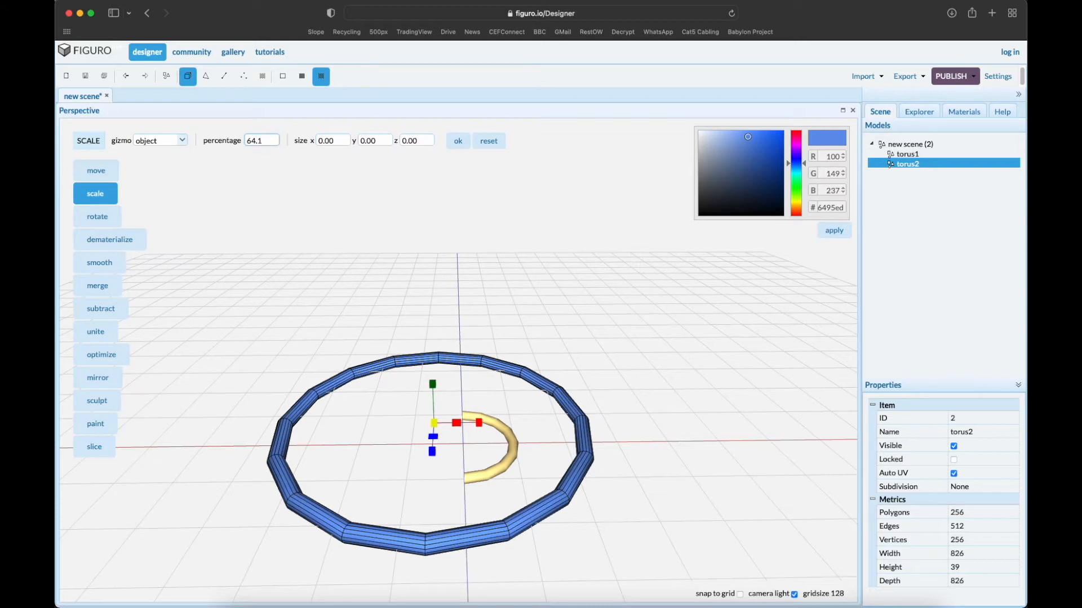
click(457, 141)
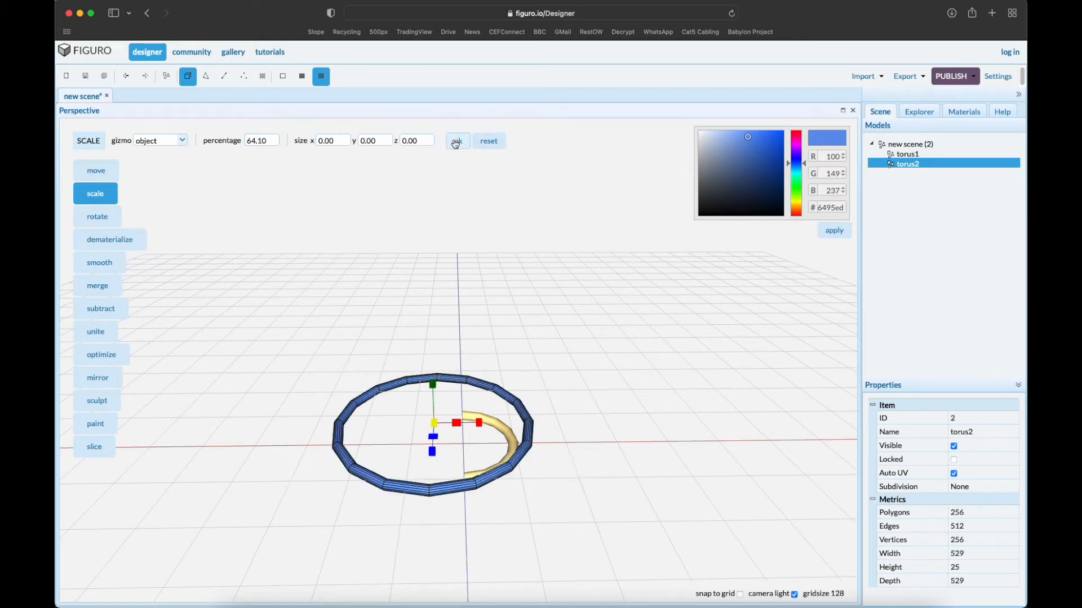
mouse_move(666, 564)
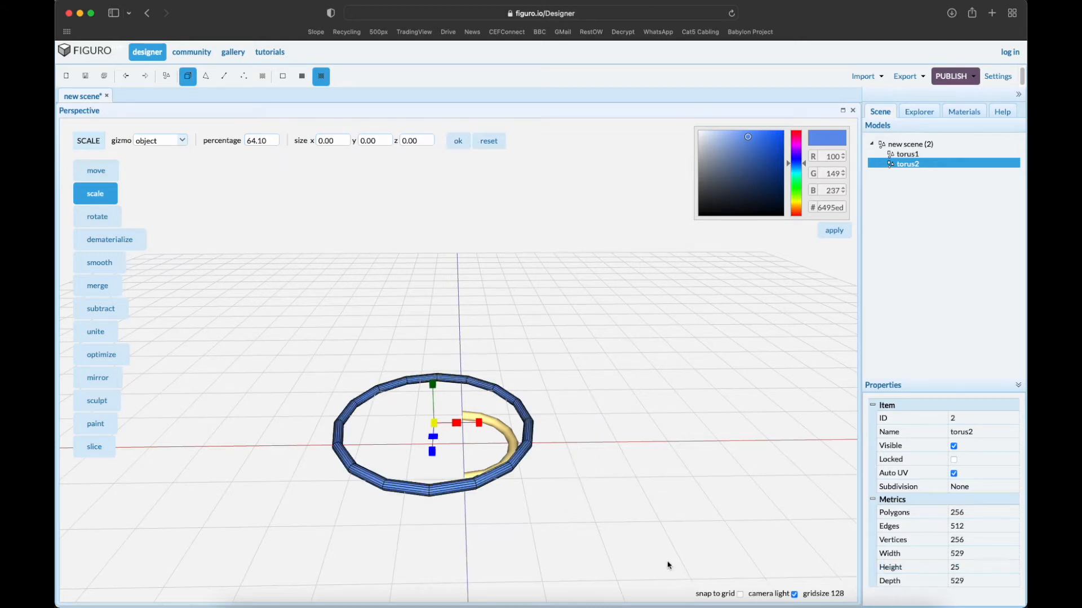
mouse_move(96, 170)
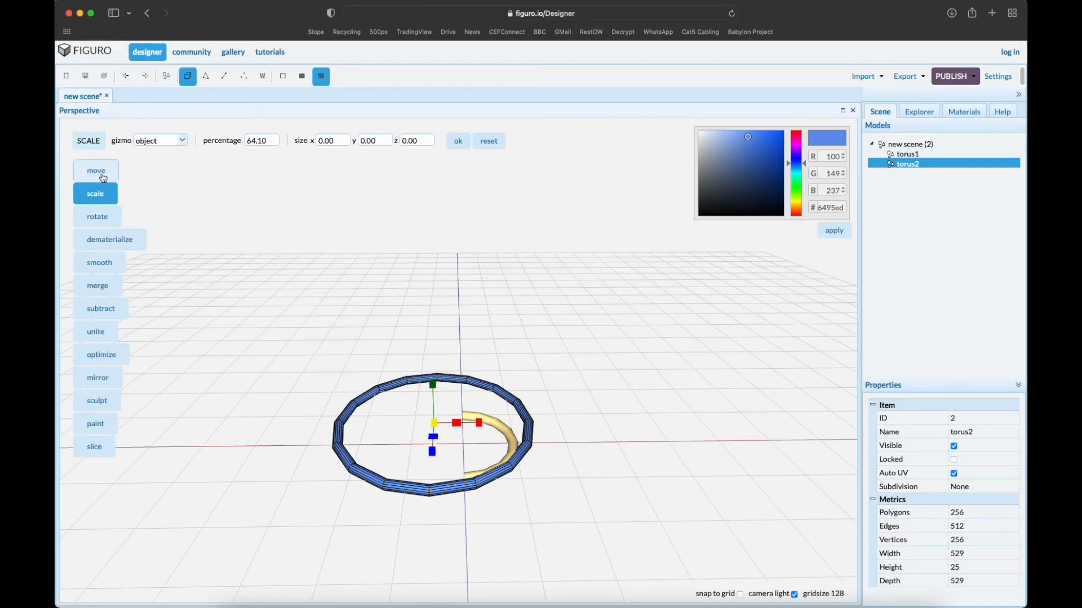
click(94, 170)
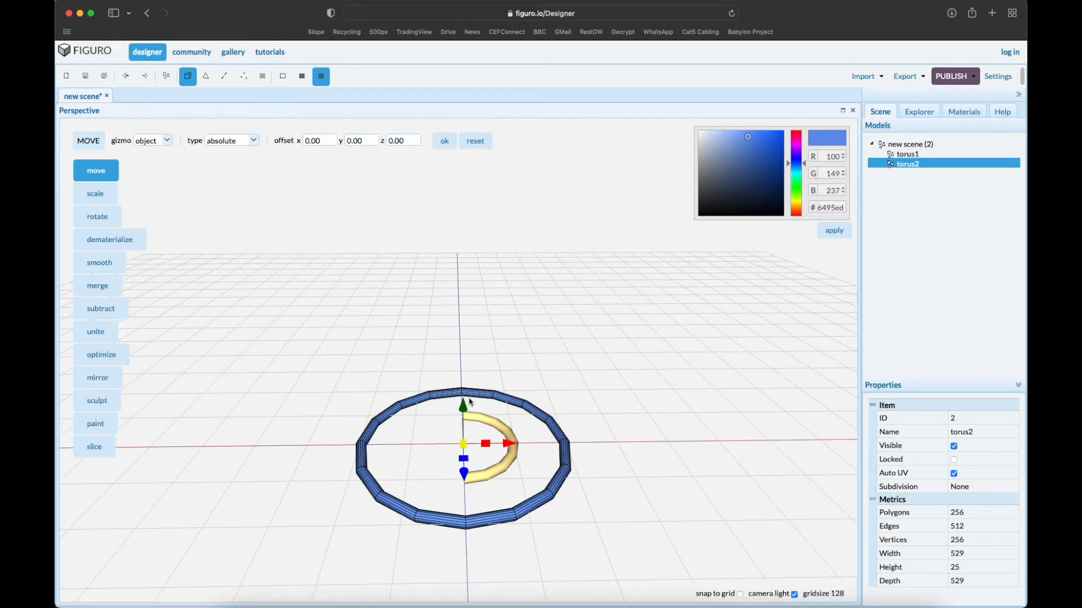
mouse_move(431, 524)
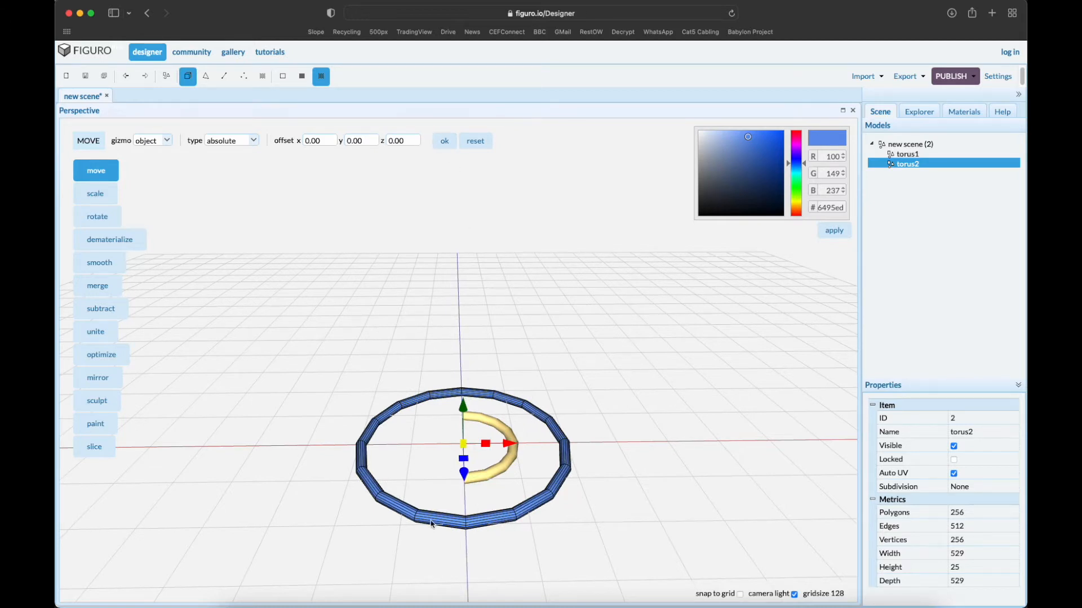
mouse_move(426, 531)
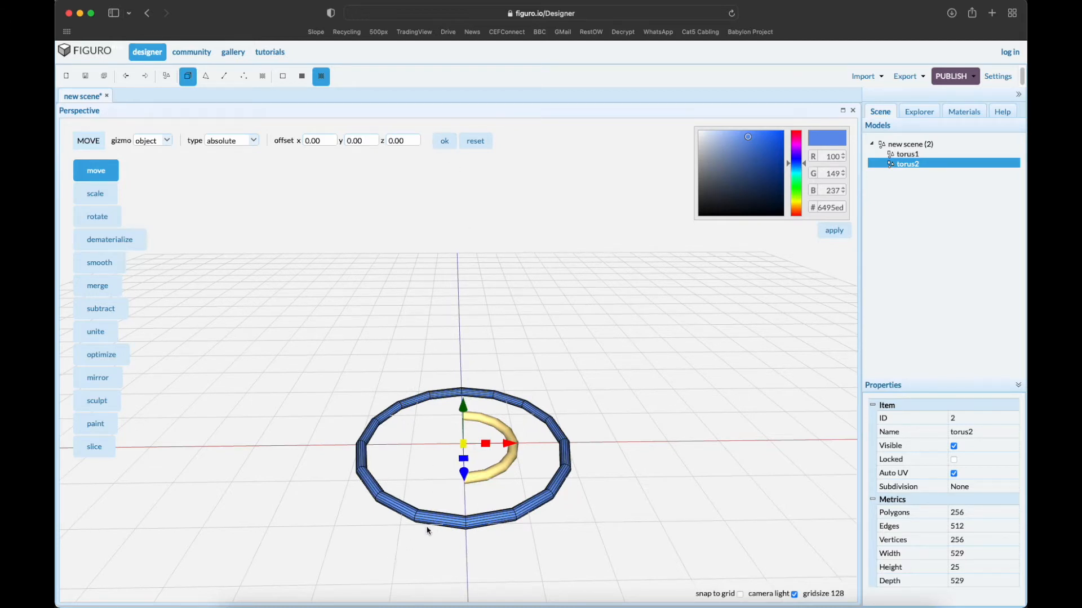
mouse_move(207, 122)
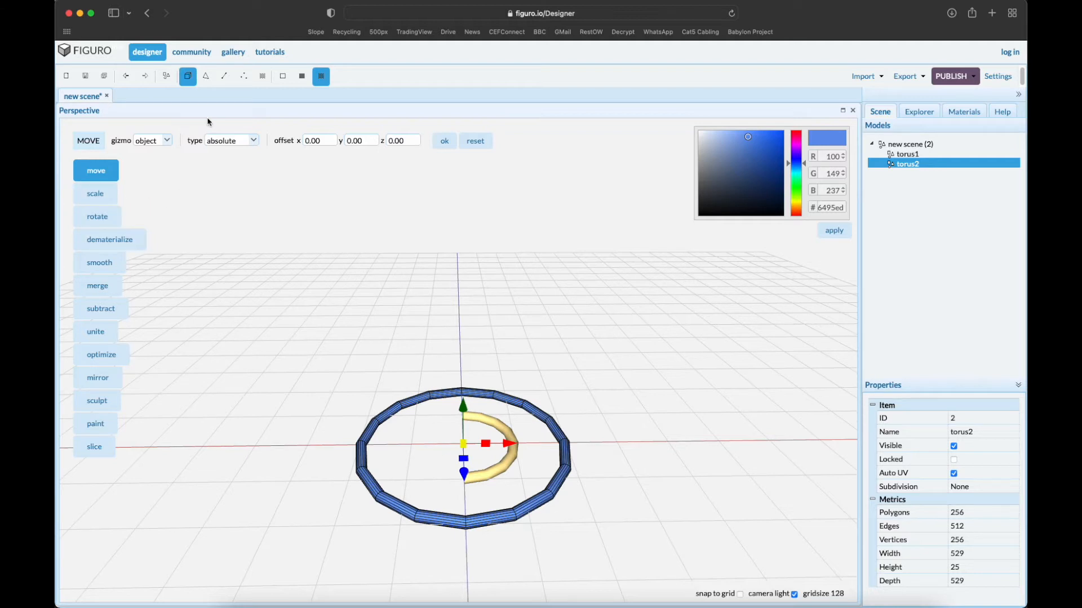
- Box-select and delete half of torus2's faces to cut it to a half ring
click(205, 76)
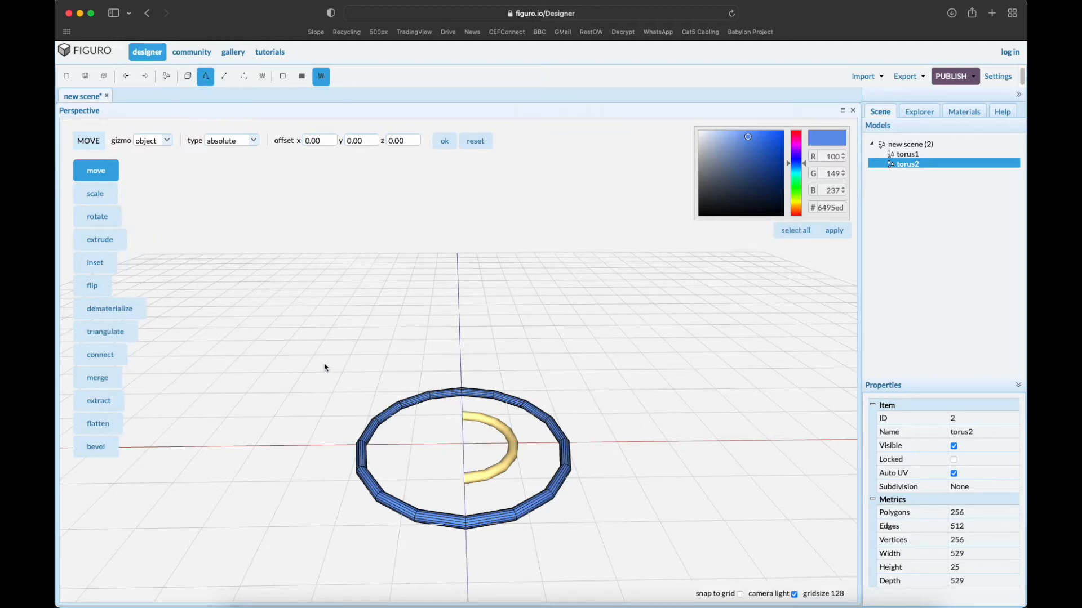
drag(324, 365, 483, 559)
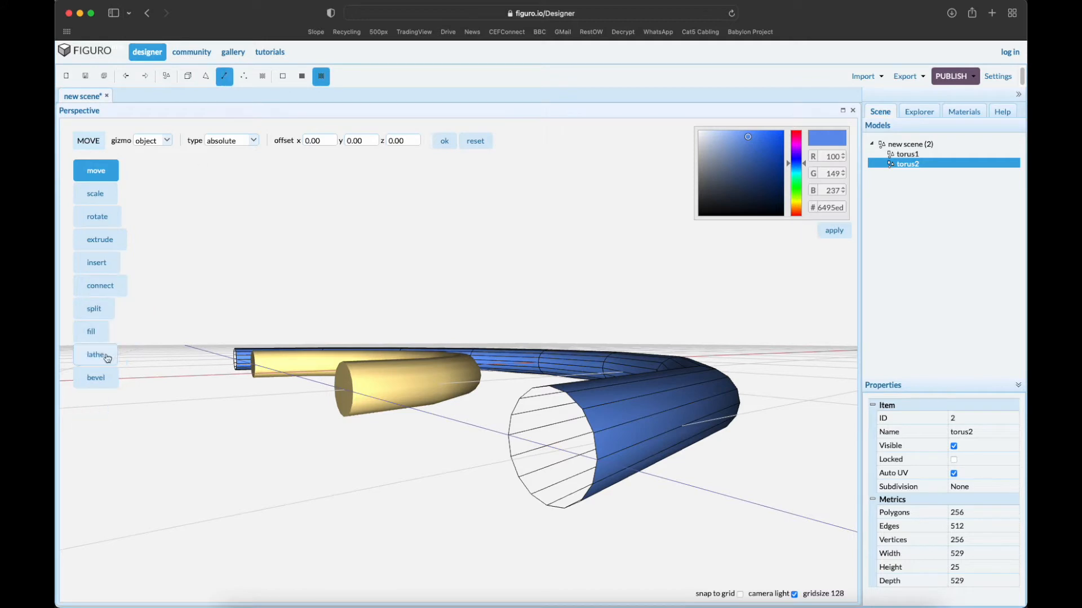
- Fill torus2's open end and switch to a top overview of both half rings
click(91, 331)
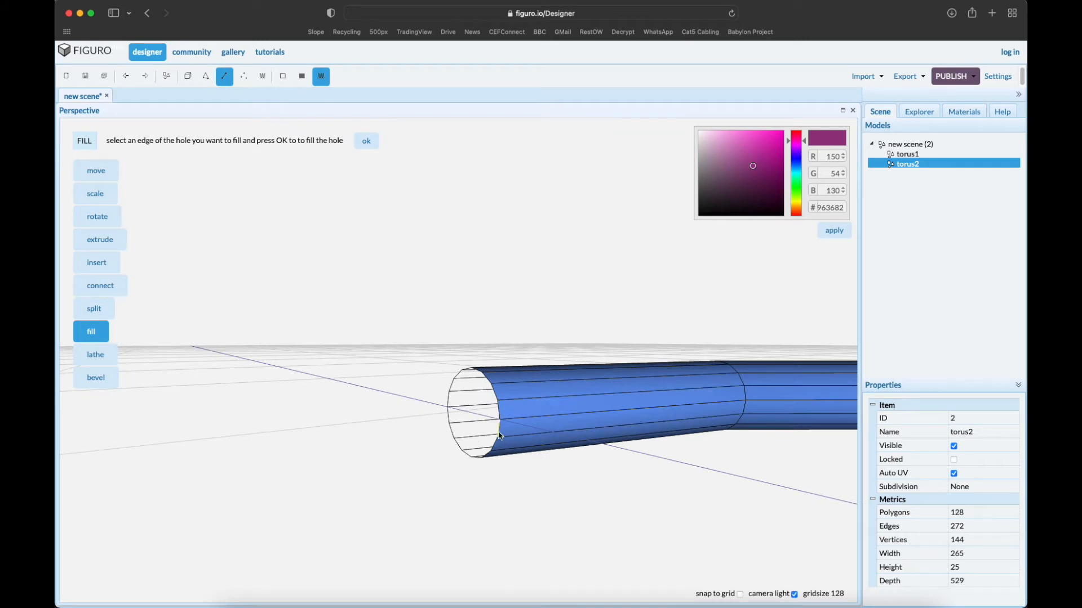
click(498, 435)
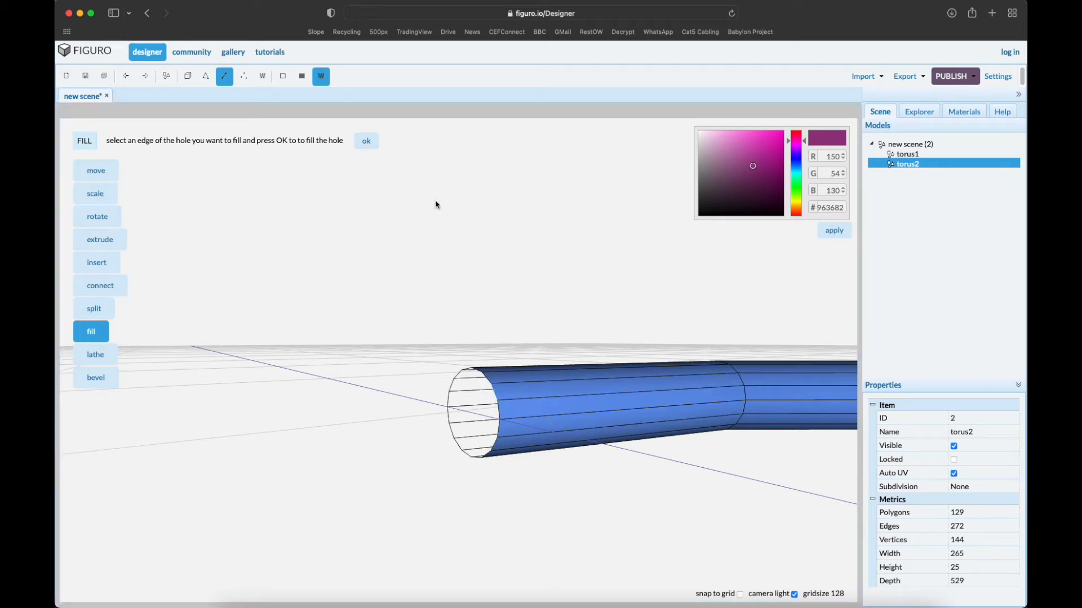
click(472, 410)
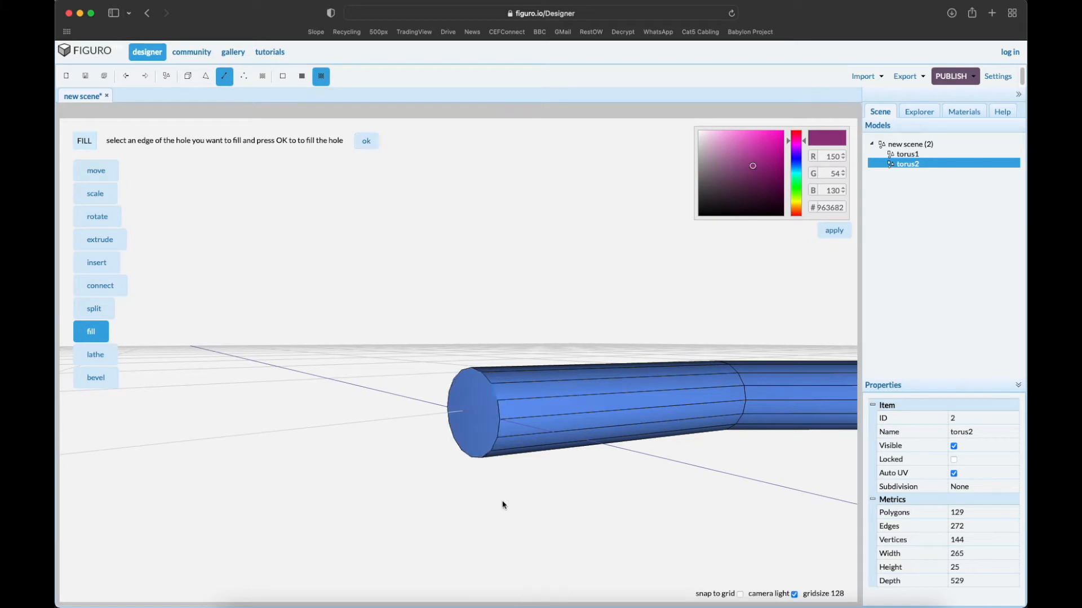
right_click(502, 505)
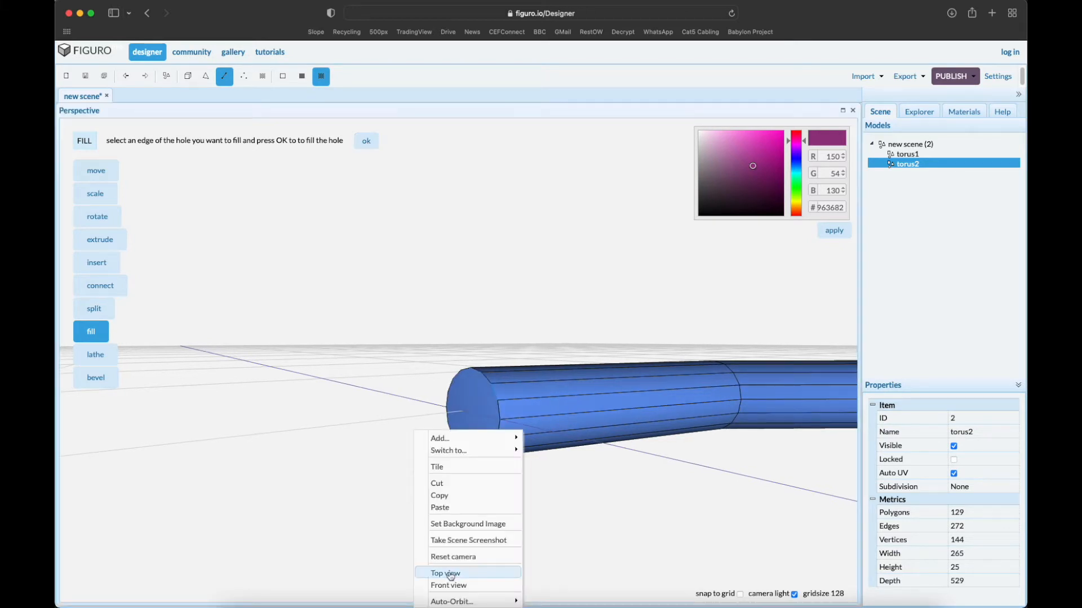
click(447, 573)
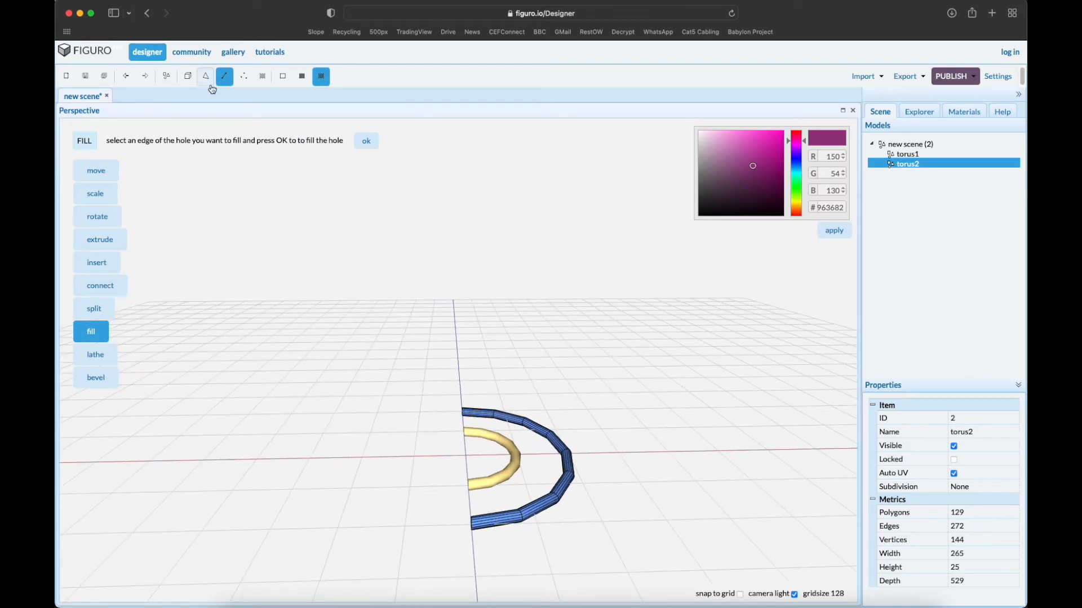
- Duplicate torus2 and move the copy up by a relative y offset of 125
click(166, 76)
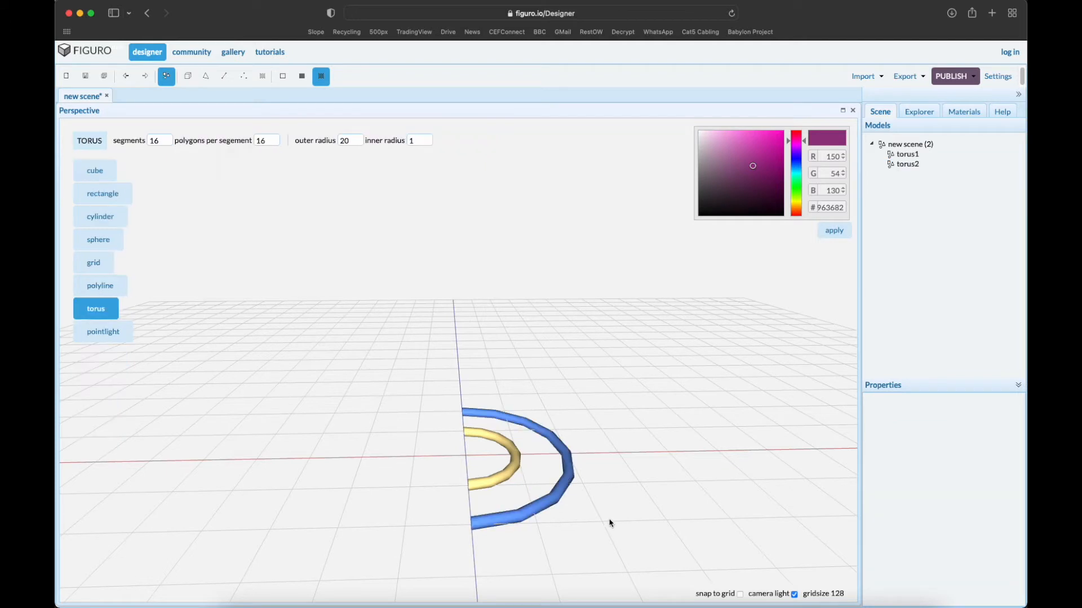
click(907, 164)
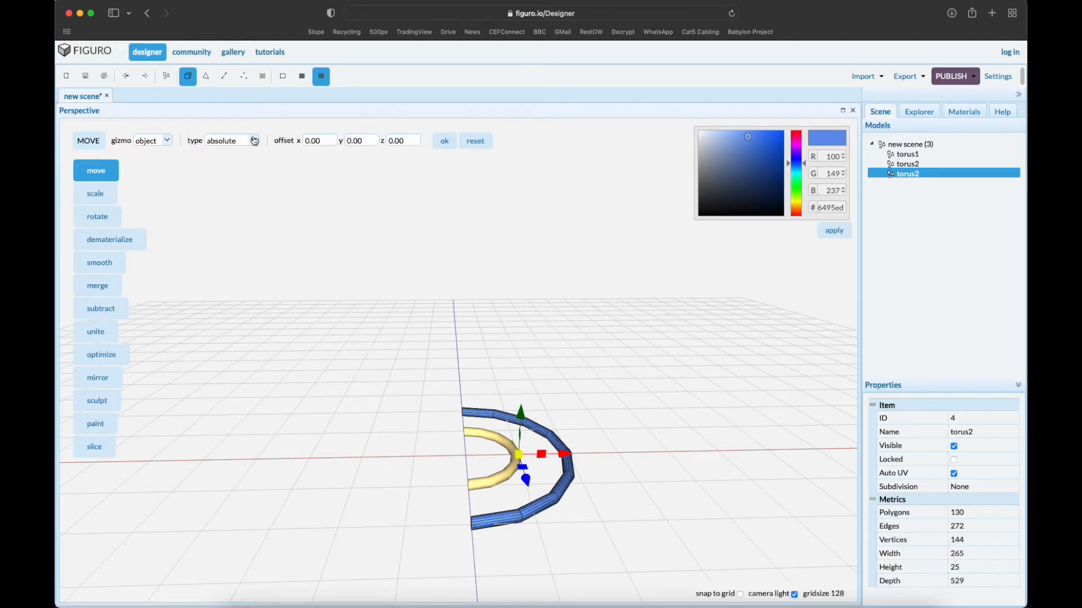
click(231, 140)
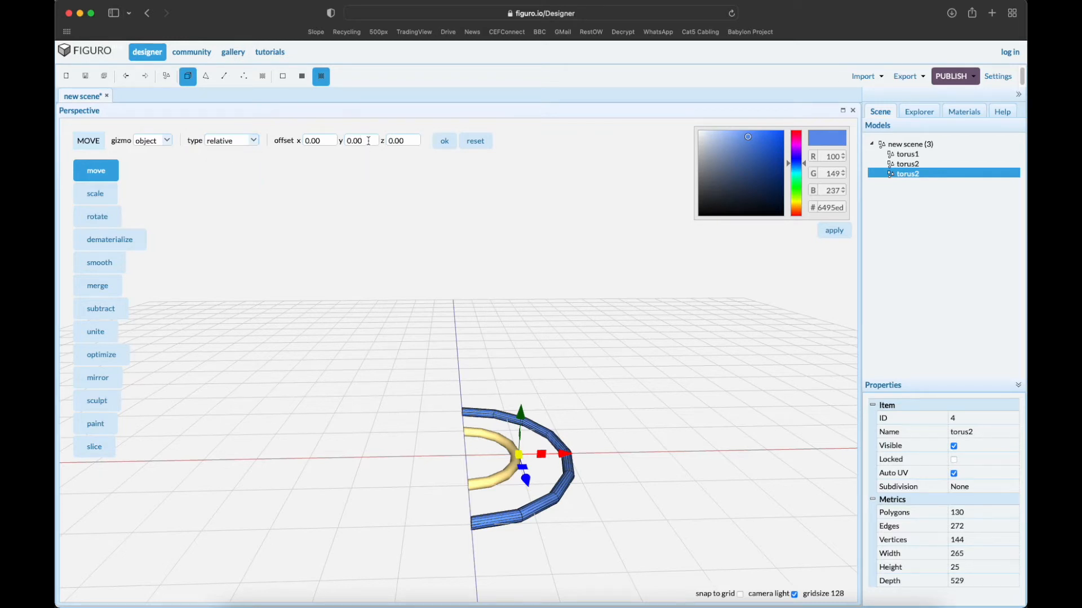
click(354, 141)
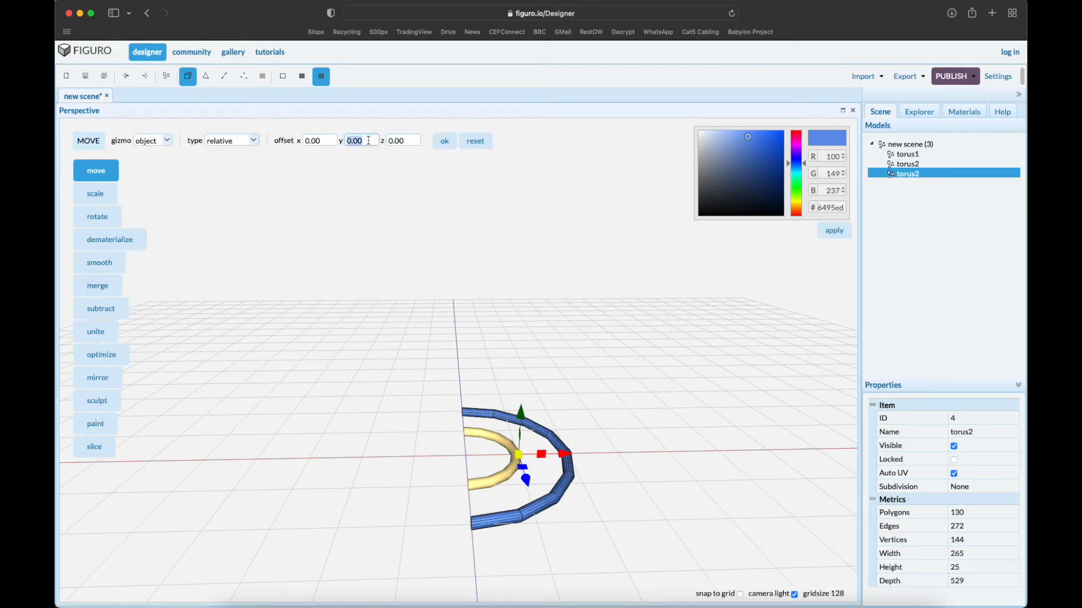
text(125)
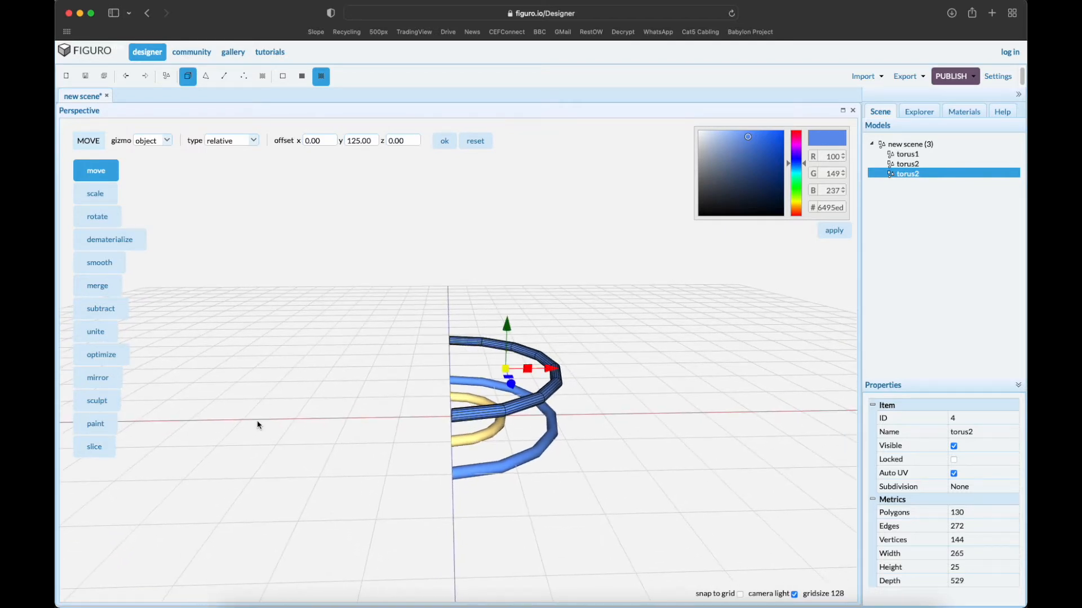
mouse_move(432, 364)
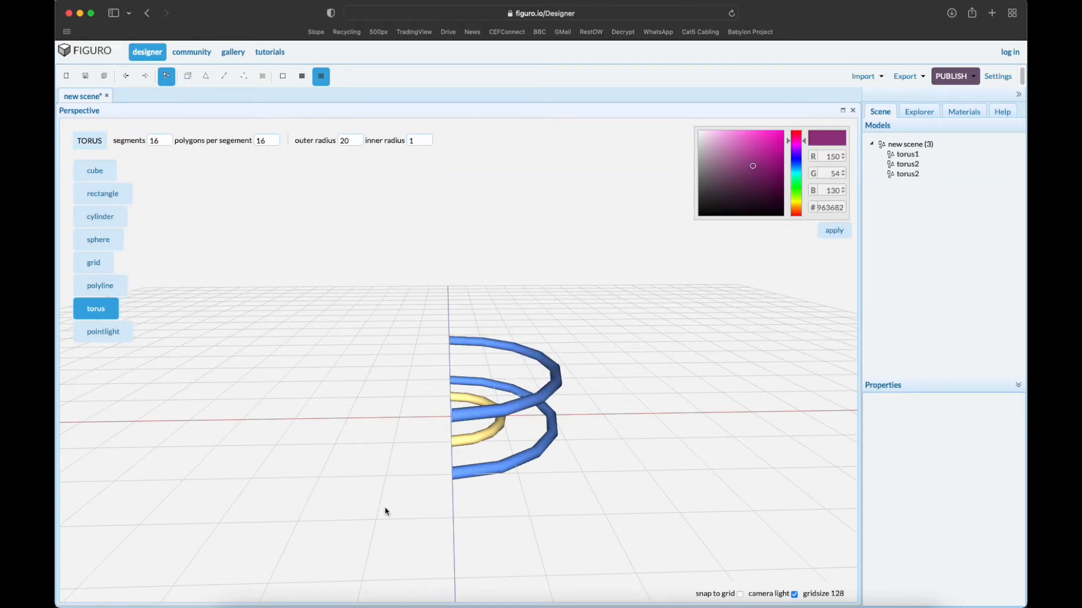
- Mirror the three box-selected half rings across the z axis in object mode, giving six models
drag(385, 511, 626, 549)
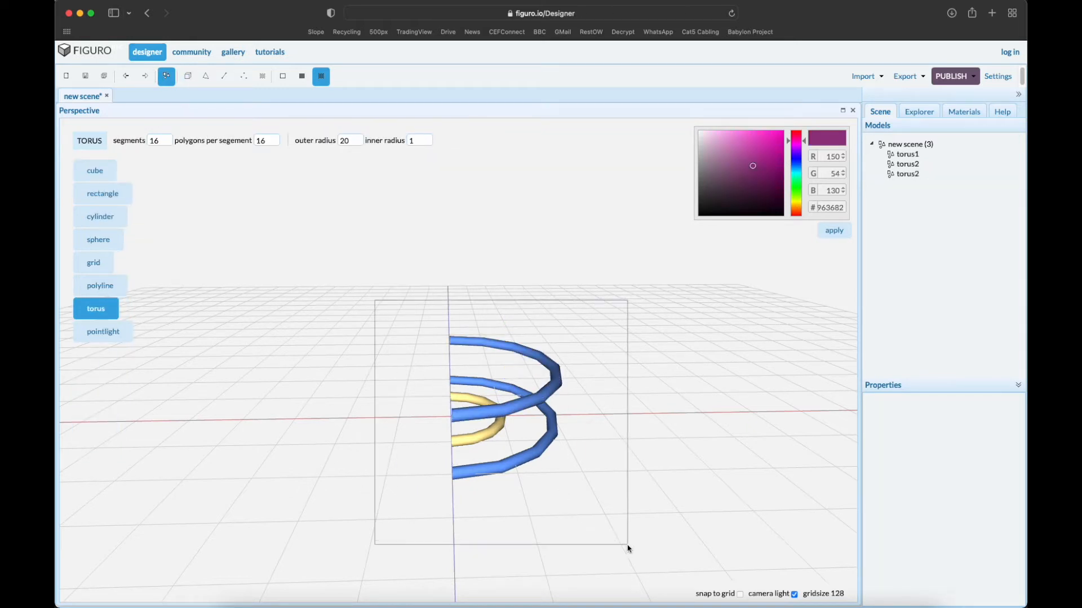
click(187, 76)
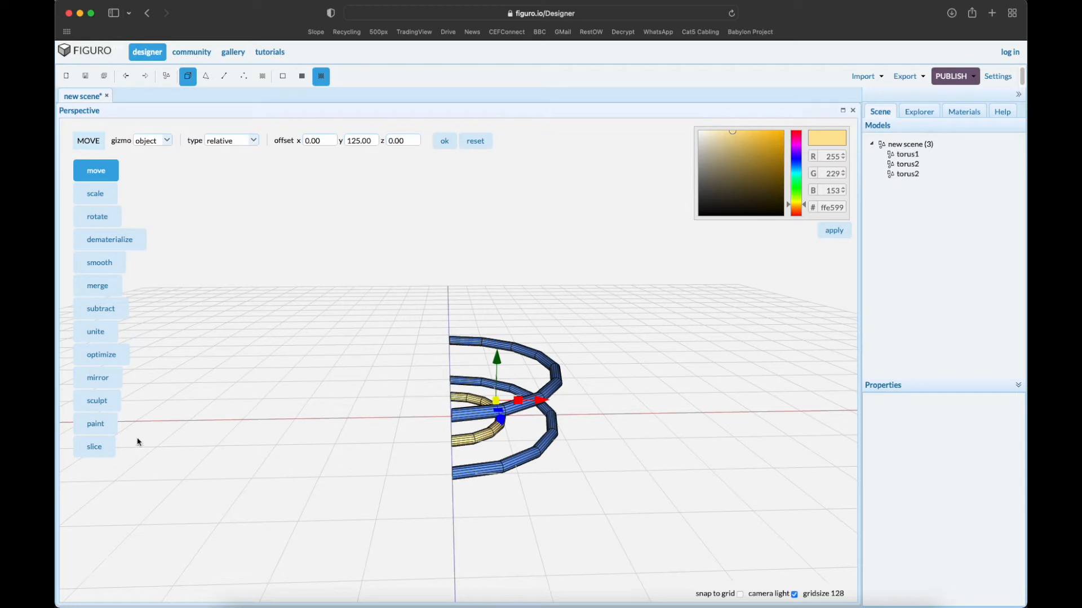
click(96, 378)
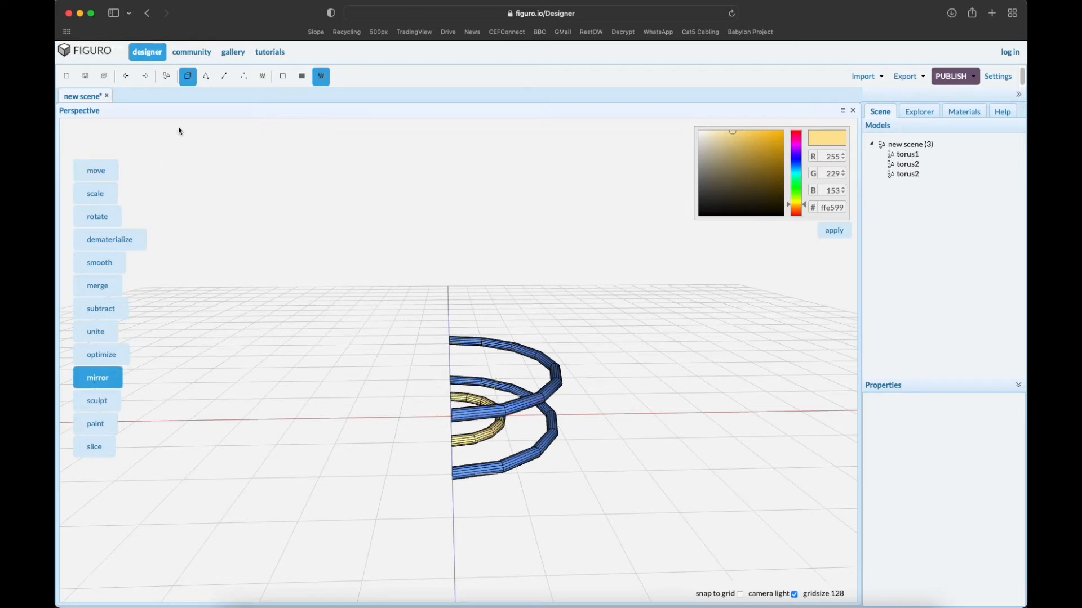
click(97, 377)
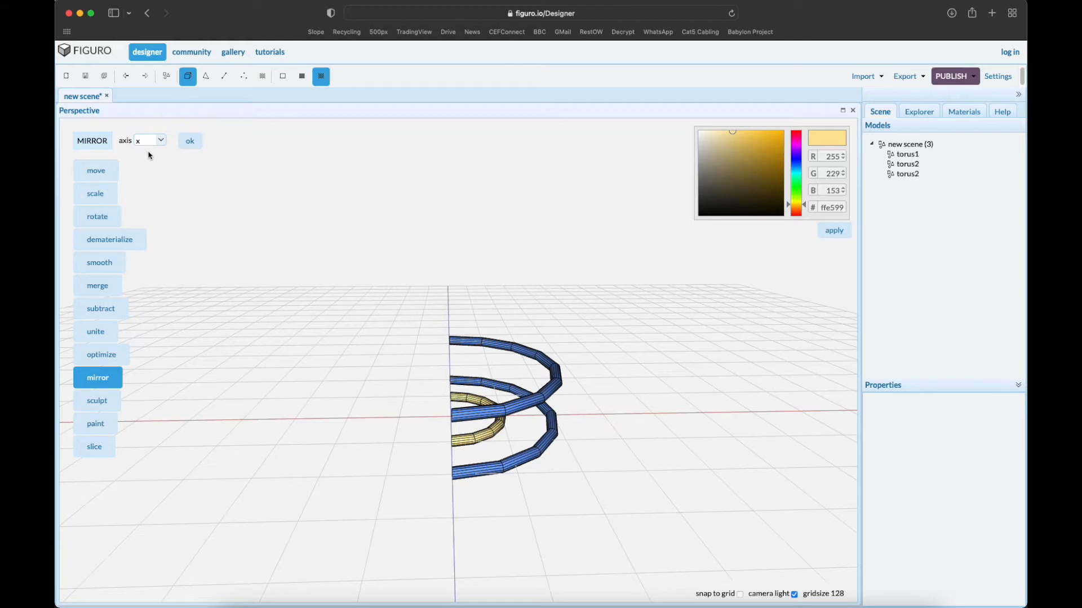
click(150, 139)
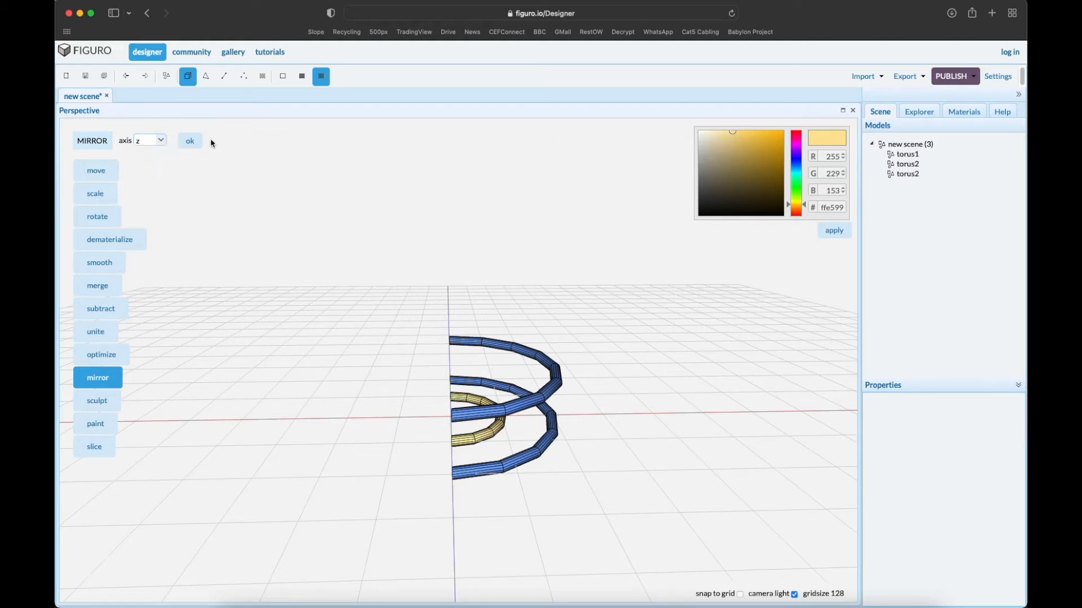
click(190, 141)
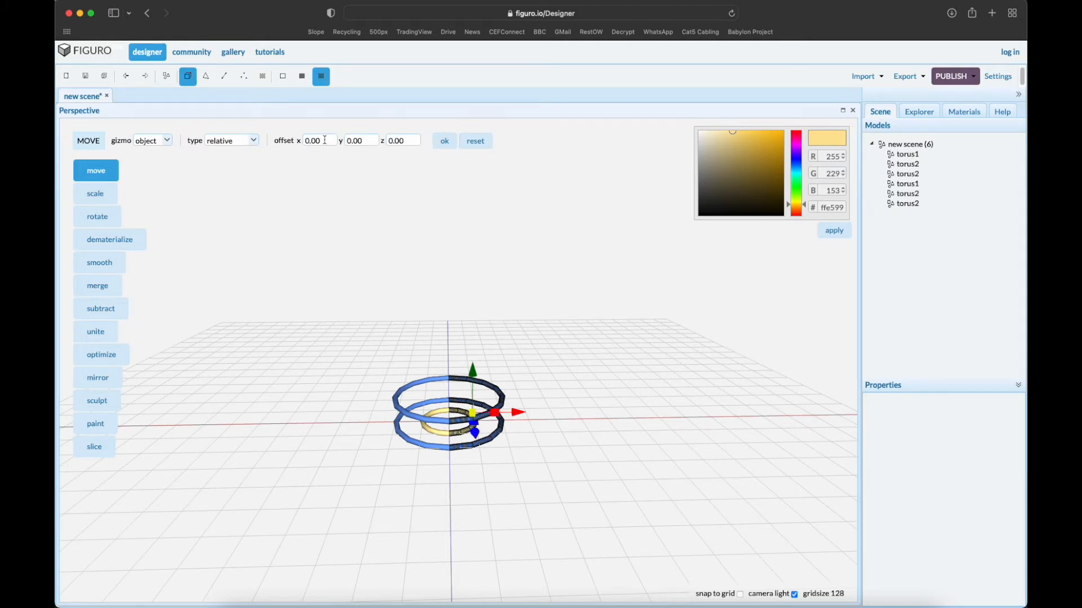
- Move the mirrored rings 1200 units along x, then clear the selection
text(120)
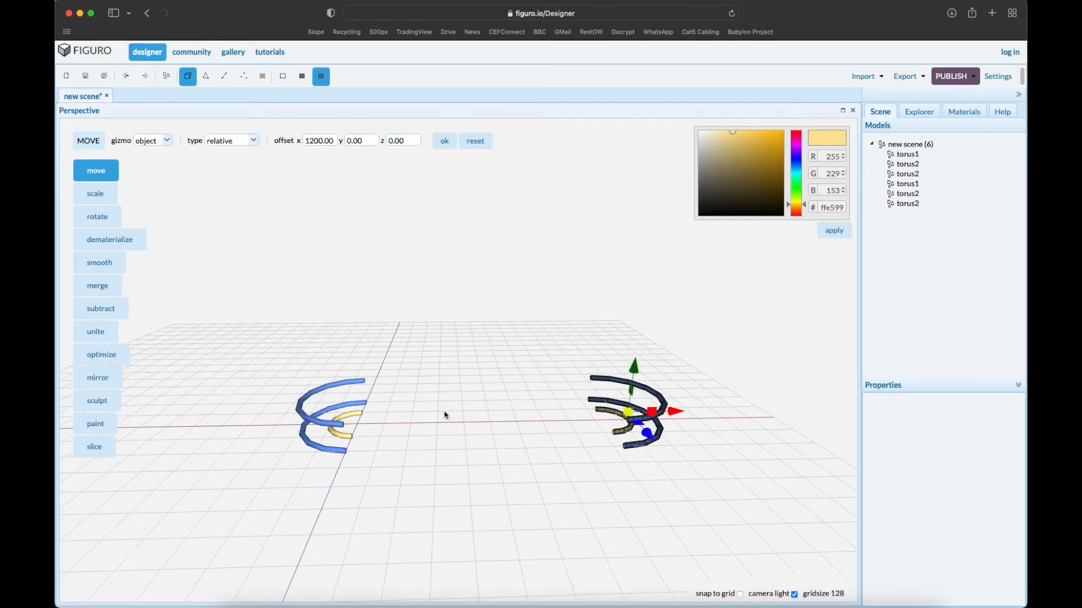
mouse_move(570, 443)
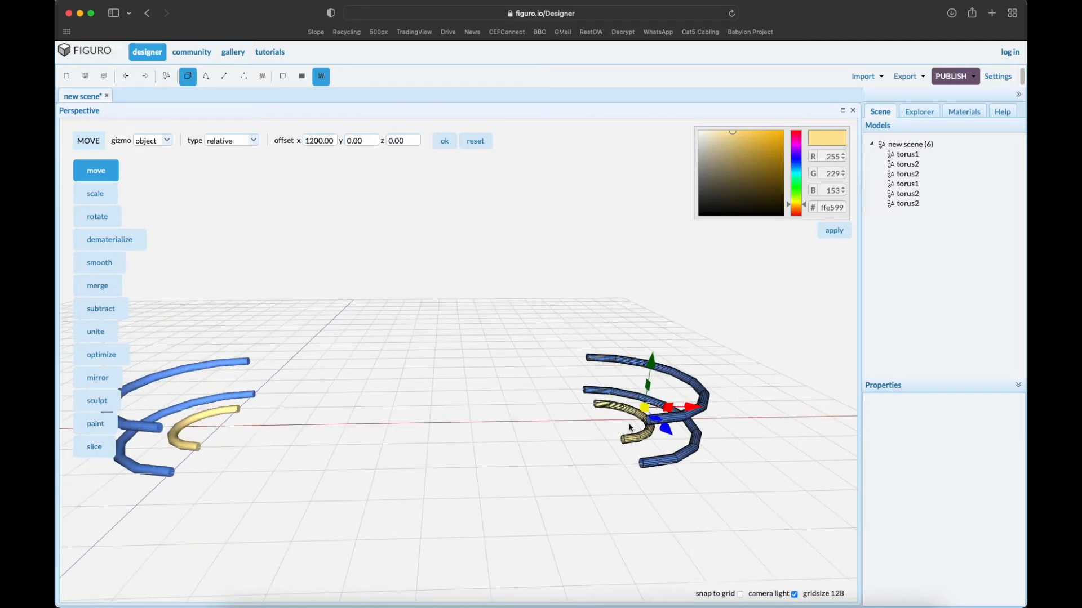
mouse_move(211, 539)
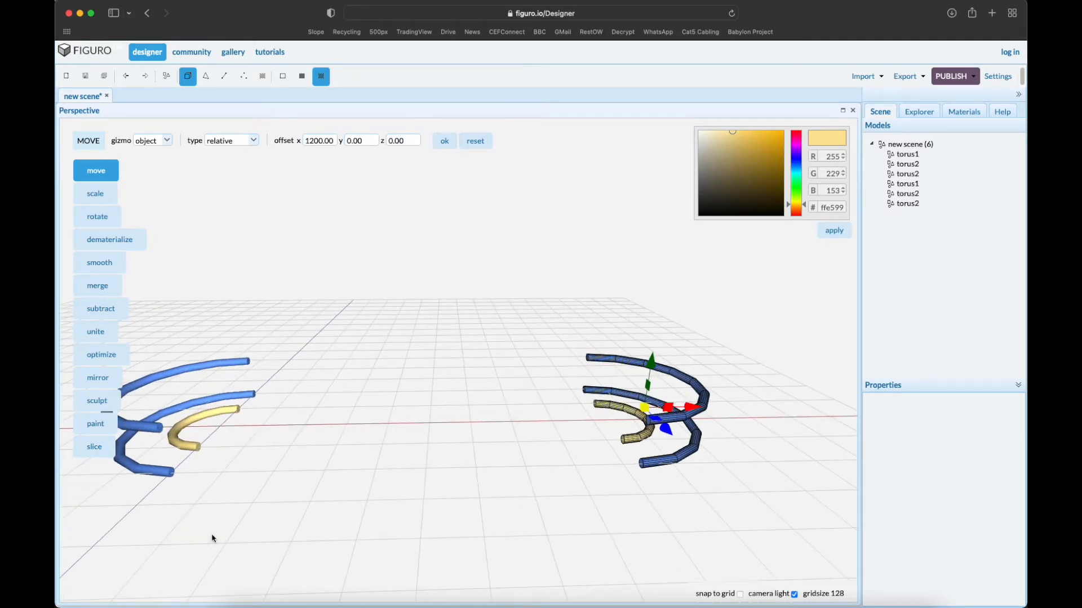
mouse_move(305, 534)
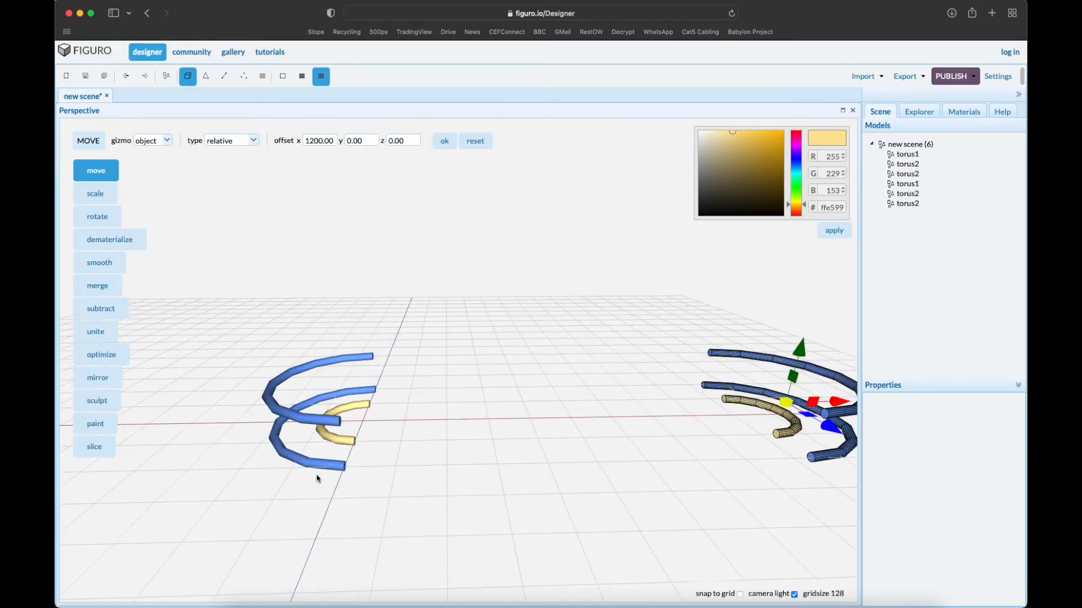
click(166, 75)
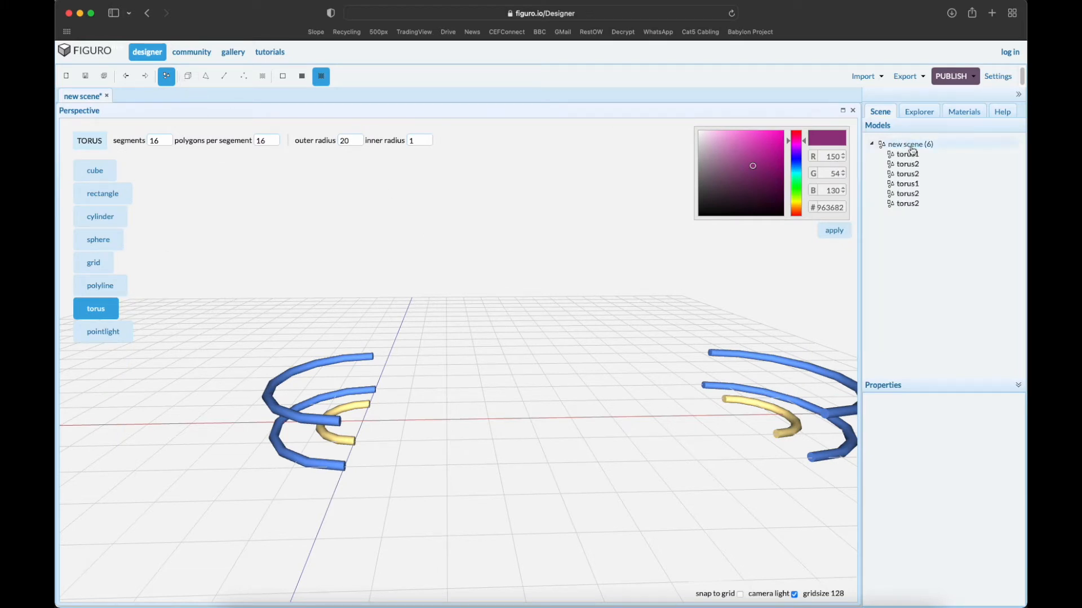
- Move the left half-ring group up 200 units along y, then select torus1
click(188, 75)
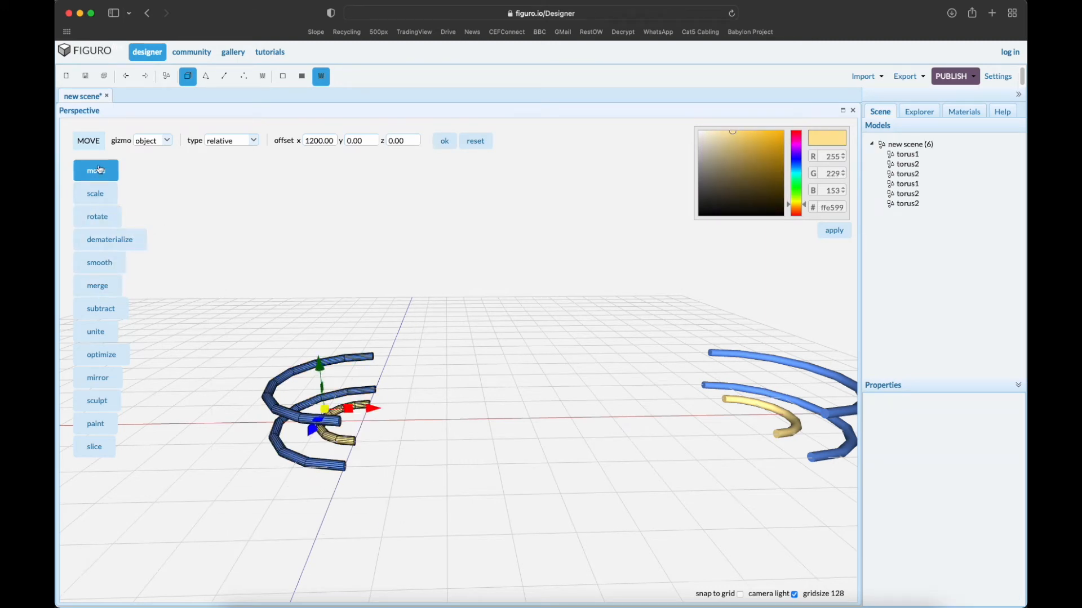
click(475, 140)
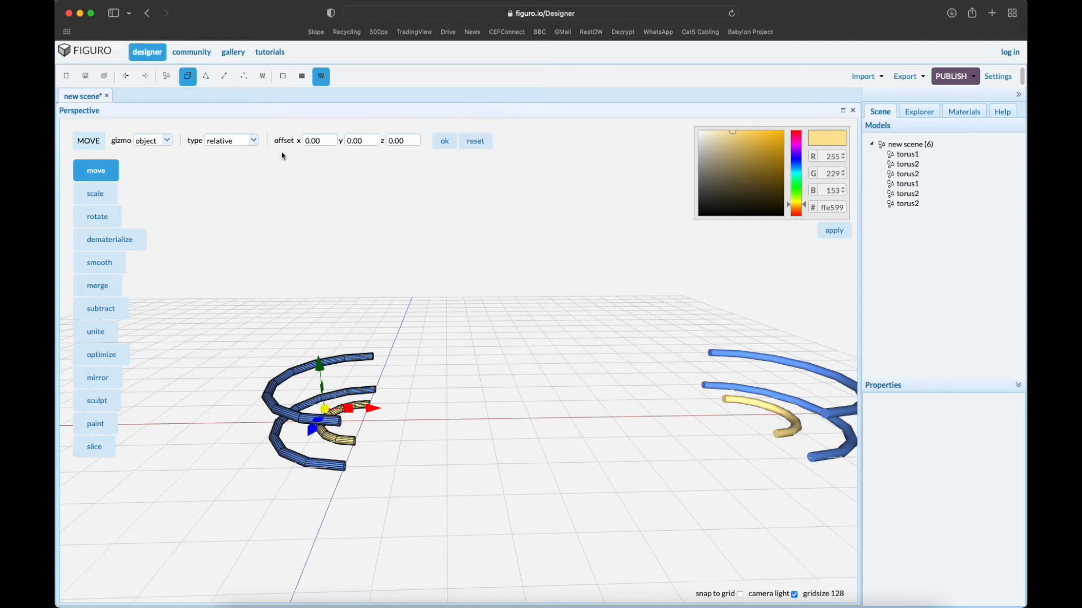
click(359, 140)
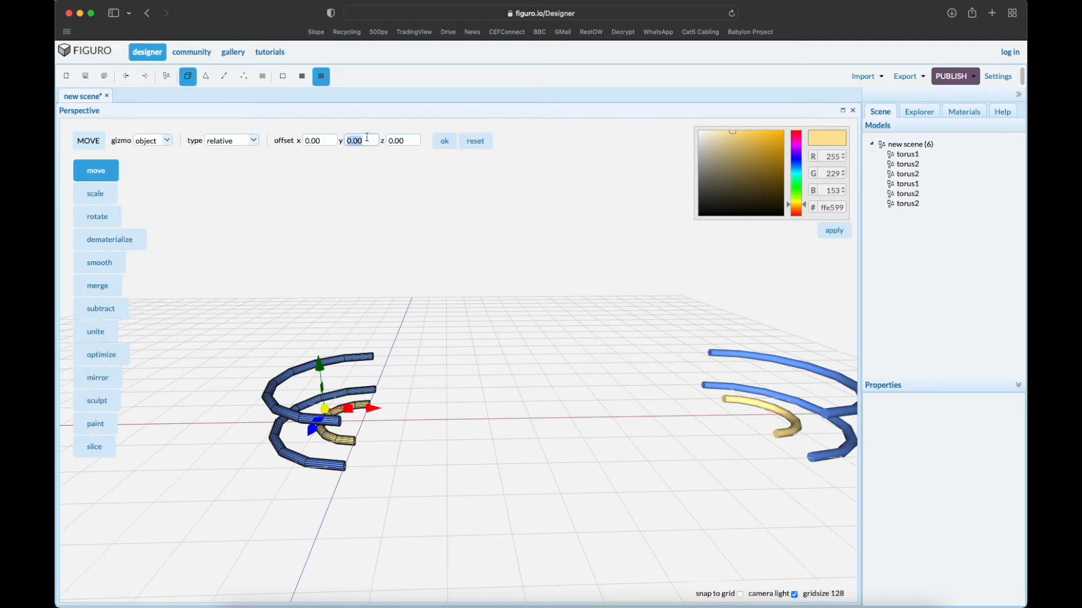
text(200)
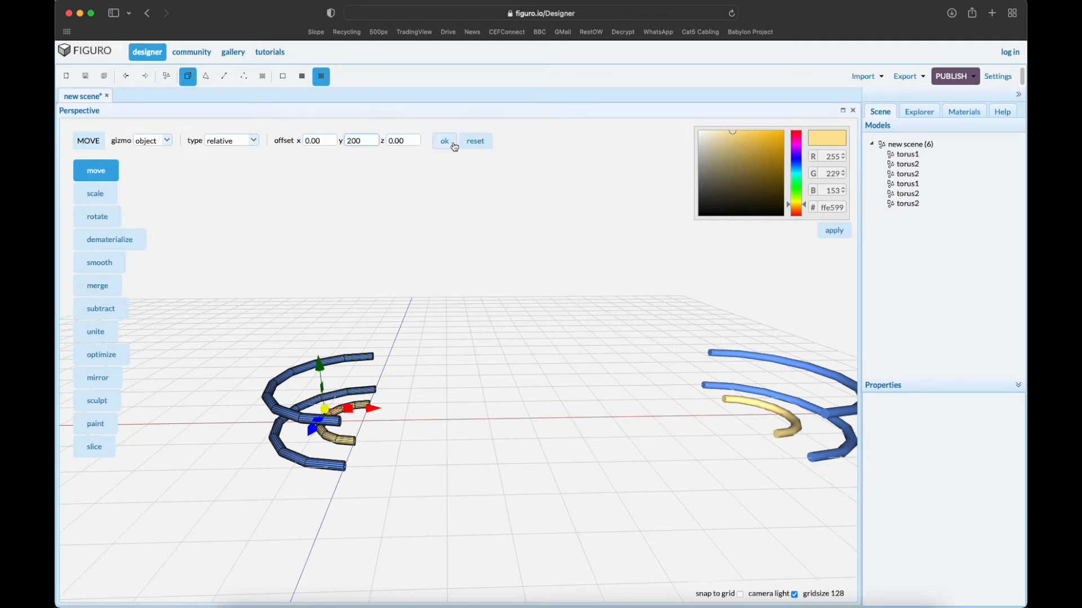
click(445, 141)
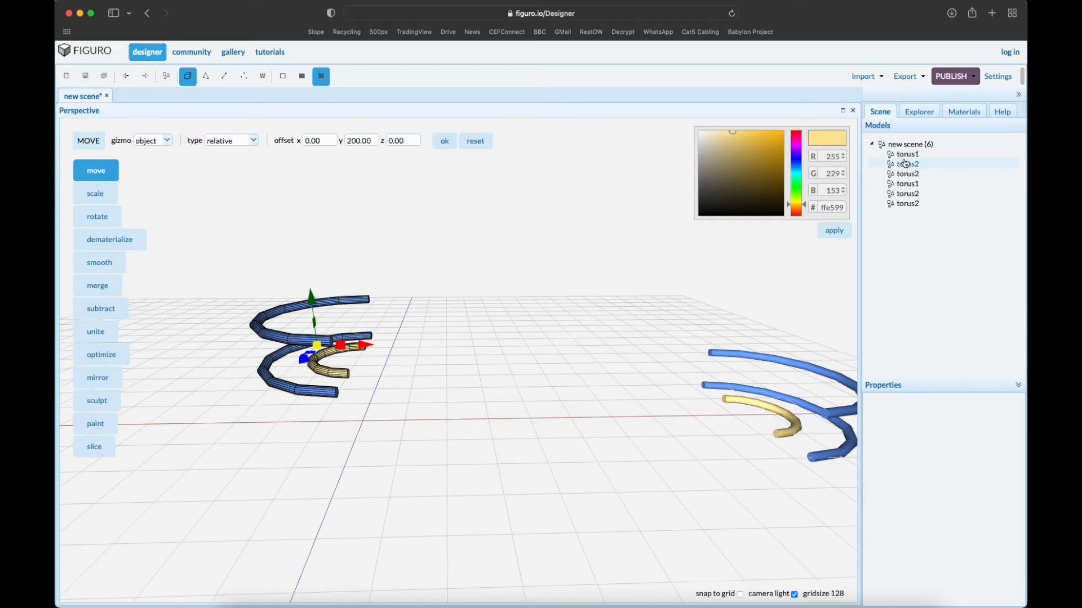
click(908, 154)
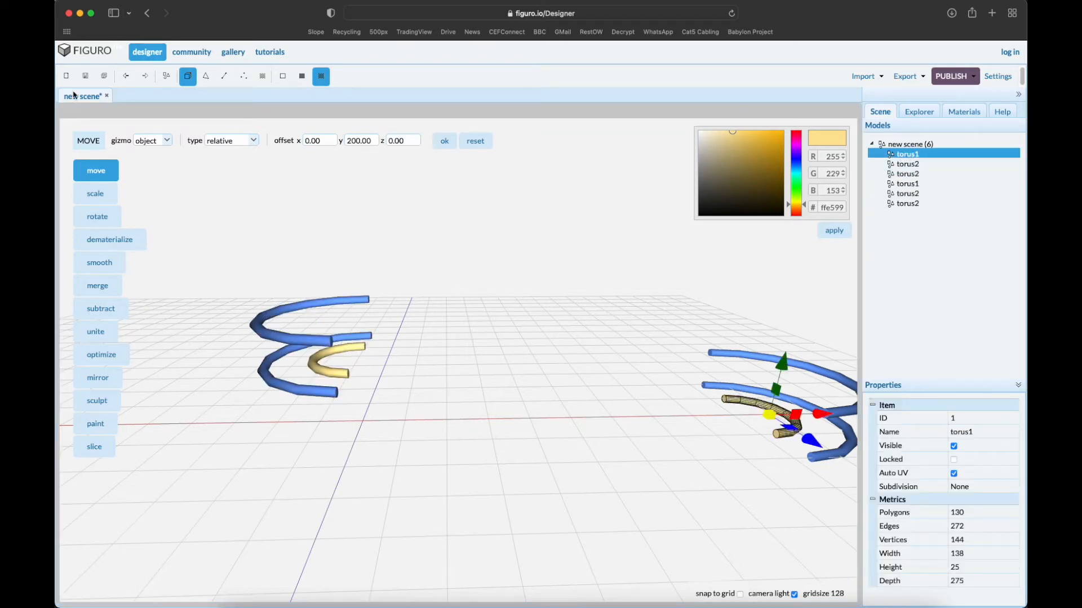
- Extrude the yellow ring's end face 1200 units in polygon mode and raise it to the upper ring
click(205, 76)
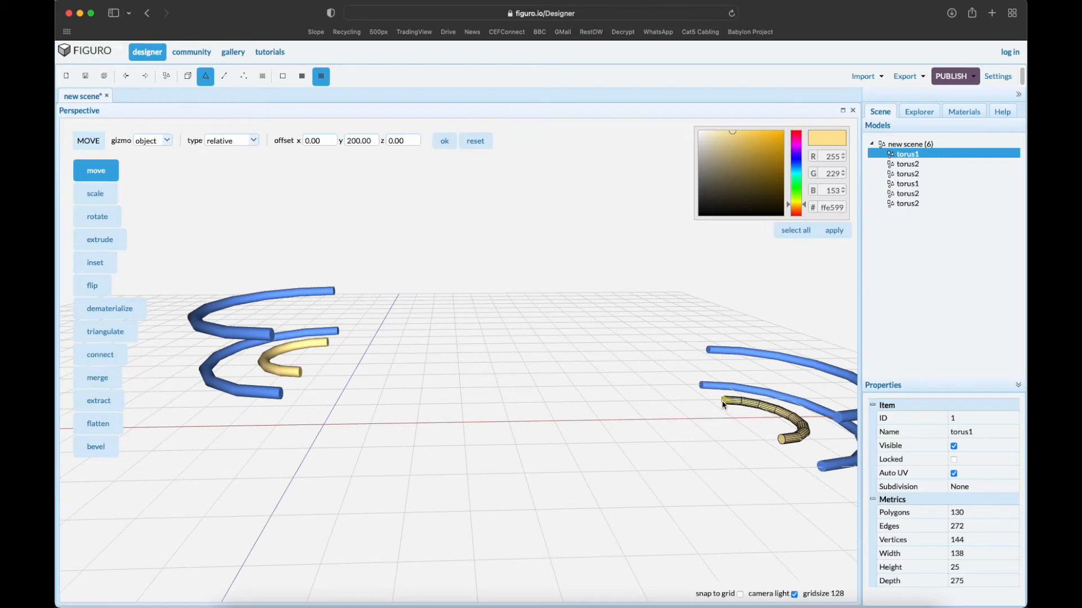
click(99, 239)
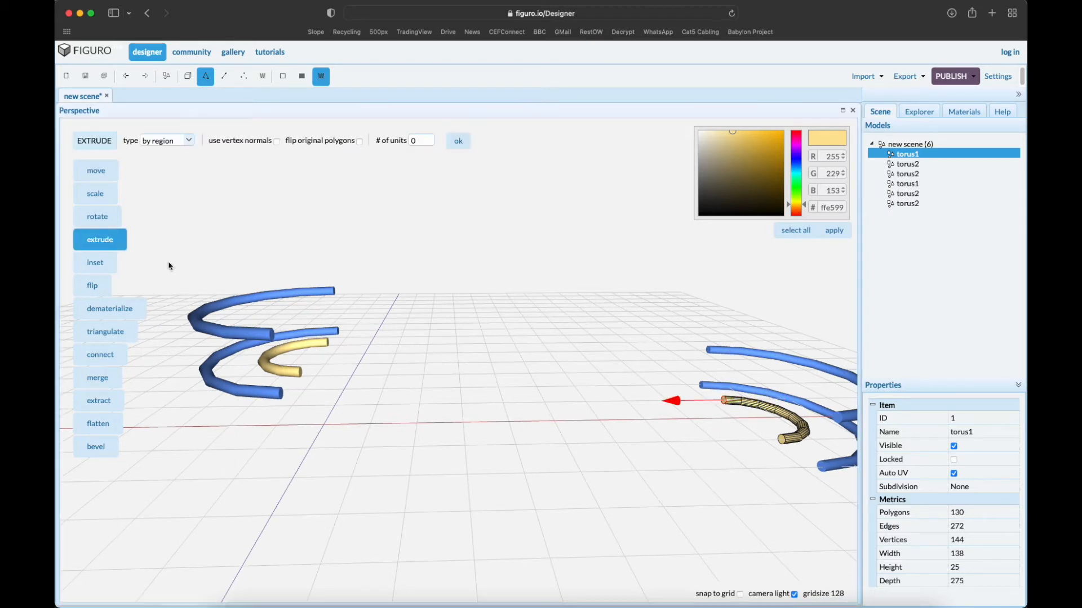
click(421, 140)
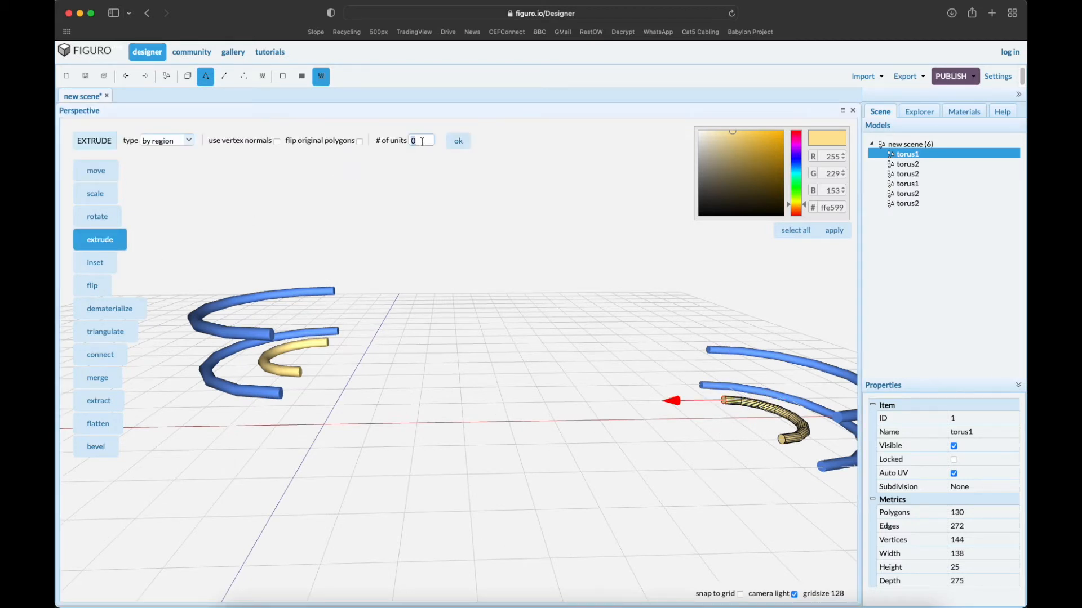
text(1200)
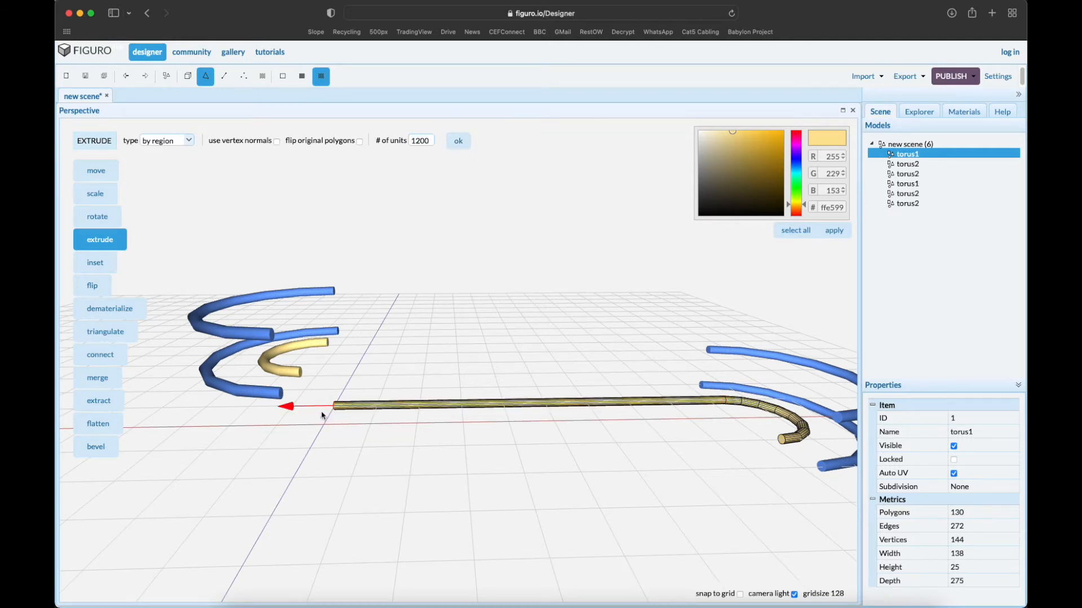
click(95, 170)
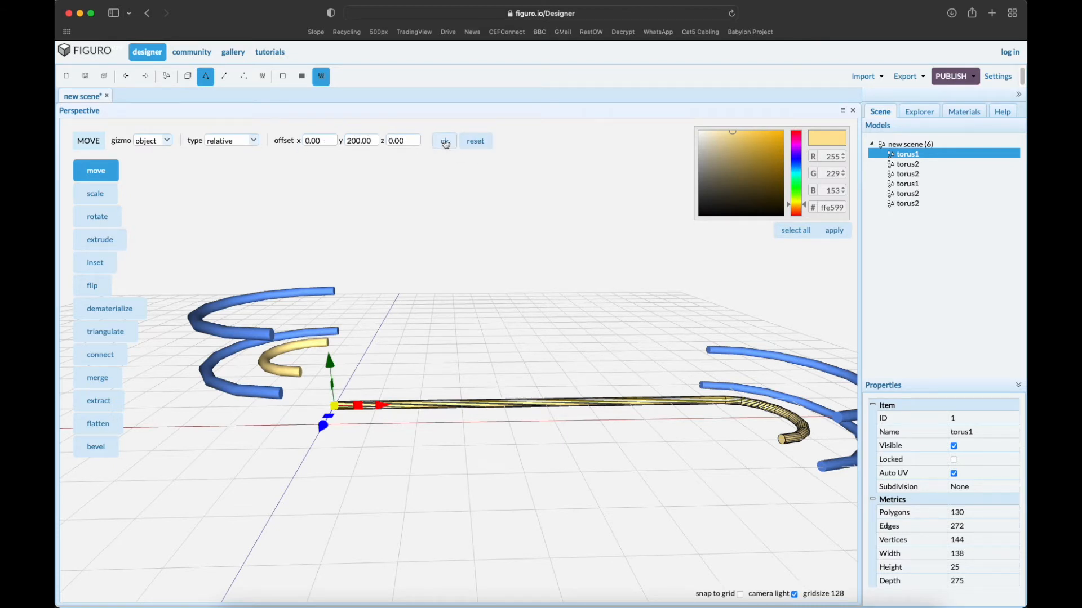
click(444, 140)
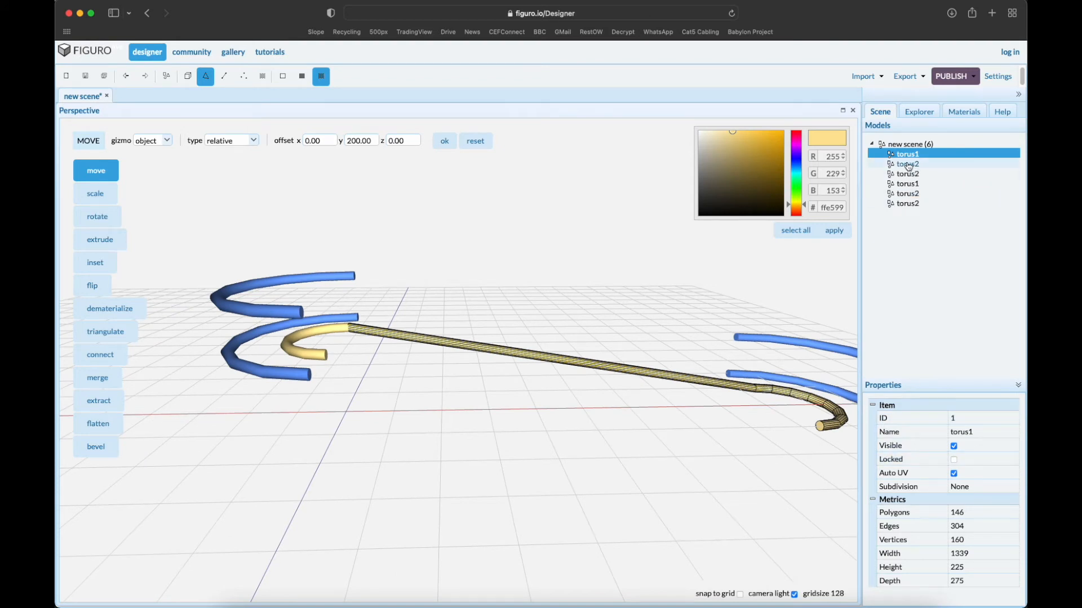
click(909, 163)
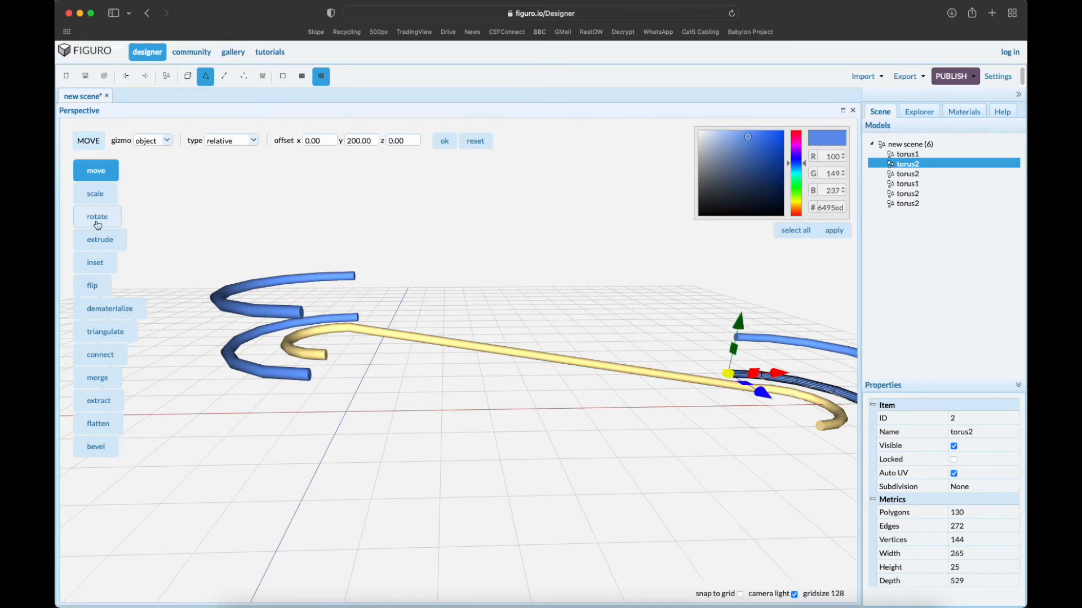
click(101, 239)
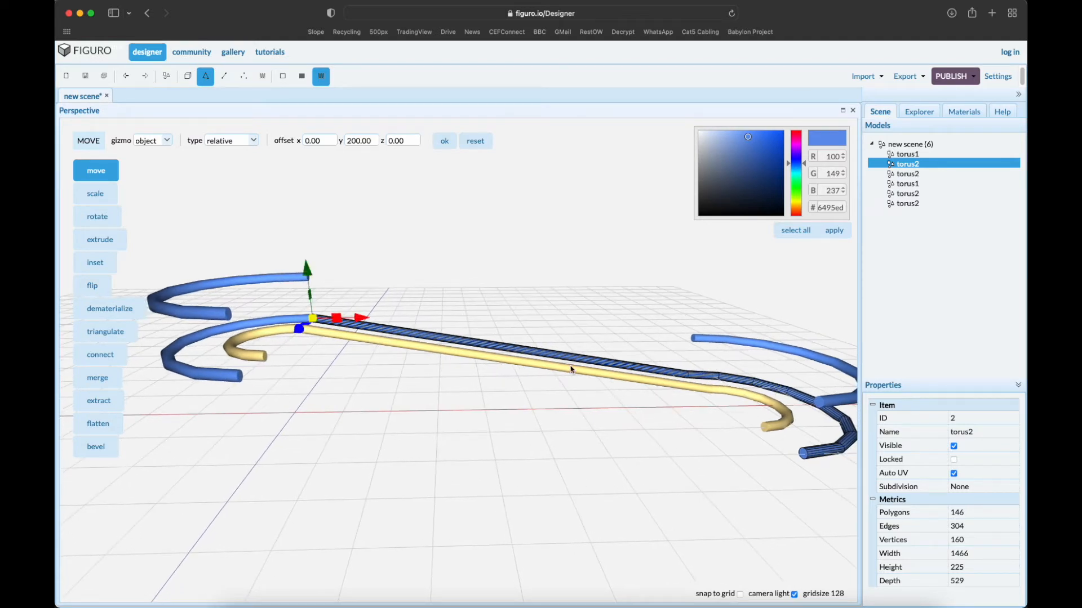
mouse_move(192, 312)
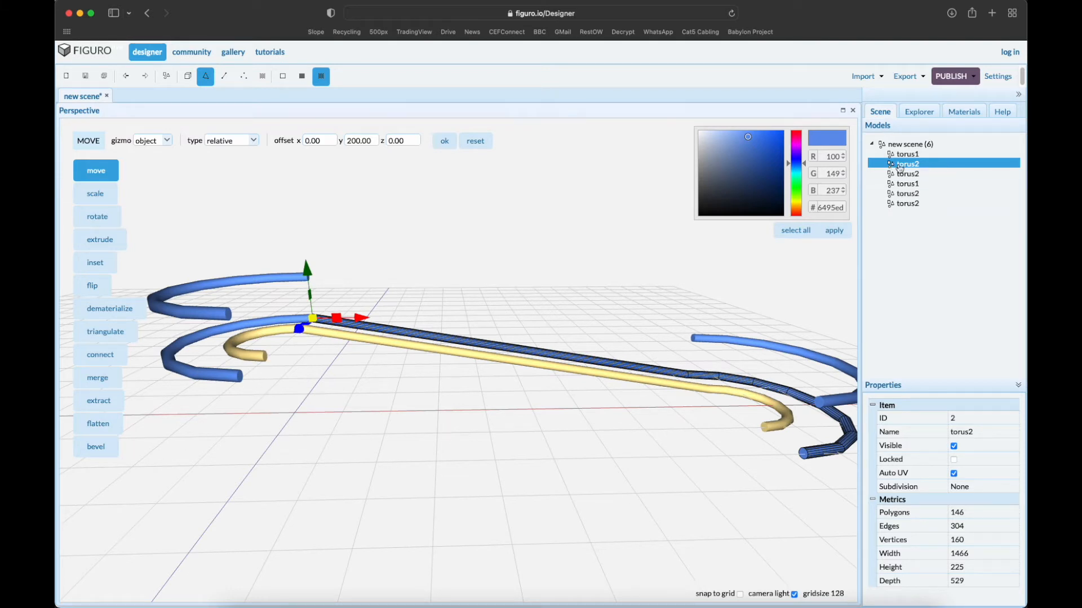
- Extrude the left torus1 and blue torus2 ends into long straight runs bridging the ring groups
click(905, 184)
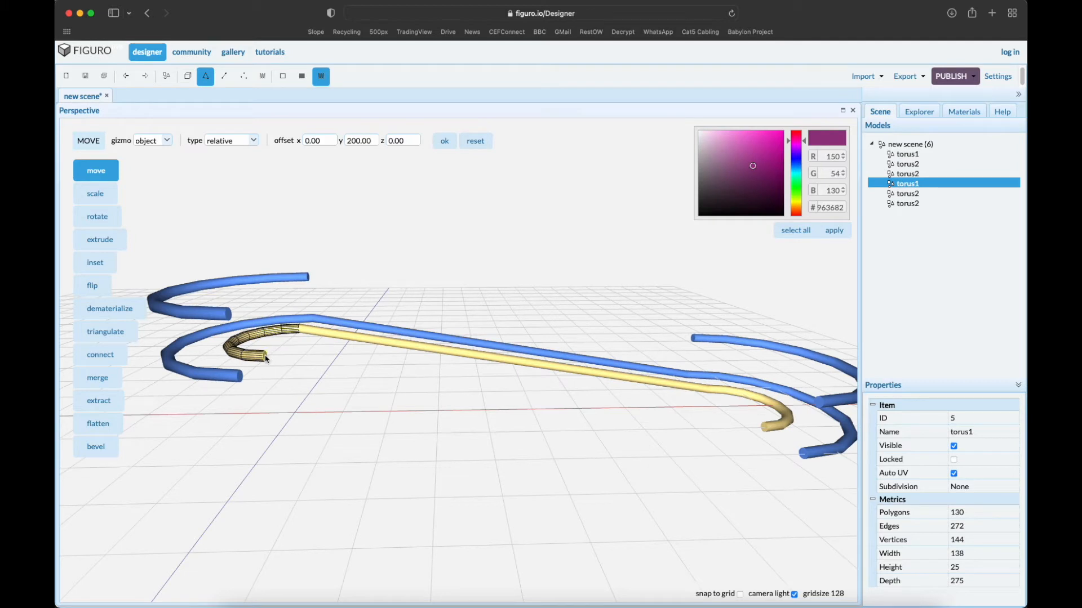
click(100, 239)
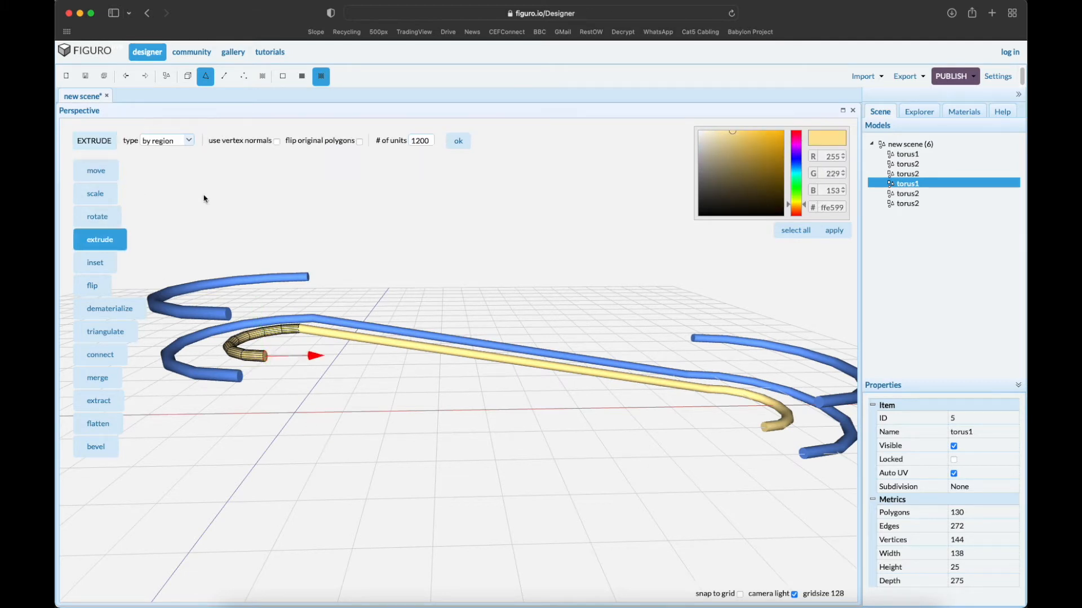
drag(315, 355, 835, 349)
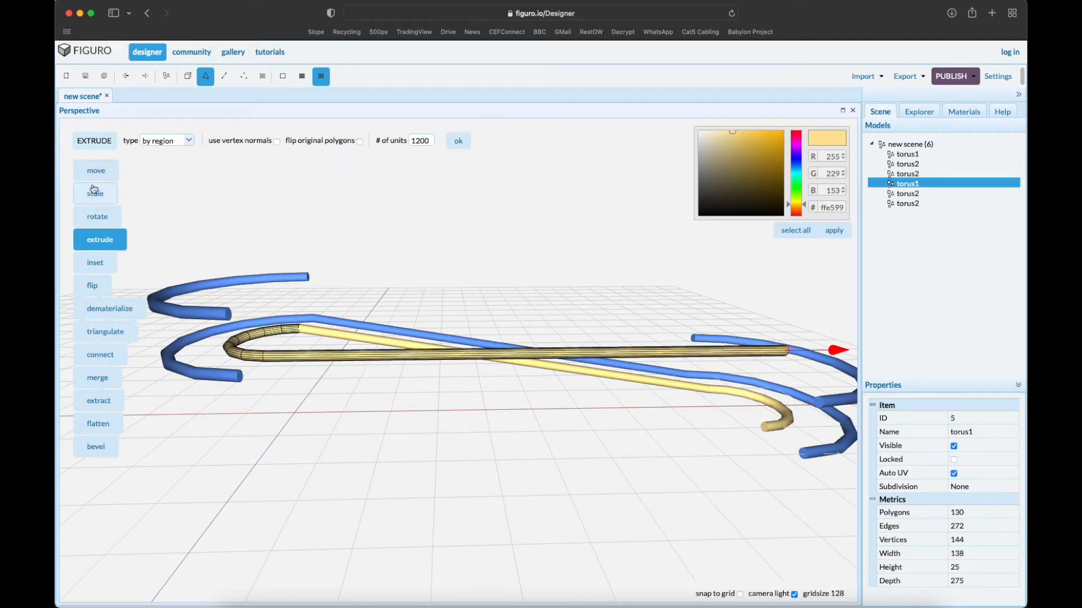
click(96, 170)
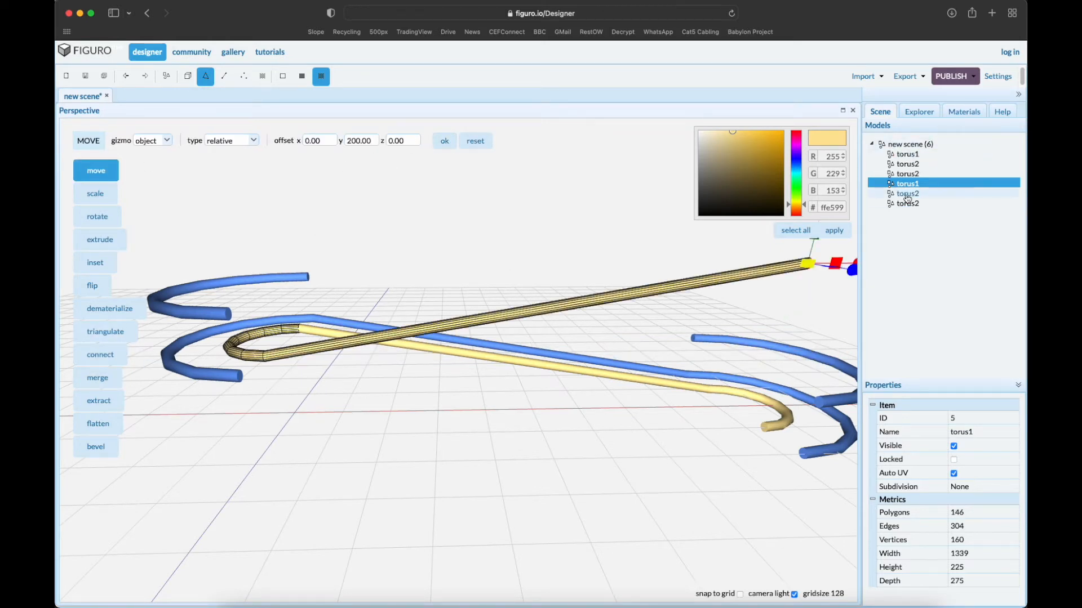
click(908, 192)
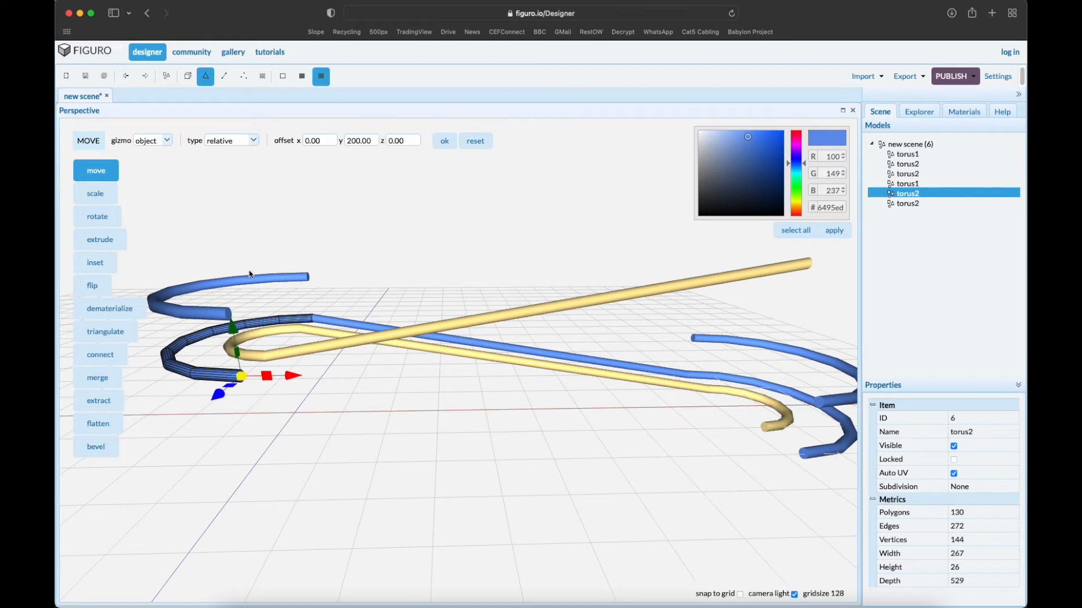
click(101, 239)
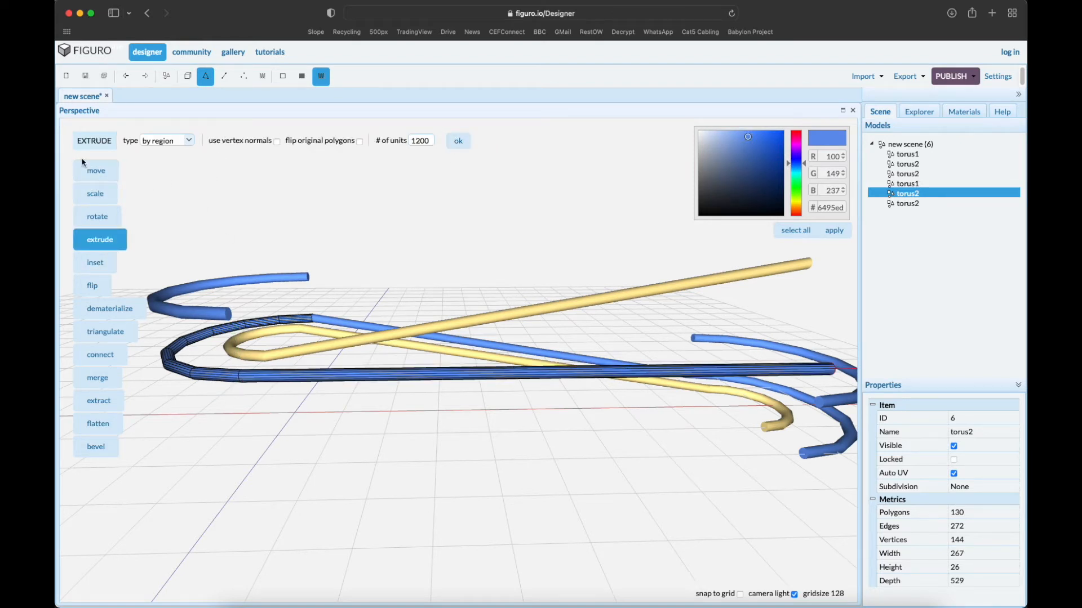
click(96, 170)
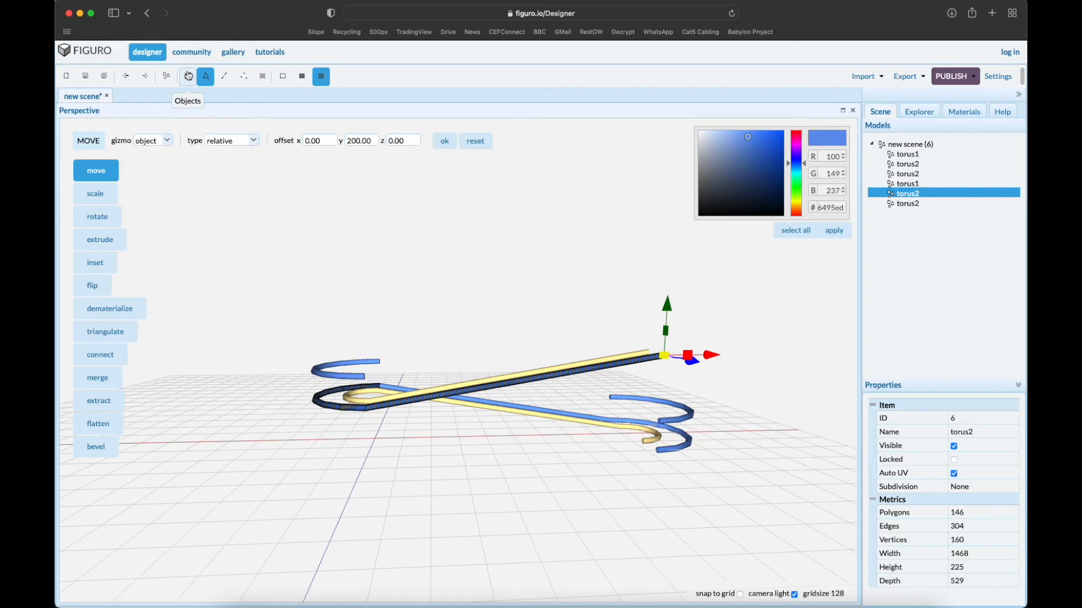
- Paste copies of the whole track level via the viewport menu, stacking three tiers of 18 models
click(188, 75)
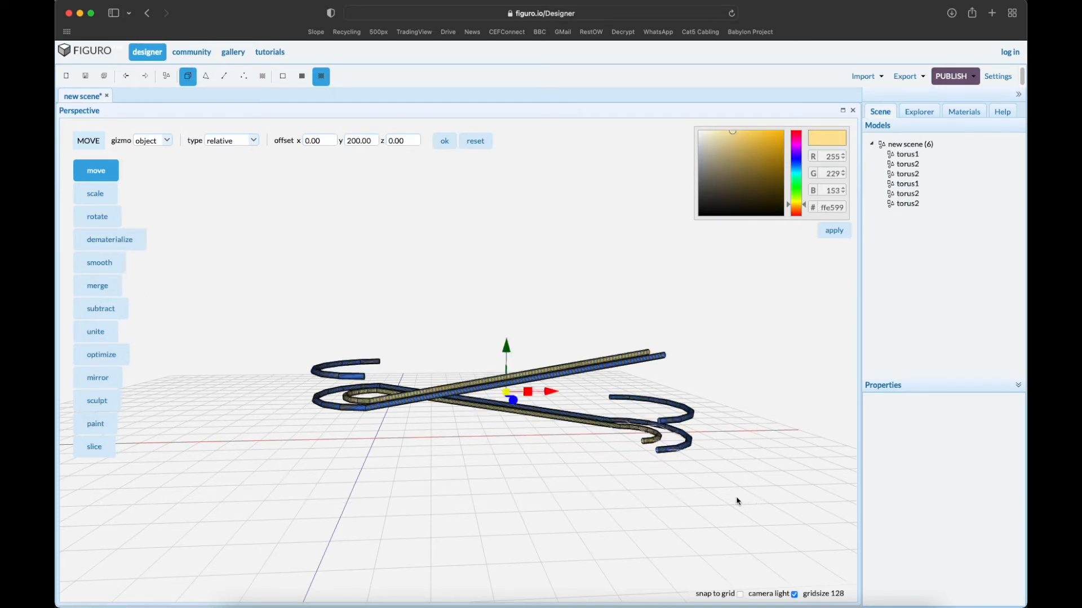
mouse_move(753, 469)
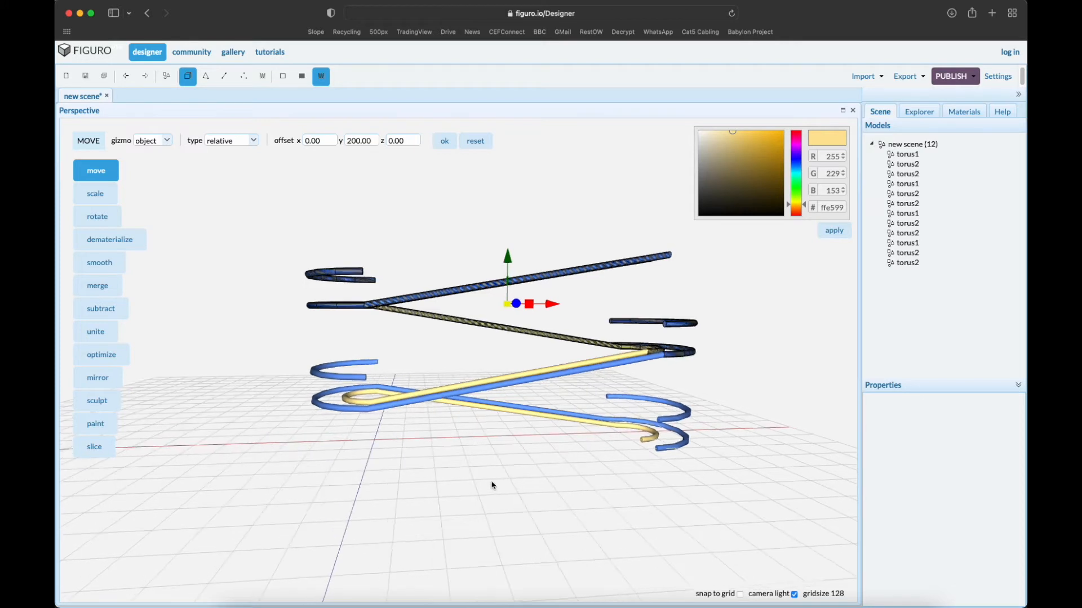
right_click(493, 484)
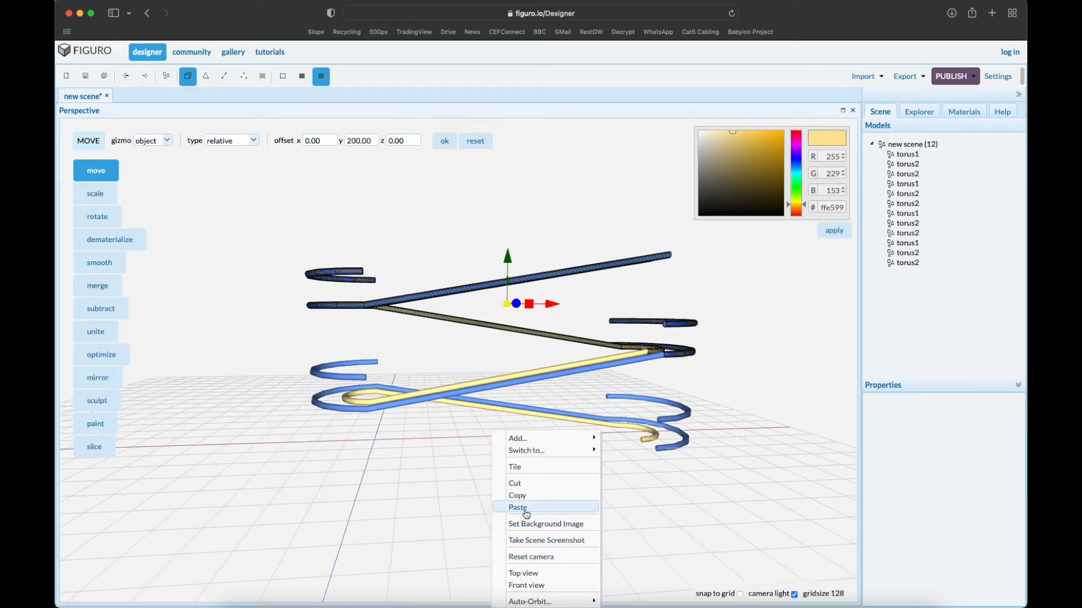
click(517, 507)
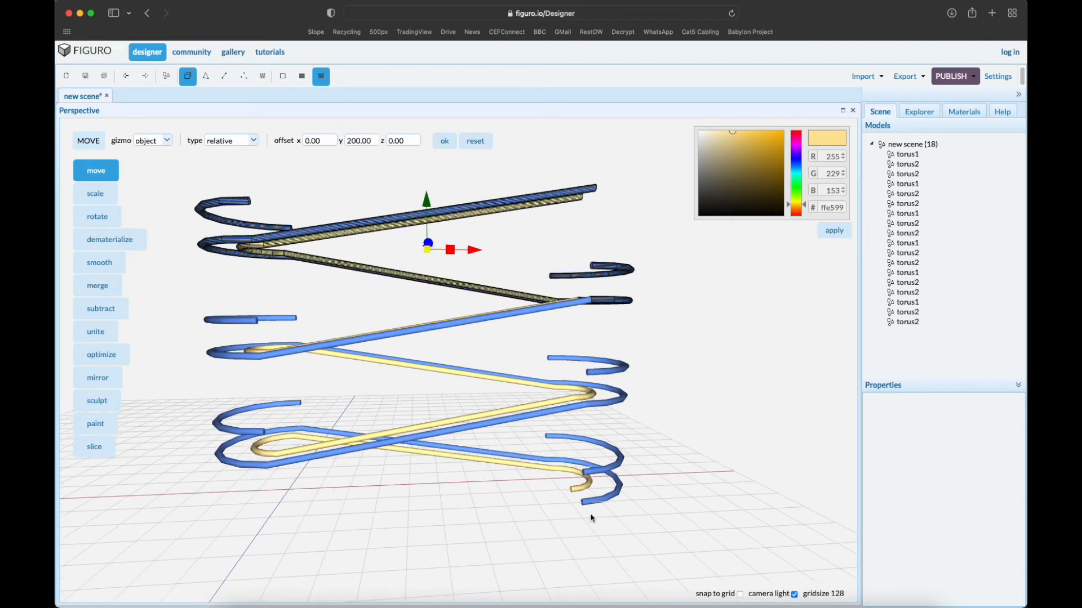
- Extrude the bottom yellow piece torus1's end 1100 units in polygon mode
click(906, 154)
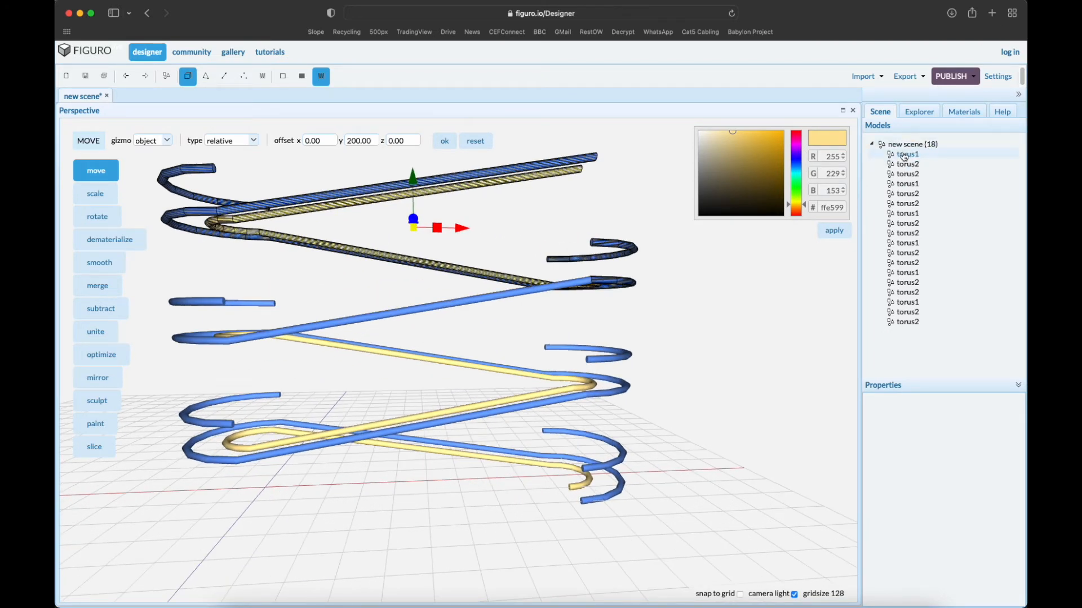
click(906, 153)
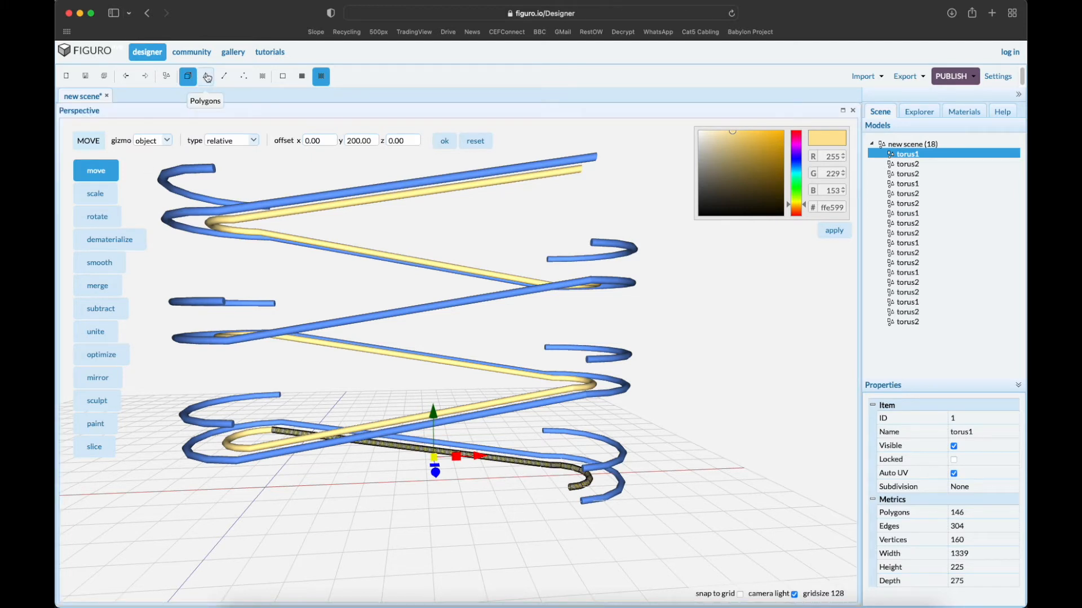
click(205, 76)
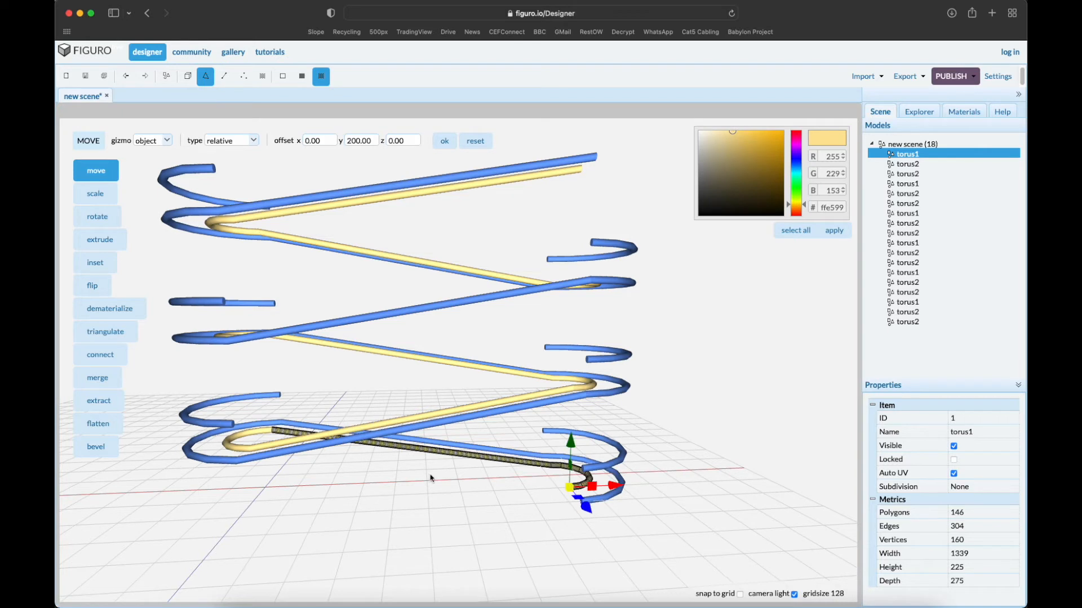
click(100, 239)
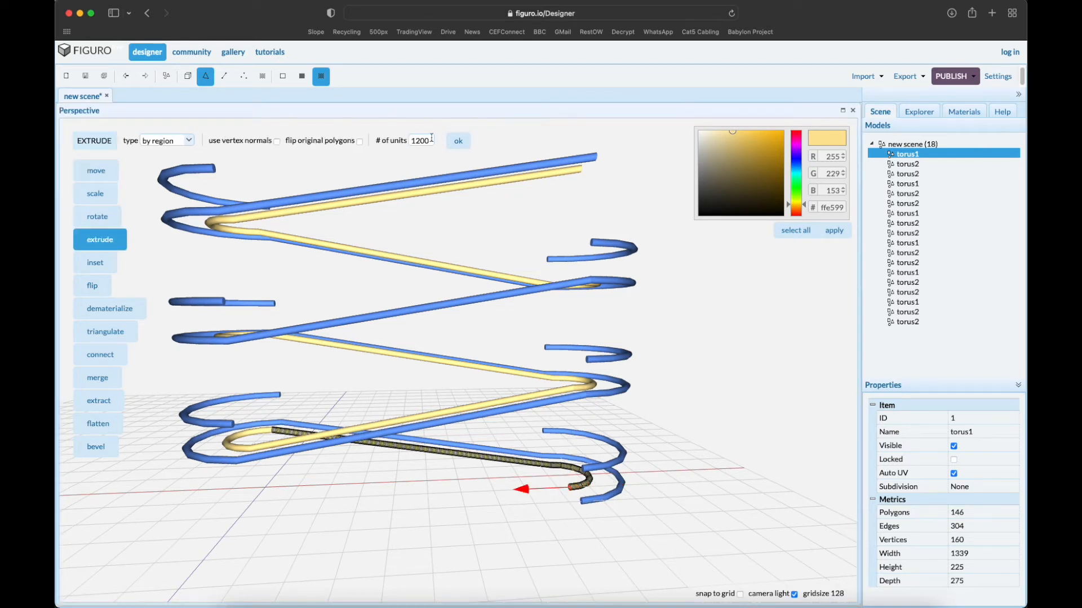
text(11)
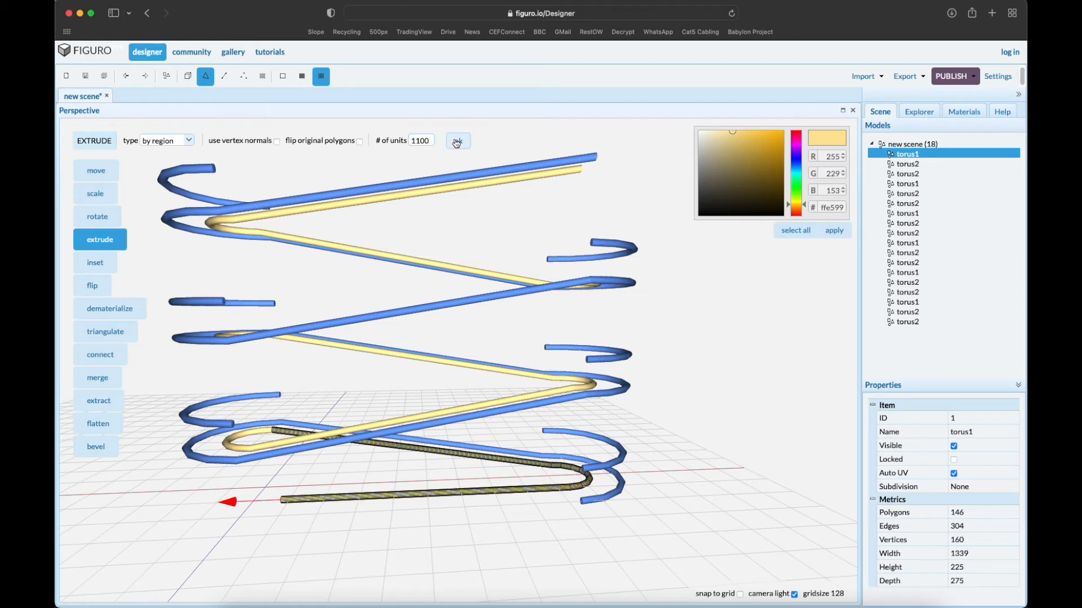
click(420, 141)
text(100)
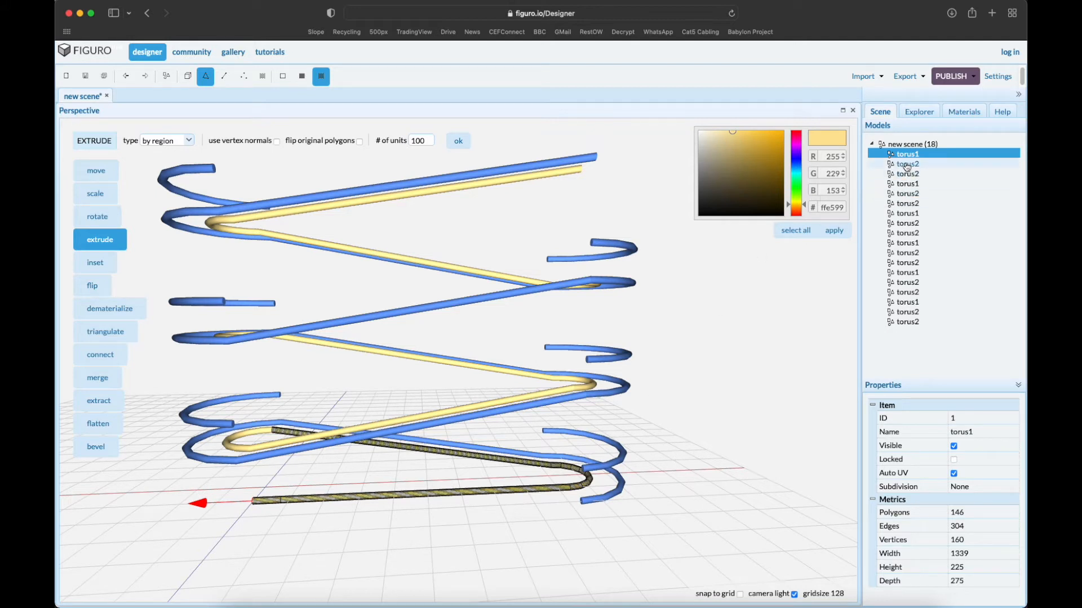
- Extrude the bottom blue piece torus2's end 1100 units as well
click(908, 163)
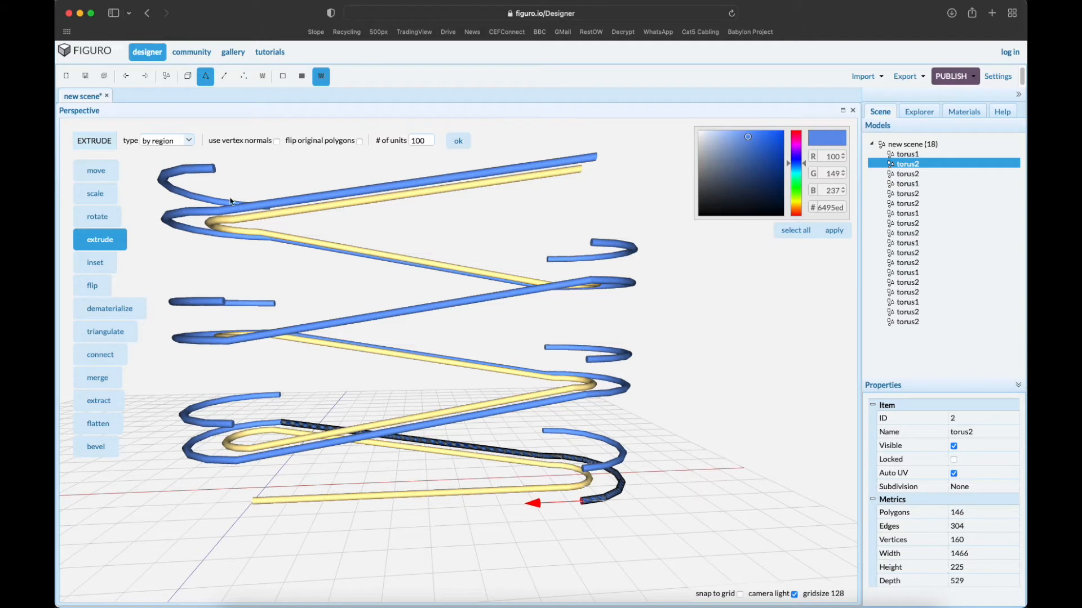
click(421, 141)
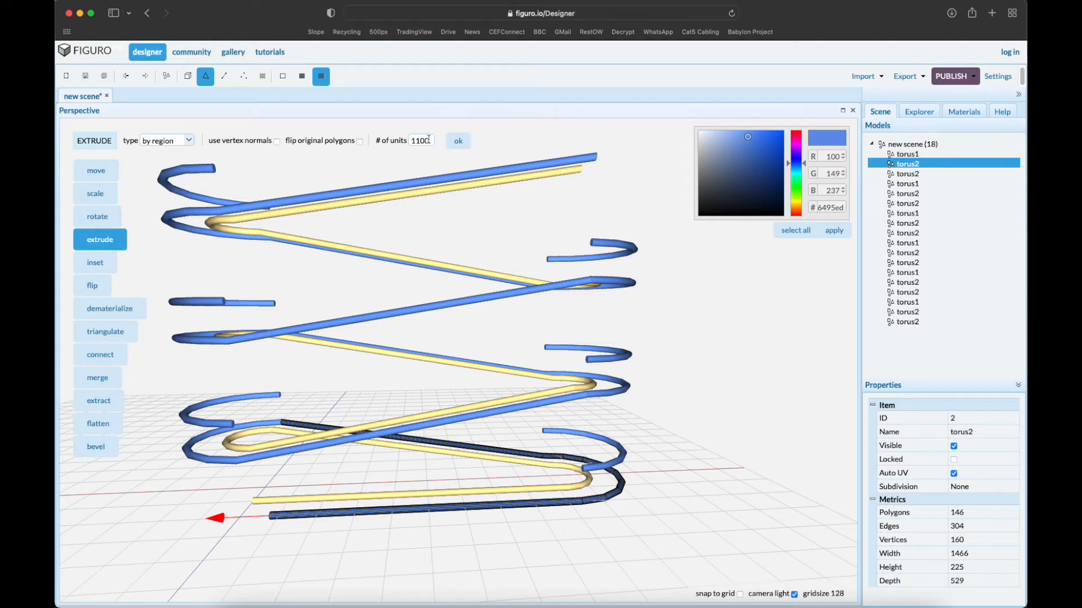
text(1)
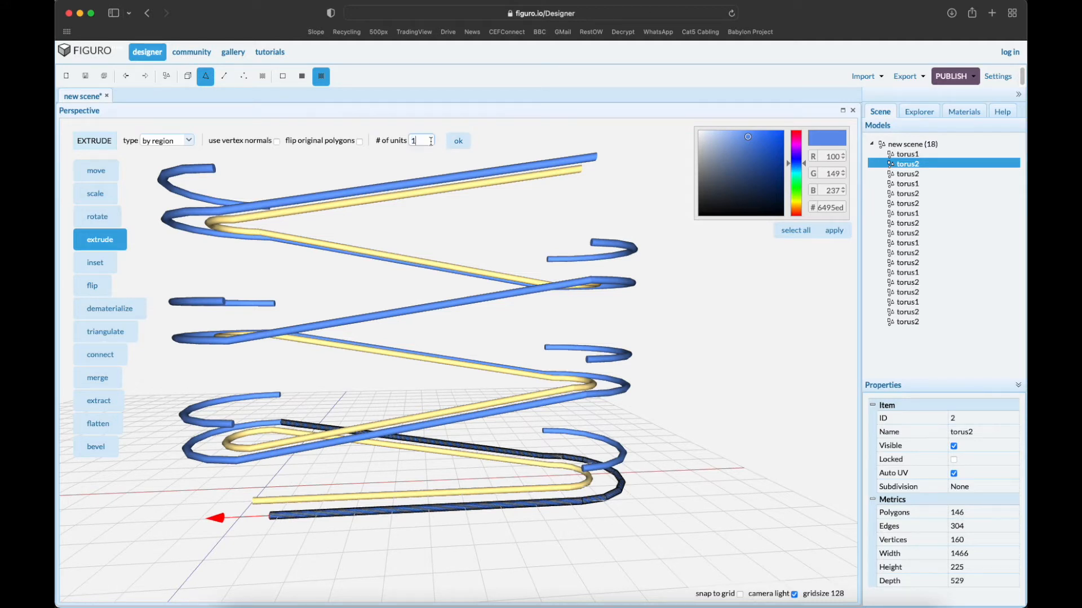
text(100)
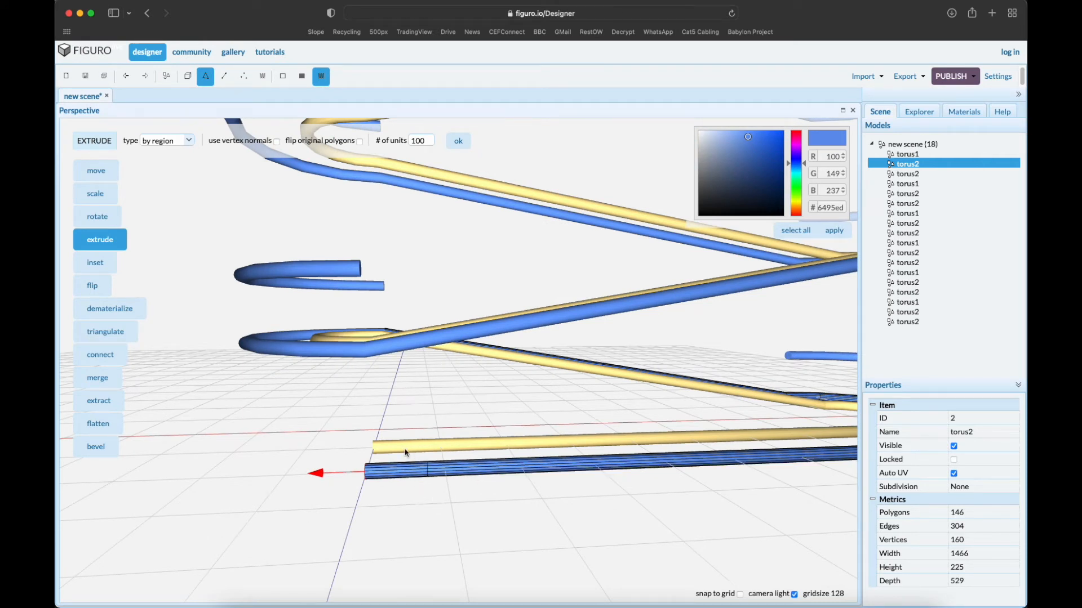
mouse_move(425, 499)
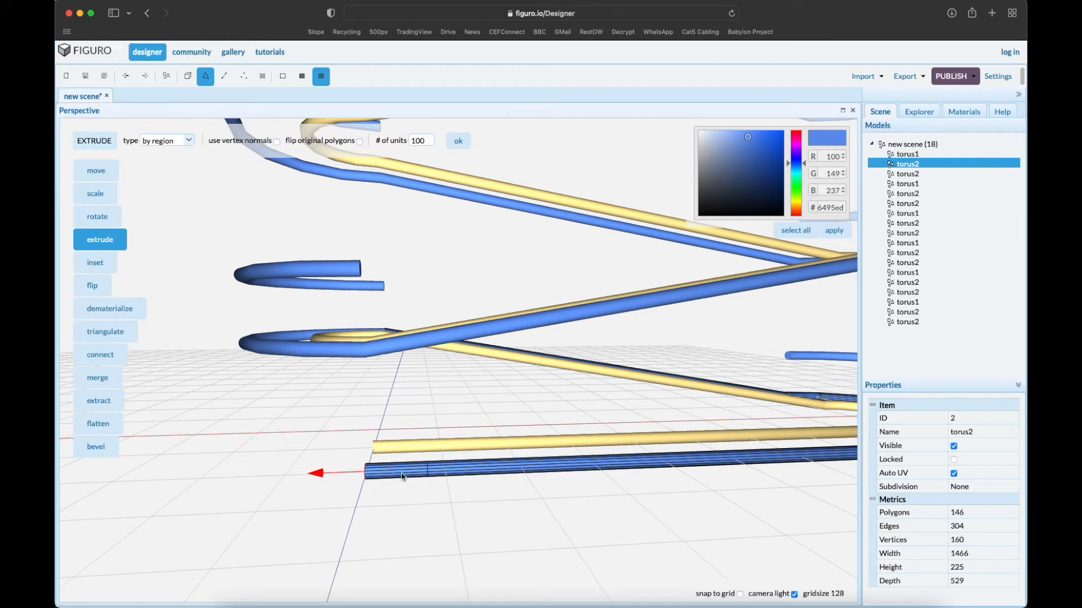
mouse_move(410, 505)
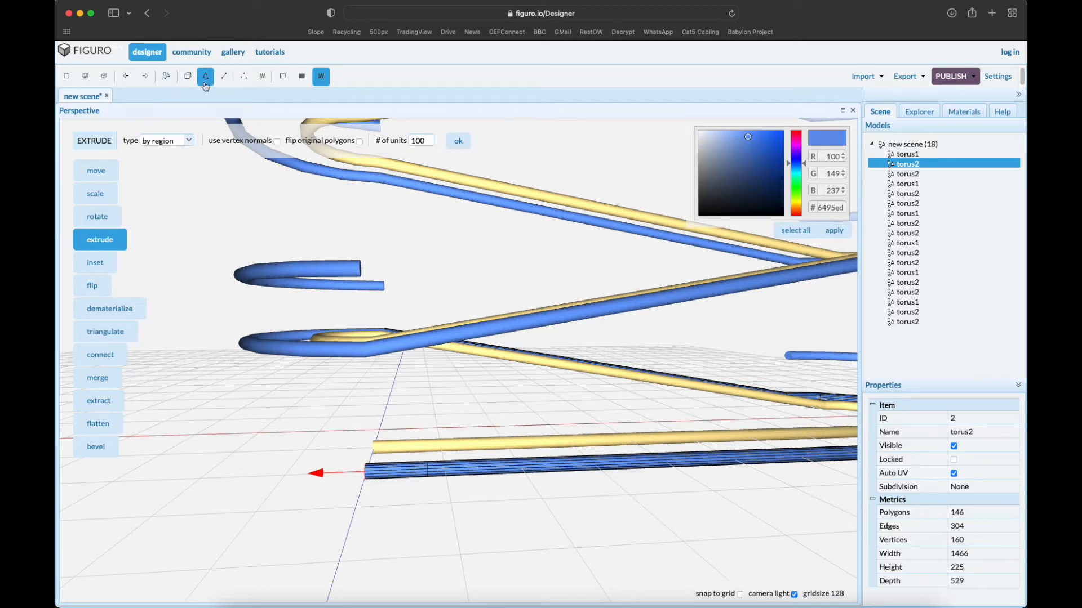
mouse_move(205, 75)
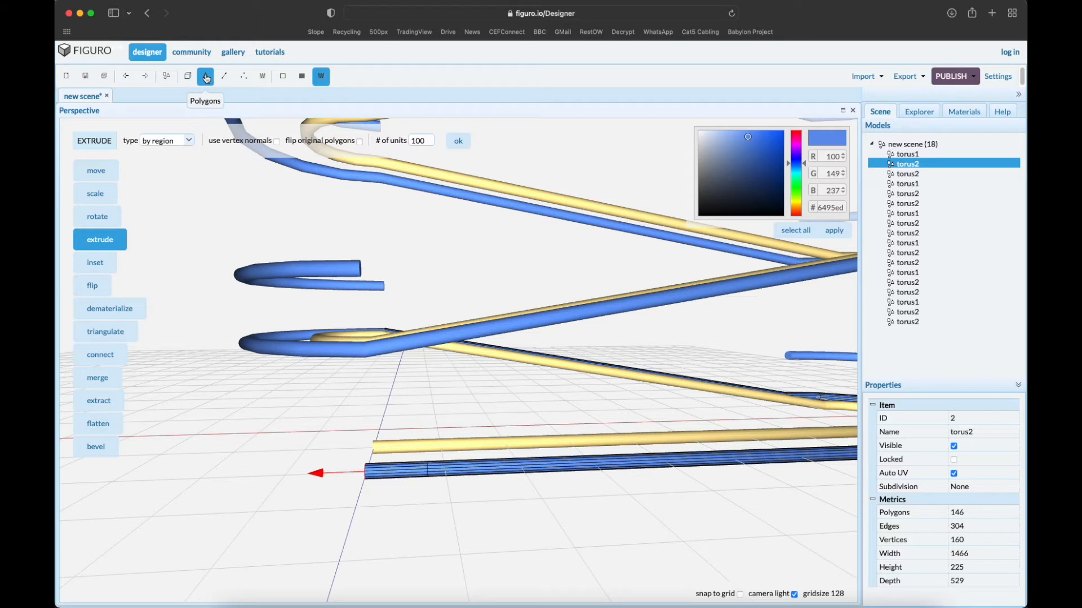
mouse_move(361, 556)
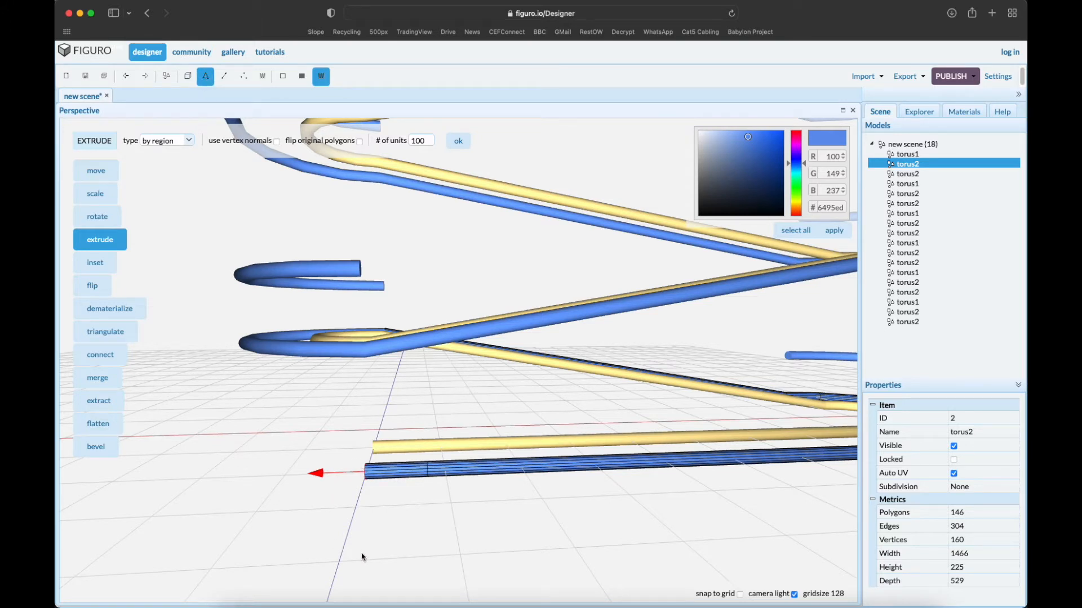
mouse_move(399, 544)
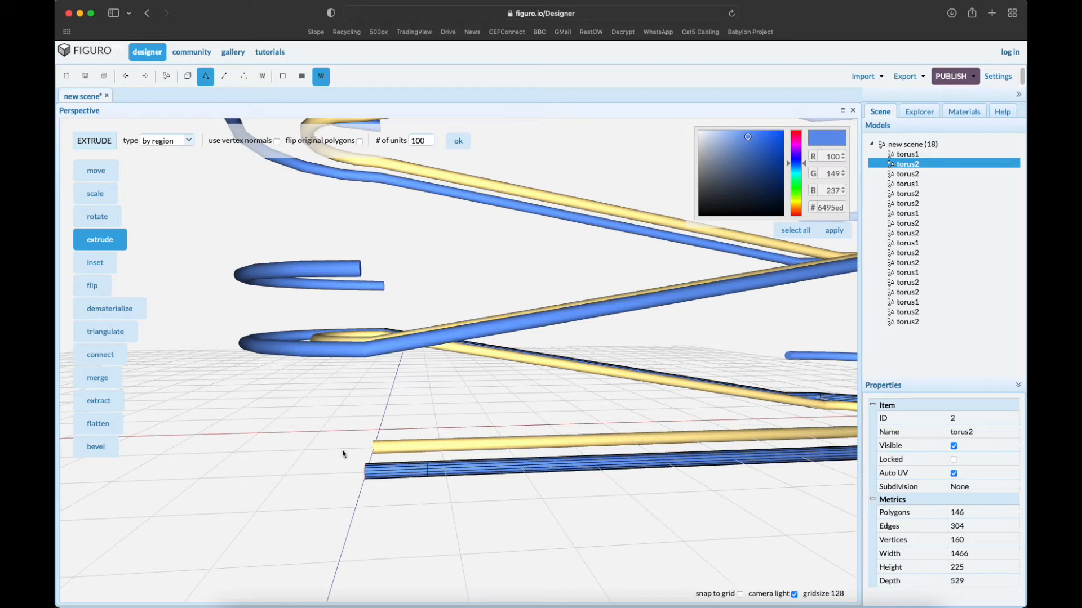
- Extract the blue run's end polygons into a new model, deleting the originals
drag(342, 453, 439, 522)
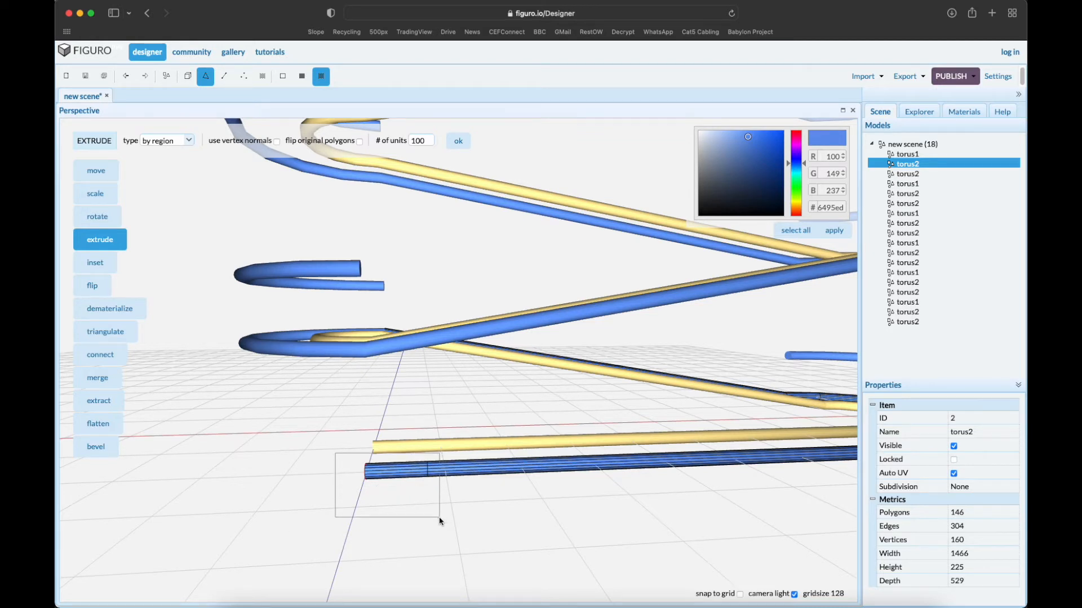
click(99, 401)
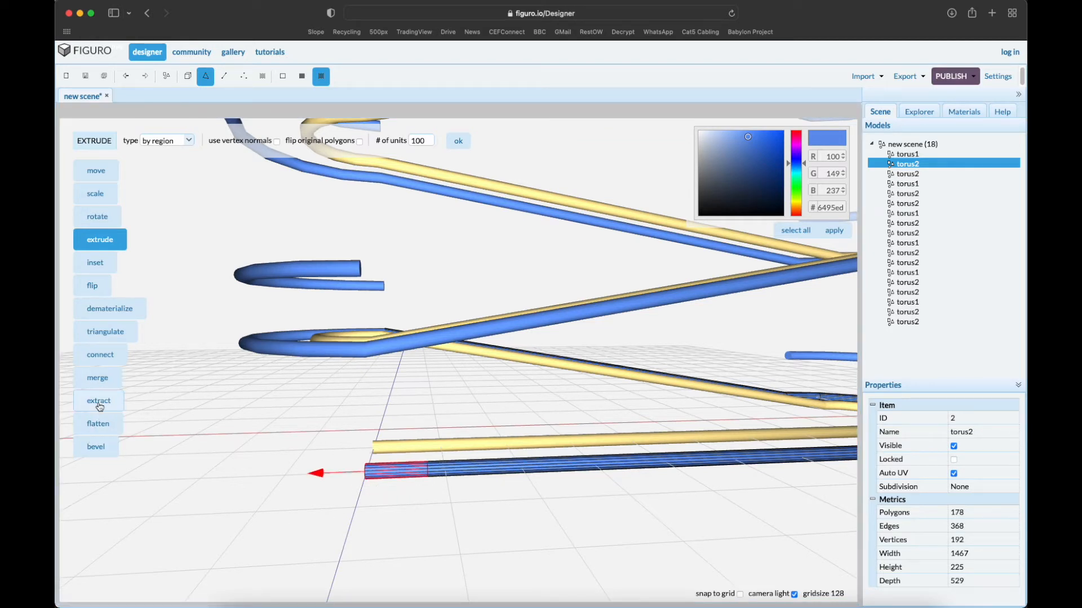
click(98, 401)
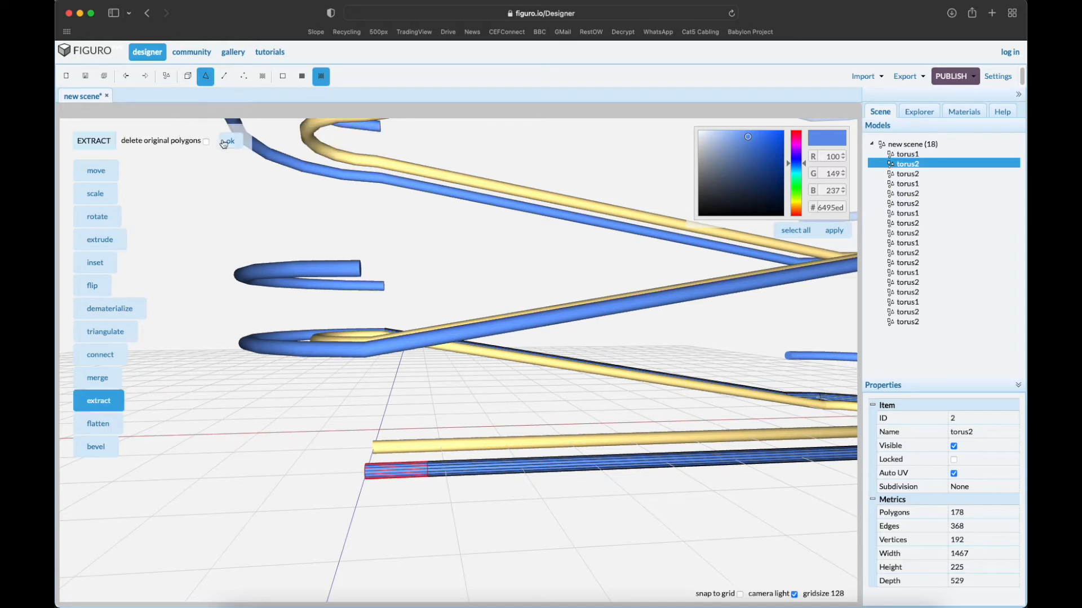
click(205, 141)
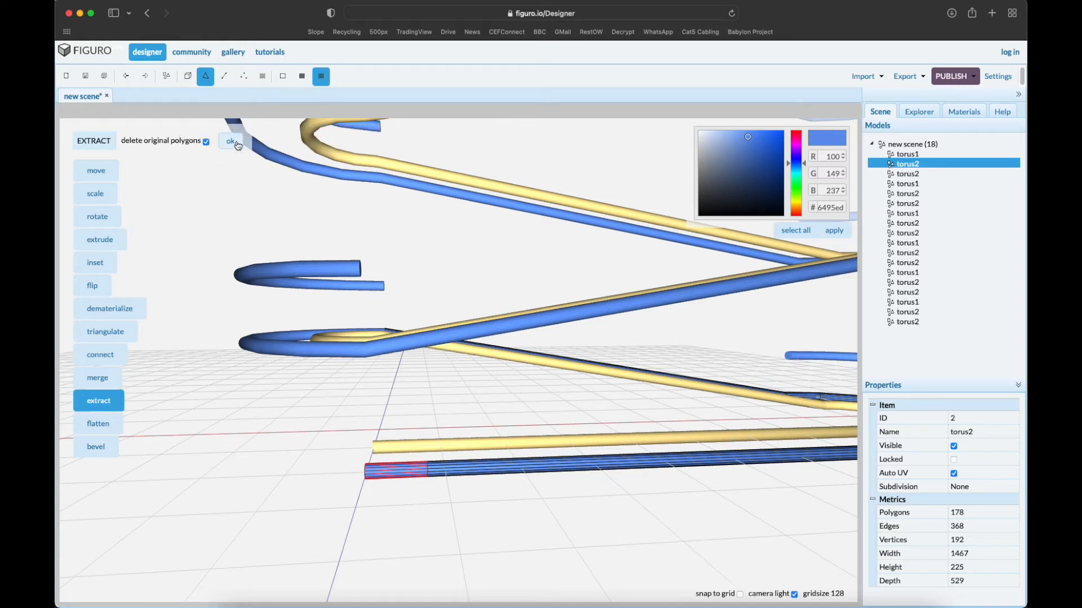
click(230, 141)
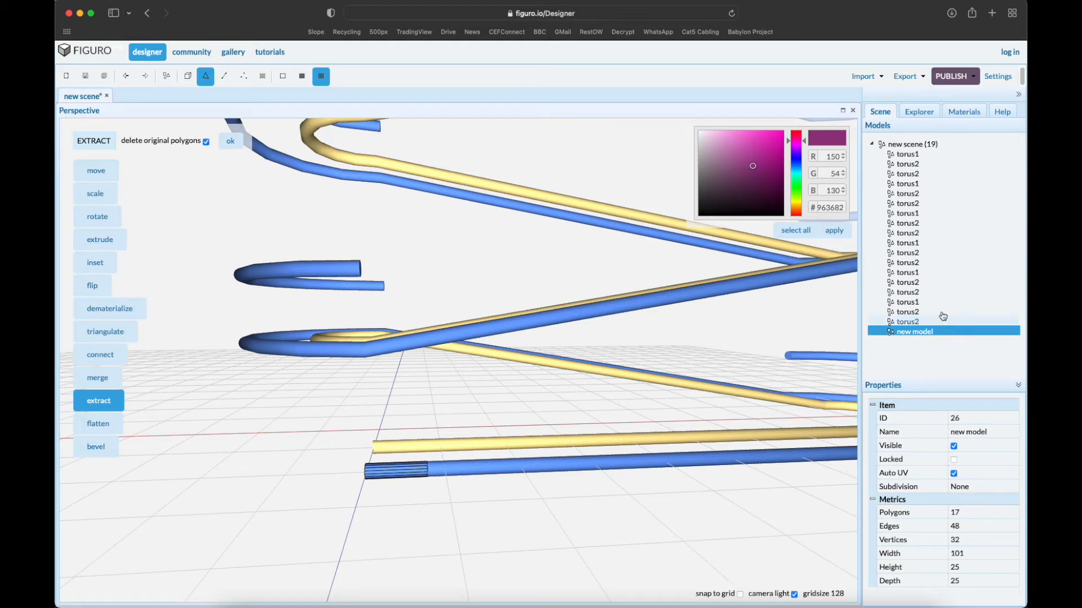
mouse_move(476, 539)
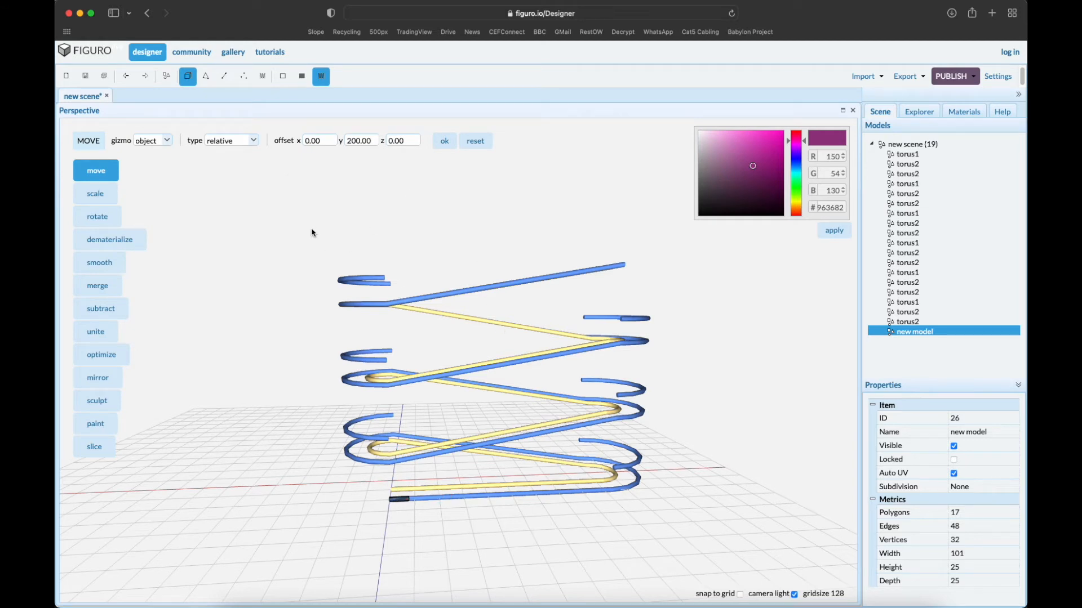
drag(311, 232, 689, 555)
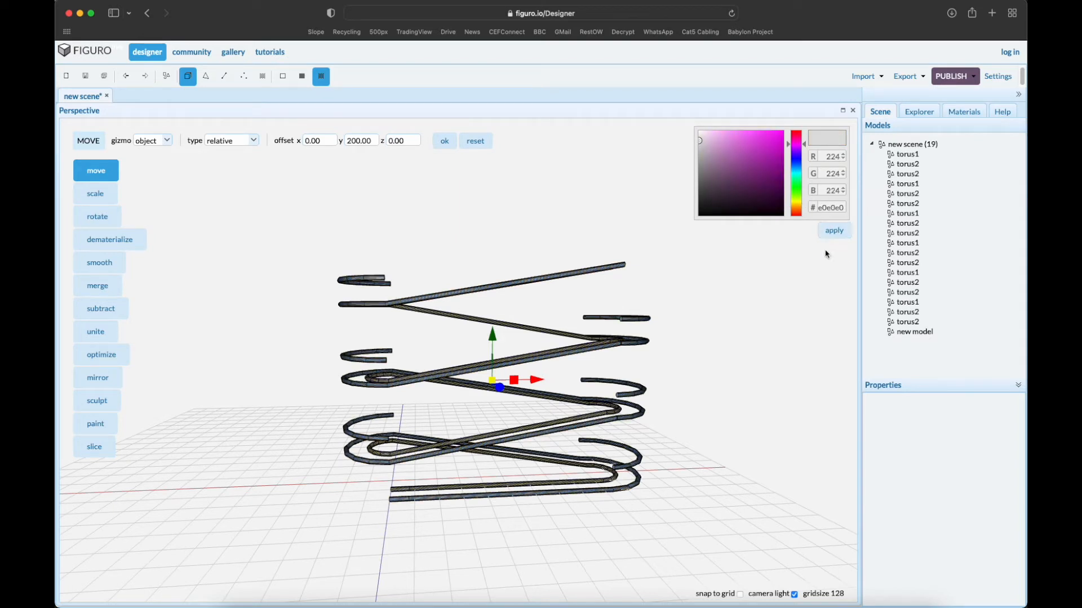
click(913, 331)
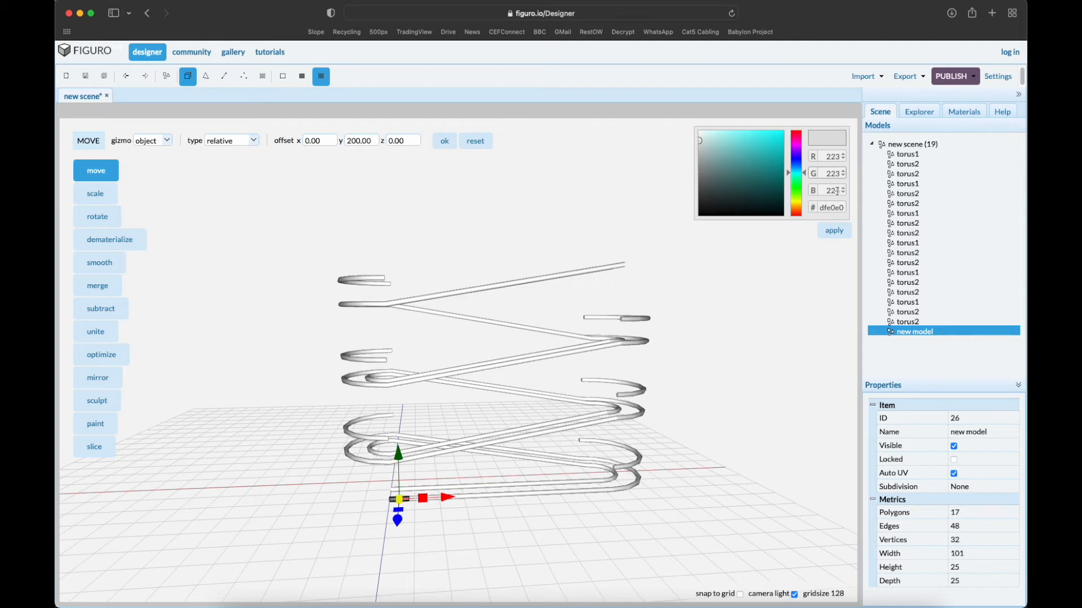
click(795, 140)
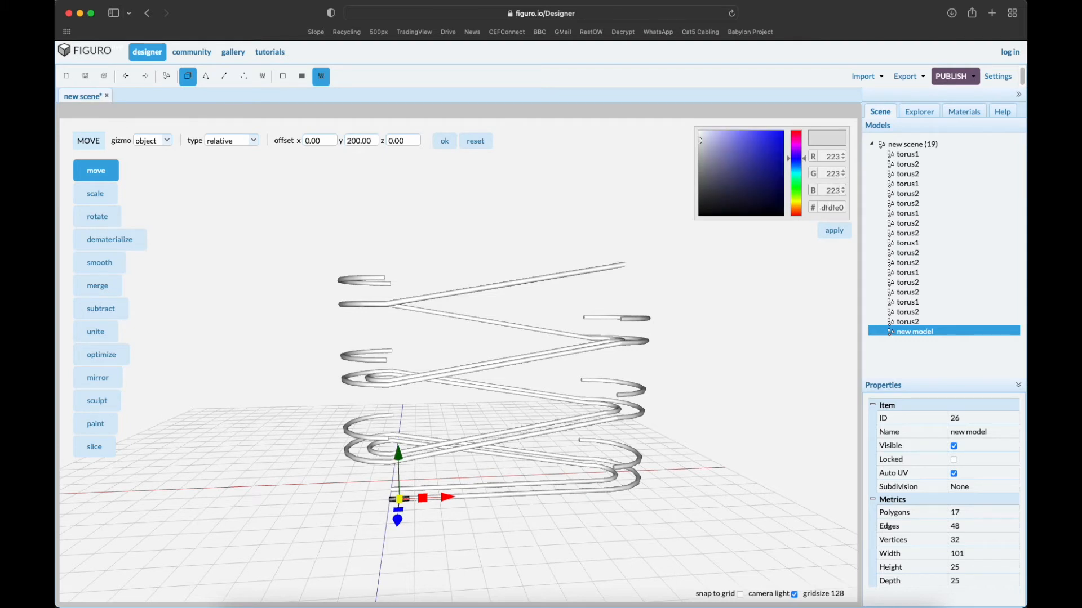
mouse_move(834, 230)
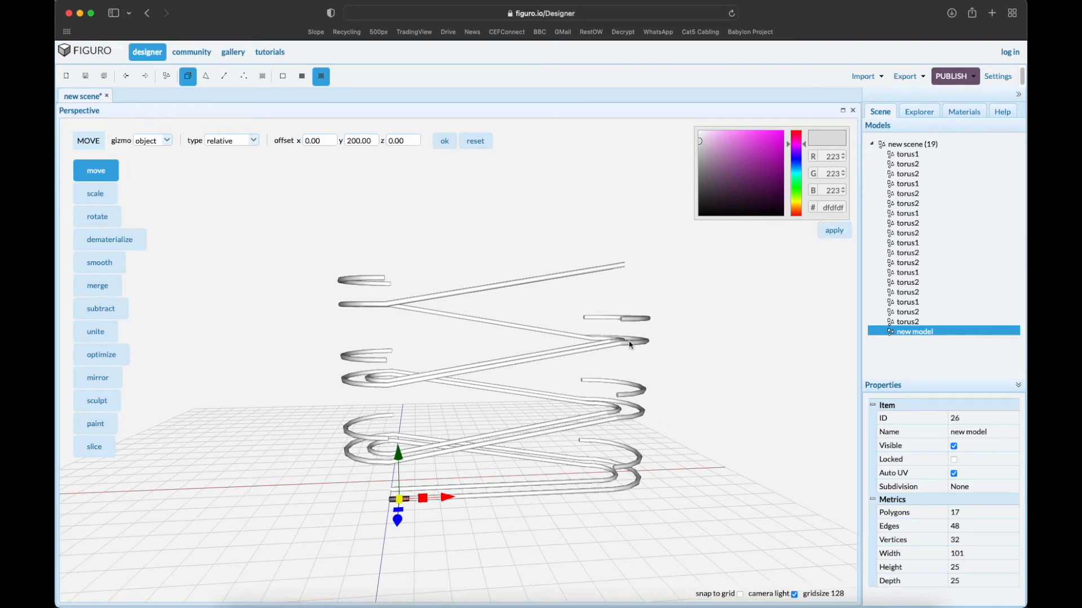
mouse_move(818, 352)
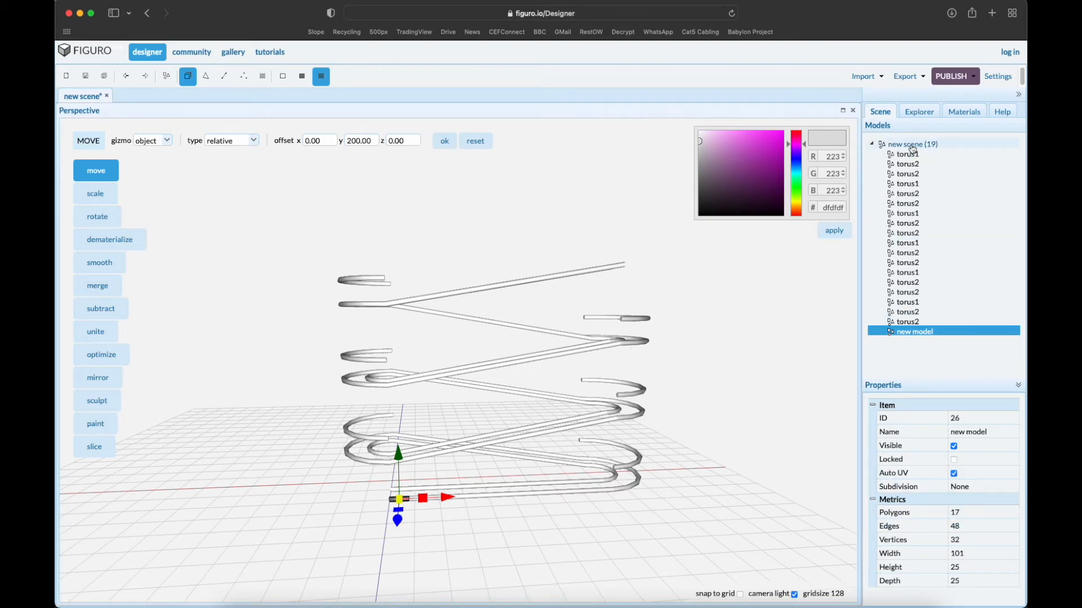
- Set the scene root's Name property to RollingBallMachine
click(912, 143)
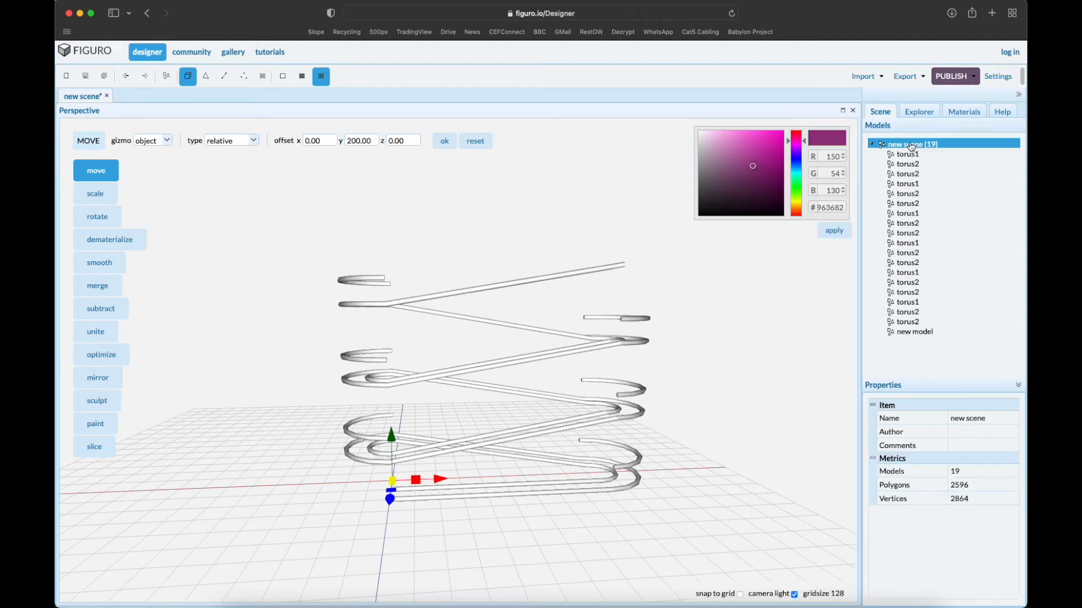
click(972, 418)
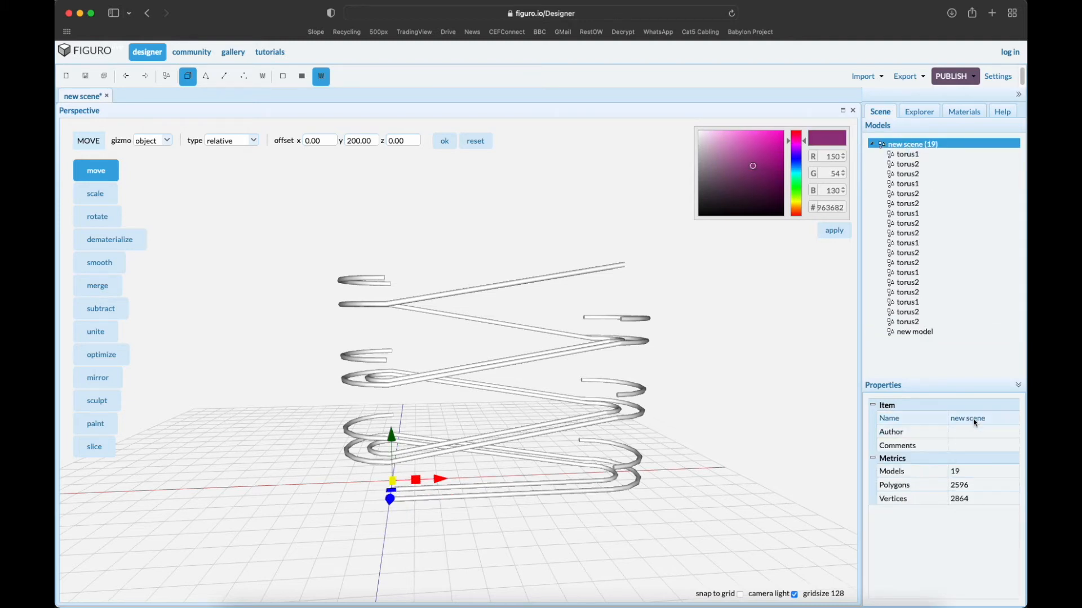
click(983, 417)
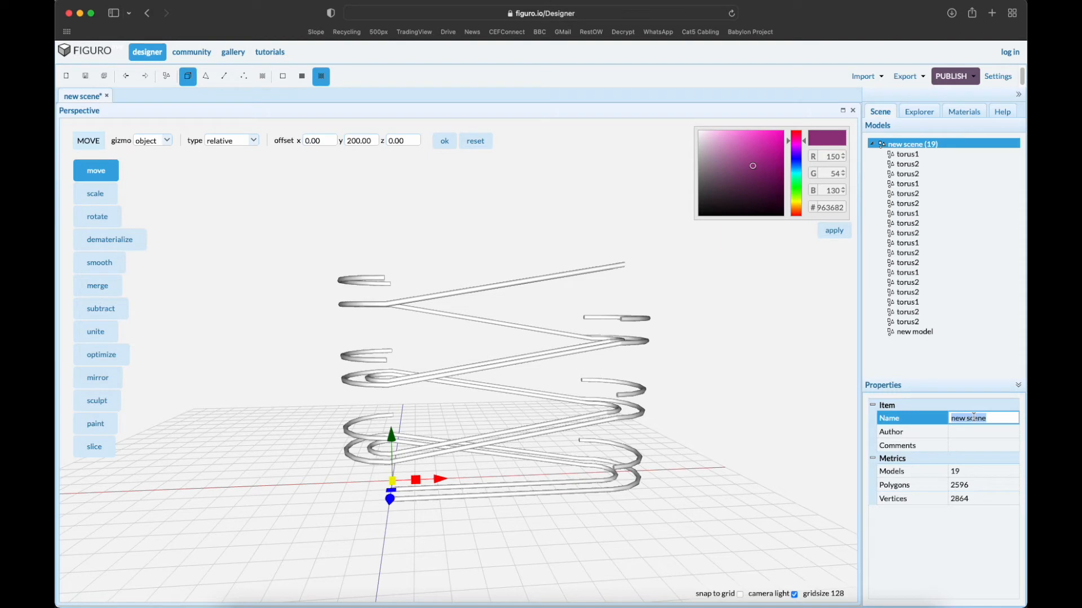
text(RollingBallMachine)
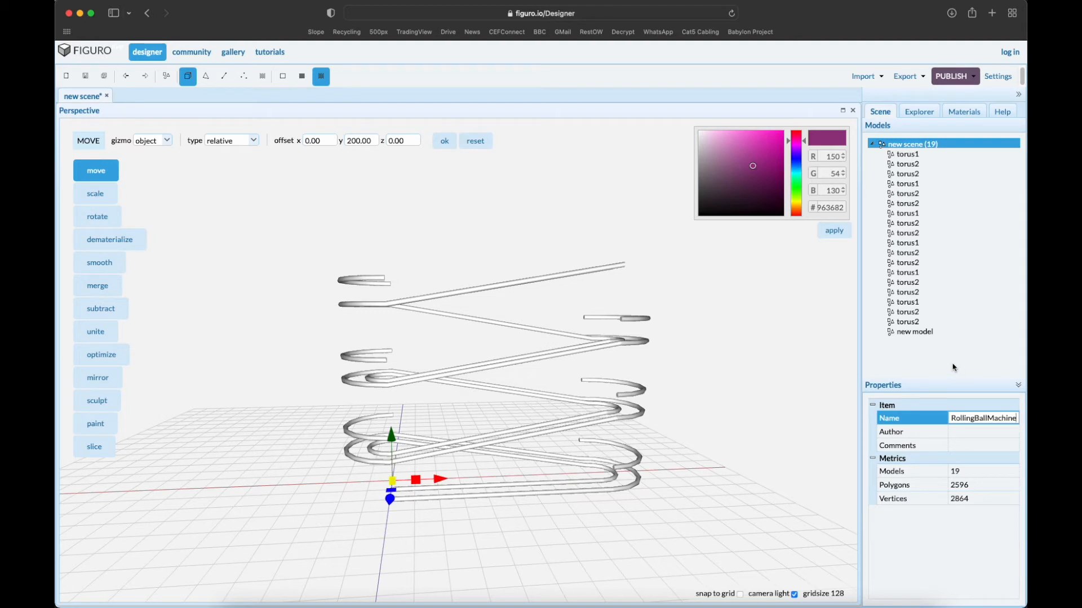
text(RollingBallMachine)
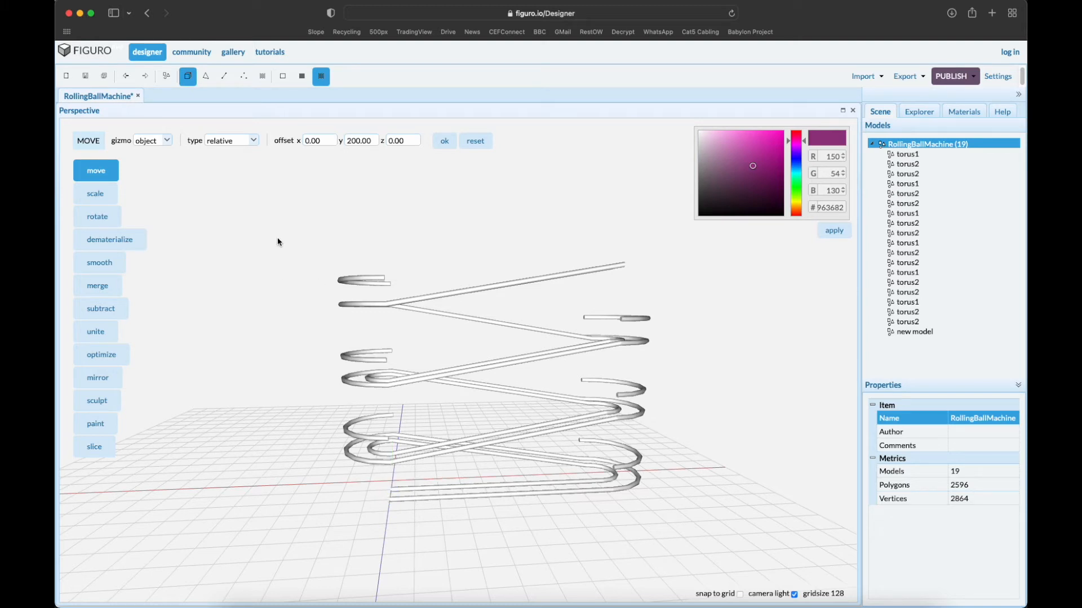
- Merge all track pieces into one model and set Move to absolute positioning at 0,0,0
click(930, 143)
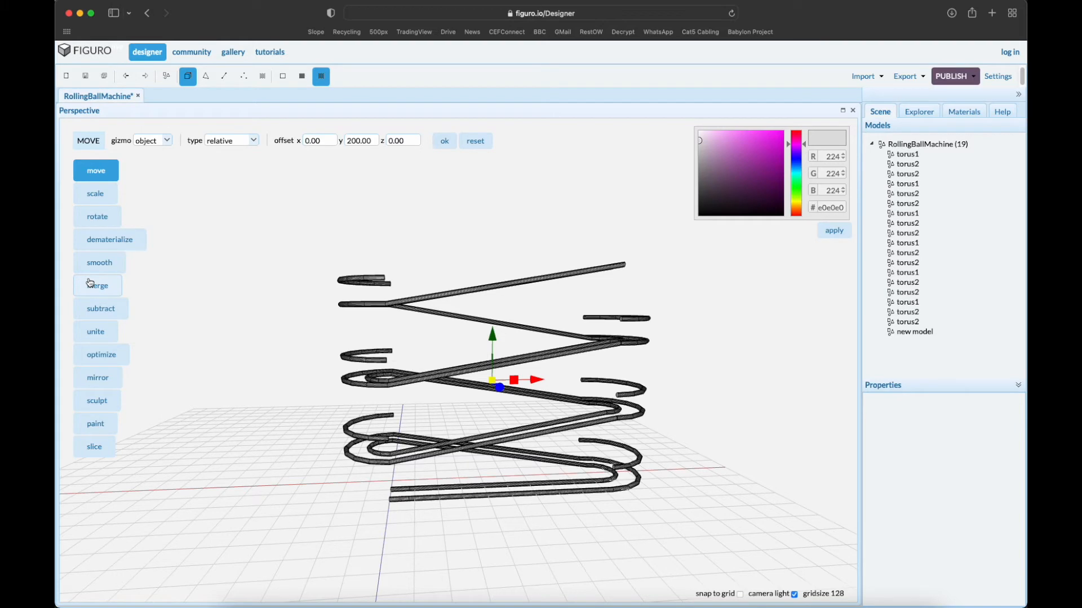
click(97, 285)
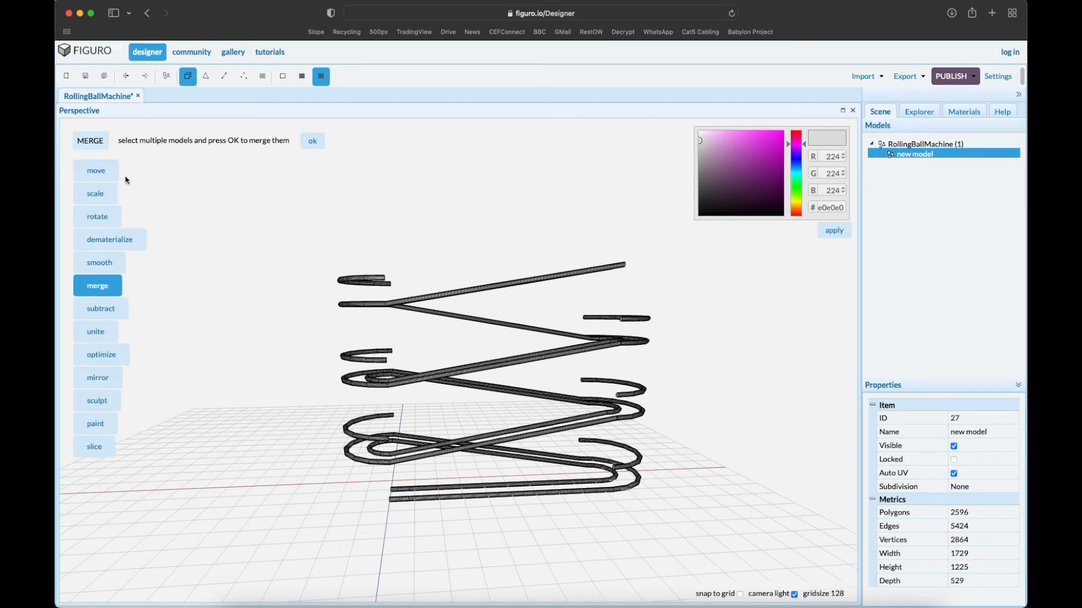
click(94, 170)
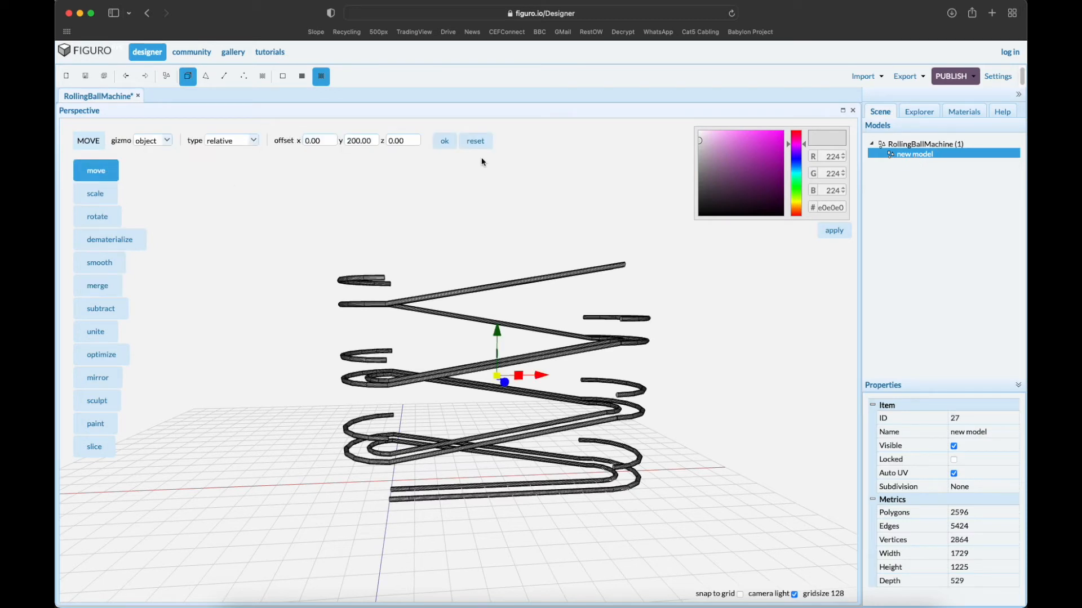
click(253, 140)
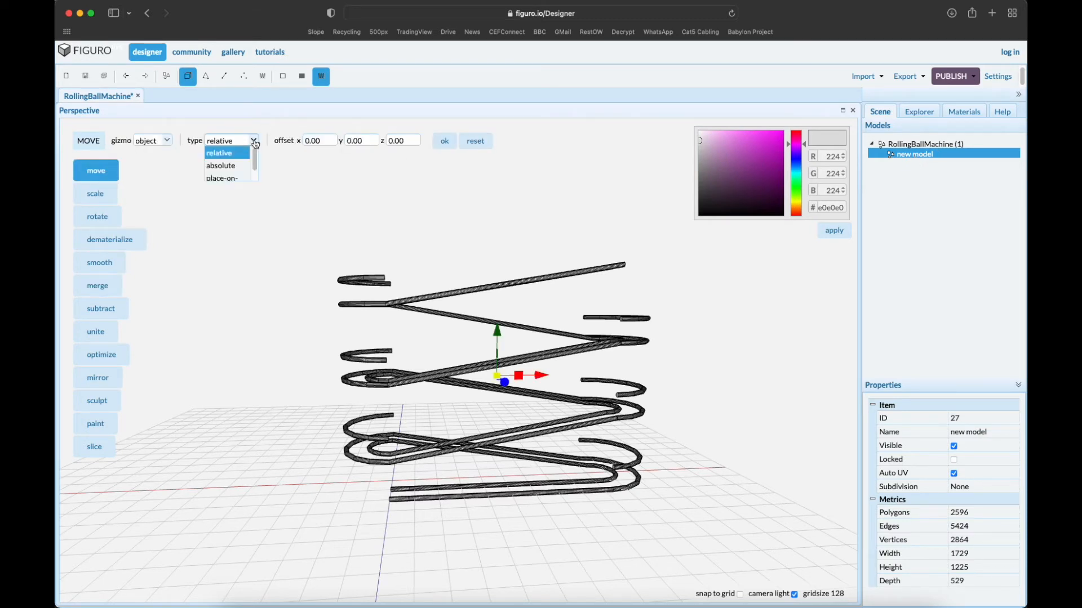
click(221, 166)
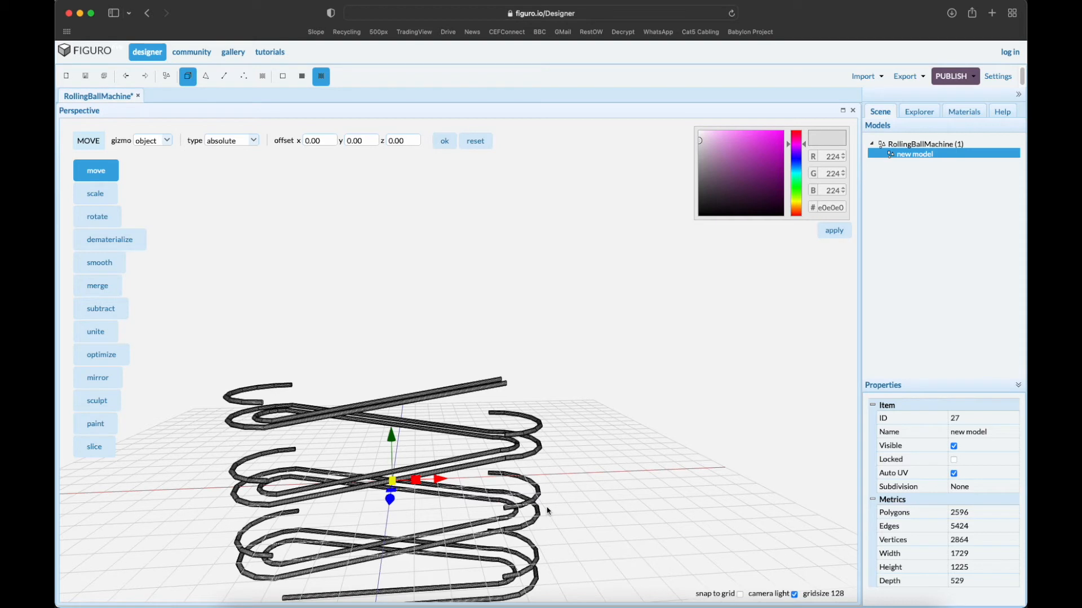
mouse_move(465, 514)
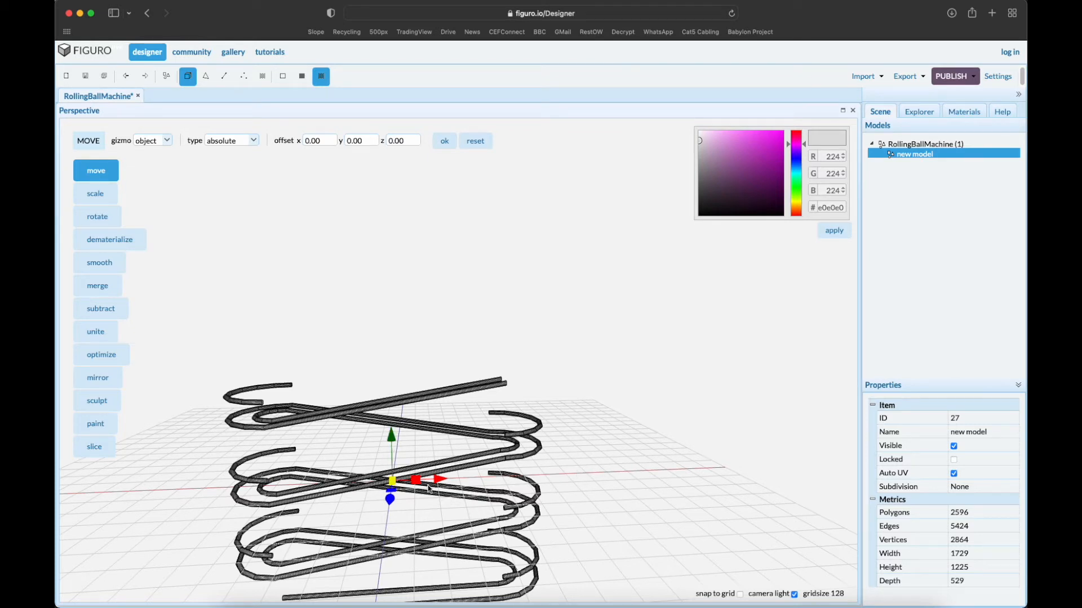
mouse_move(505, 468)
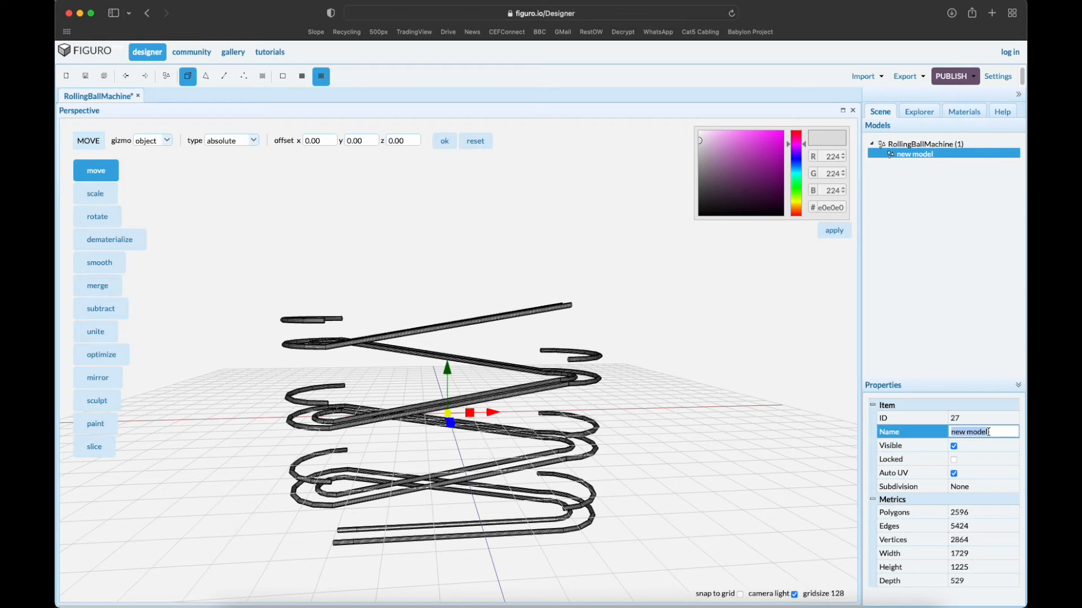
- Enter RollingBallMachine in the merged model's Name field
text(Rolling)
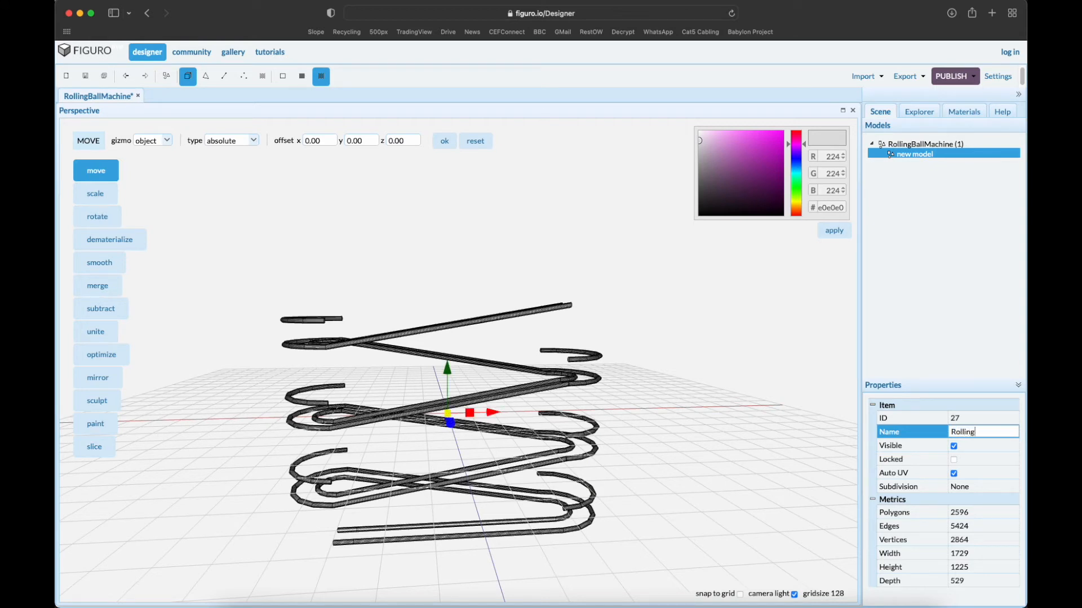
text(BallMachine)
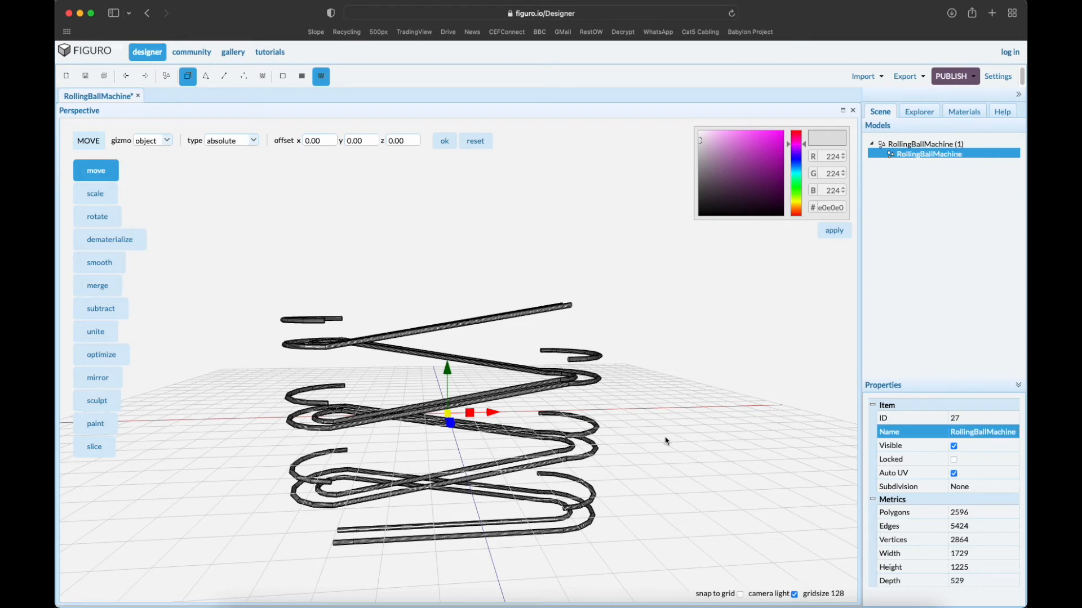
mouse_move(422, 436)
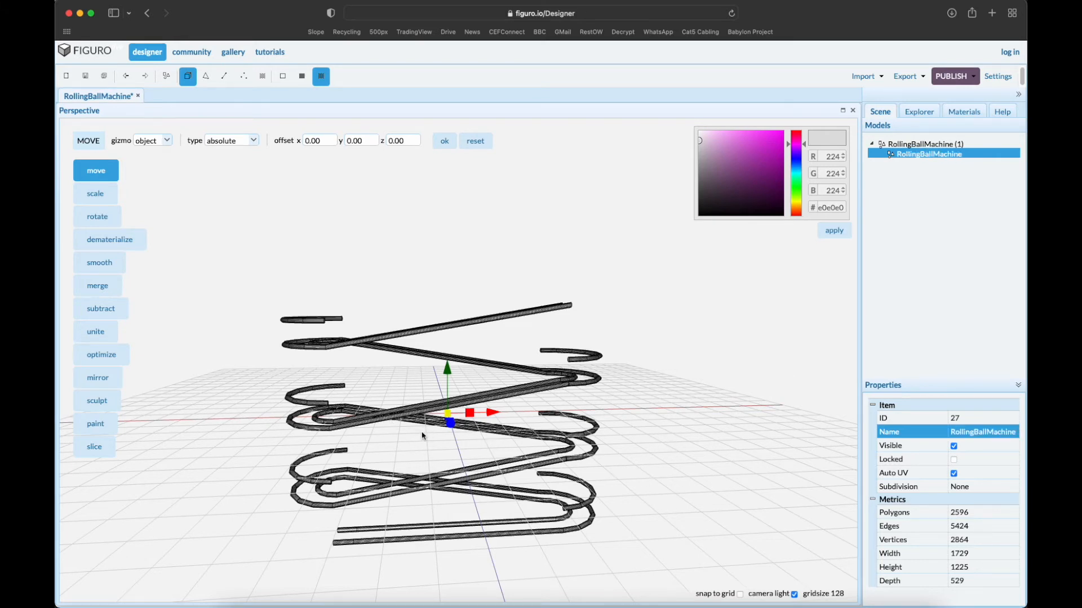
mouse_move(475, 379)
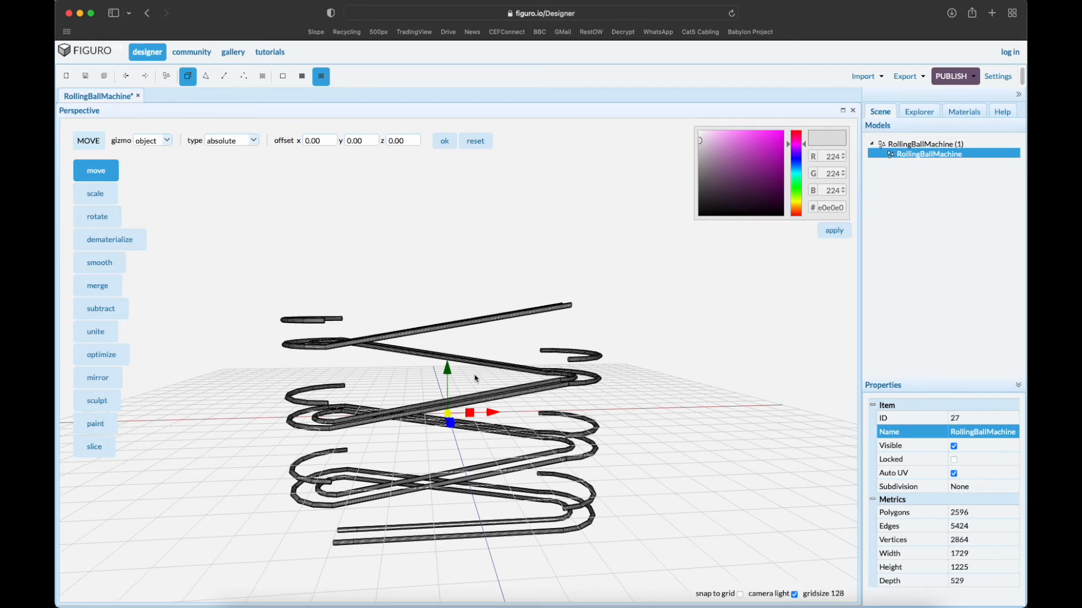
mouse_move(440, 500)
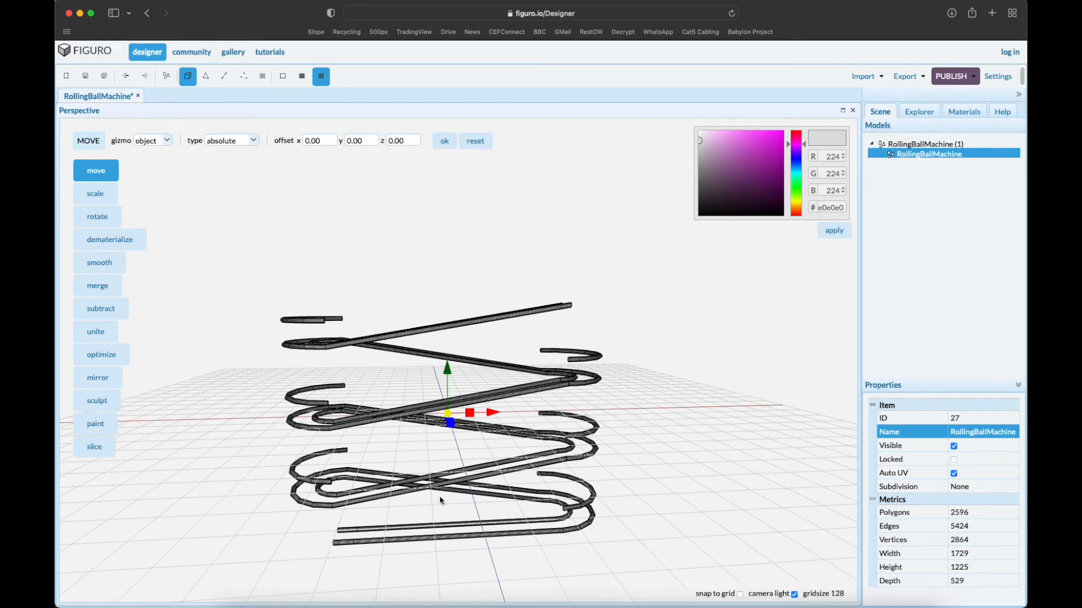
mouse_move(564, 476)
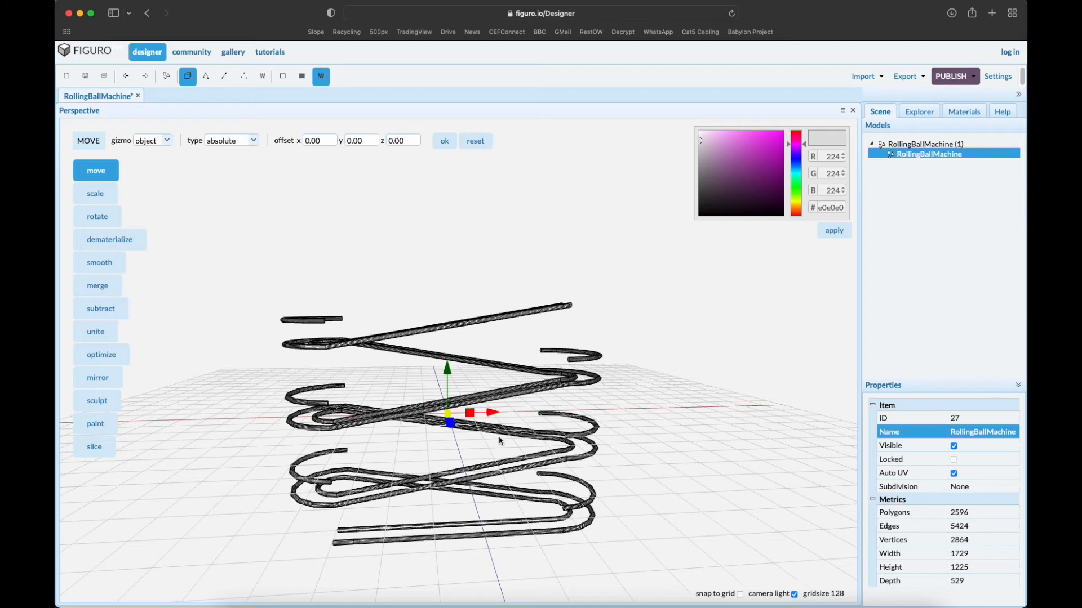
mouse_move(577, 396)
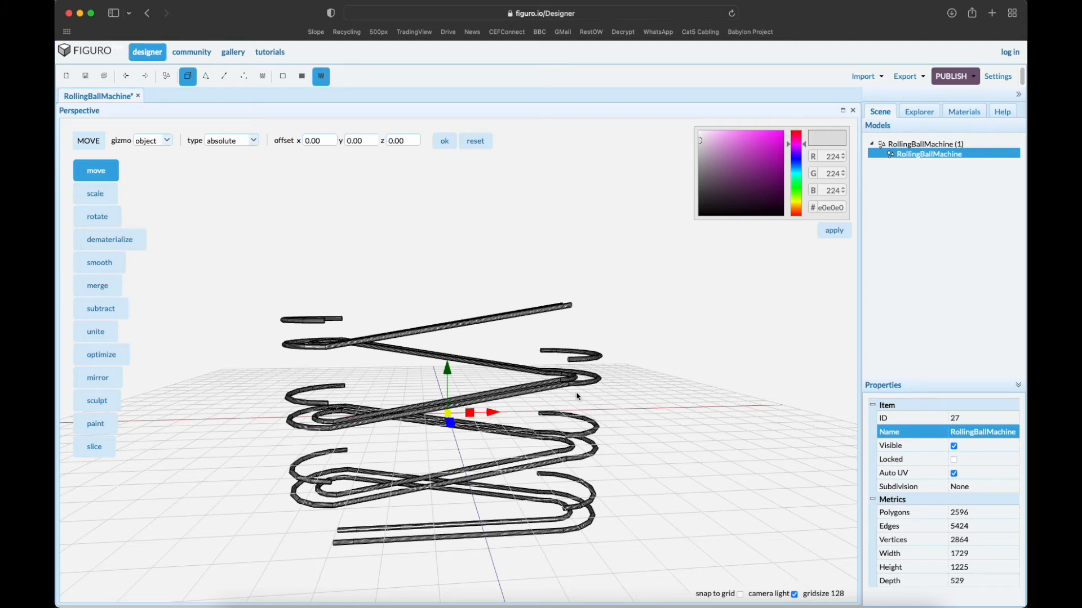
mouse_move(601, 452)
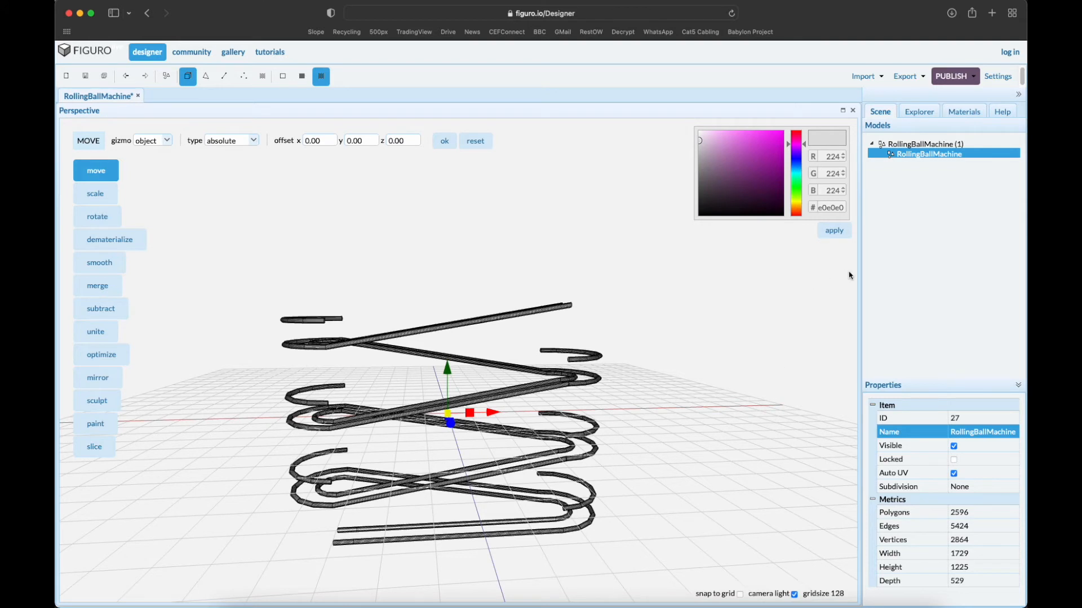
mouse_move(188, 75)
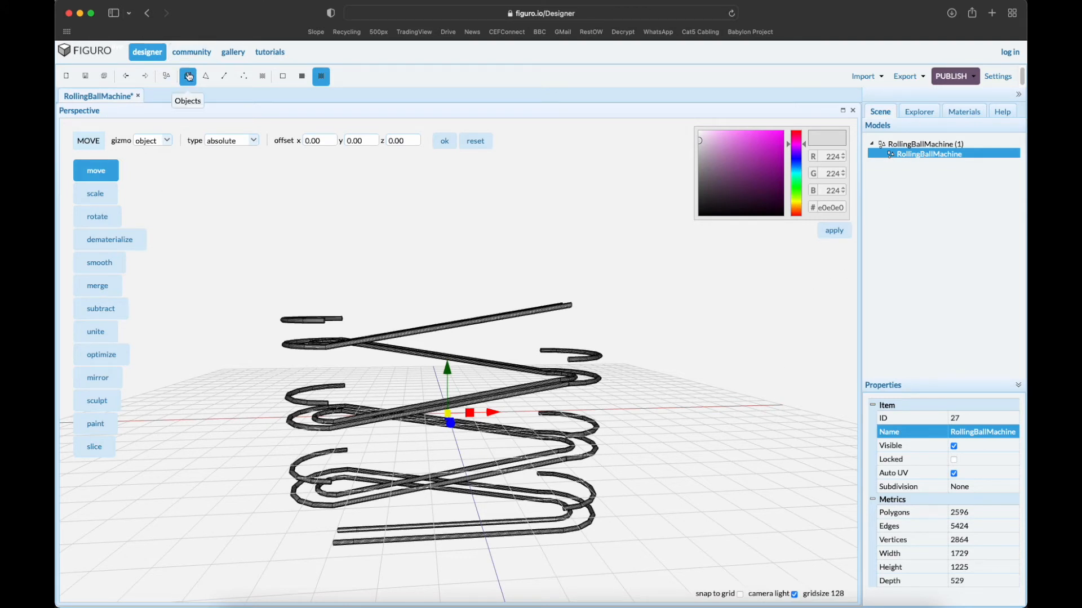
click(94, 193)
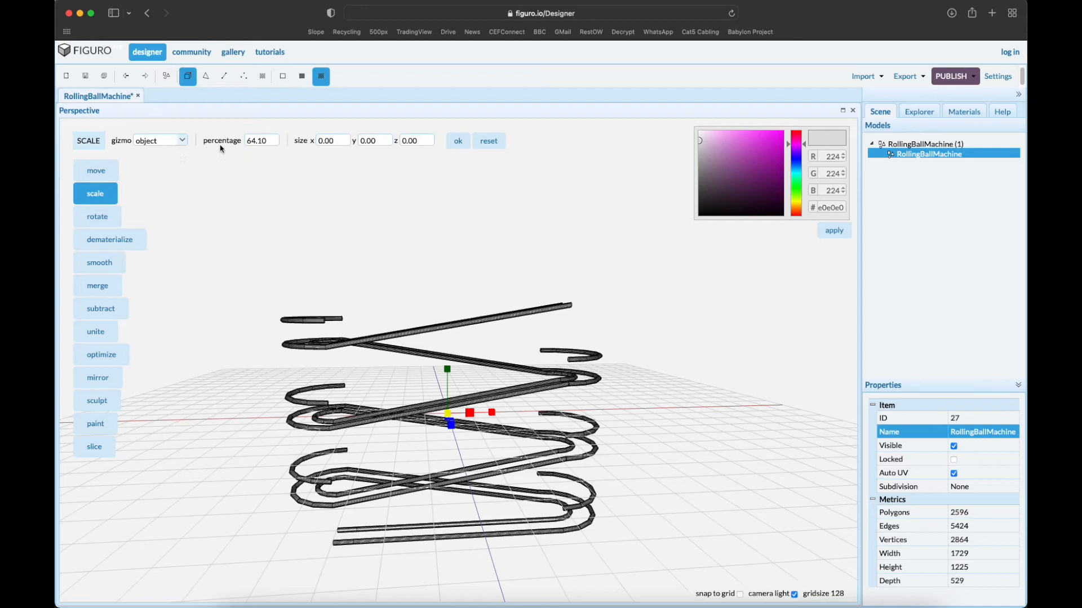
click(487, 141)
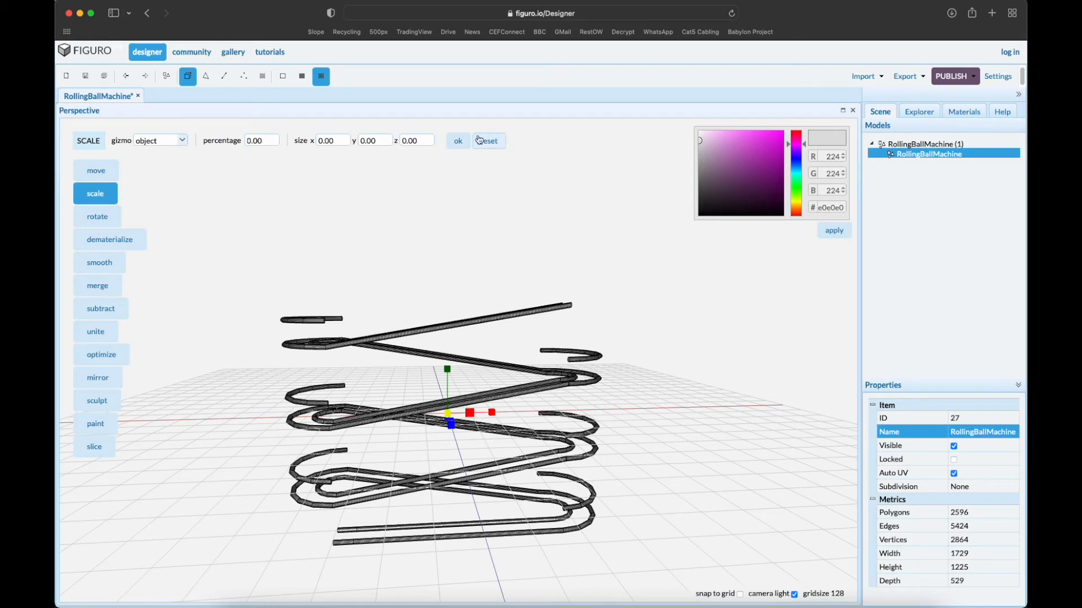
click(261, 141)
text(1)
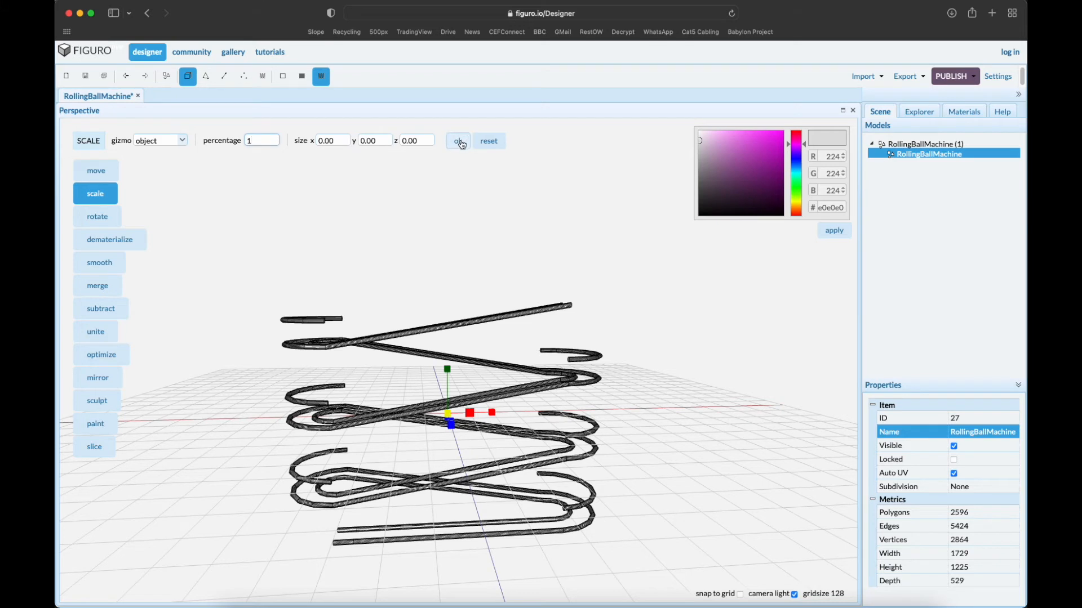
click(457, 141)
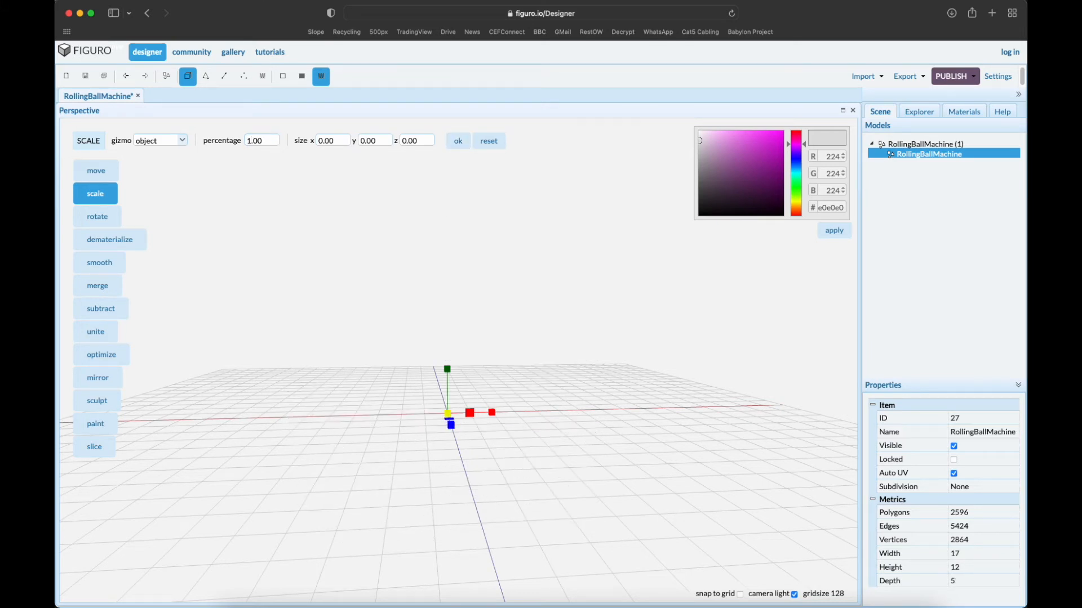
click(905, 76)
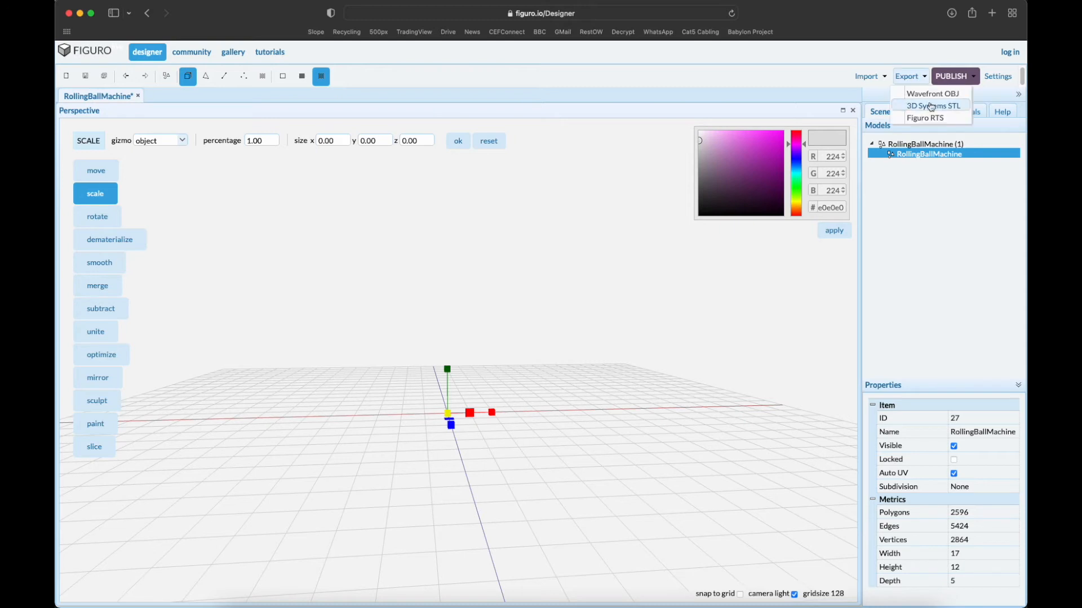
click(932, 105)
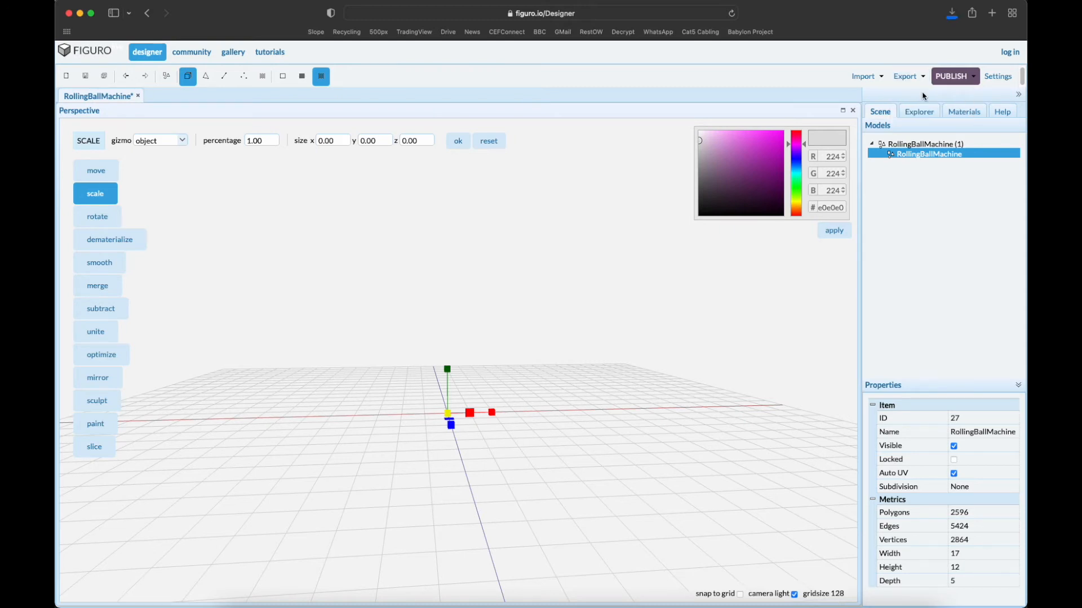
mouse_move(471, 487)
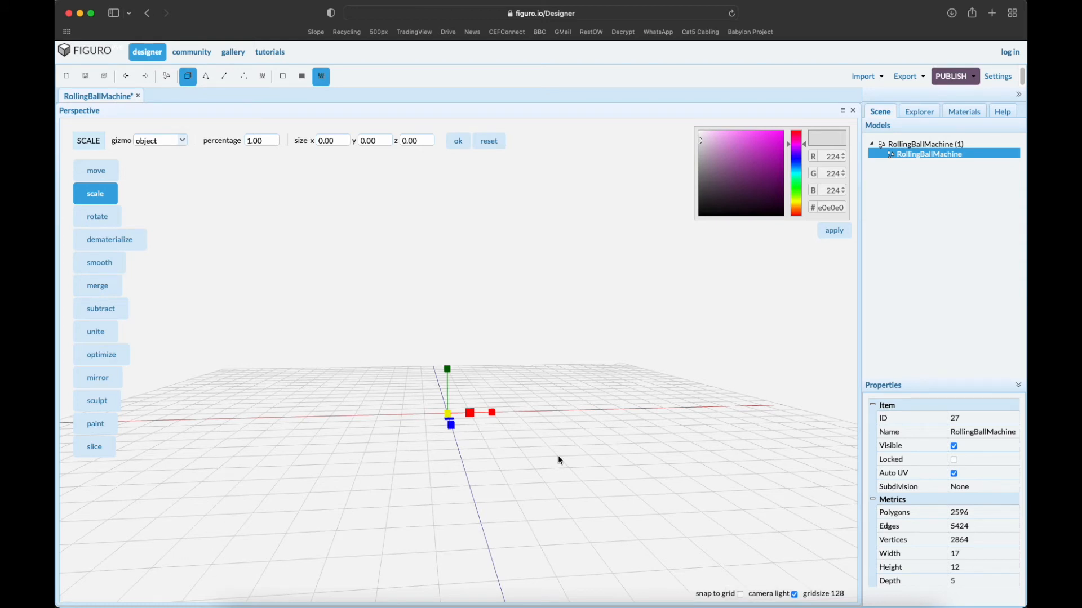
mouse_move(305, 543)
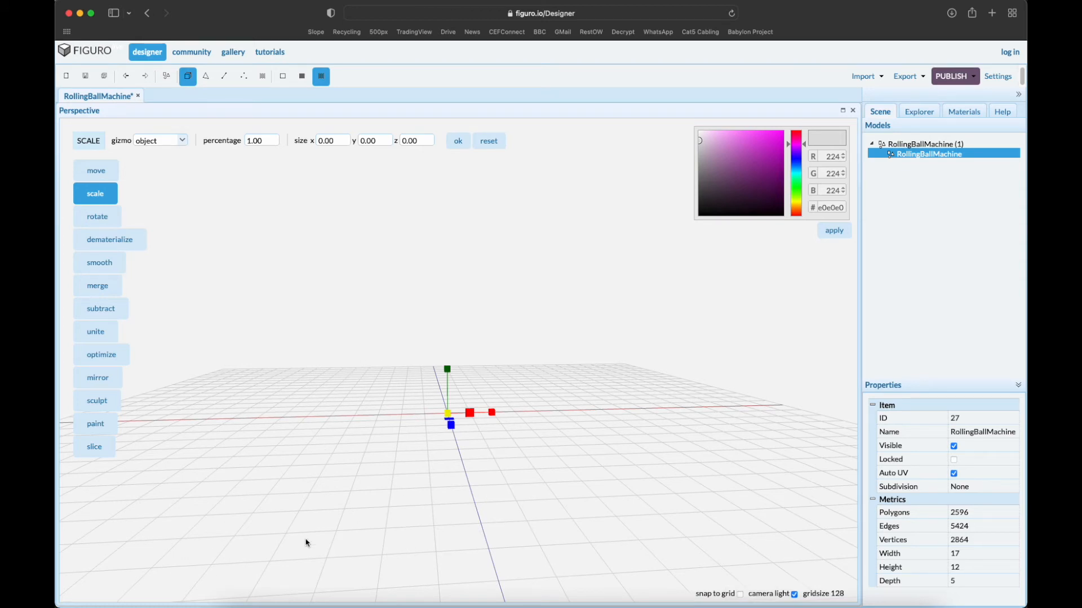
mouse_move(689, 359)
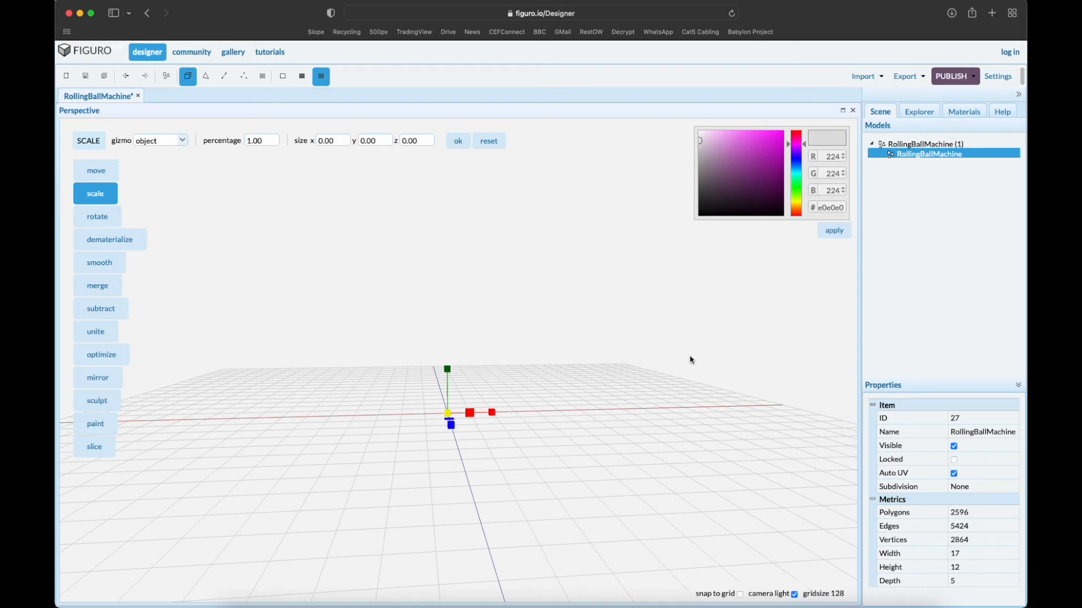
mouse_move(479, 322)
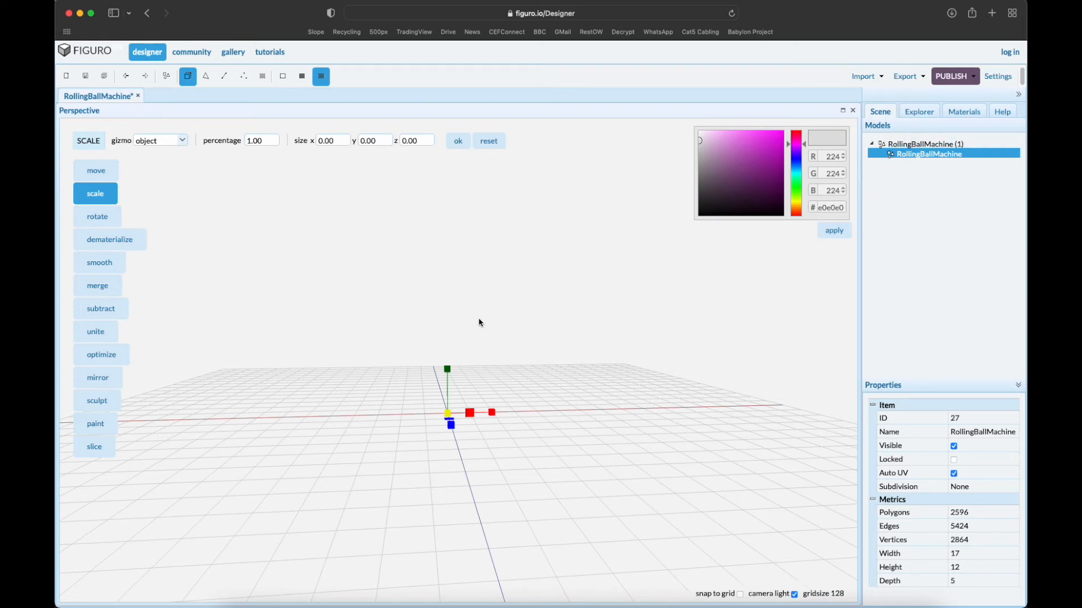
mouse_move(373, 510)
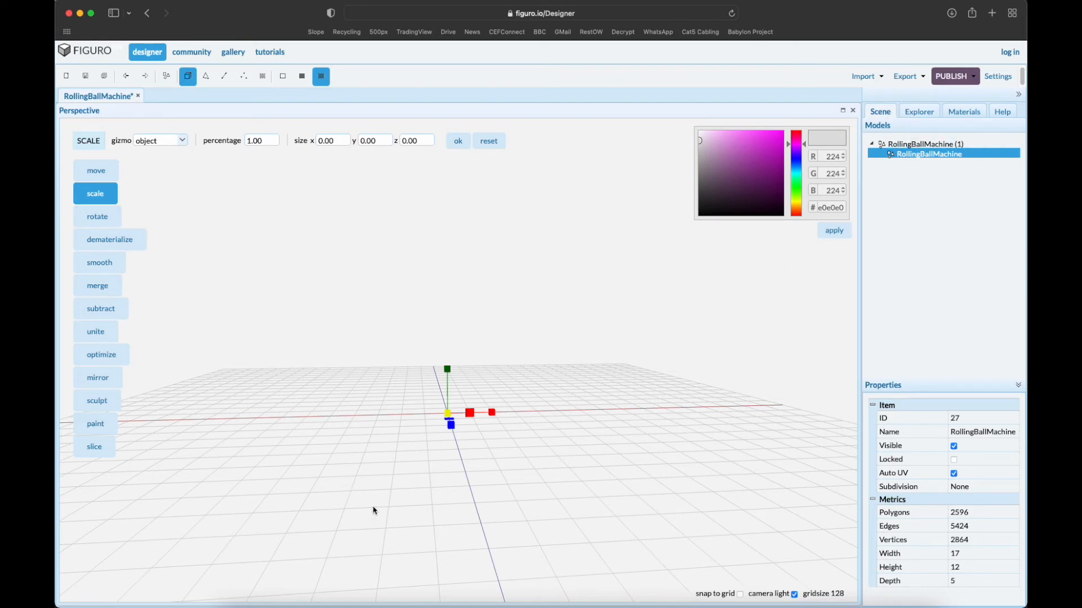
mouse_move(447, 485)
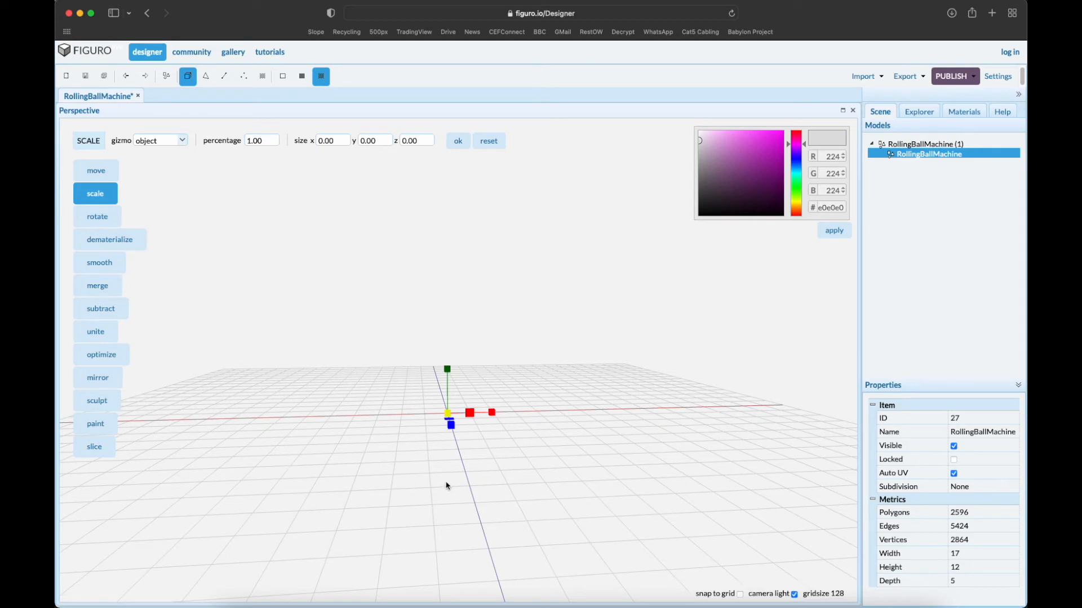
mouse_move(353, 557)
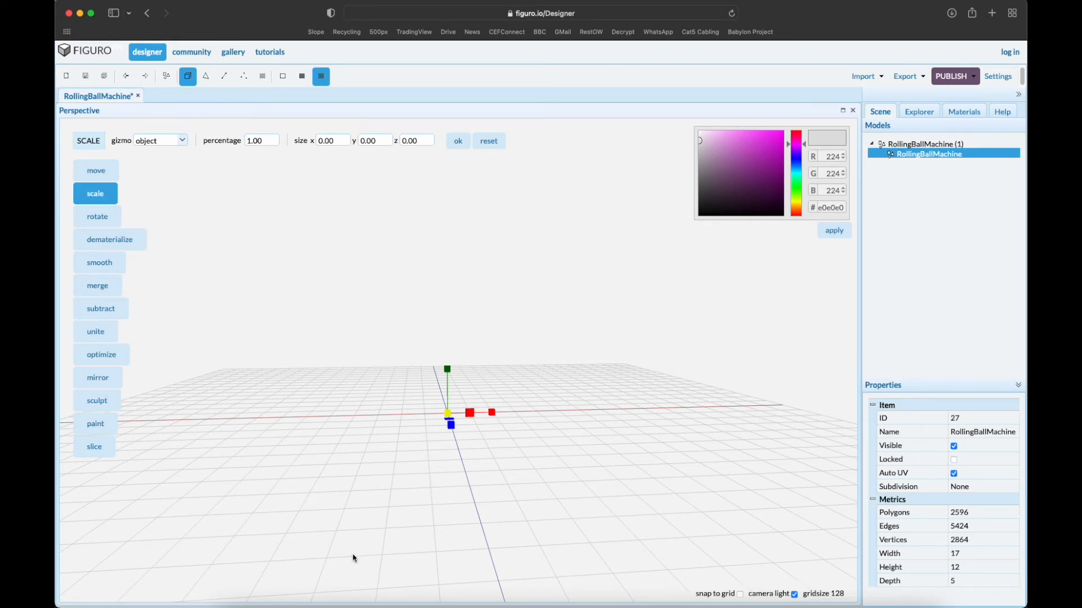
mouse_move(585, 444)
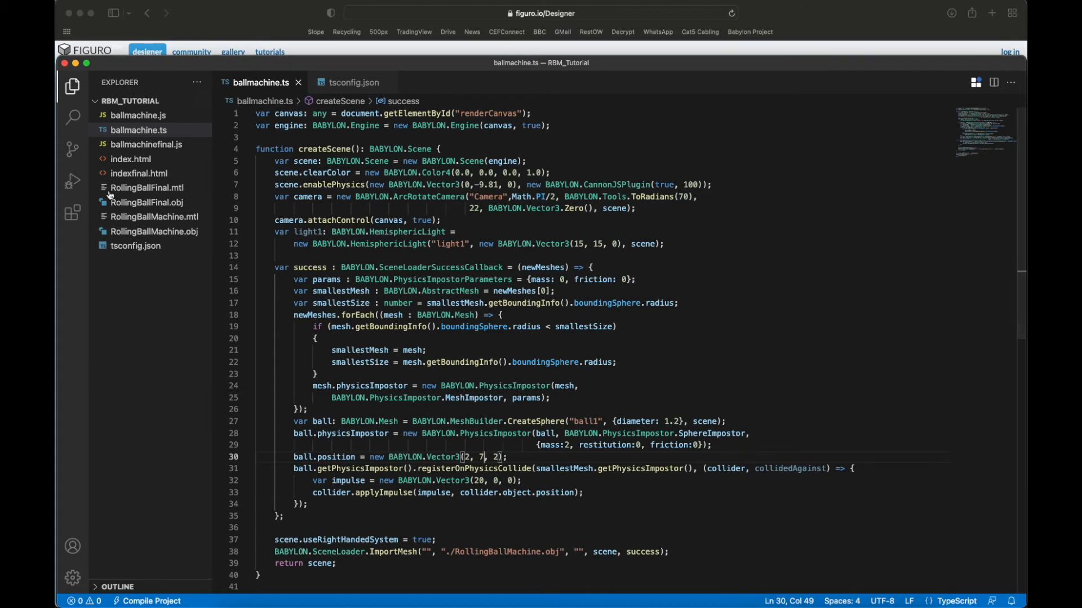
mouse_move(492, 254)
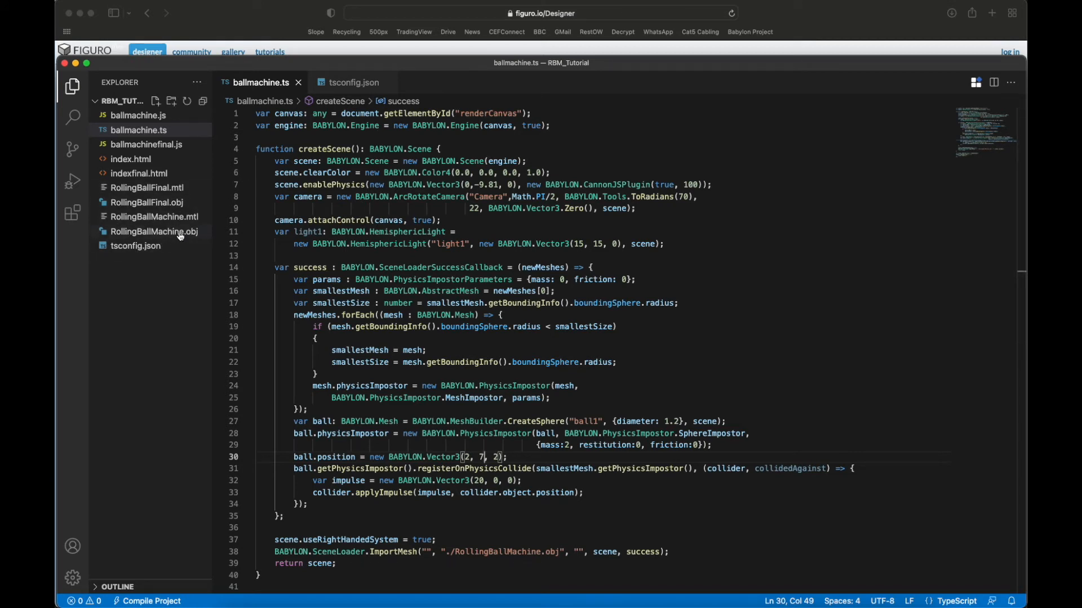
mouse_move(156, 231)
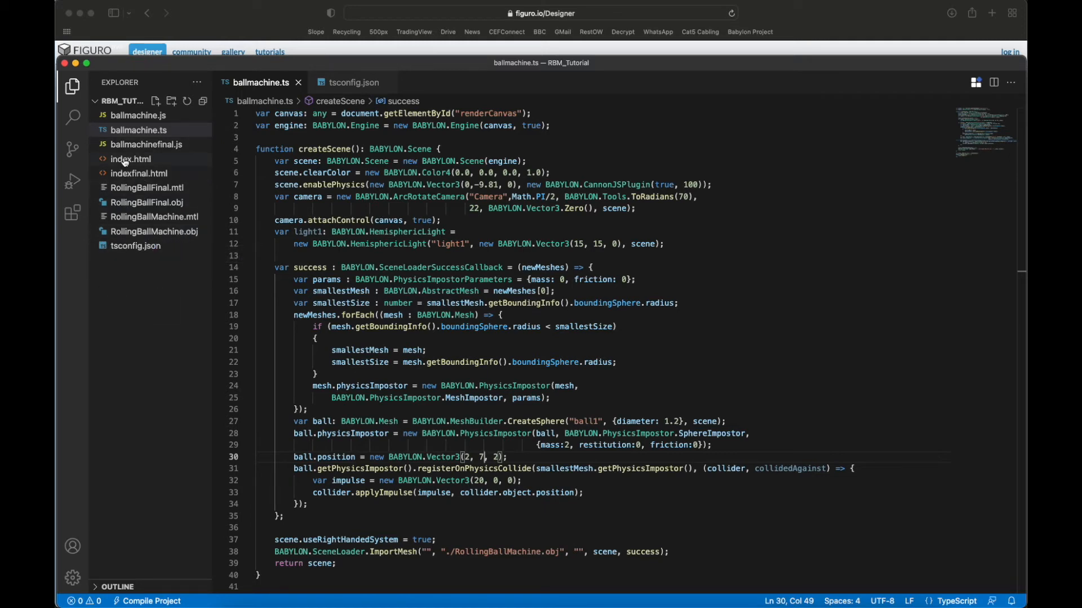
click(131, 159)
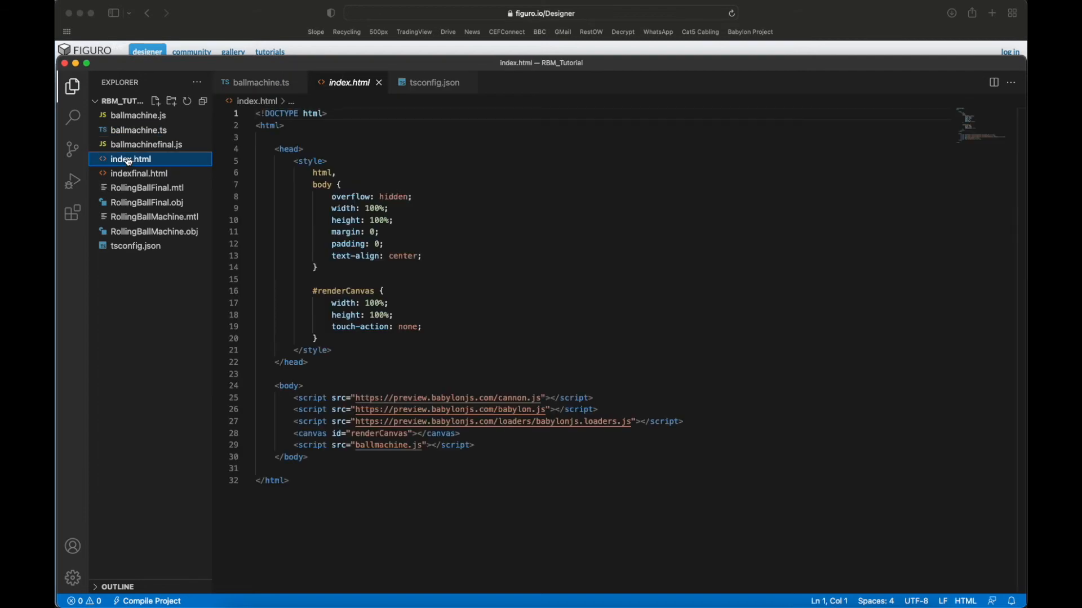
mouse_move(318, 171)
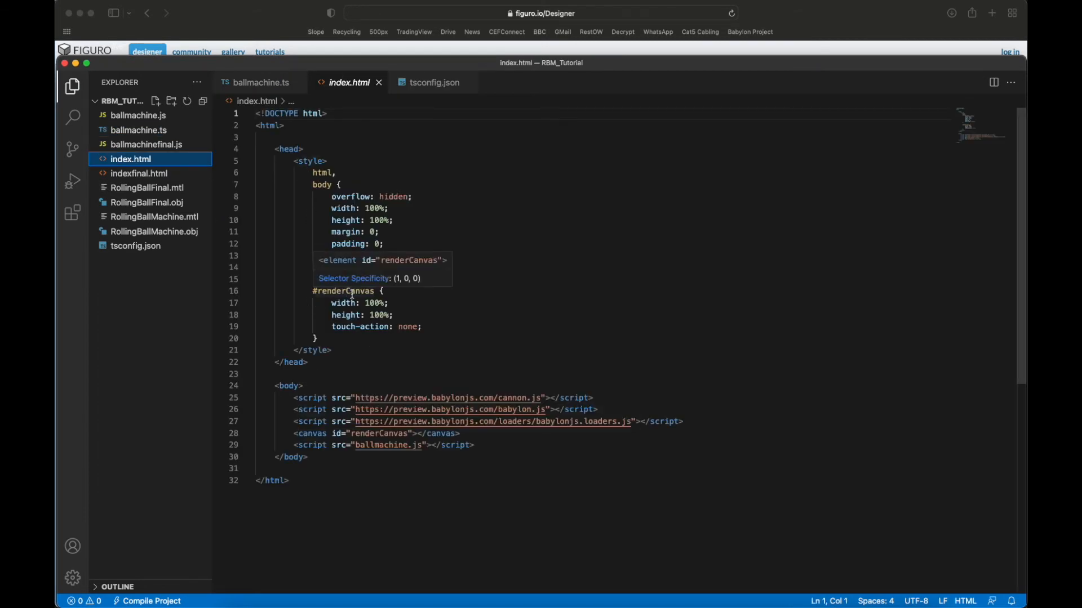
text(text-align: center;)
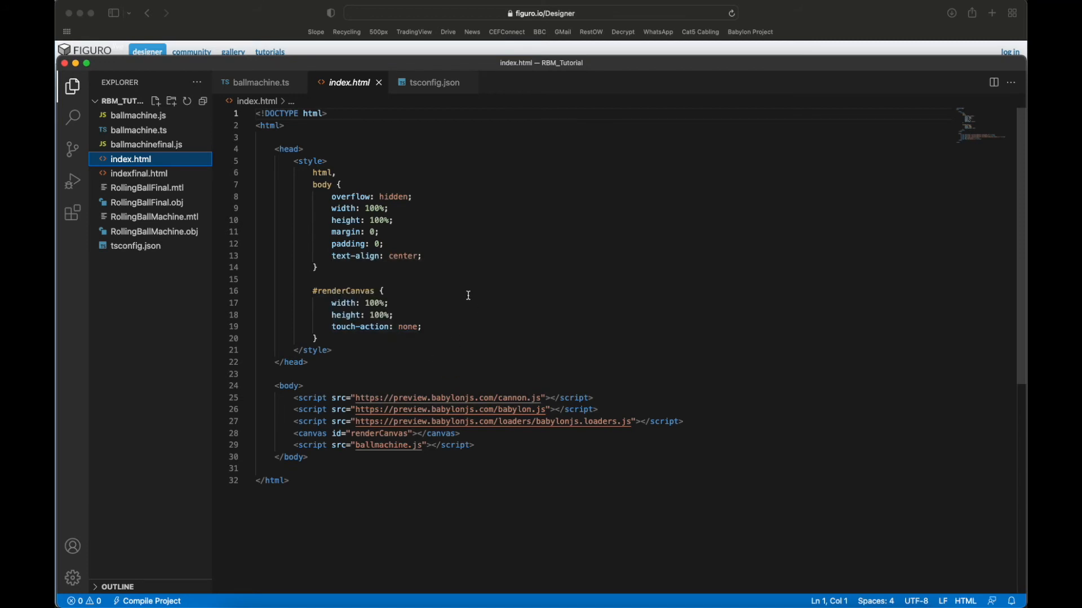
mouse_move(407, 402)
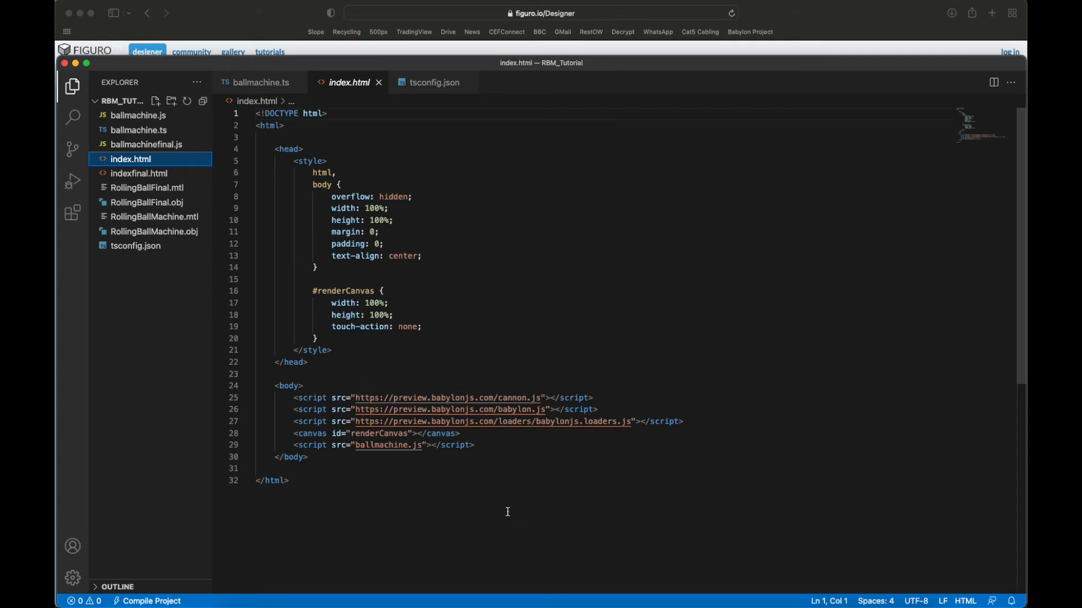
mouse_move(565, 471)
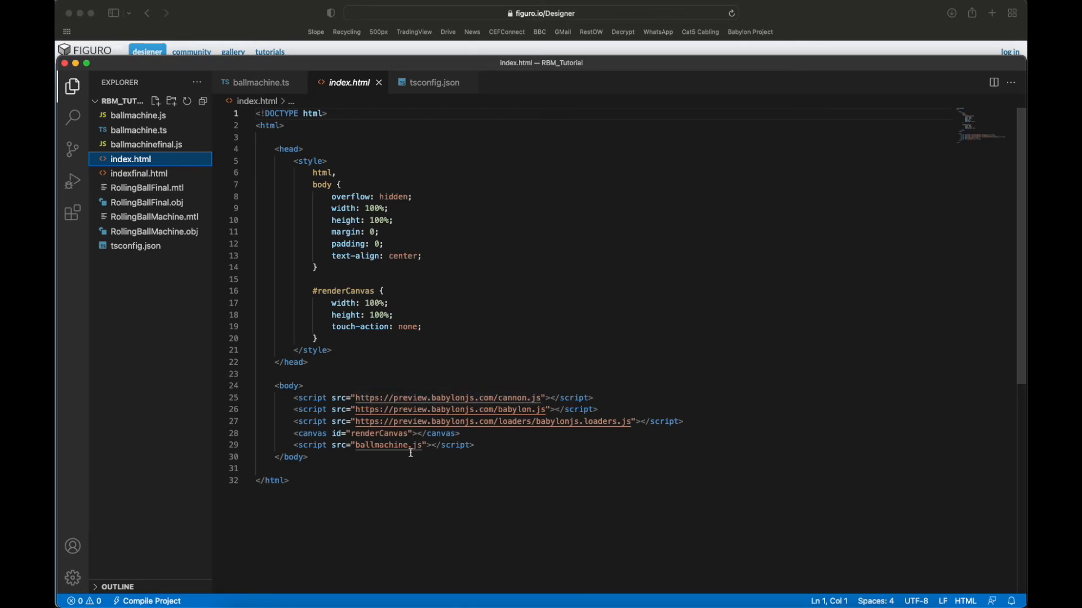
mouse_move(487, 431)
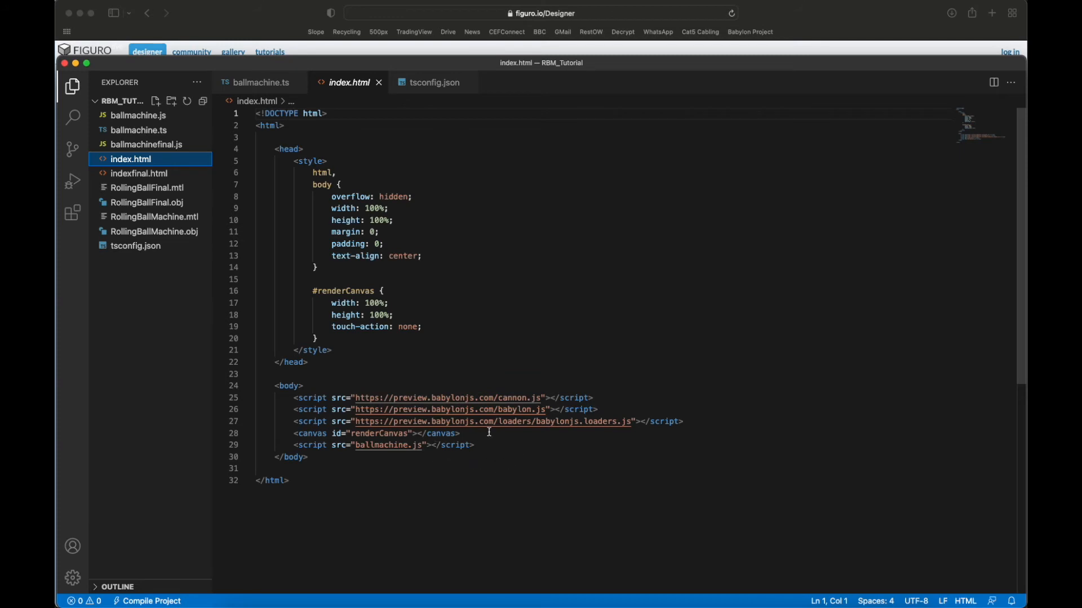
mouse_move(516, 409)
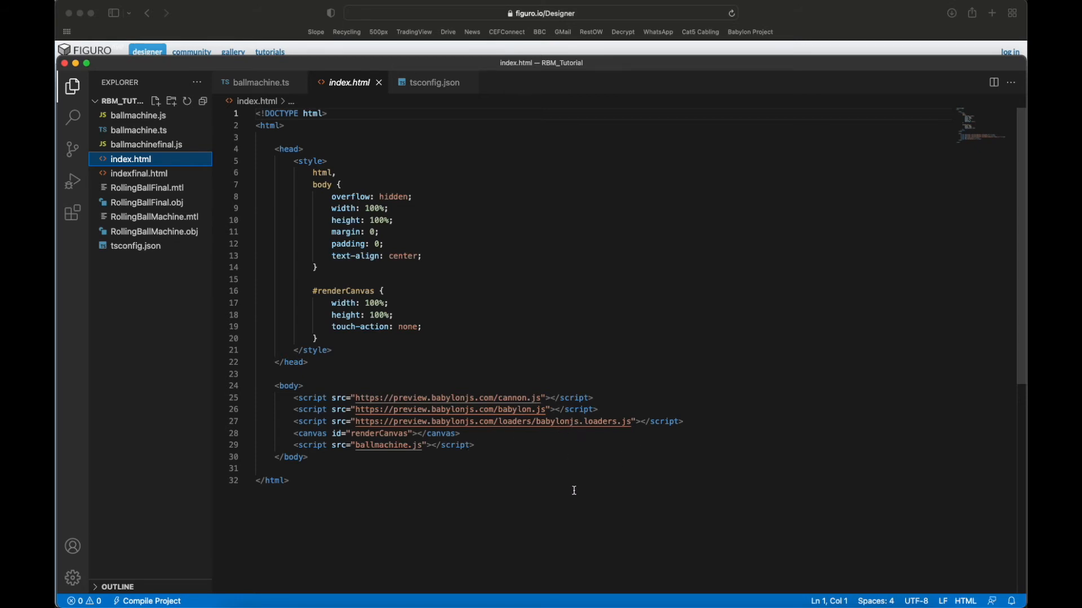
mouse_move(408, 487)
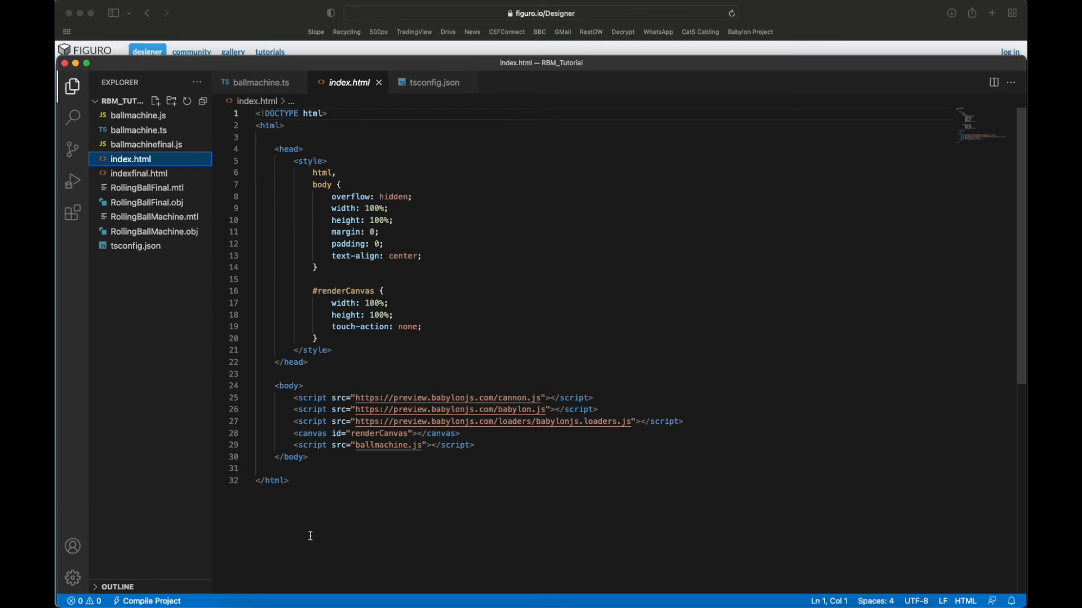
mouse_move(126, 318)
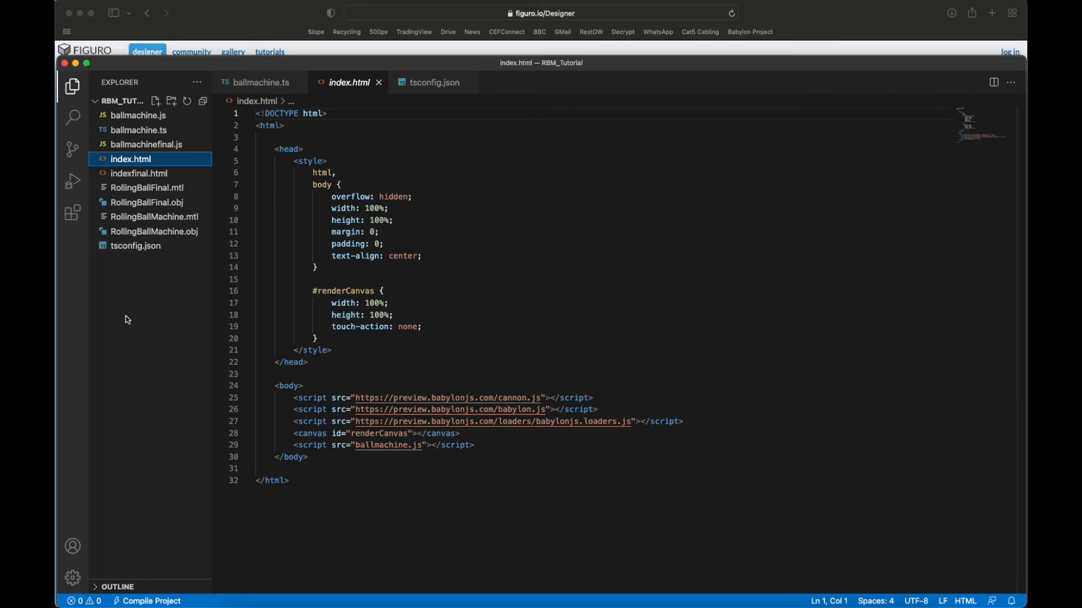
mouse_move(137, 146)
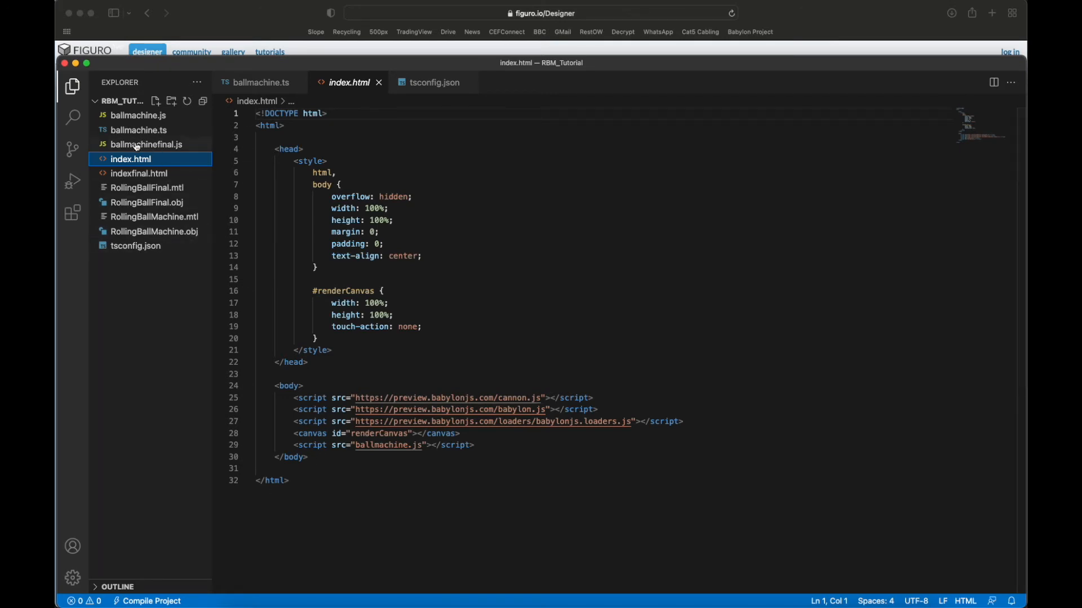
click(137, 130)
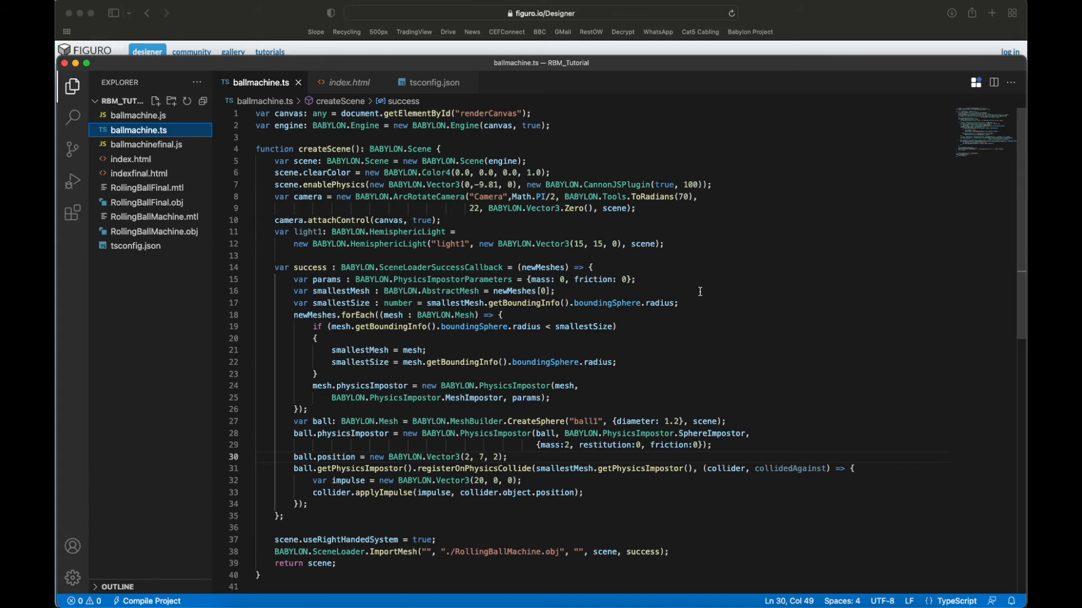
mouse_move(699, 290)
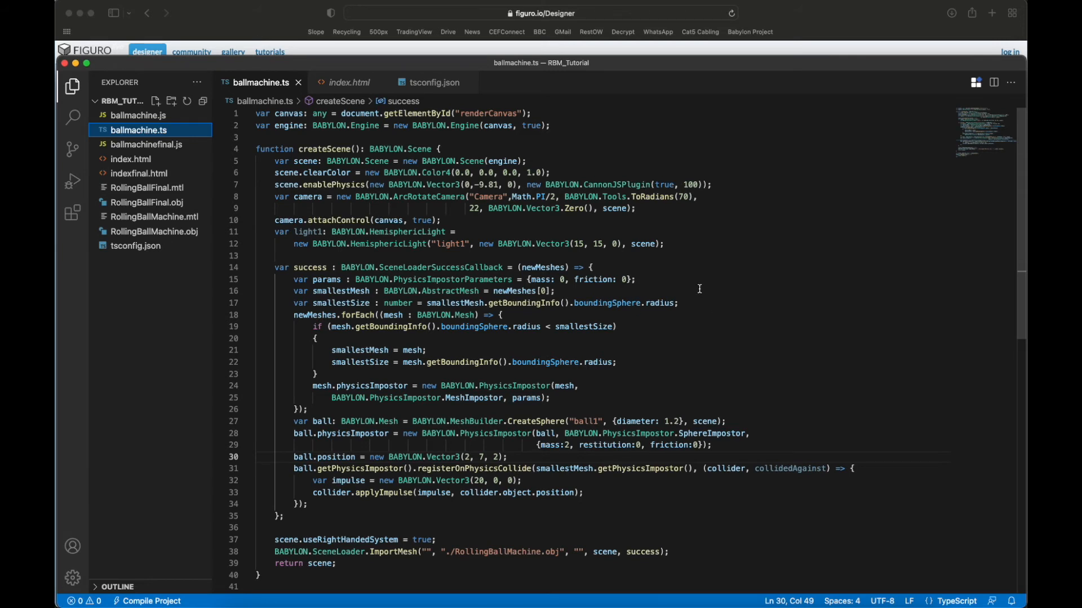
mouse_move(699, 289)
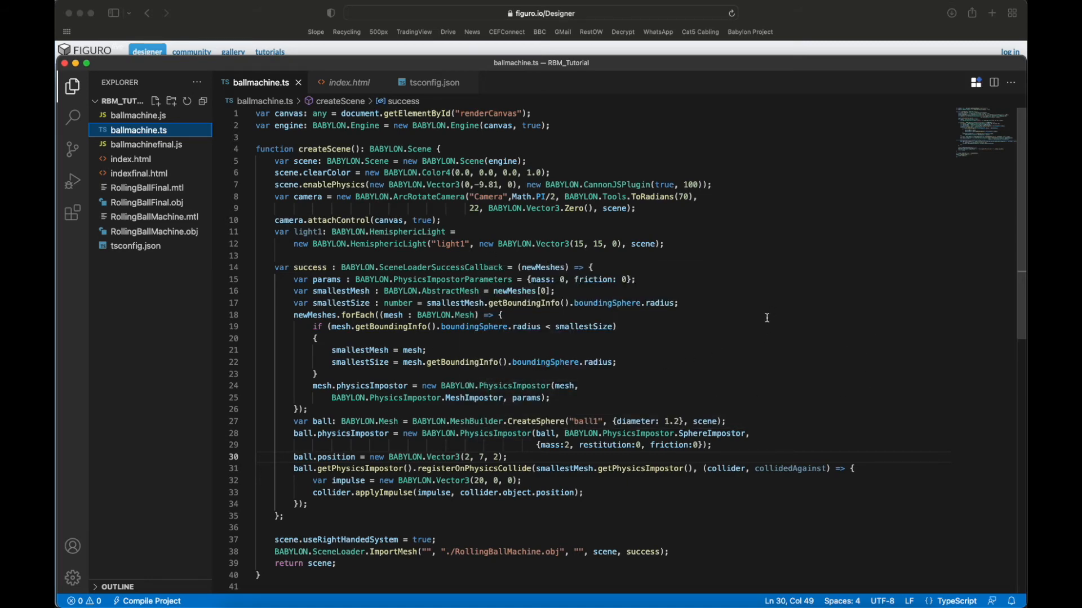
mouse_move(678, 391)
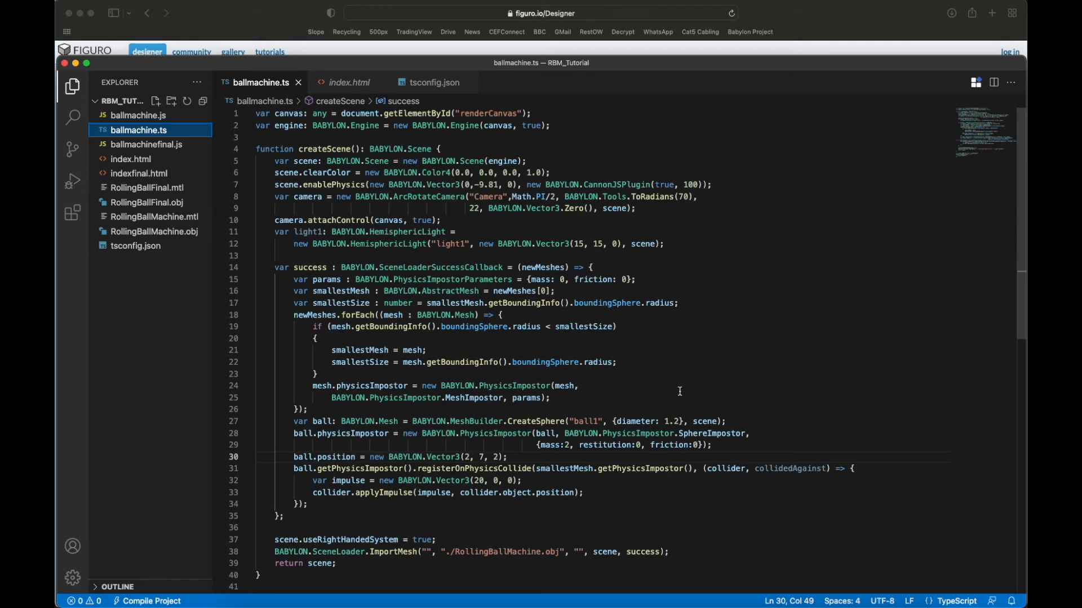
click(137, 114)
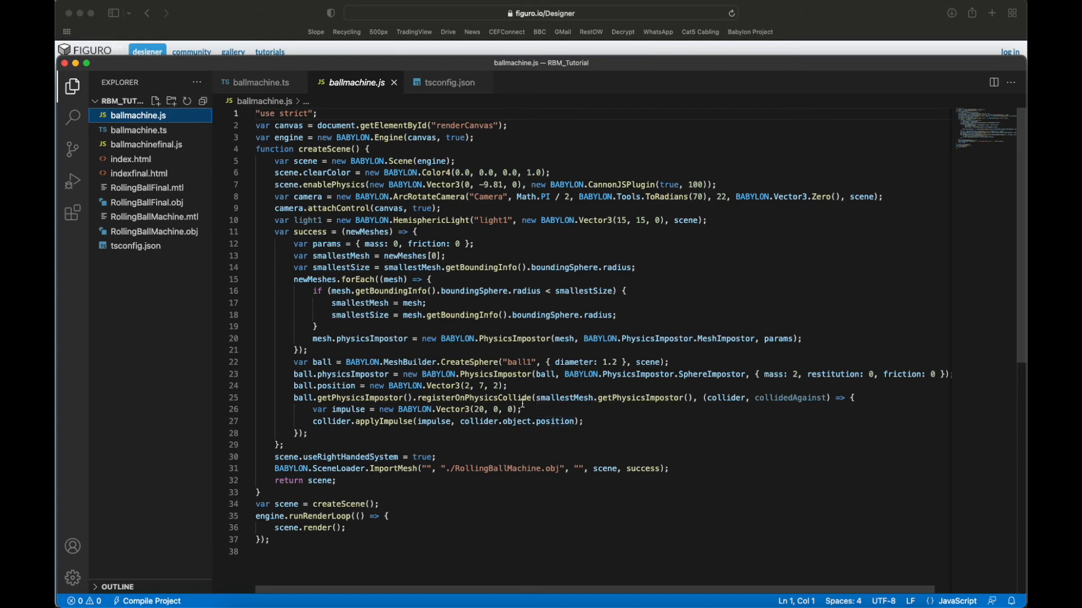
mouse_move(209, 159)
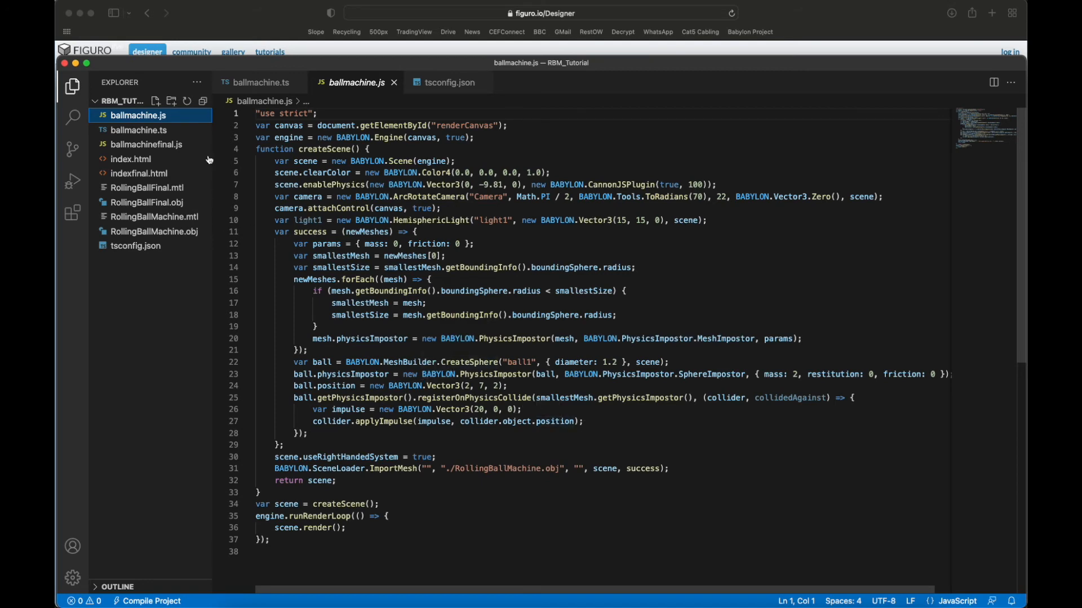
mouse_move(139, 131)
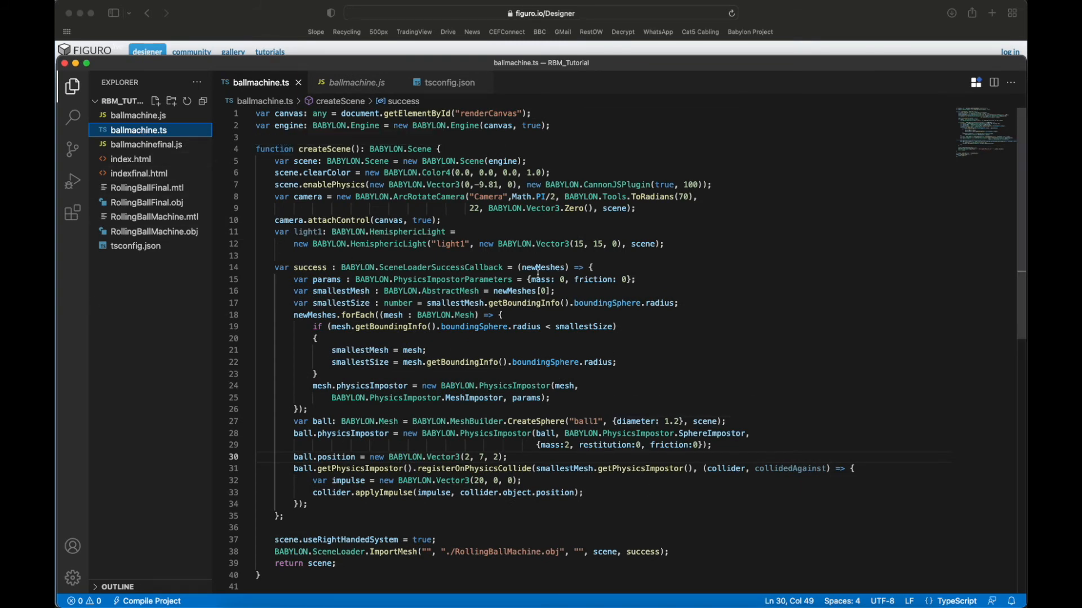
mouse_move(407, 350)
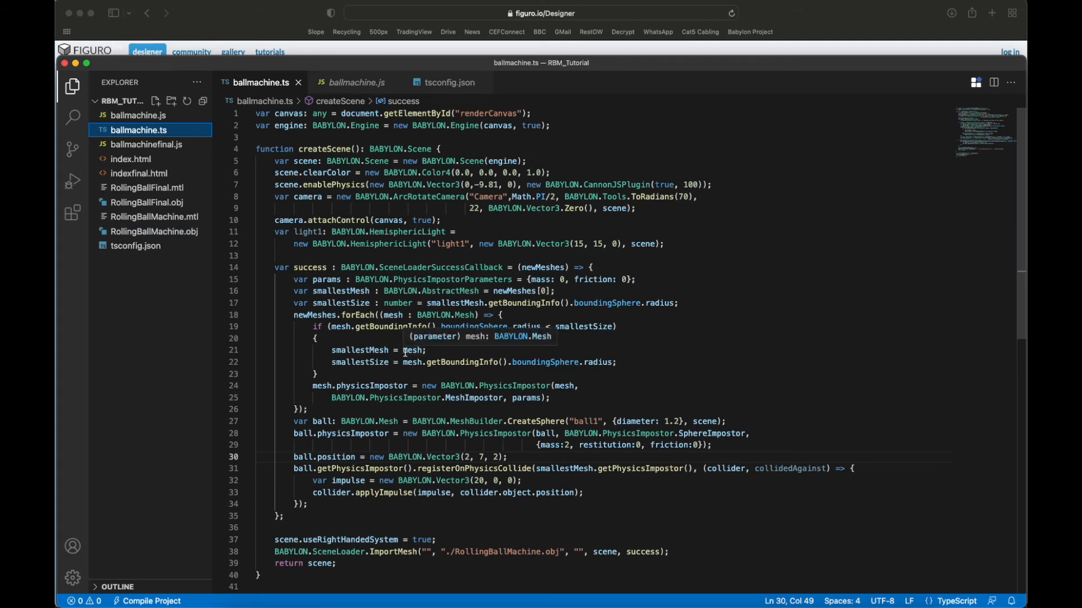
- View tsconfig.json with Babylon.js types, es5 target and ballmachine.ts as the compiled file
click(447, 82)
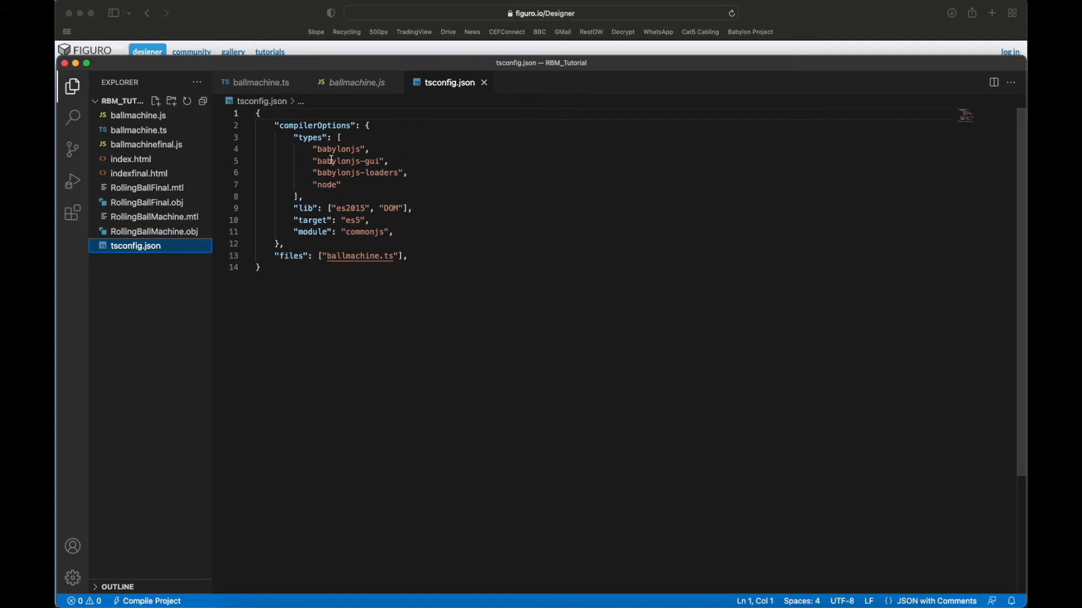
mouse_move(327, 184)
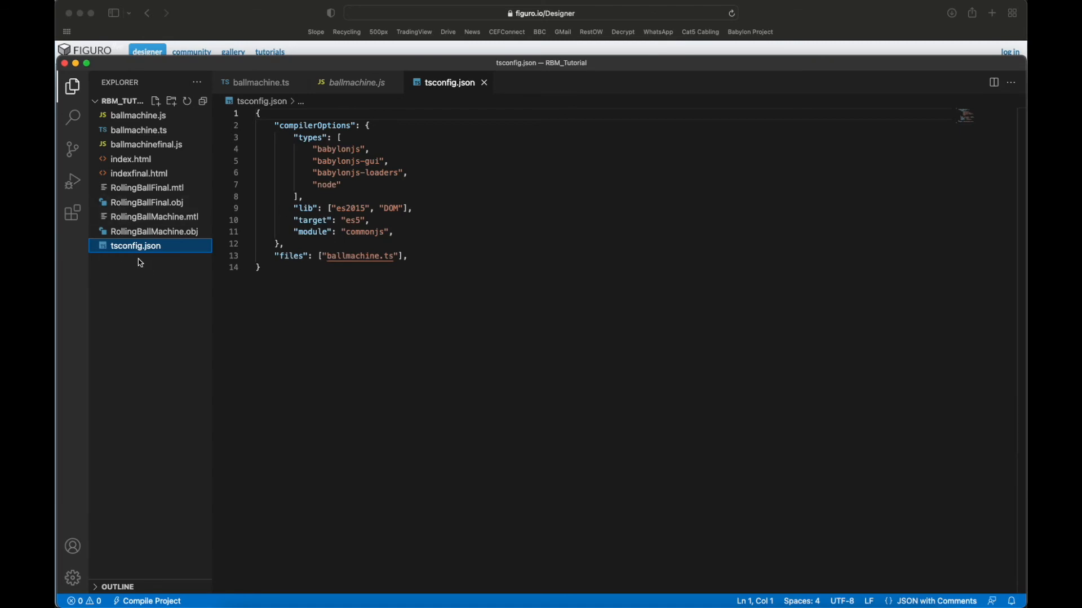
mouse_move(155, 136)
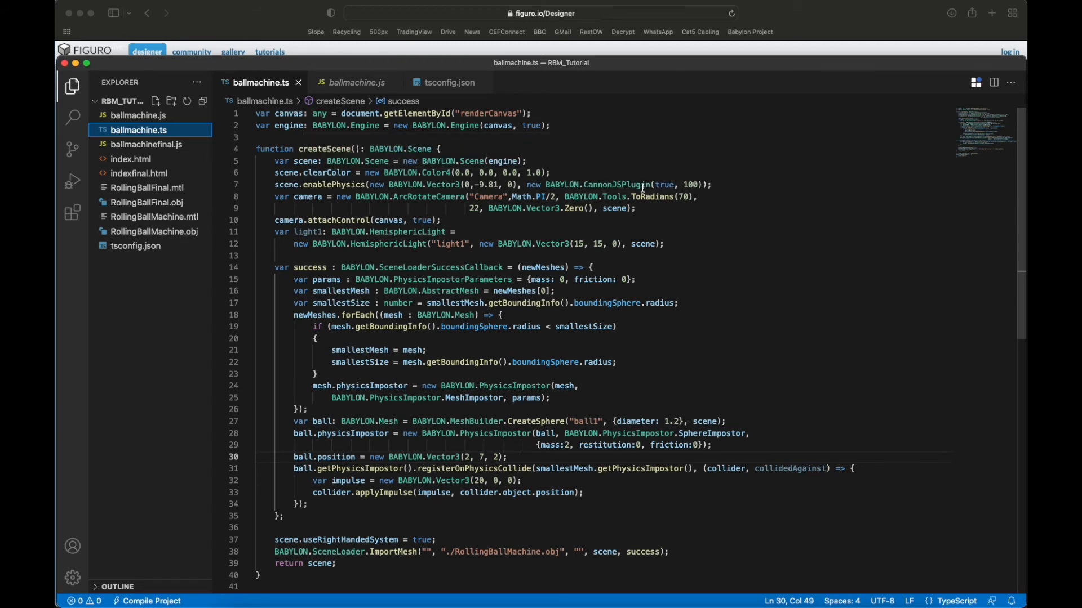
mouse_move(618, 184)
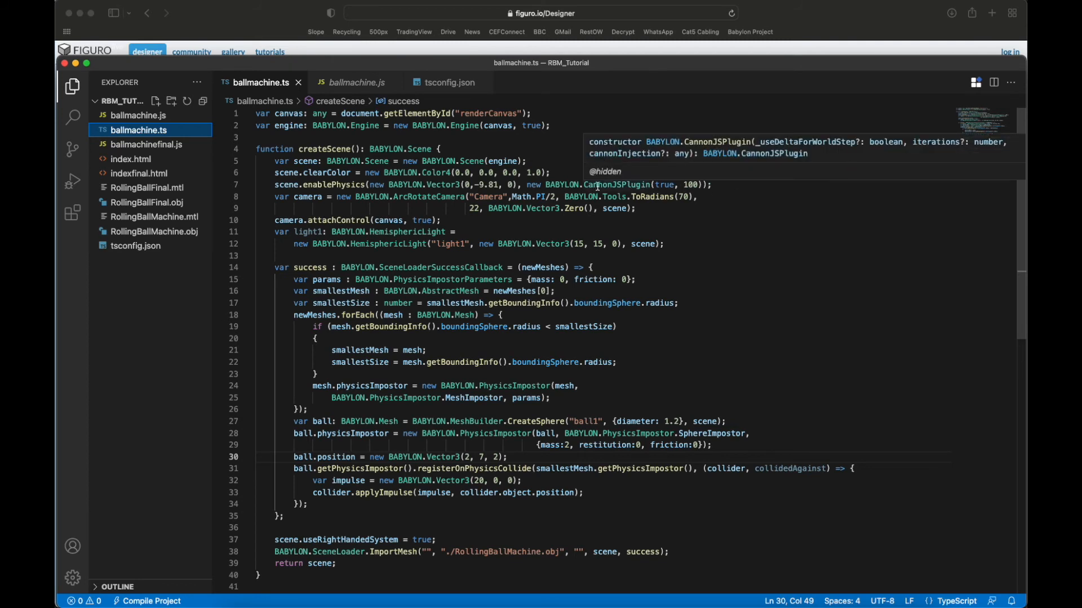
mouse_move(342, 210)
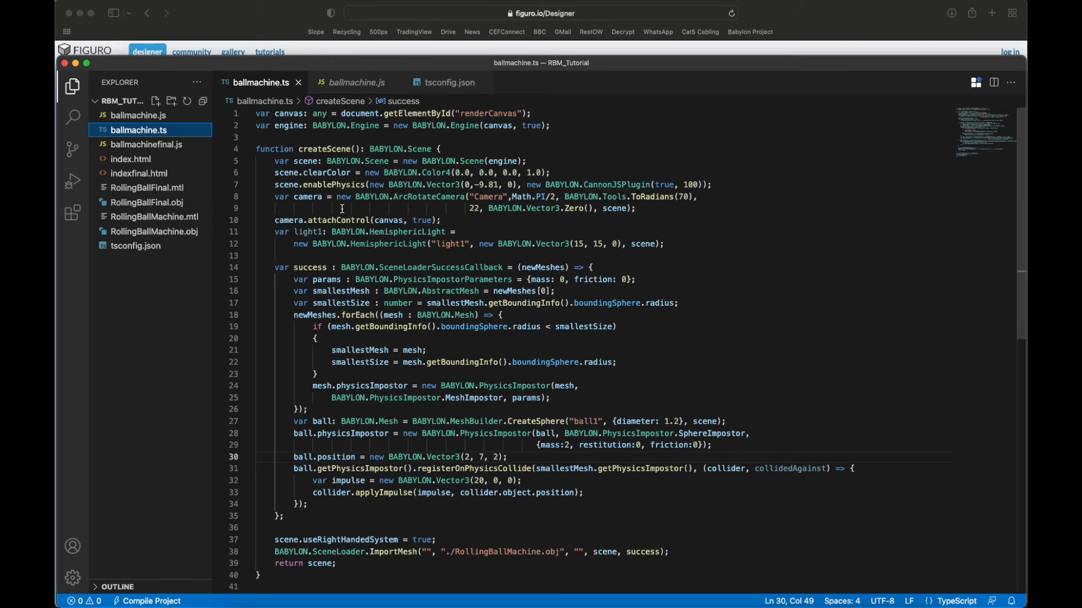
mouse_move(378, 250)
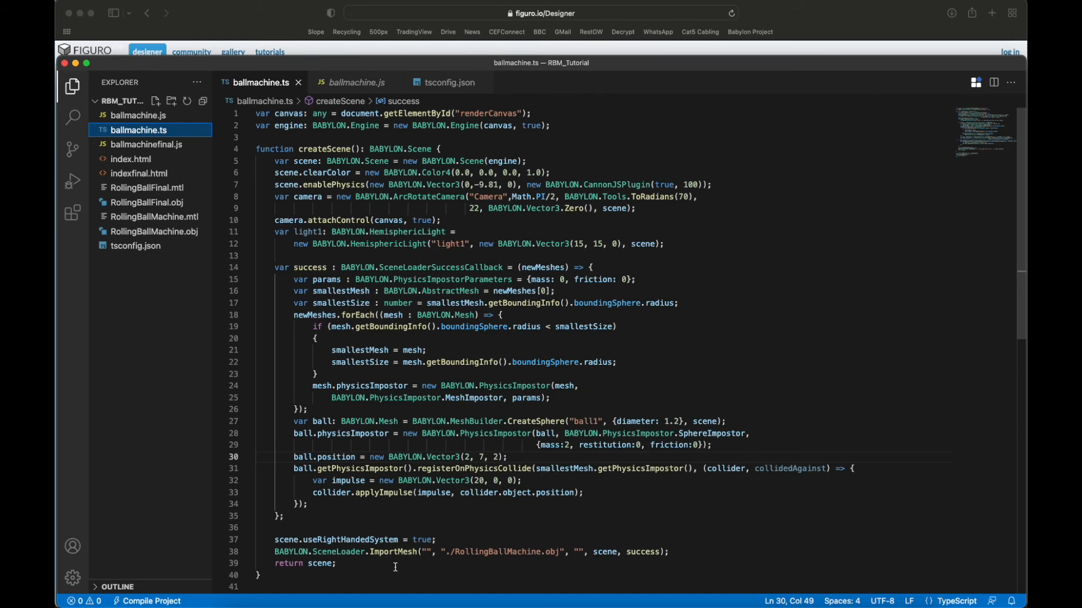
mouse_move(611, 564)
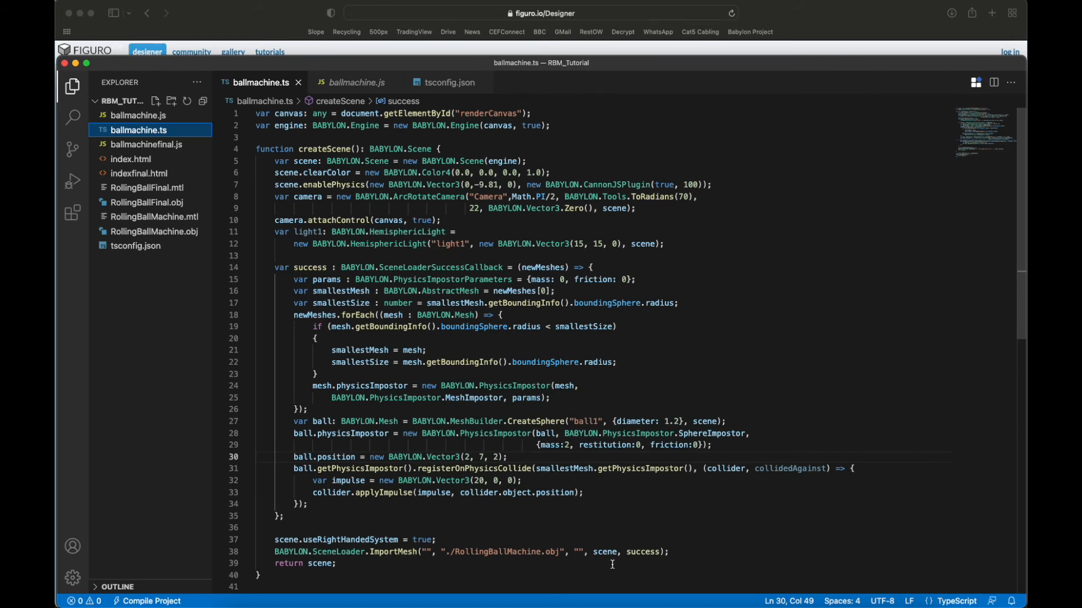
mouse_move(408, 545)
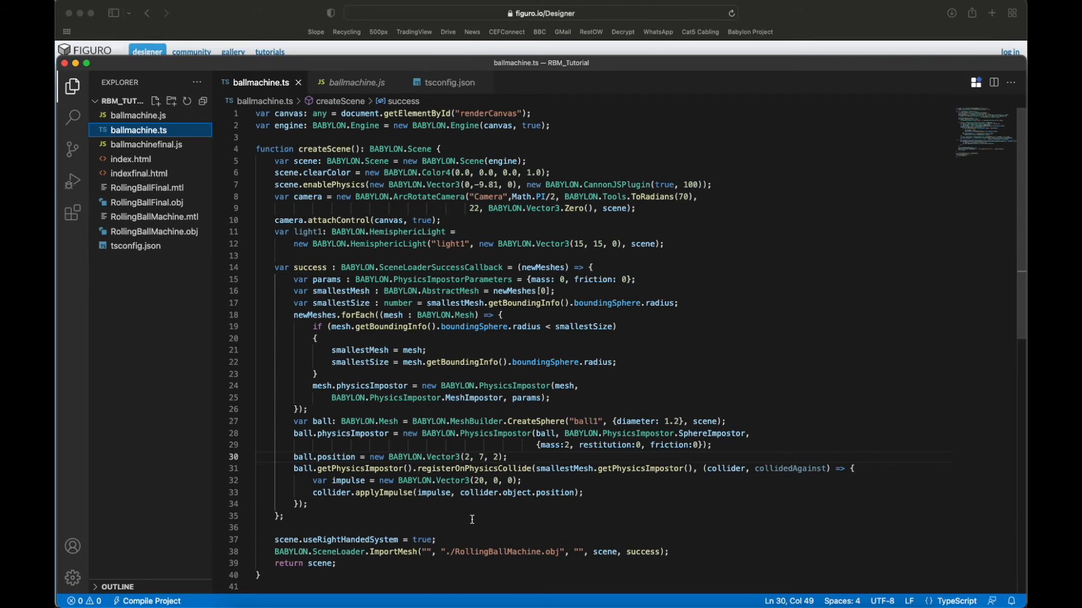
mouse_move(506, 542)
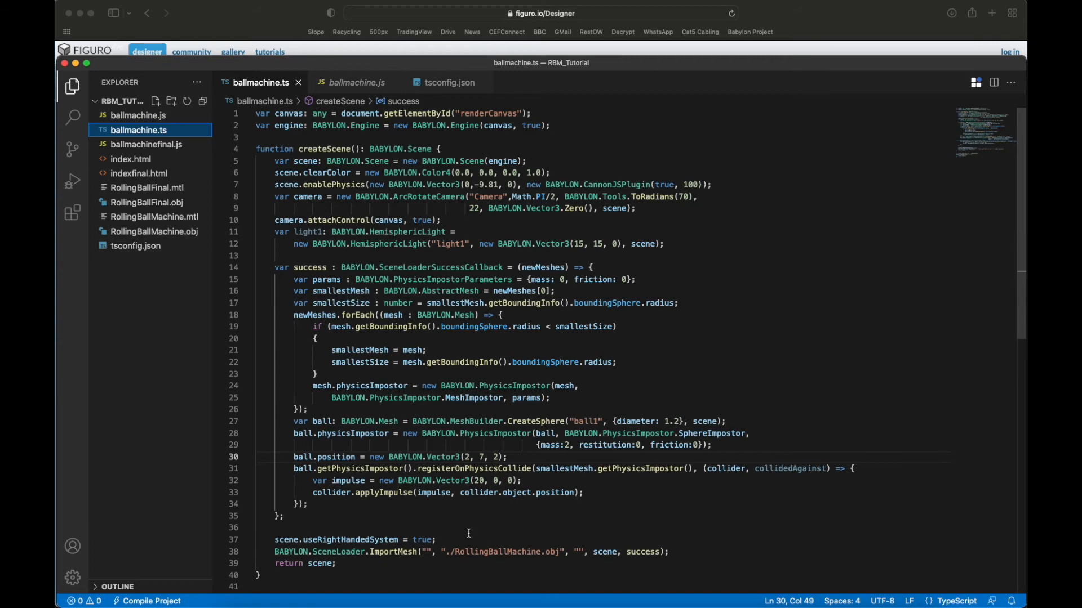
mouse_move(484, 524)
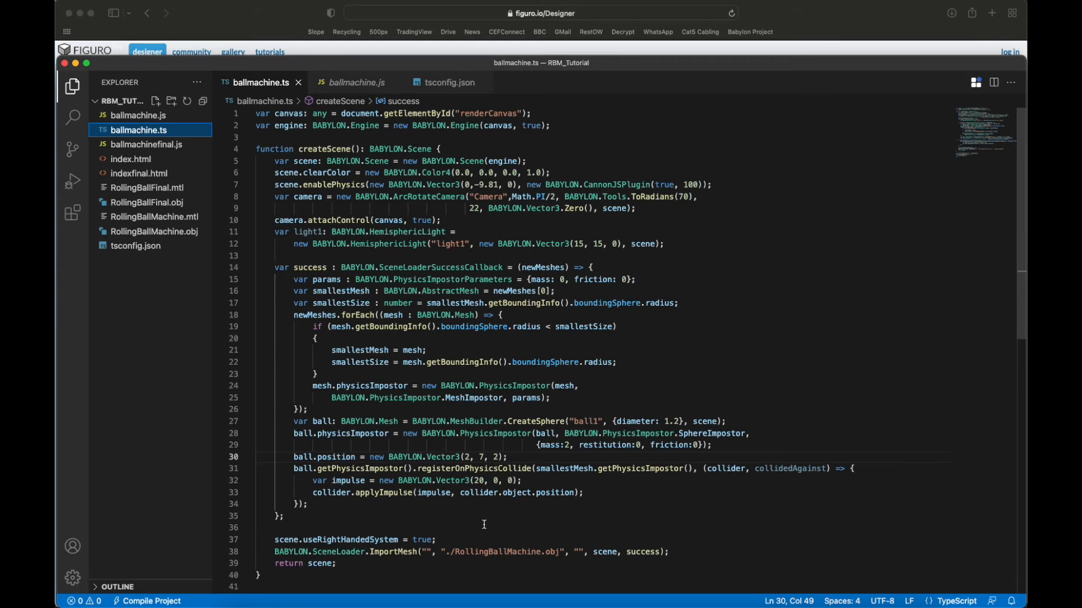
mouse_move(534, 521)
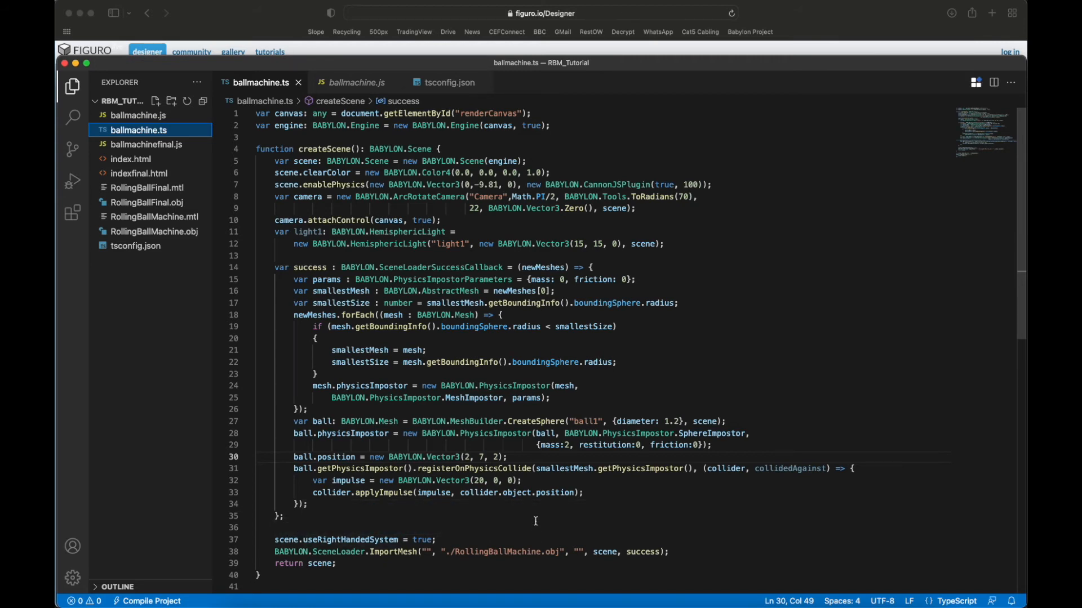
mouse_move(500, 525)
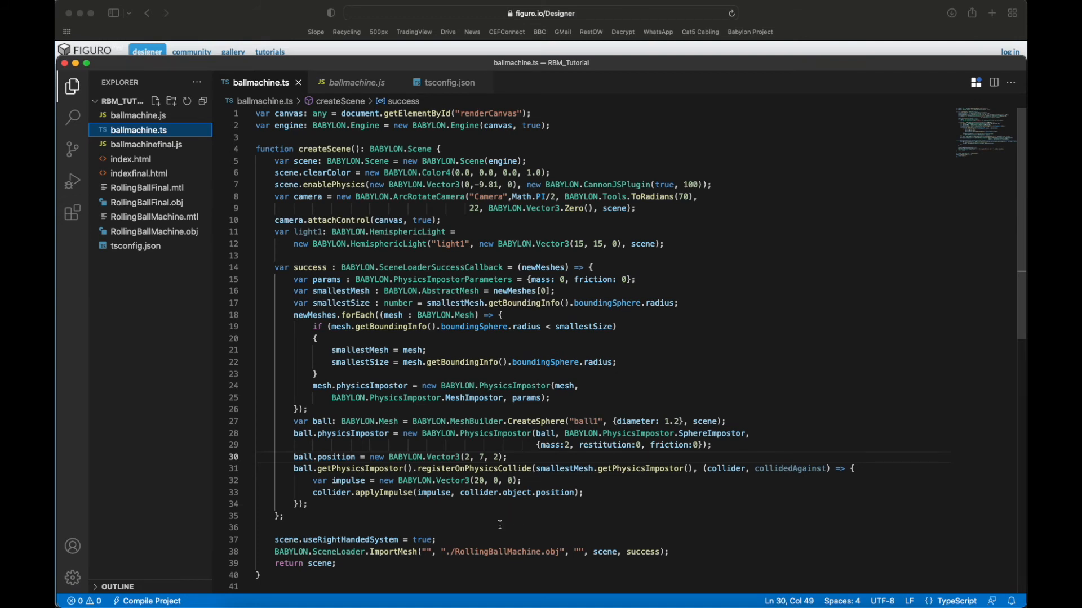
mouse_move(333, 539)
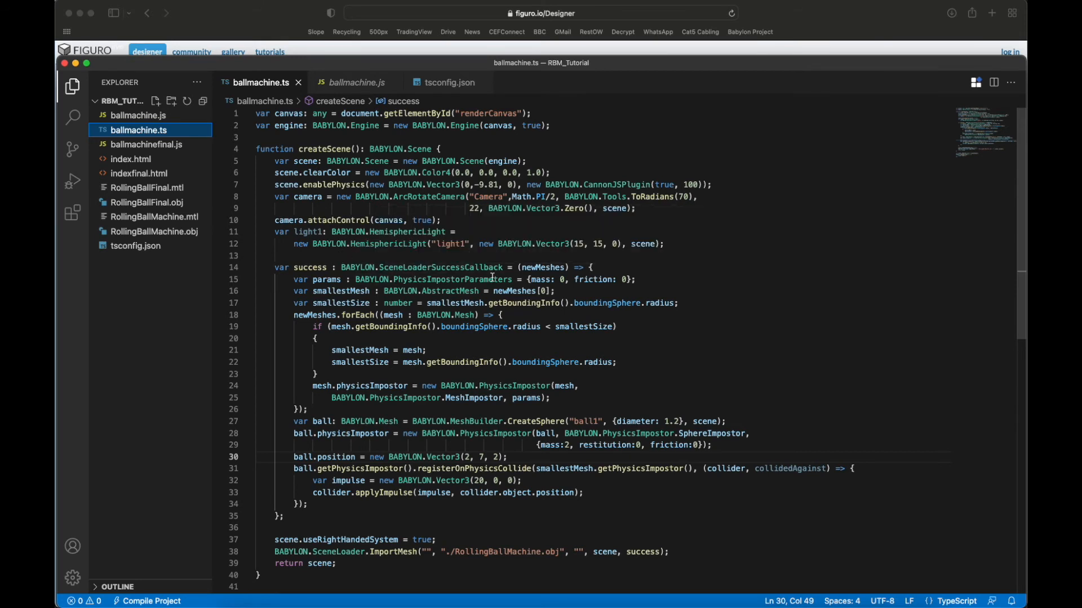
mouse_move(546, 268)
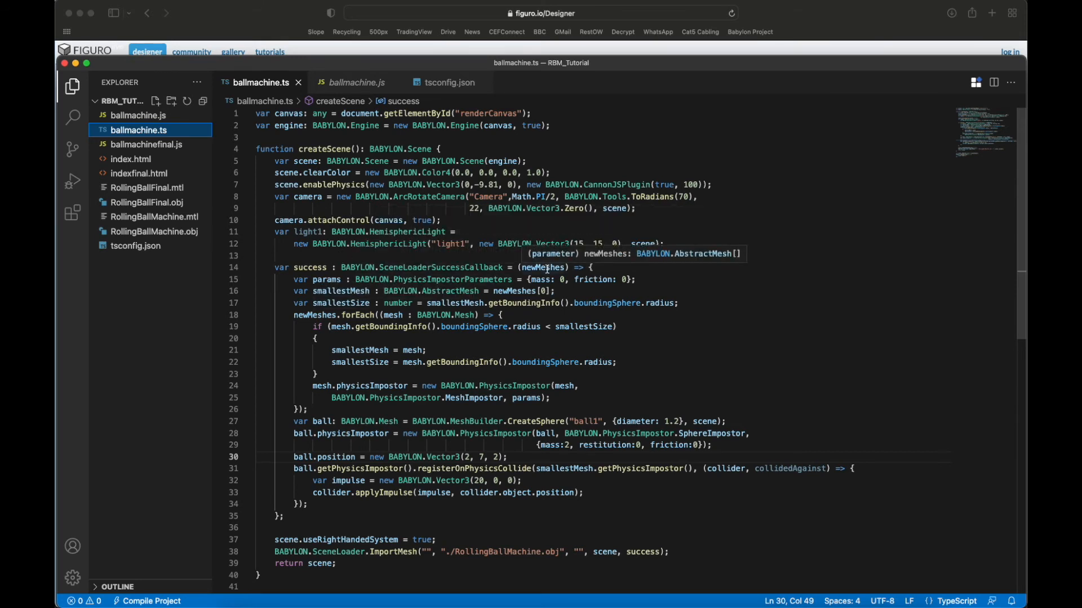
mouse_move(302, 306)
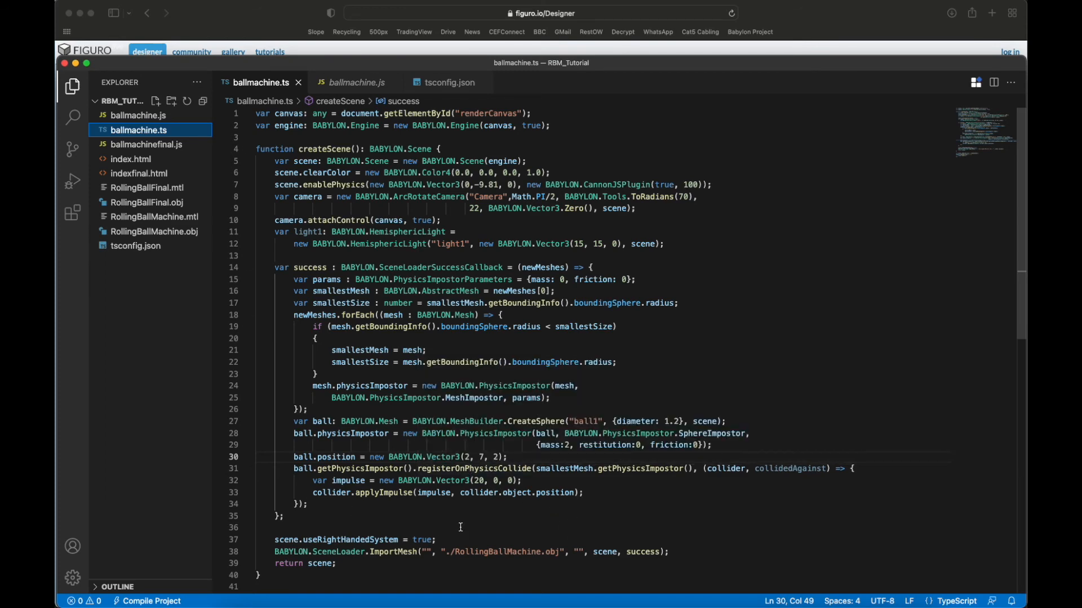
mouse_move(920, 460)
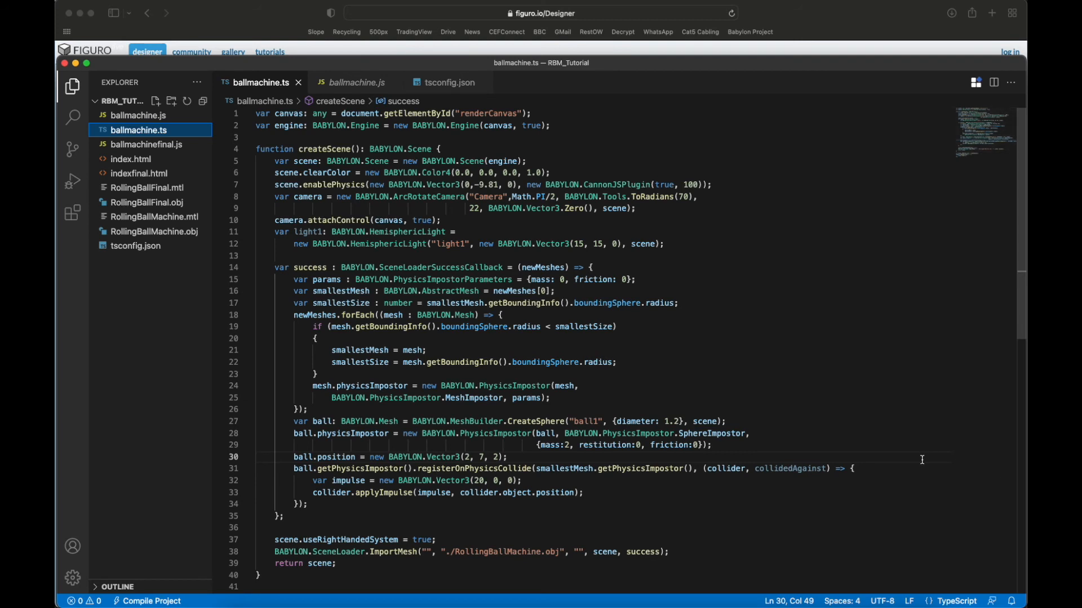
mouse_move(259, 469)
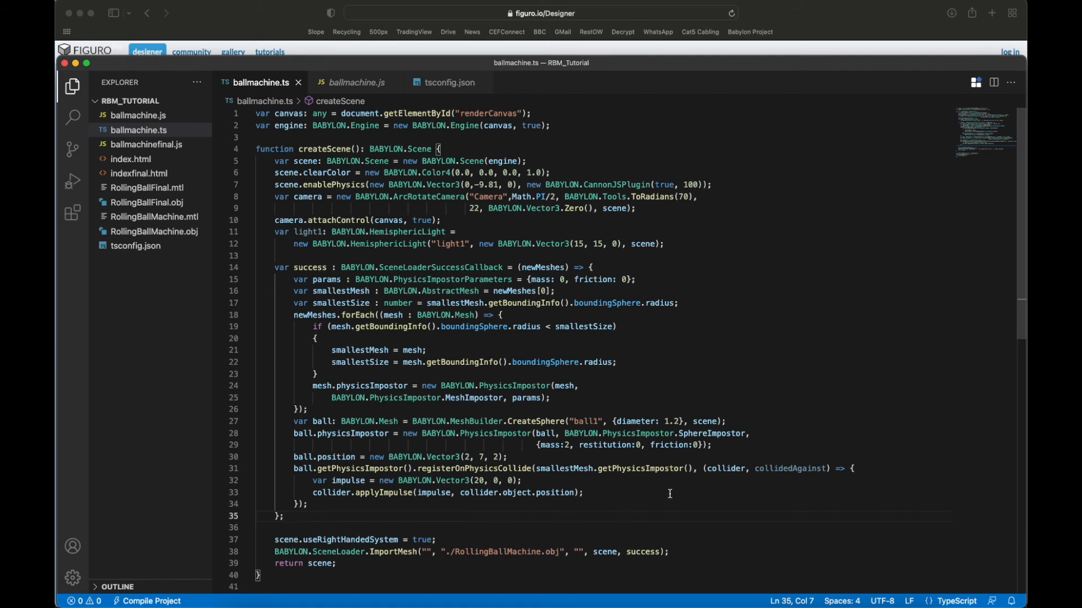
mouse_move(727, 488)
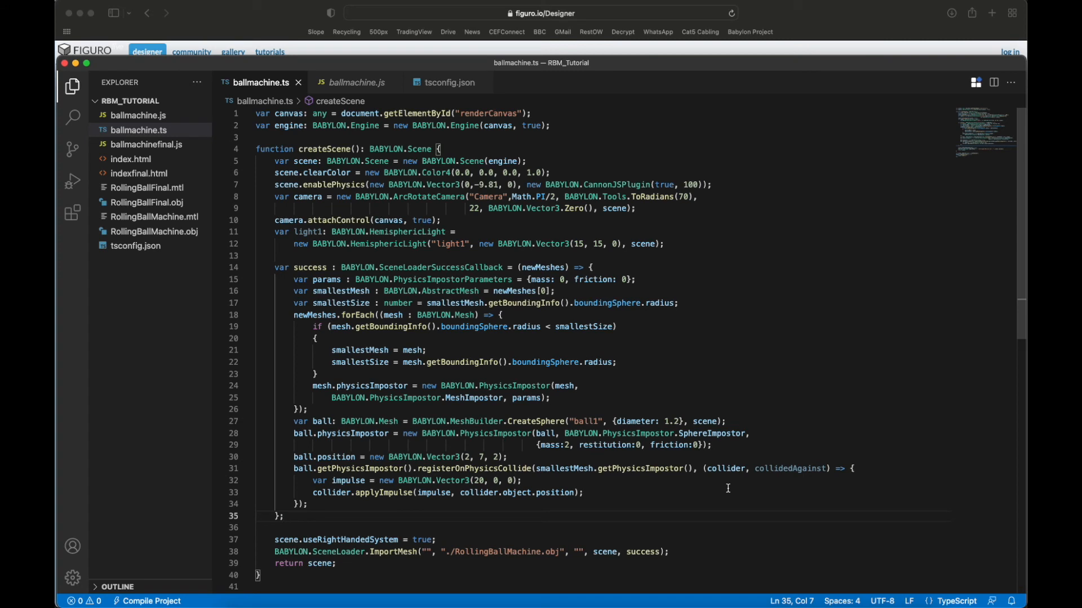
mouse_move(785, 490)
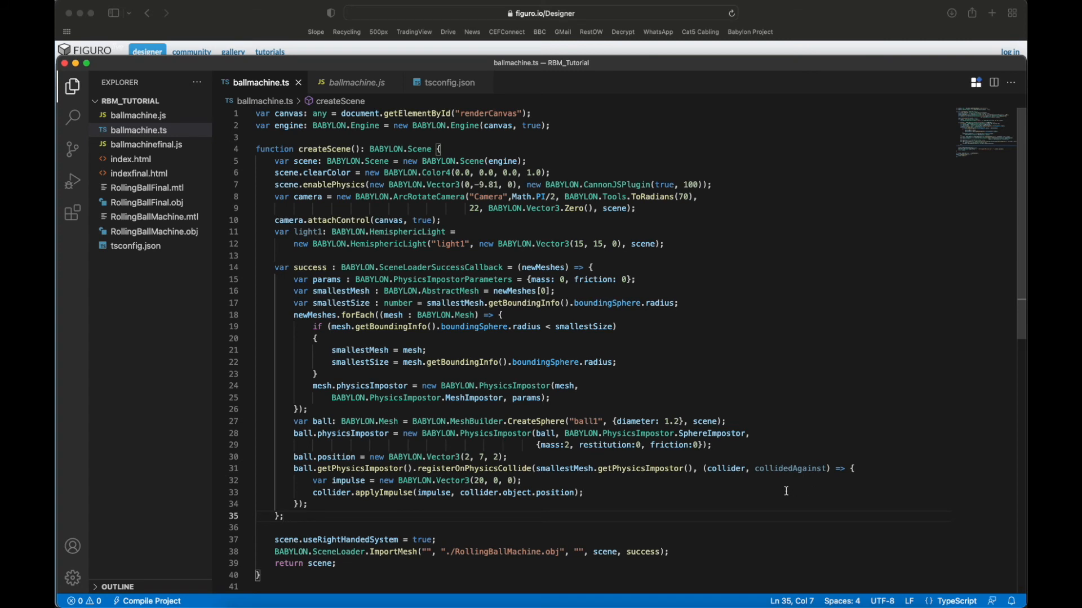
mouse_move(405, 524)
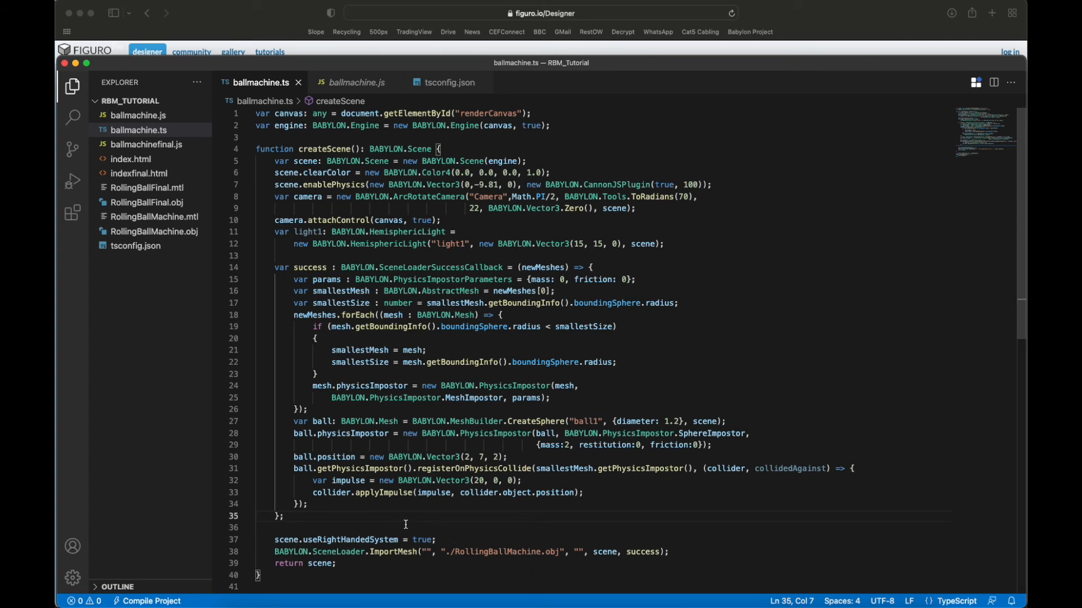
mouse_move(383, 517)
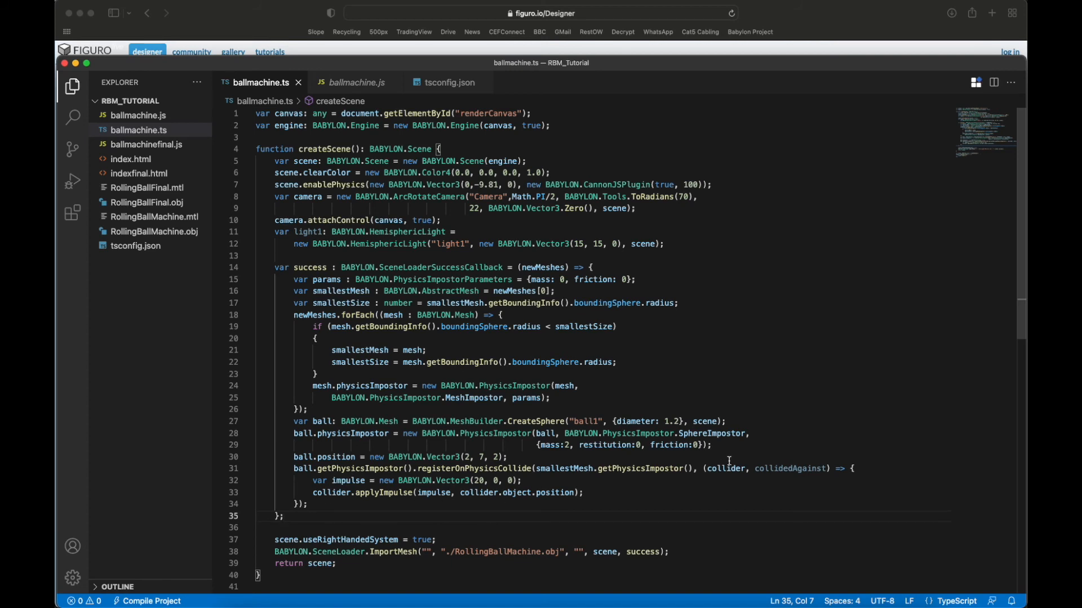
mouse_move(636, 505)
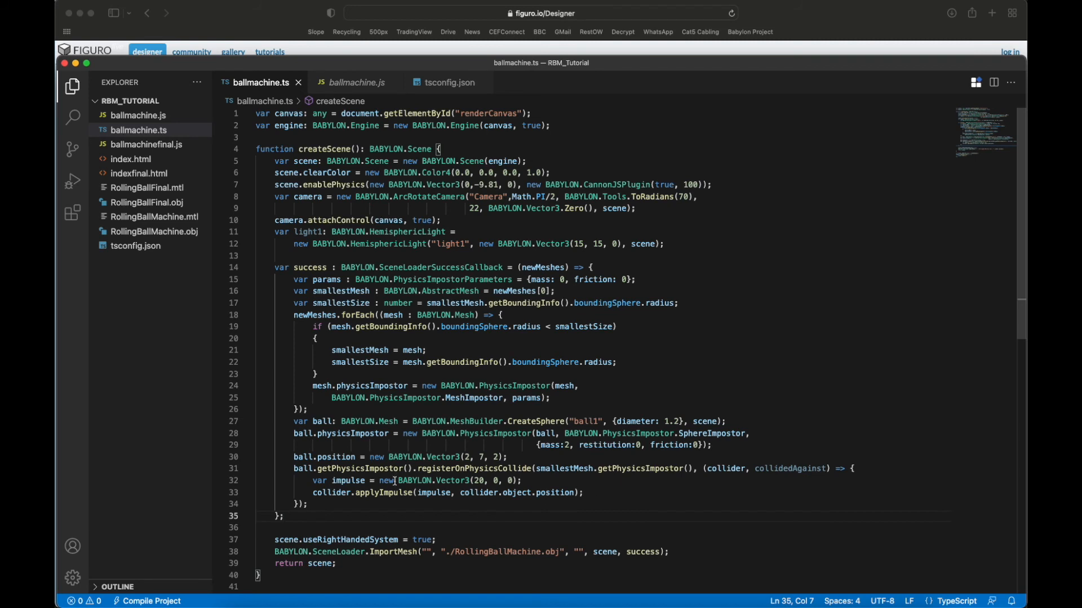
mouse_move(390, 540)
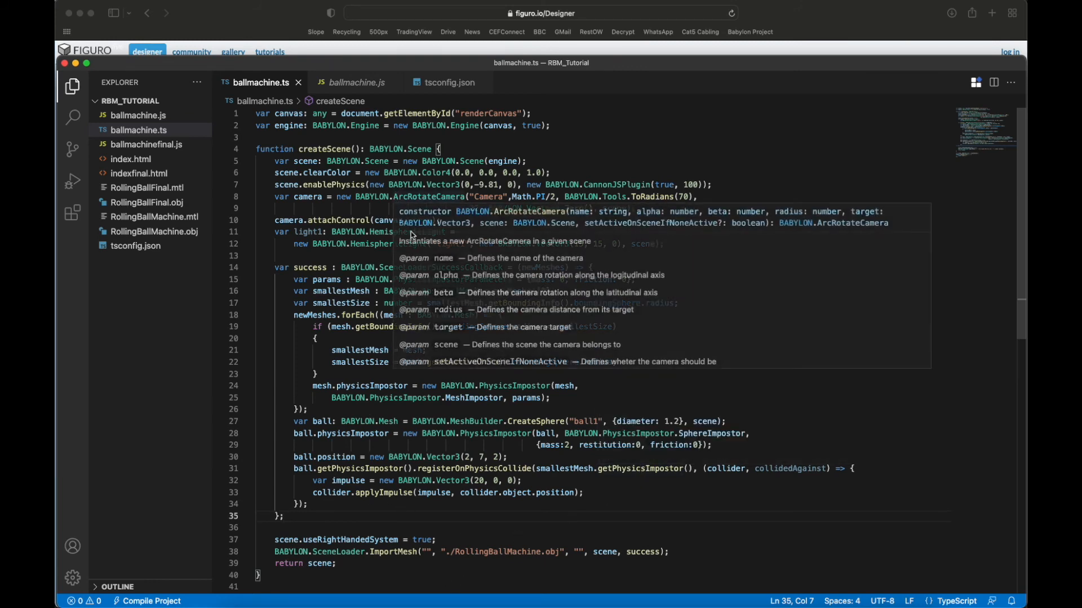
click(342, 260)
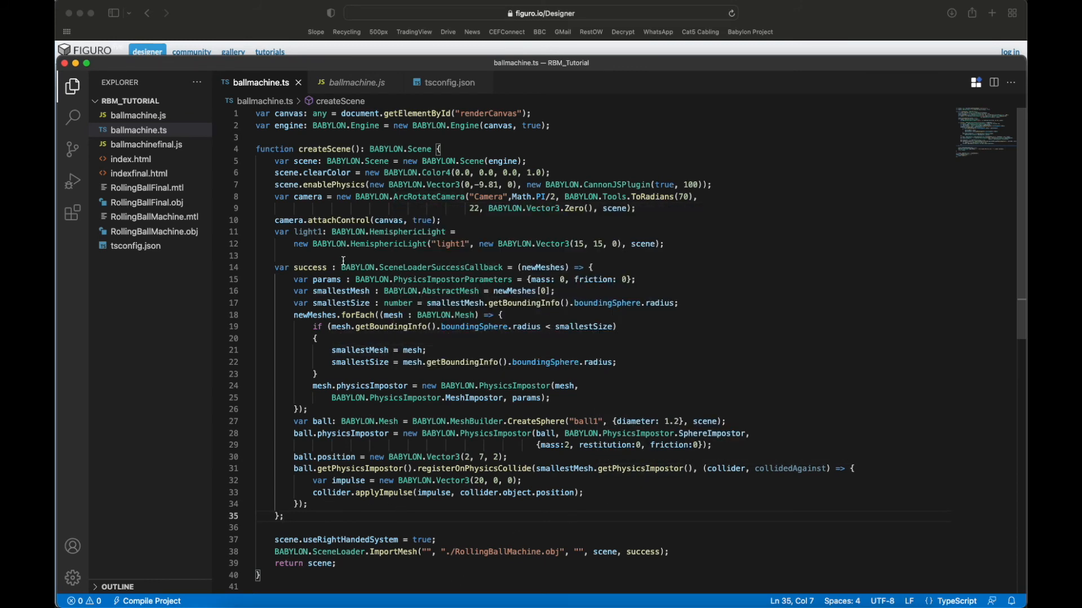
mouse_move(142, 115)
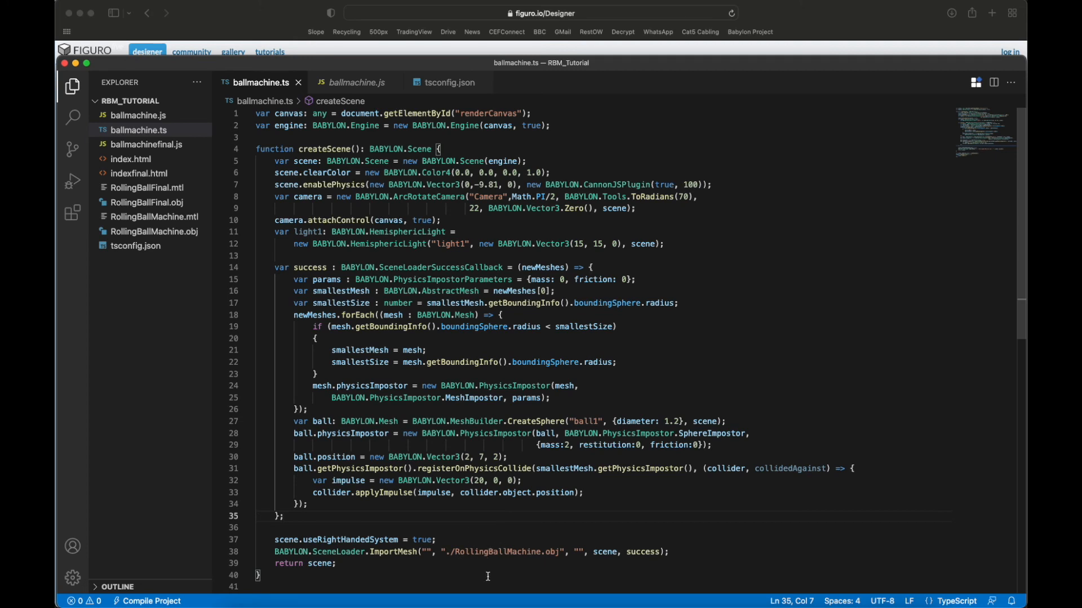
mouse_move(476, 526)
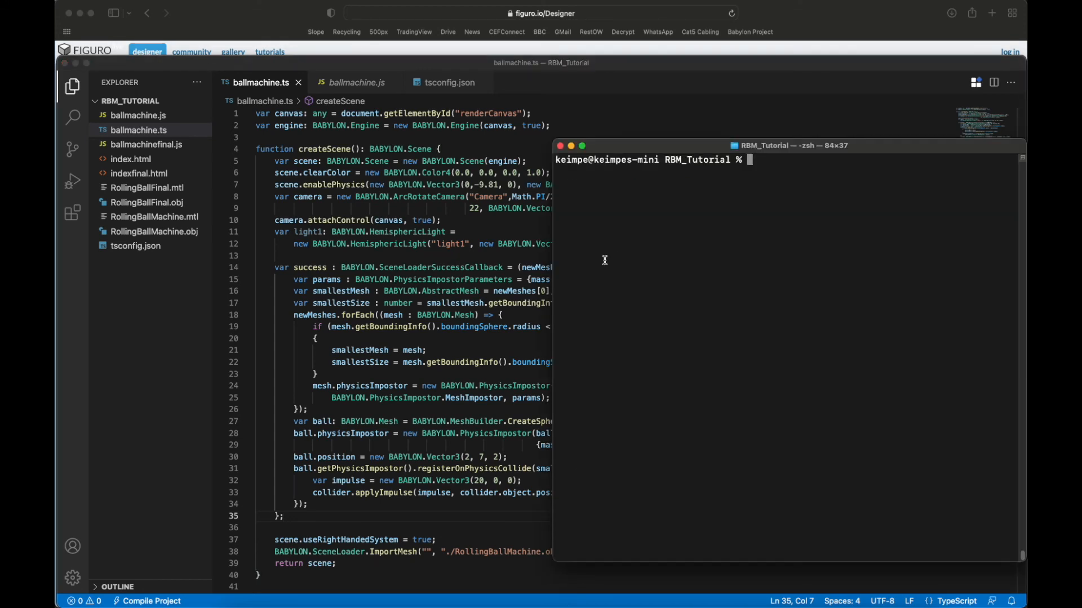
- Run python3 -m http.server 8000 and browse to localhost:8000/ in a new Safari tab
text(python3 -m http.server 8000)
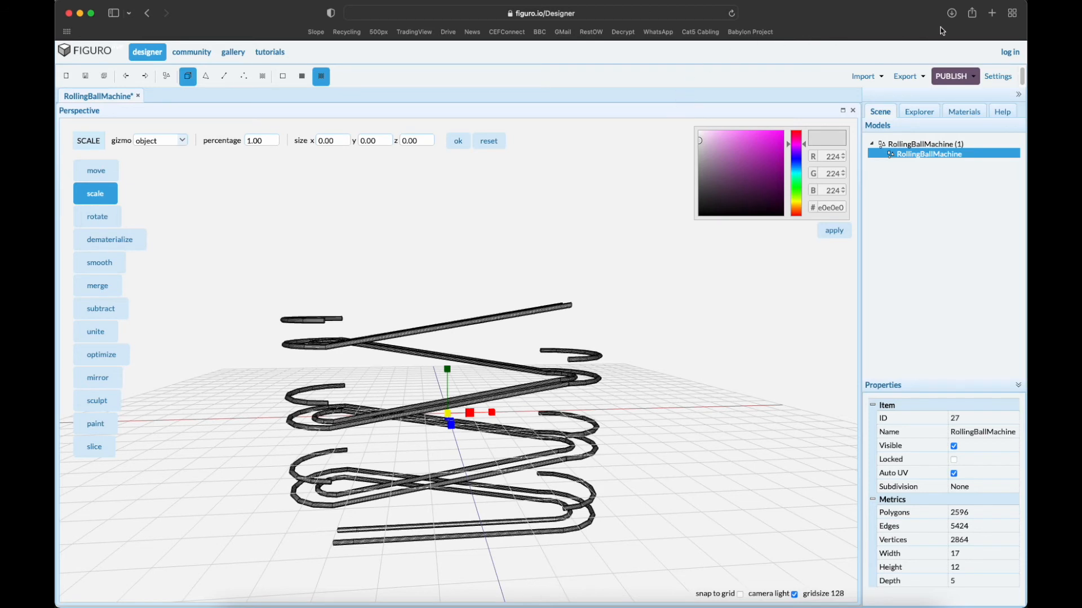
click(991, 12)
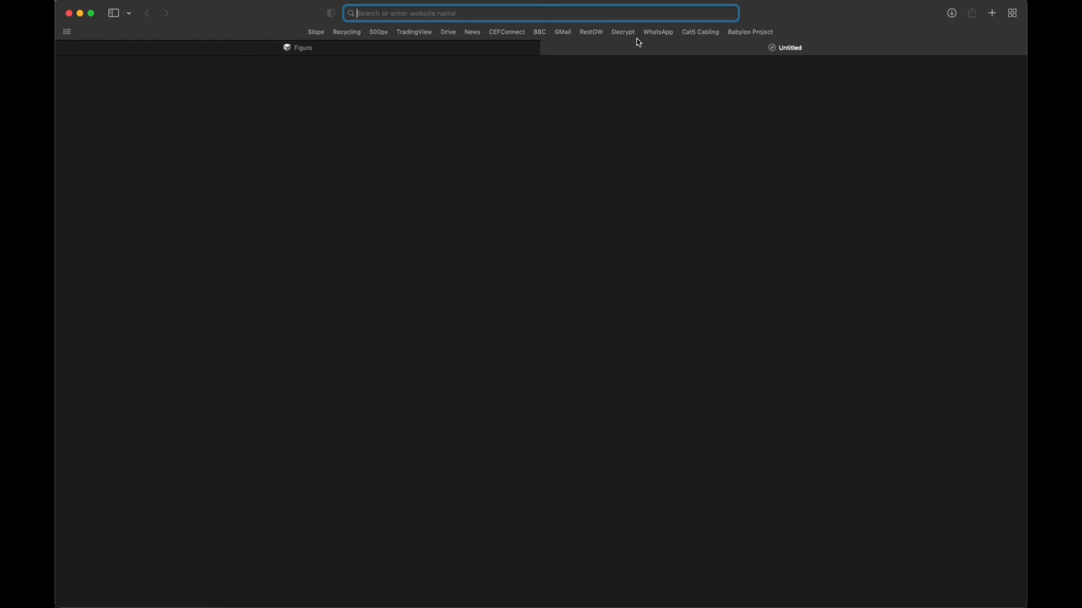
text(localhost:8000)
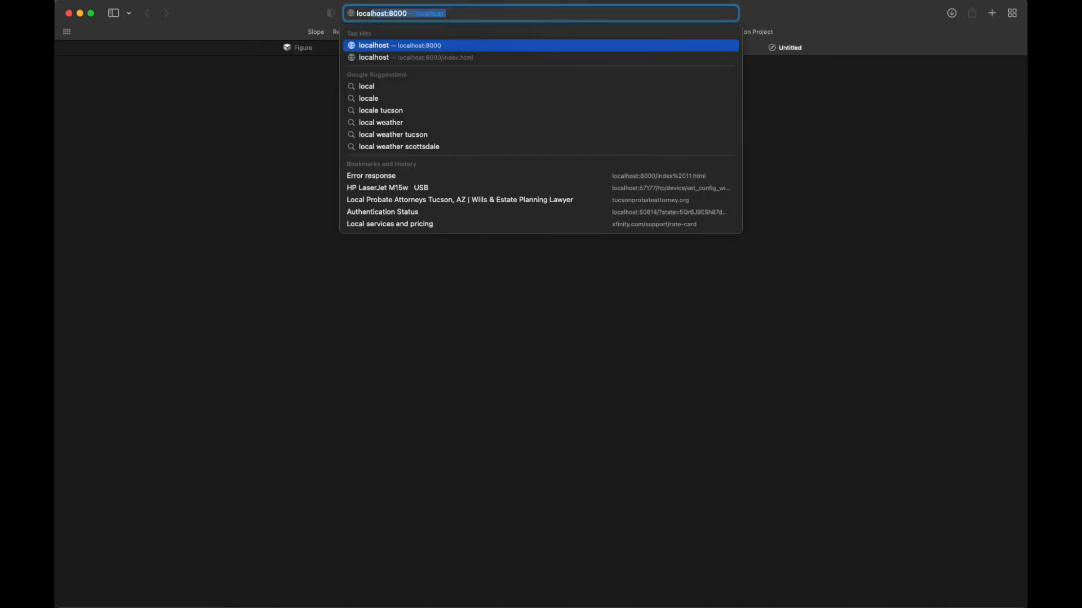
text(/index.html)
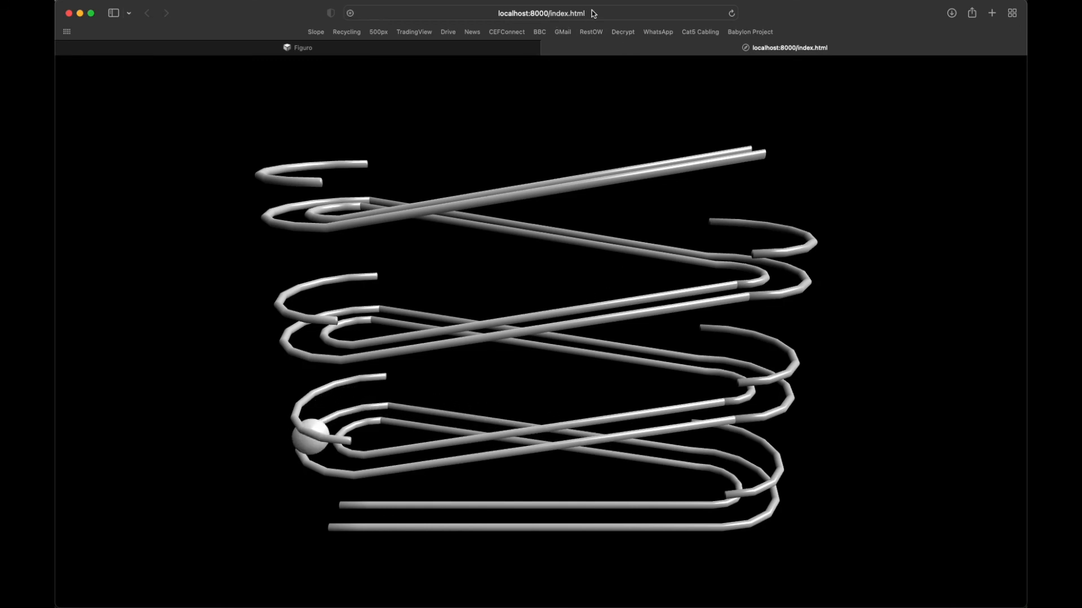
- Load localhost:8000/indexfinal.html showing the taller looping track with the ball on it
click(542, 12)
text(final)
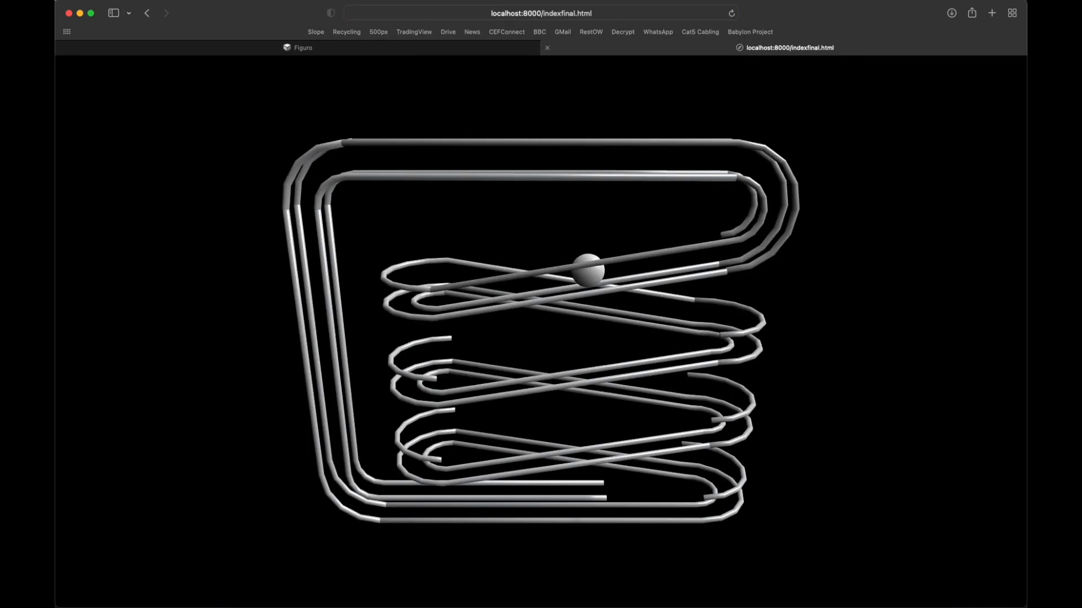
mouse_move(578, 312)
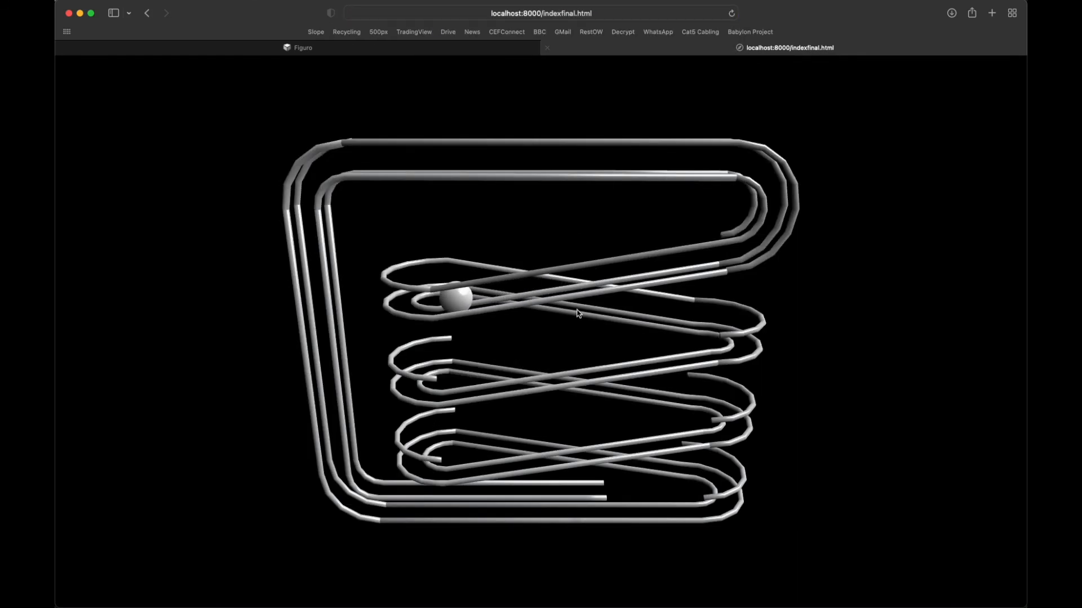